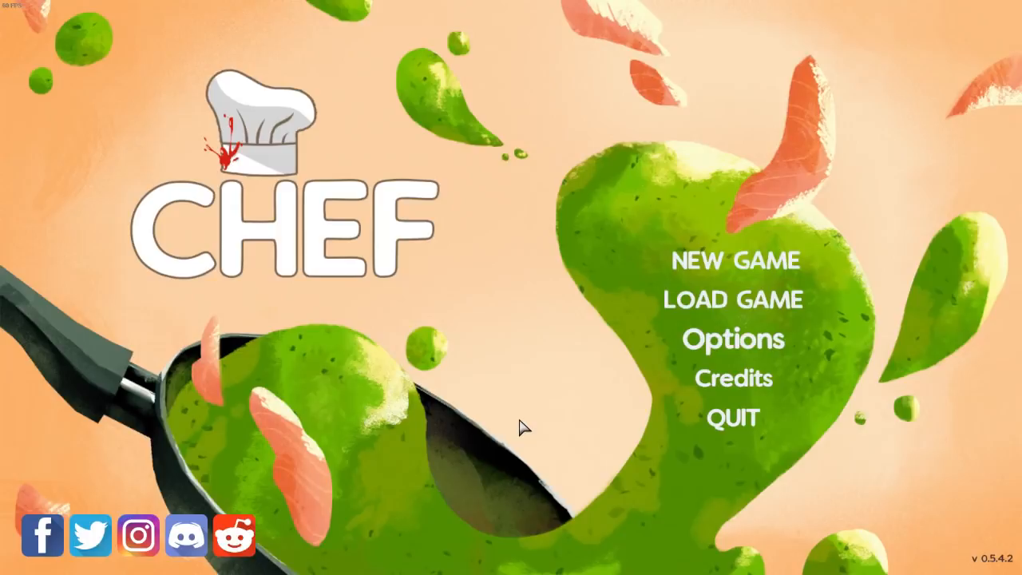
mouse_move(572, 365)
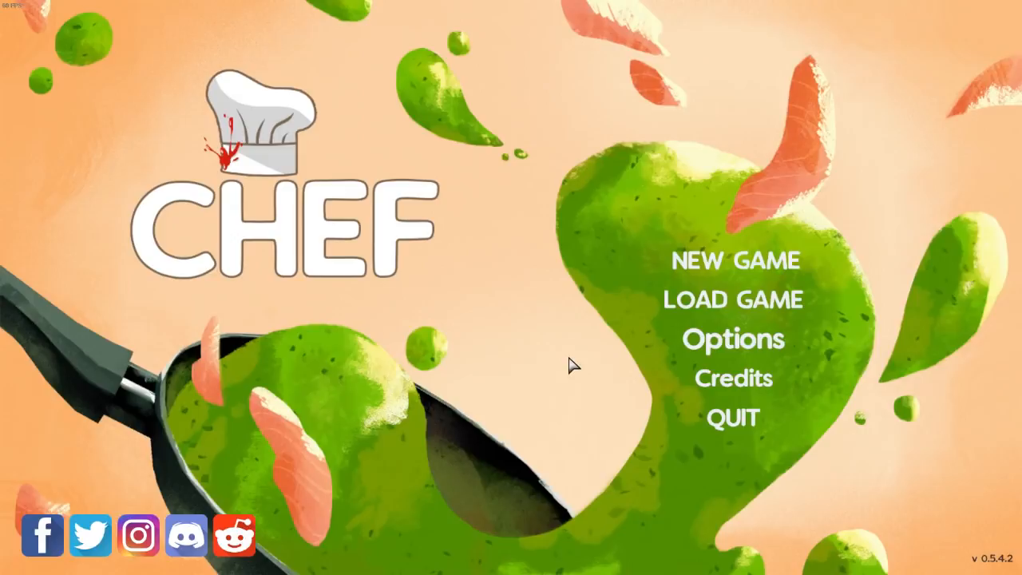
Begin a new game with a chef given a bigger head, different hairstyle and darker skin
click(733, 261)
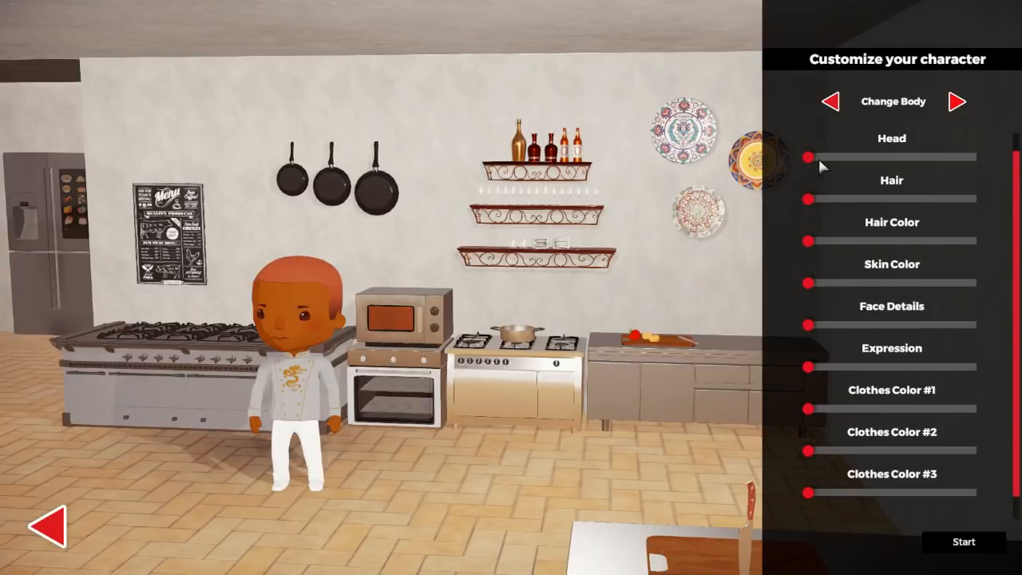
drag(807, 198, 907, 198)
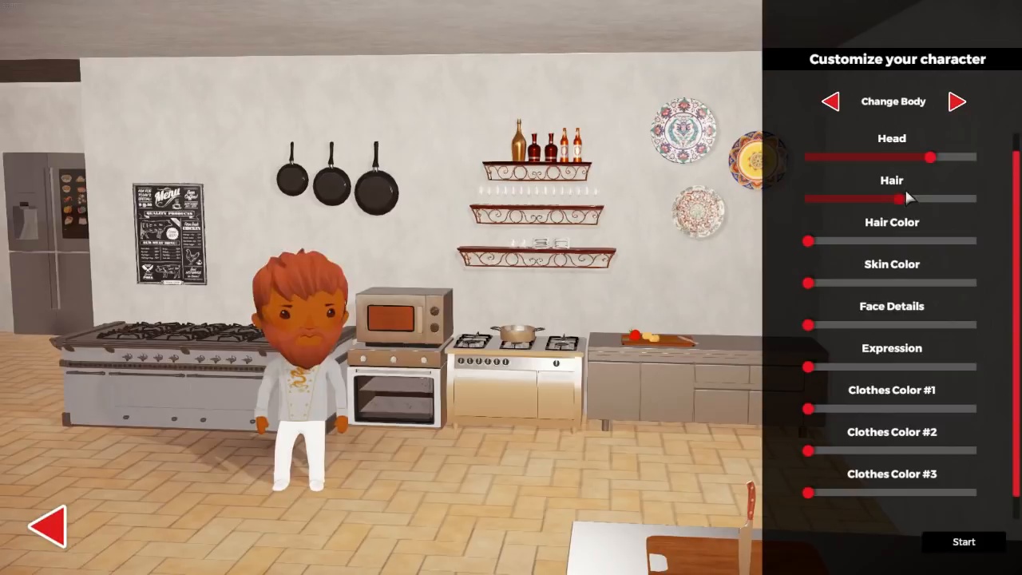
drag(908, 198, 807, 198)
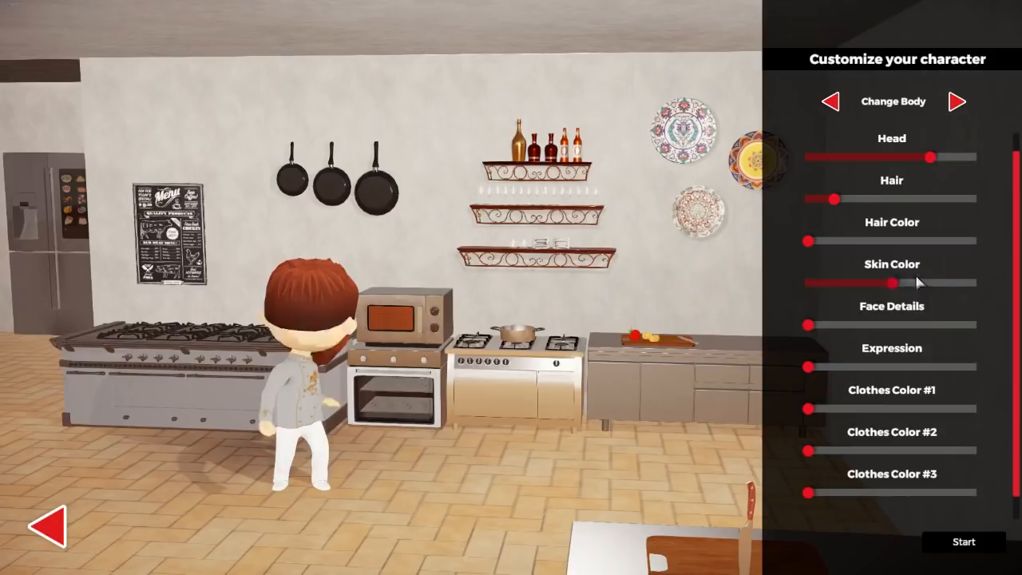
drag(895, 283, 950, 283)
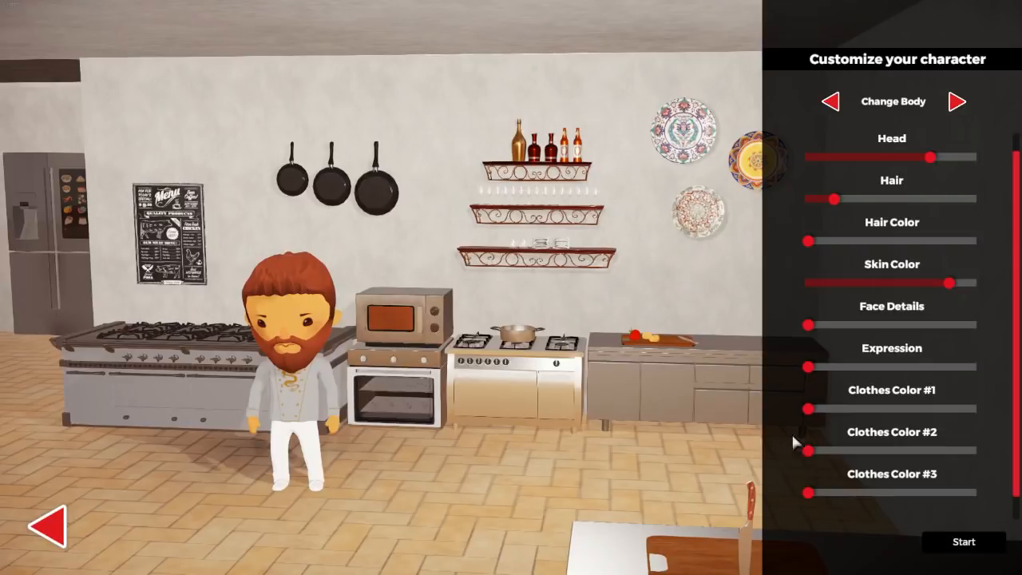
click(964, 542)
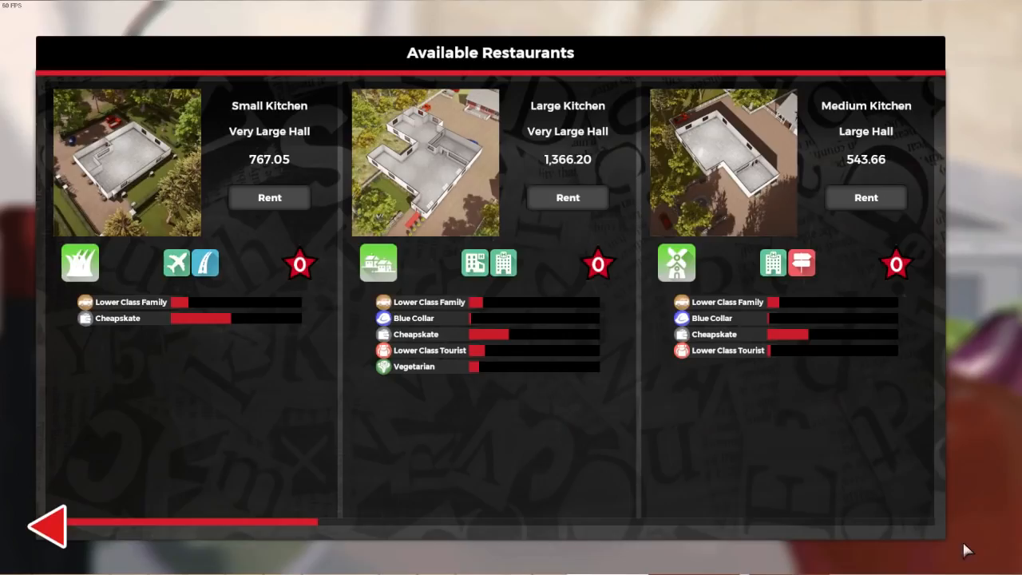
mouse_move(331, 444)
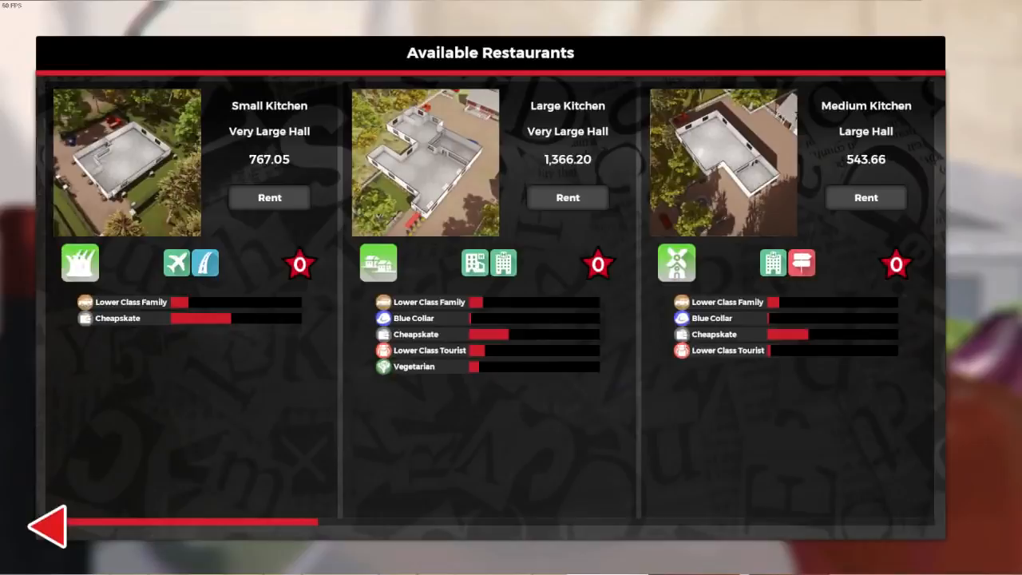
Confirm the 486.00-a-week Medium Kitchen/Medium Hall as the first restaurant
click(269, 198)
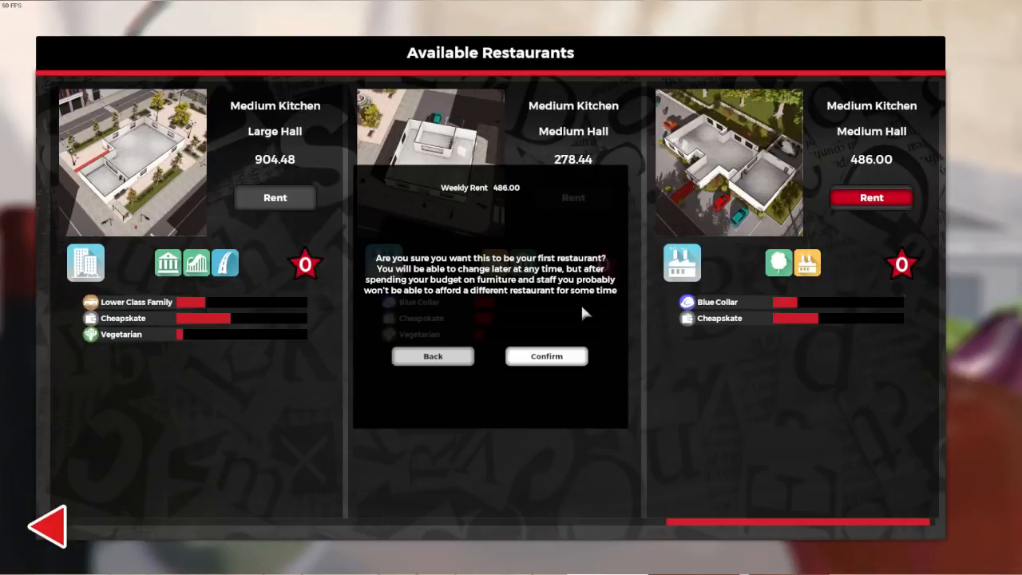
mouse_move(503, 316)
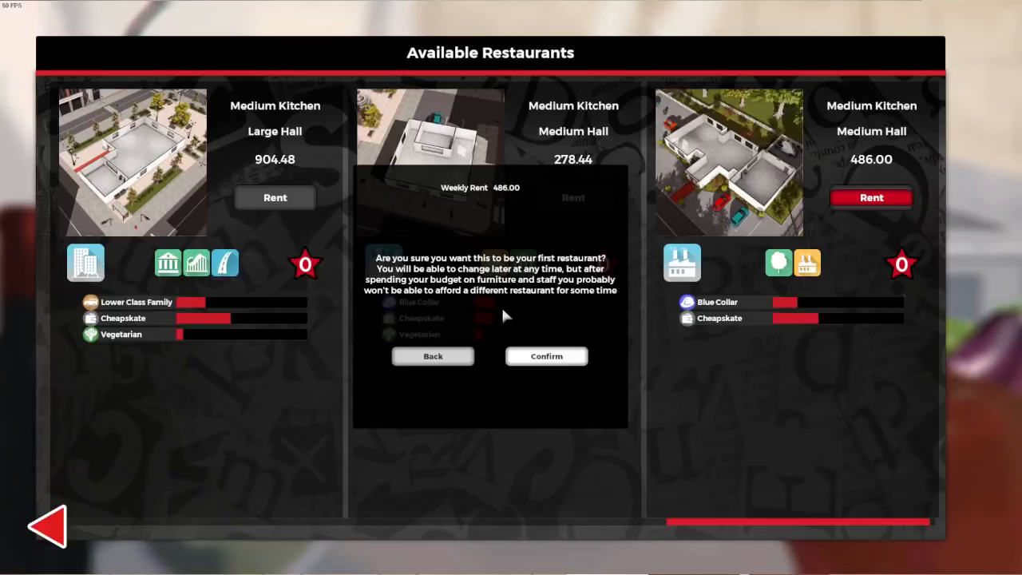
click(547, 356)
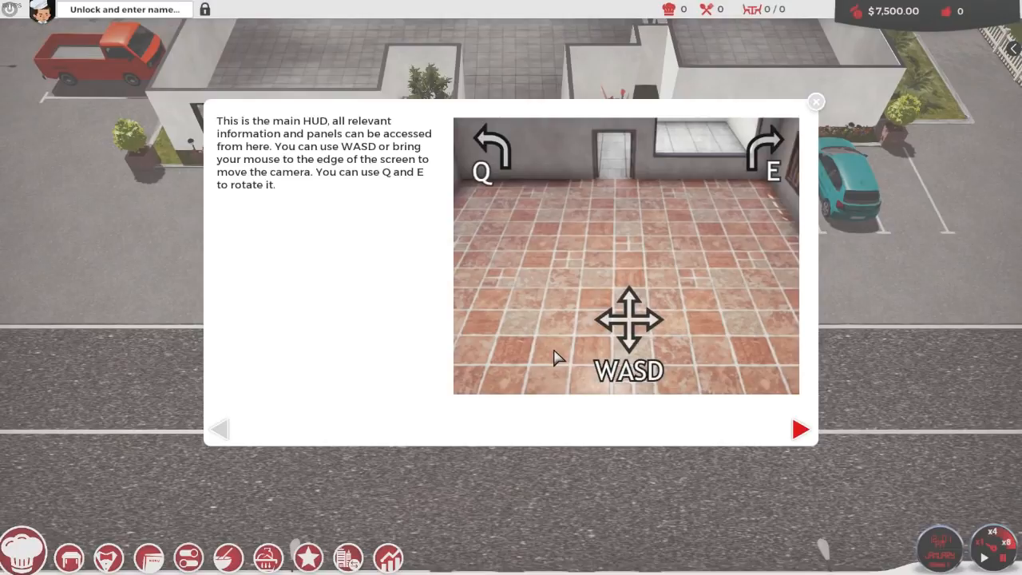
mouse_move(639, 423)
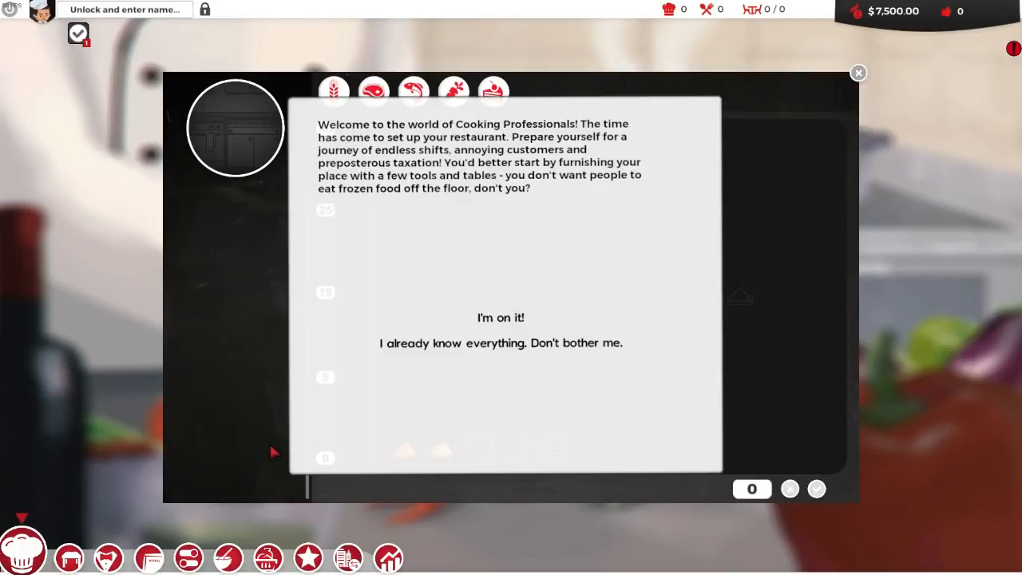
mouse_move(257, 457)
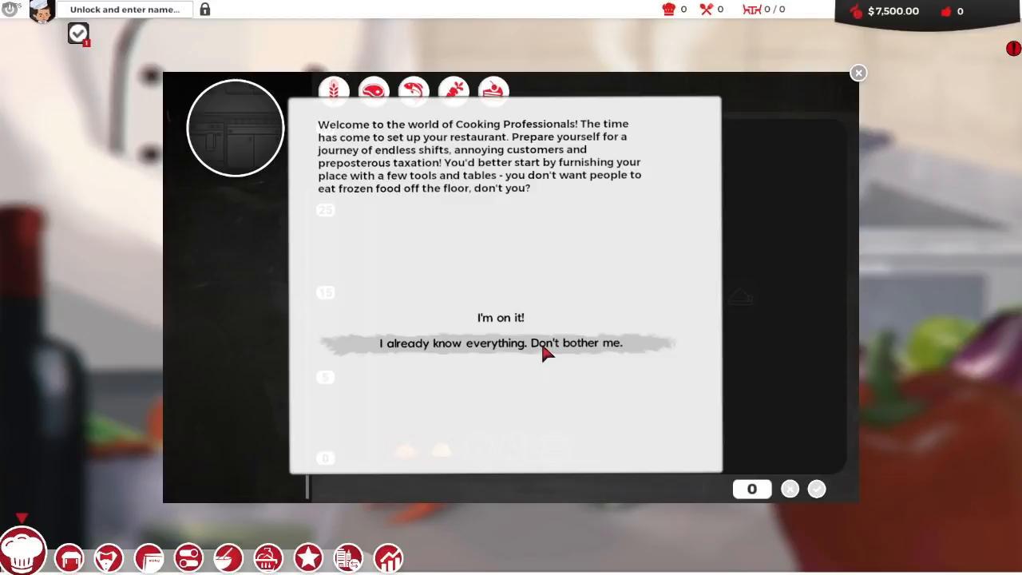
Tell the guide 'I already know everything' to skip the detailed welcome talk
click(502, 316)
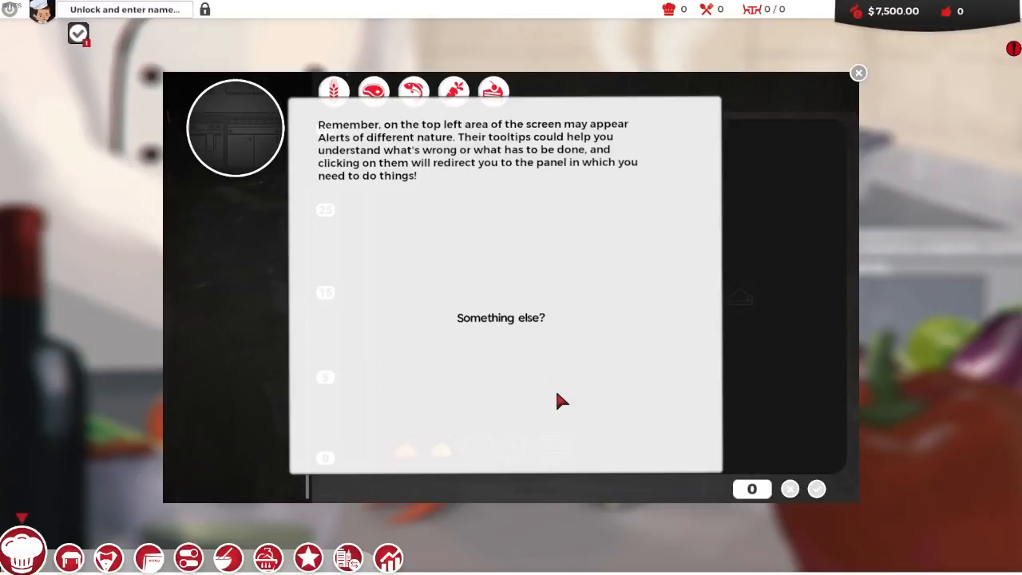
mouse_move(471, 243)
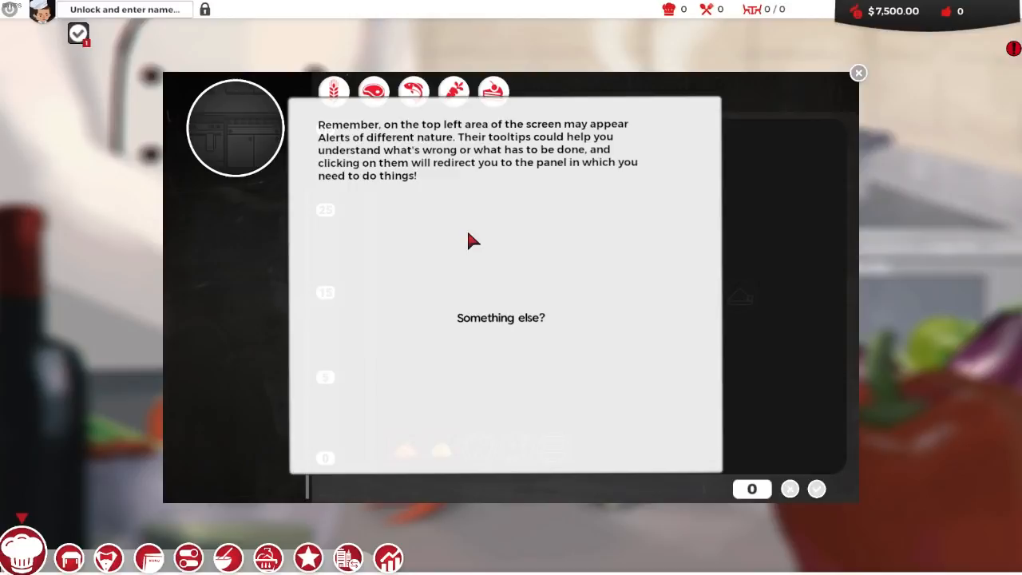
mouse_move(476, 288)
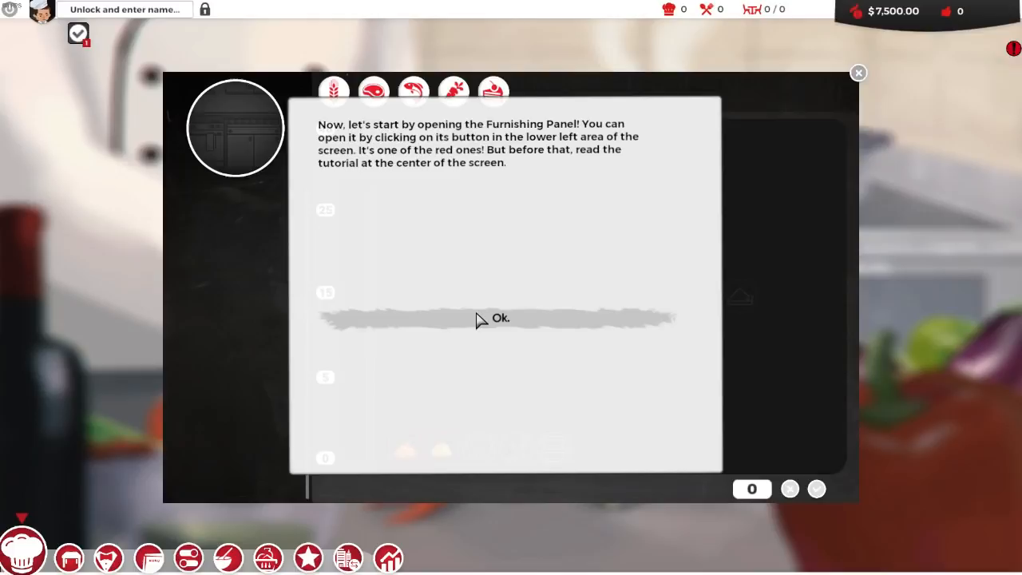
Acknowledge the furnishing advice and page through the Policies and Decisions tutorial
click(500, 318)
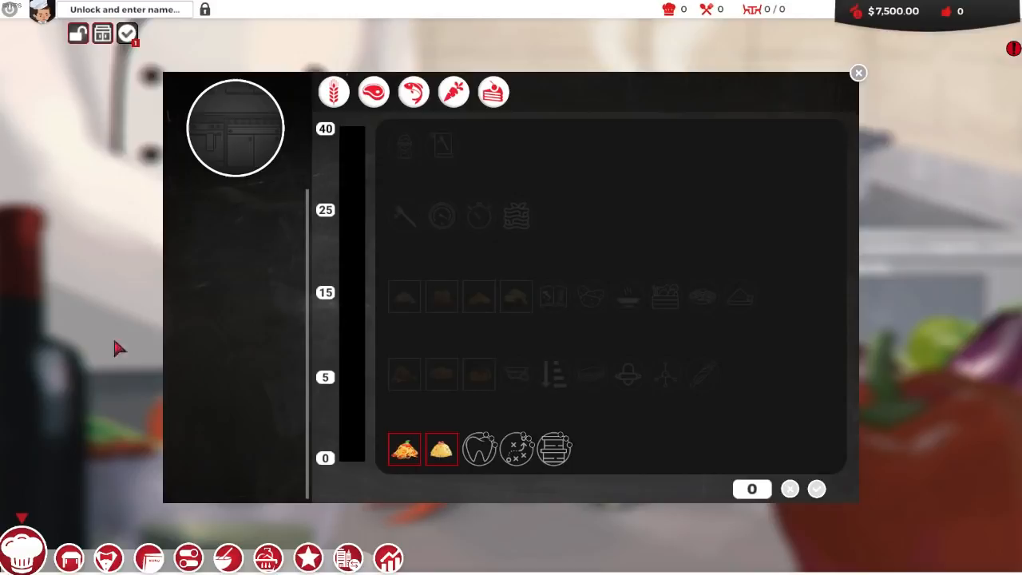
mouse_move(128, 34)
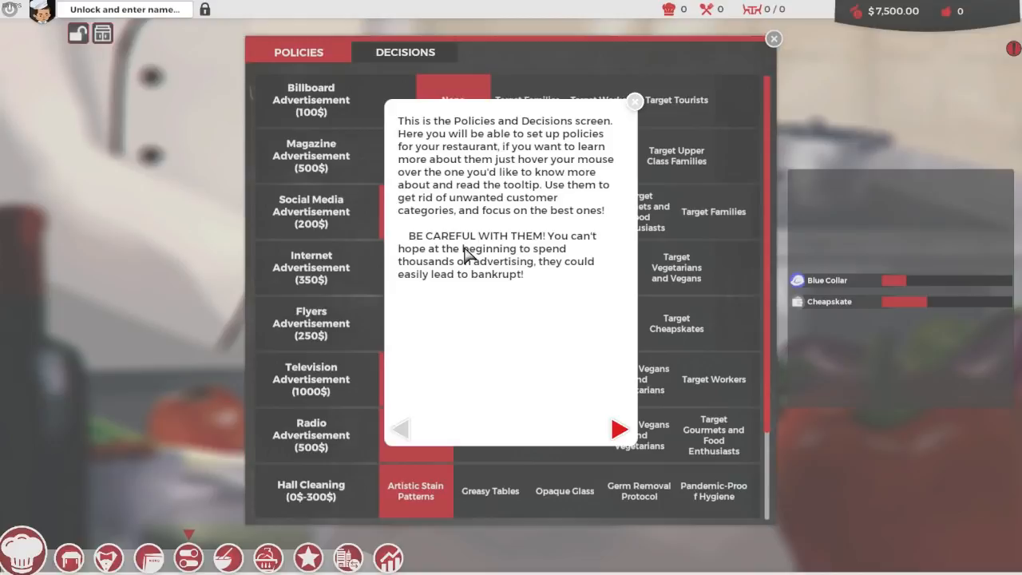
mouse_move(482, 278)
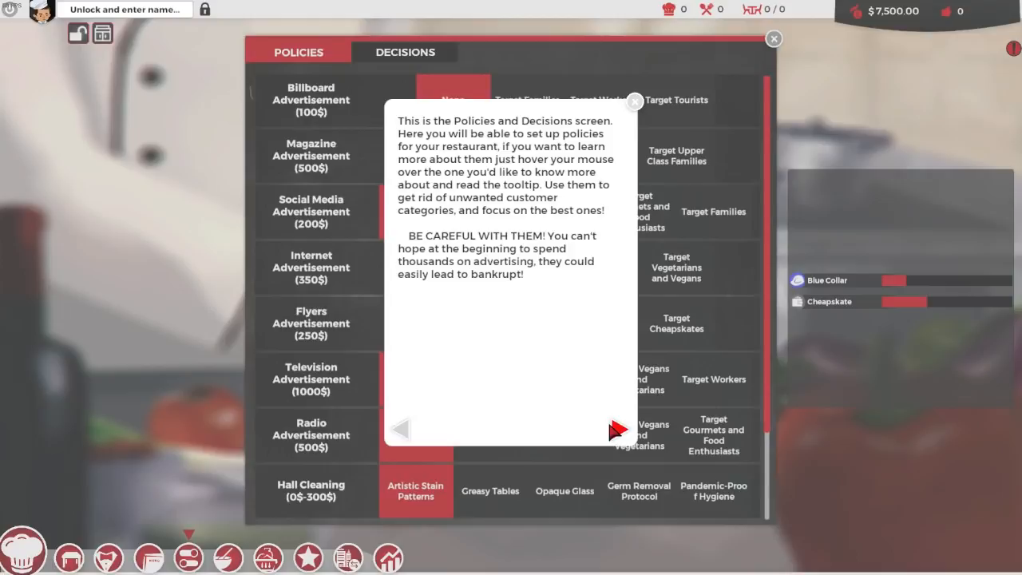
click(616, 428)
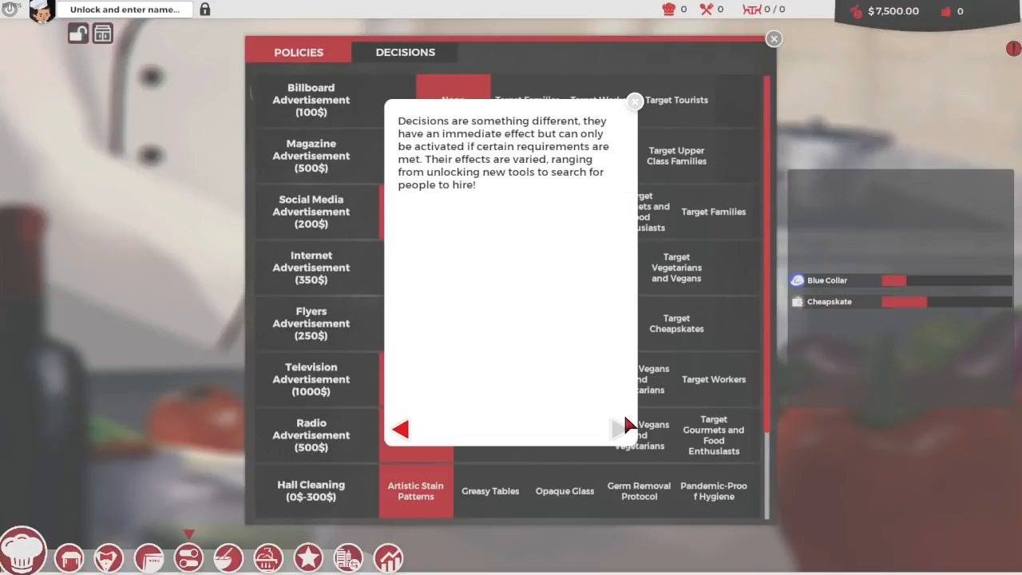
mouse_move(550, 291)
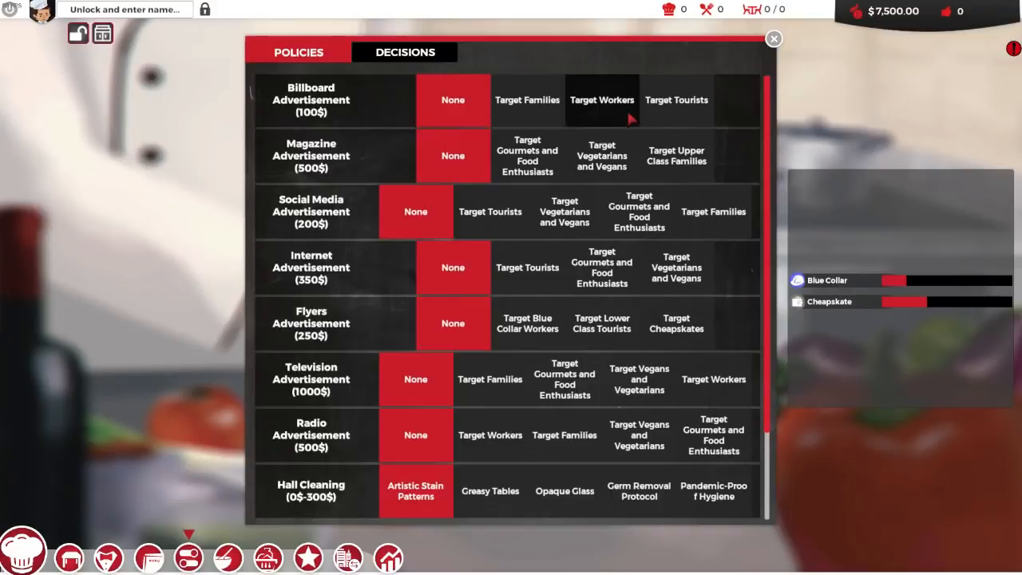
mouse_move(527, 99)
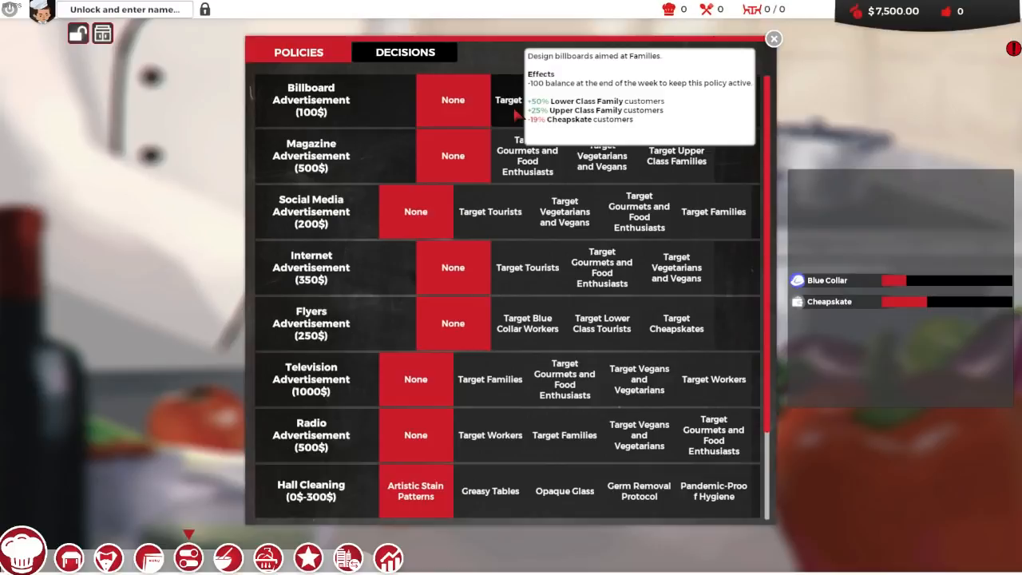
mouse_move(527, 269)
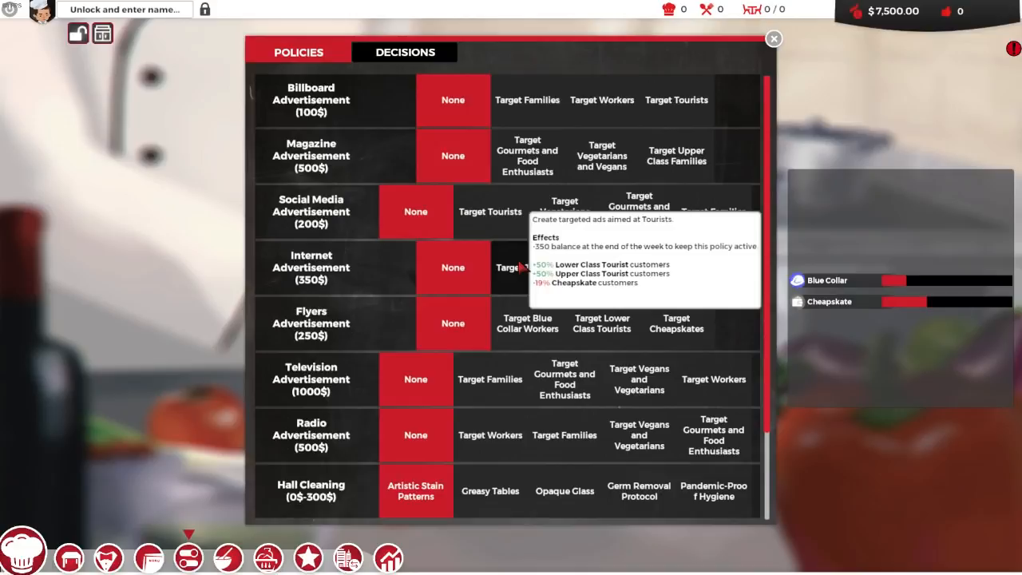
Scroll the policies list leaving all ads at none, then move to the furnishing screen
scroll(down, 3)
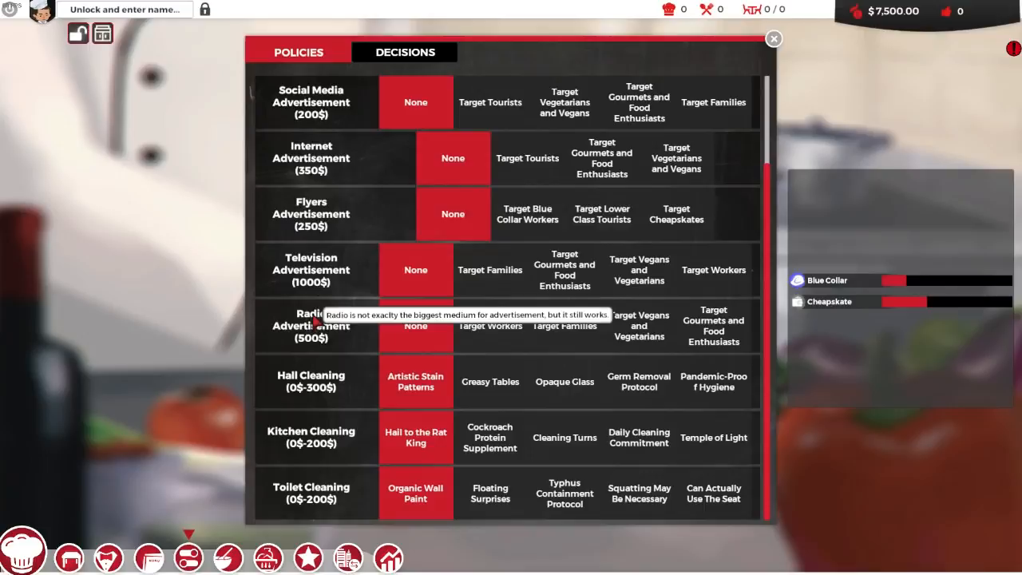
click(773, 39)
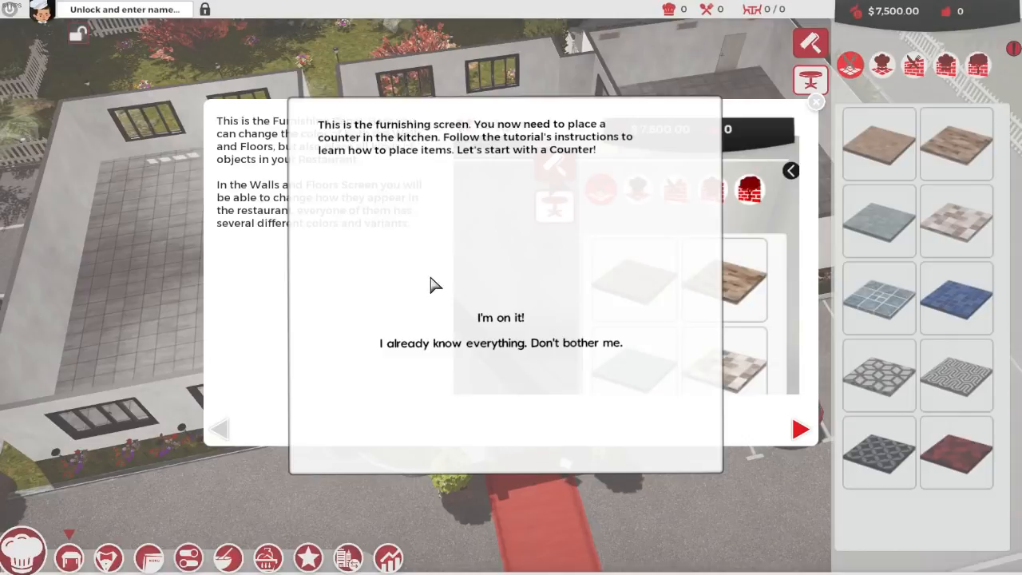
mouse_move(492, 286)
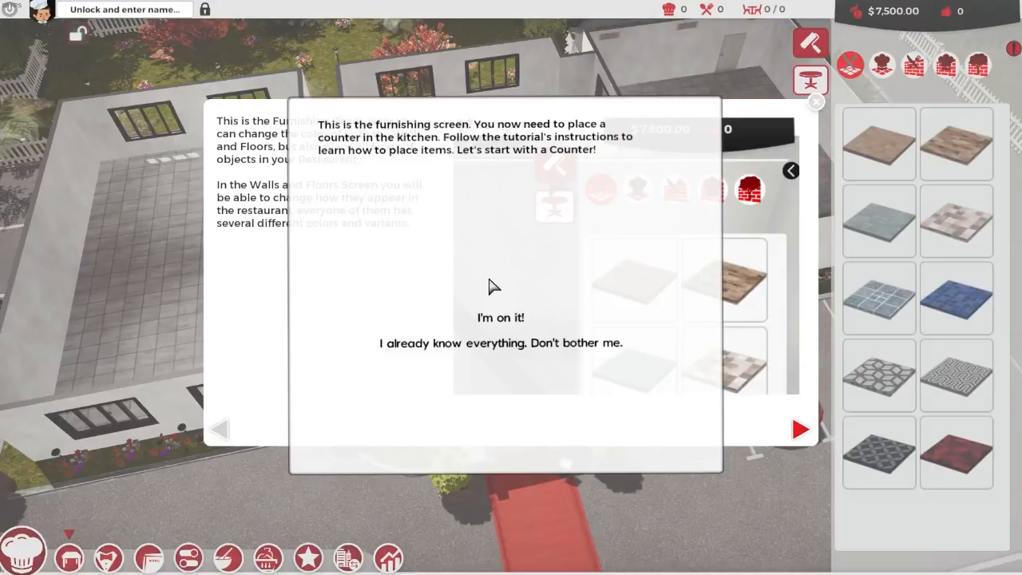
Accept the counter prompt and dismiss the Furniture Screen tutorial pages
click(501, 316)
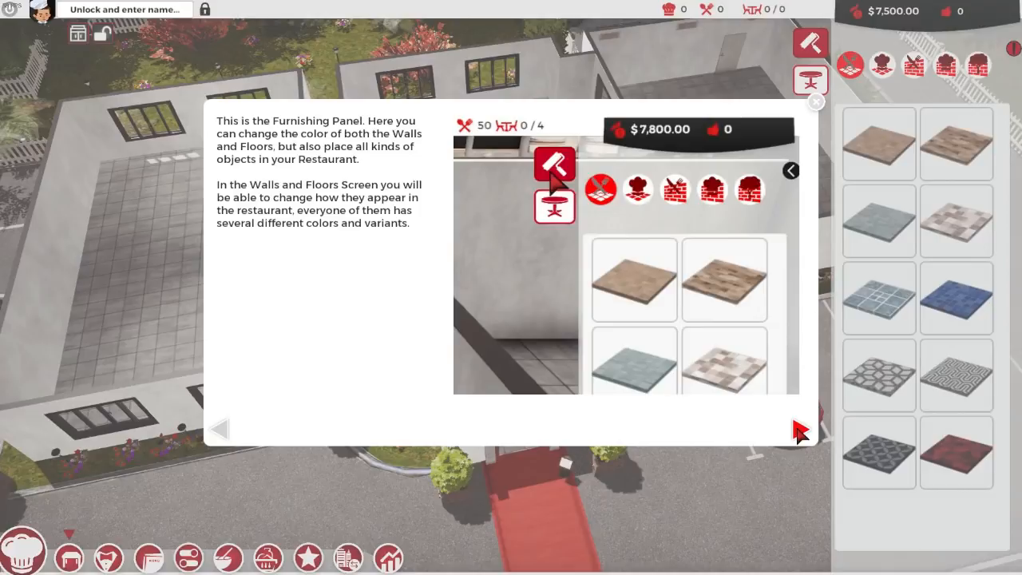
click(800, 428)
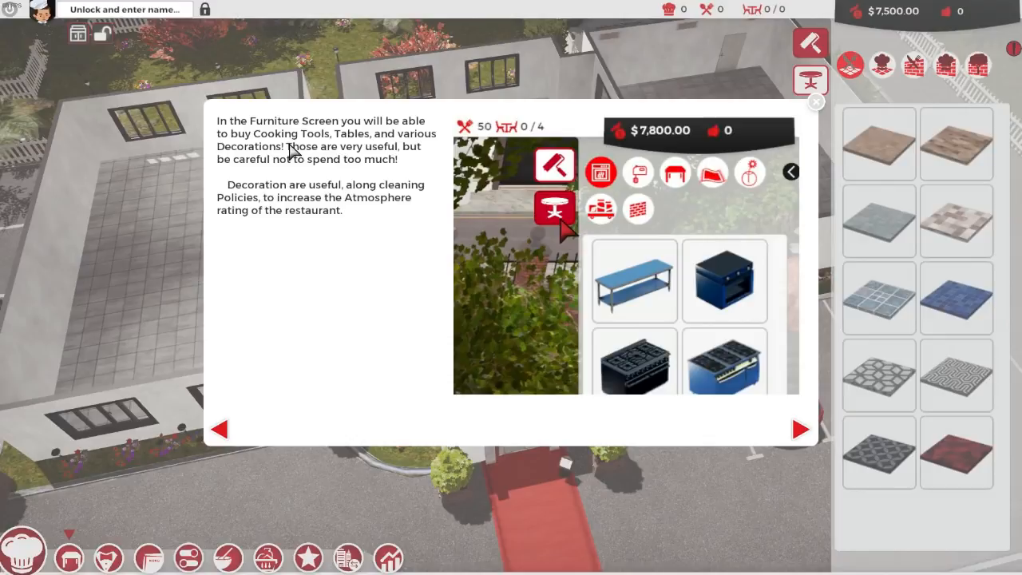
mouse_move(288, 226)
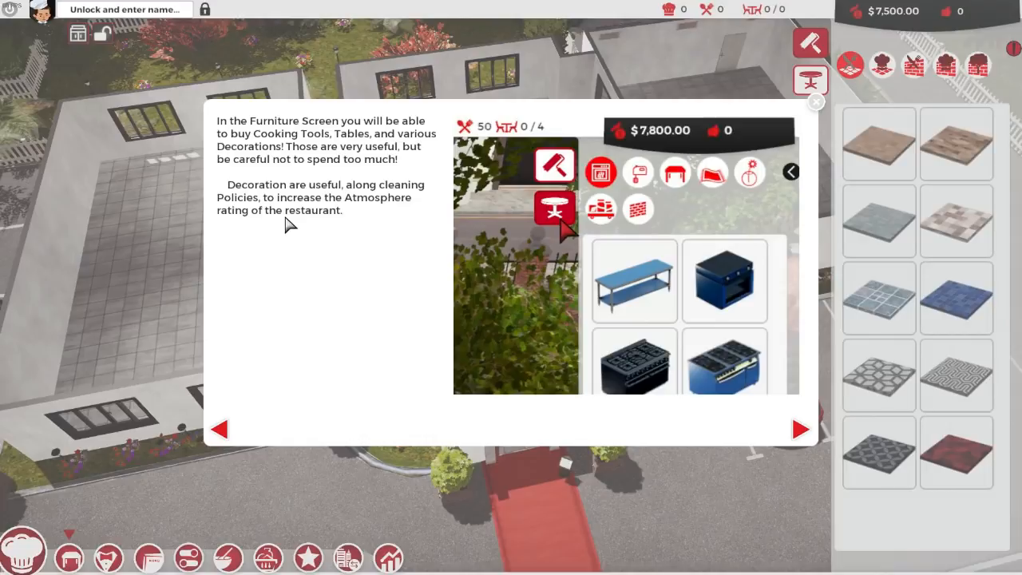
mouse_move(312, 199)
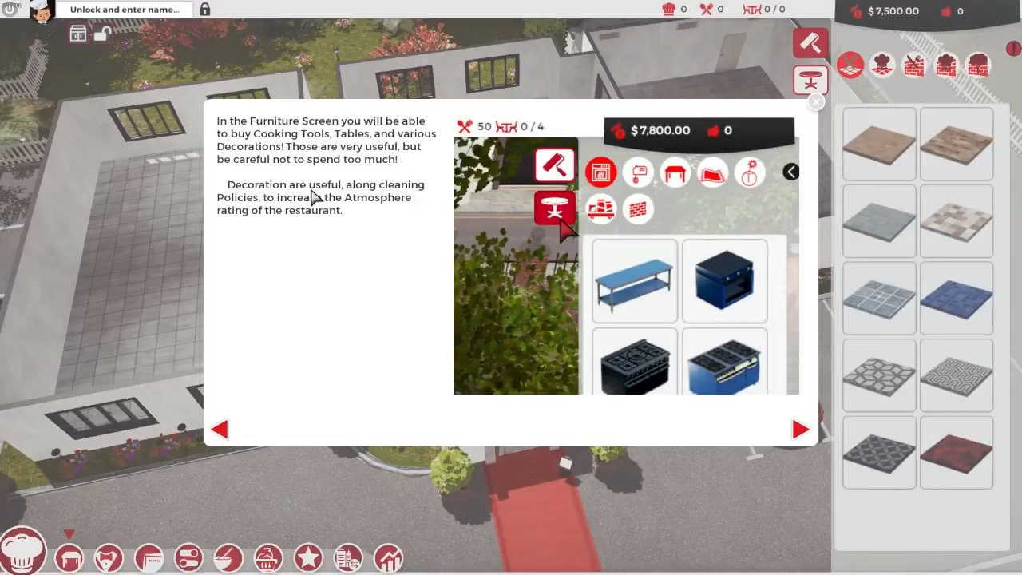
mouse_move(354, 222)
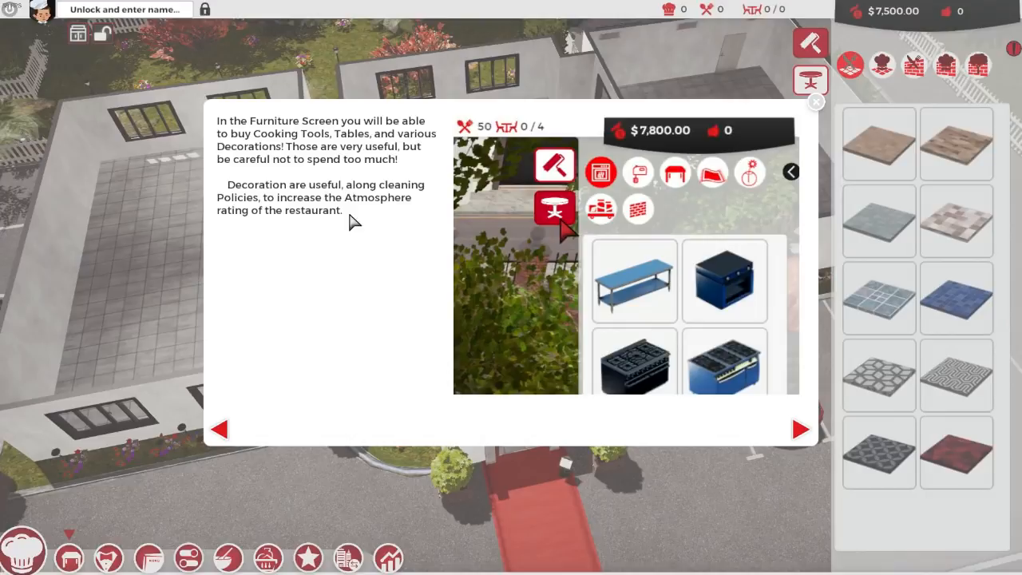
mouse_move(253, 207)
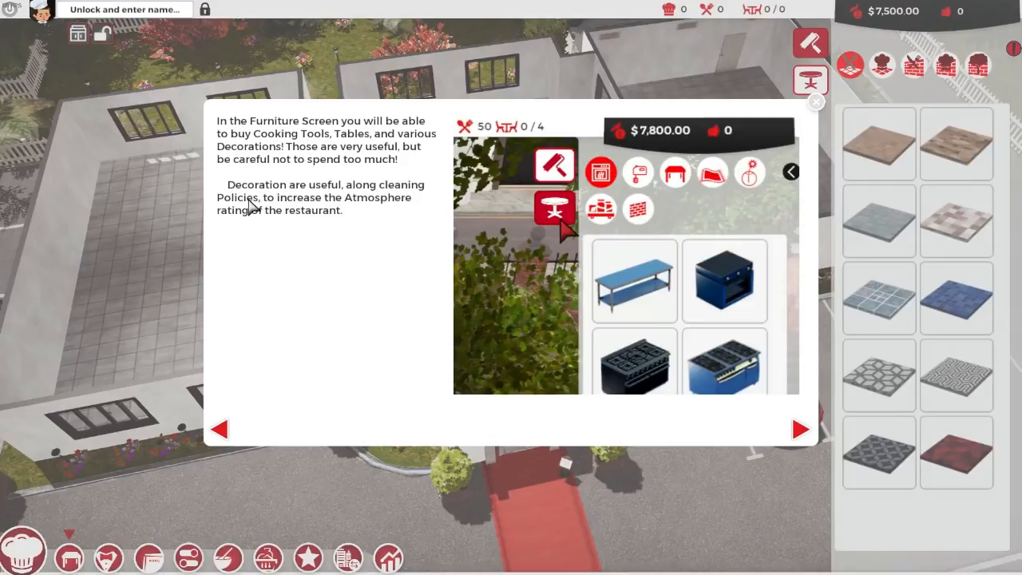
click(799, 428)
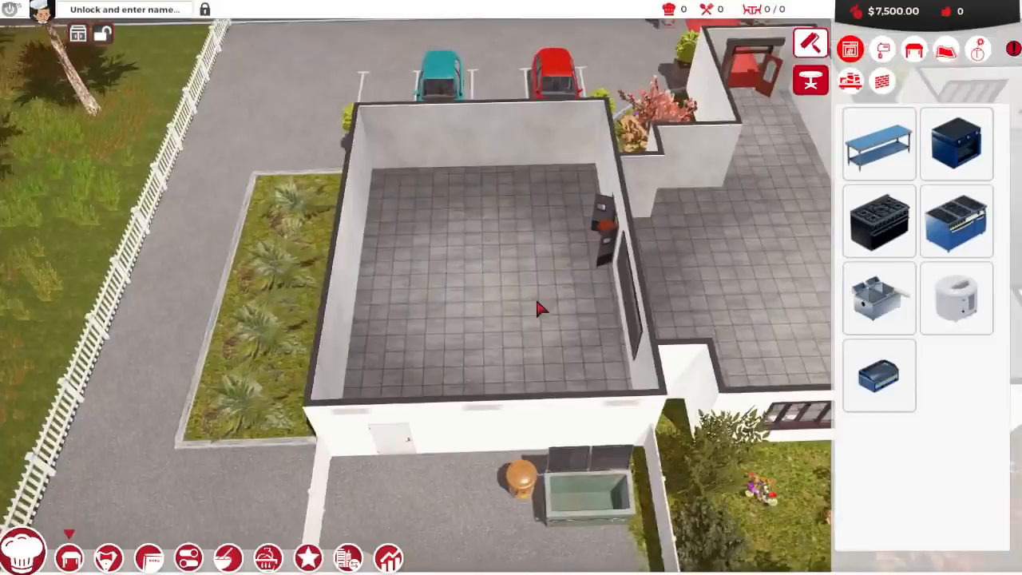
Place a Counter SimpleStuff for 300 against the kitchen's back wall
click(878, 144)
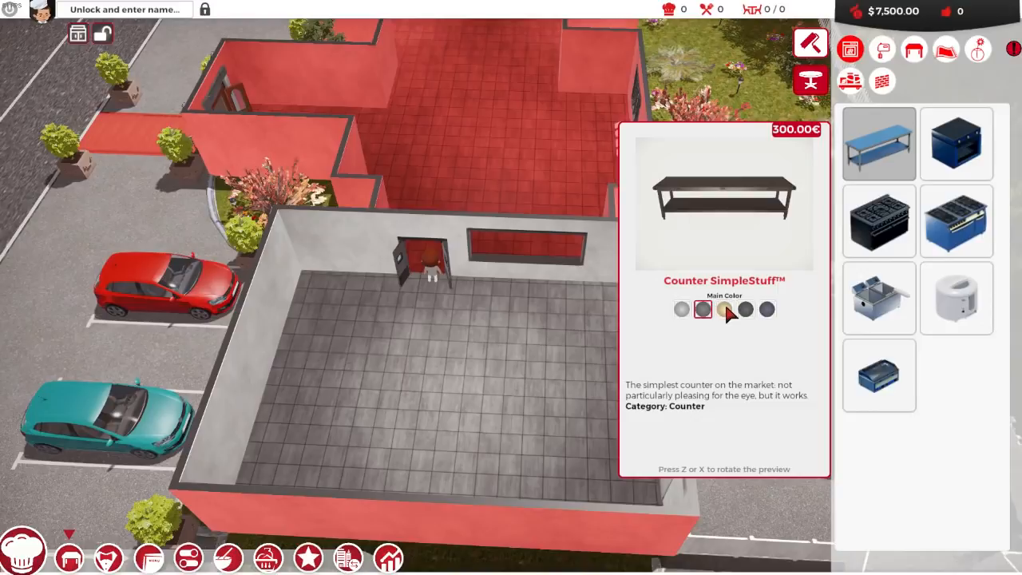
click(681, 310)
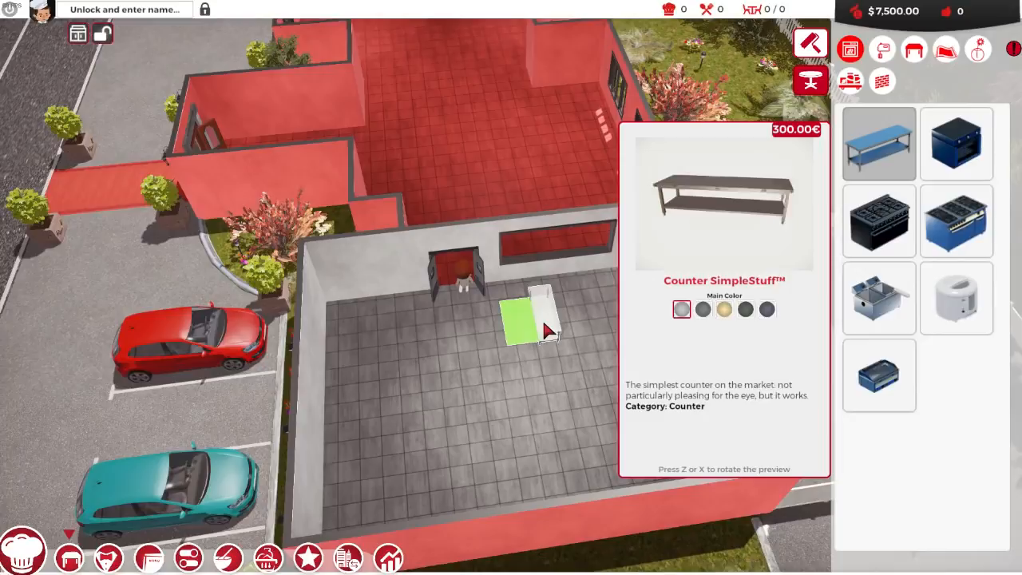
mouse_move(588, 284)
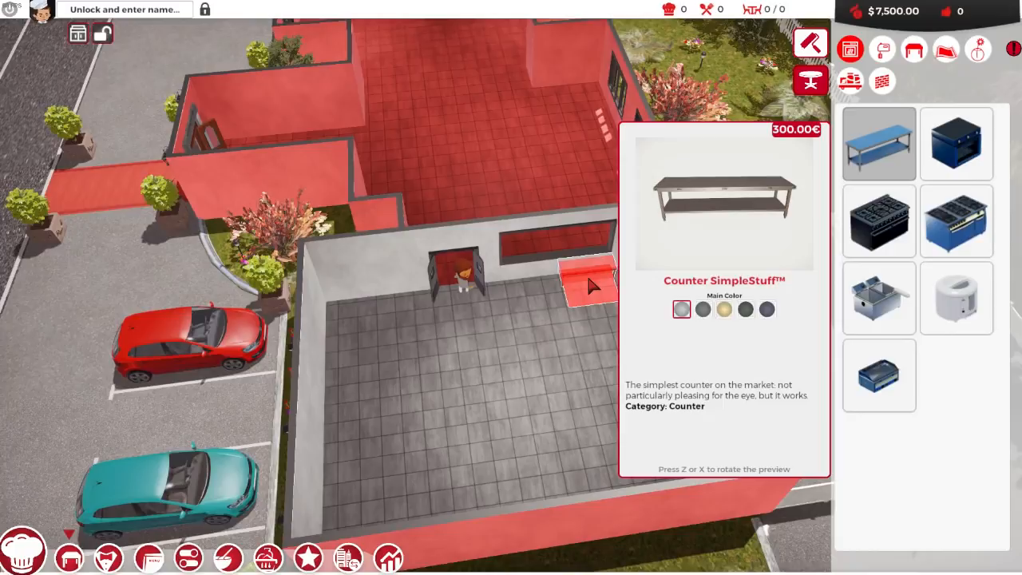
click(583, 275)
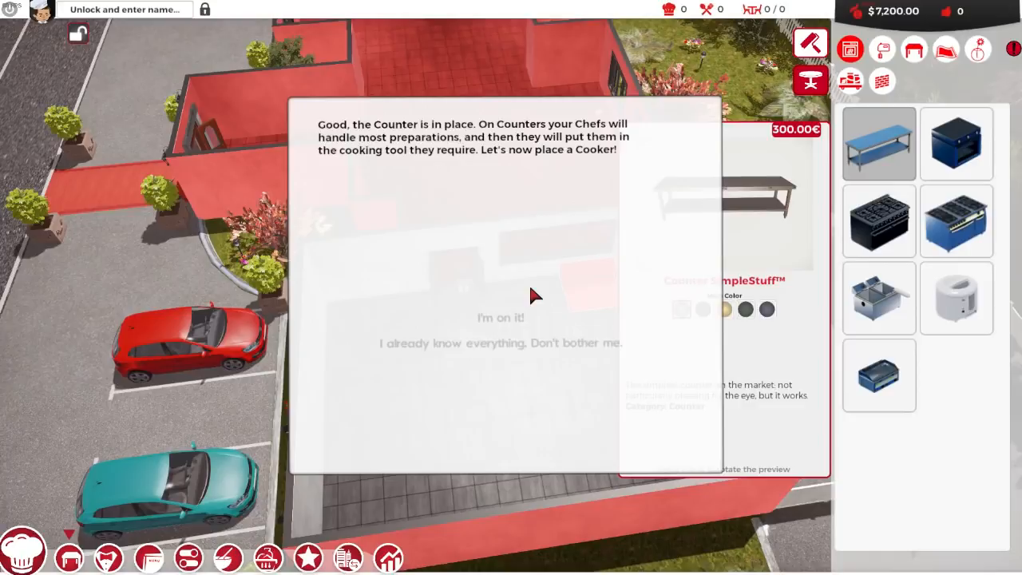
mouse_move(499, 163)
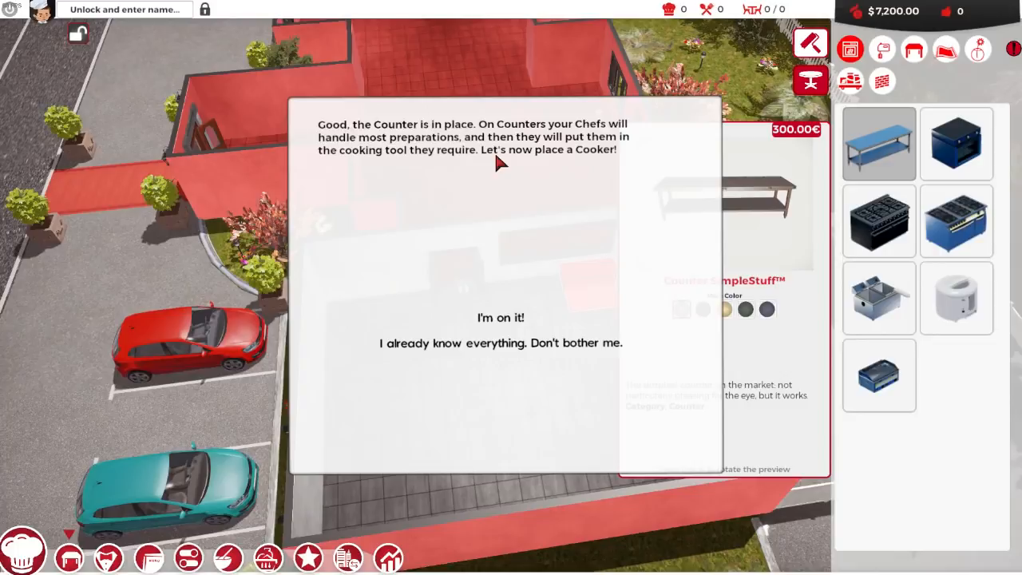
click(502, 342)
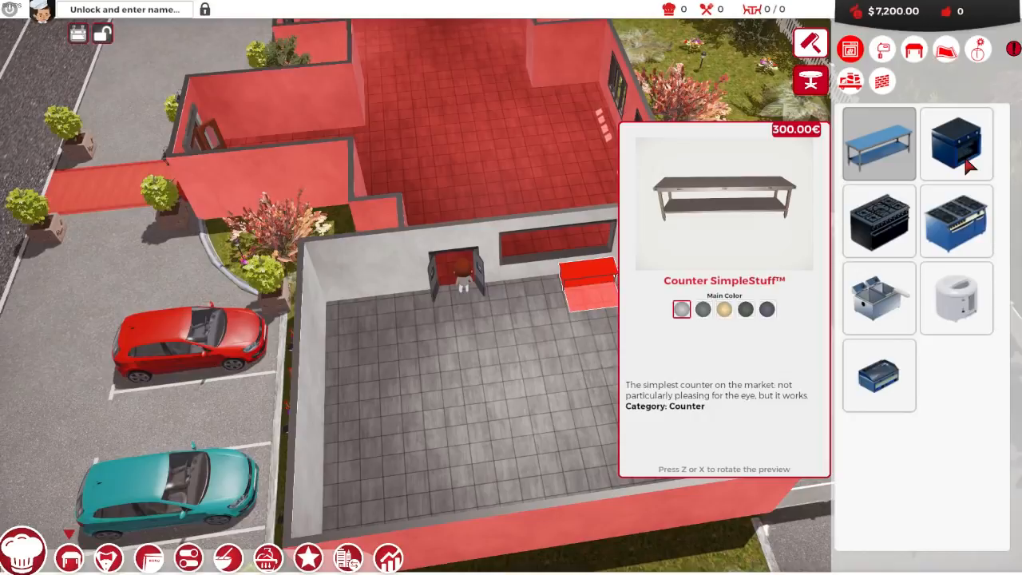
Place an Oven SteadyFlame 100 for 350 beside the counter
click(955, 144)
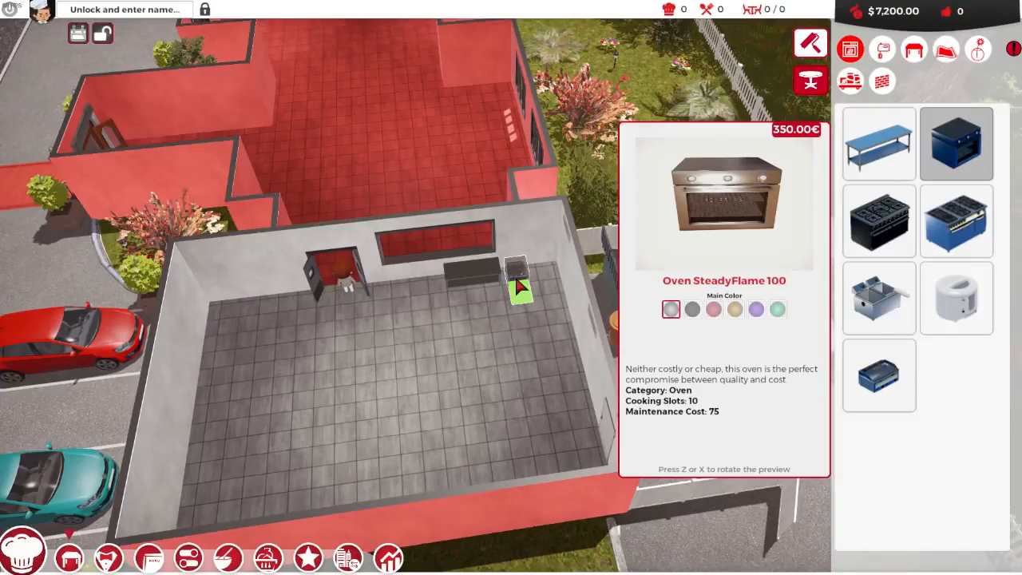
click(515, 280)
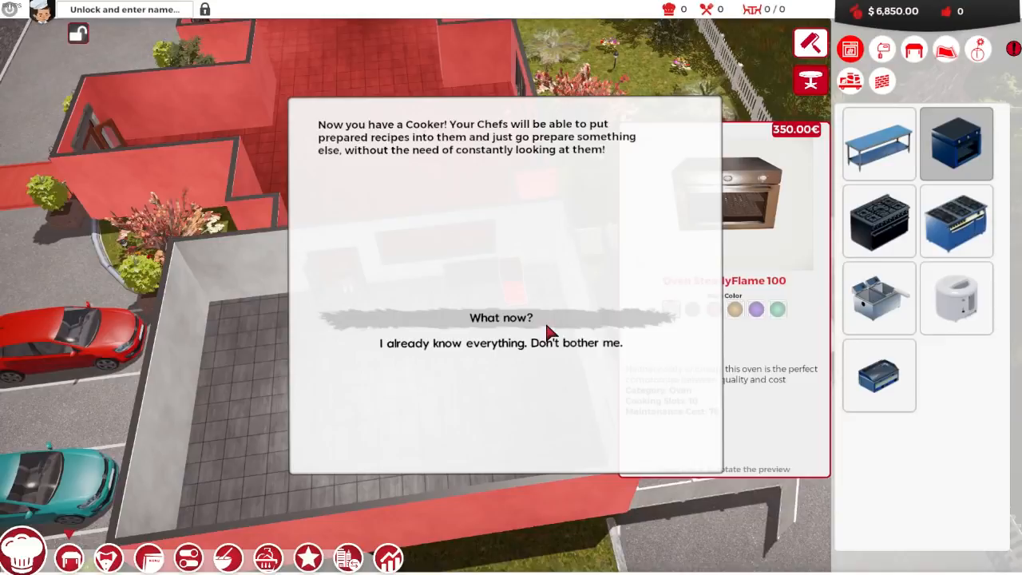
mouse_move(514, 323)
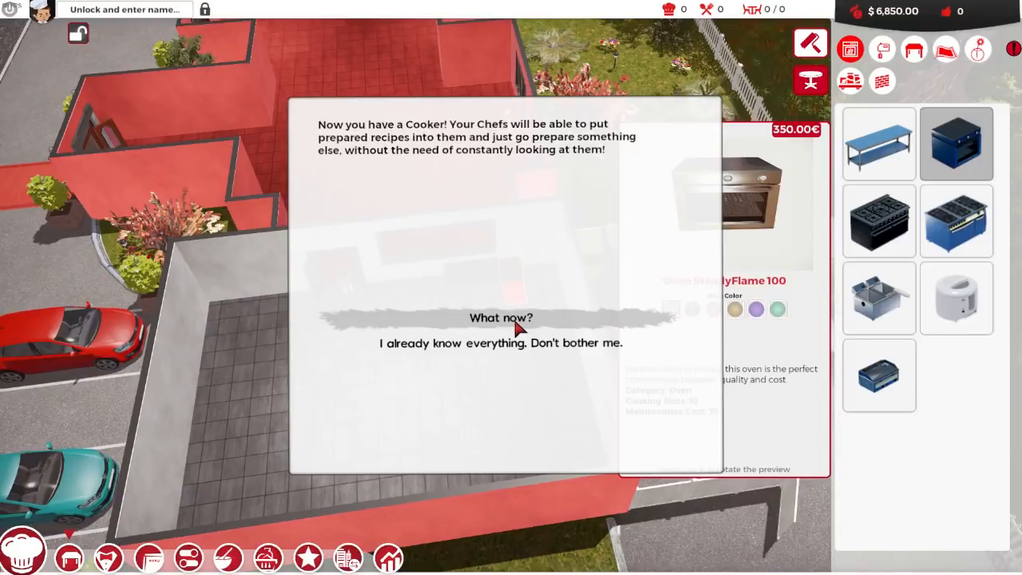
click(501, 316)
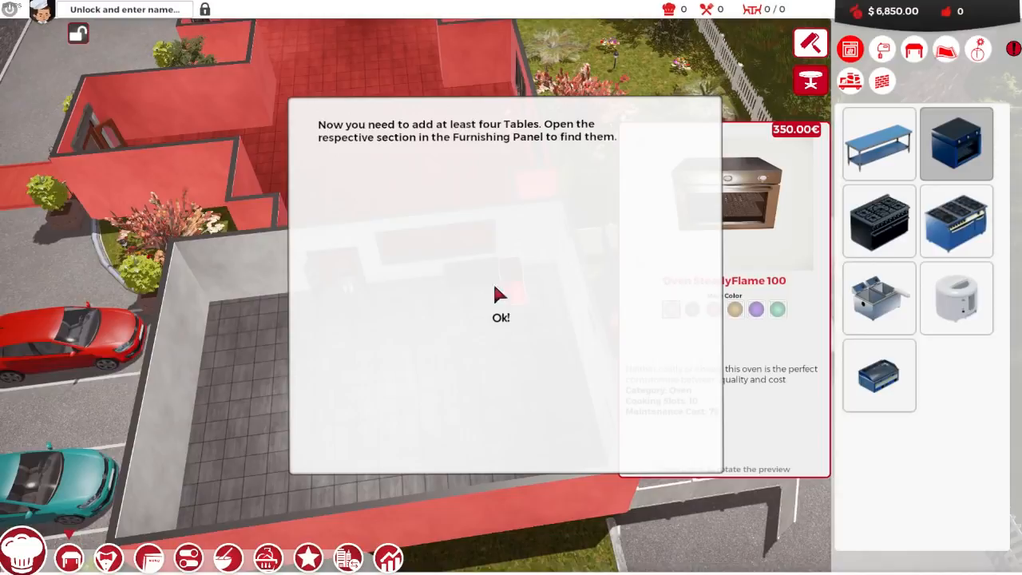
Browse the old-style, modern and wooden tables and choose the 120 two-seat Wooden Table
click(501, 318)
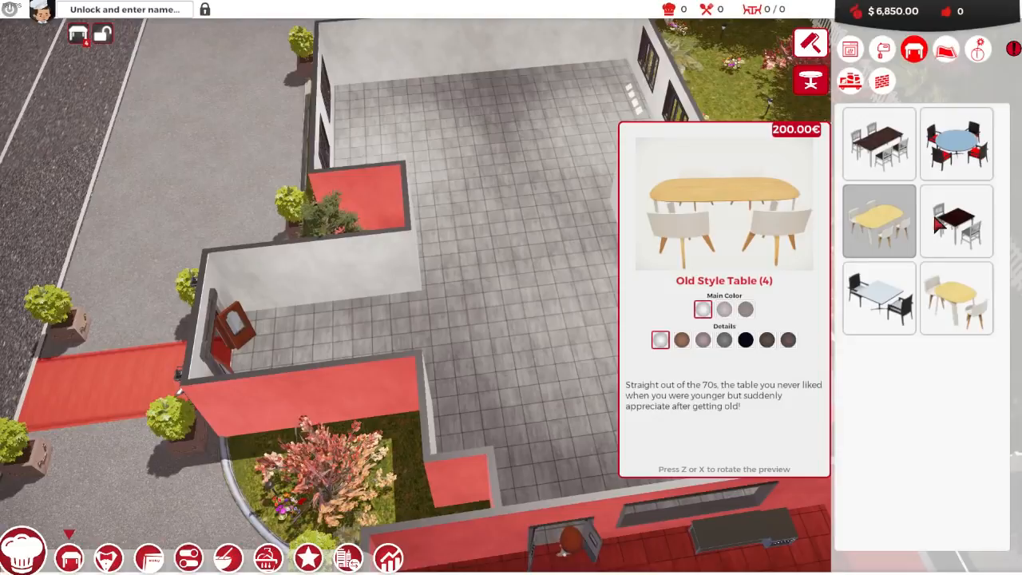
click(879, 298)
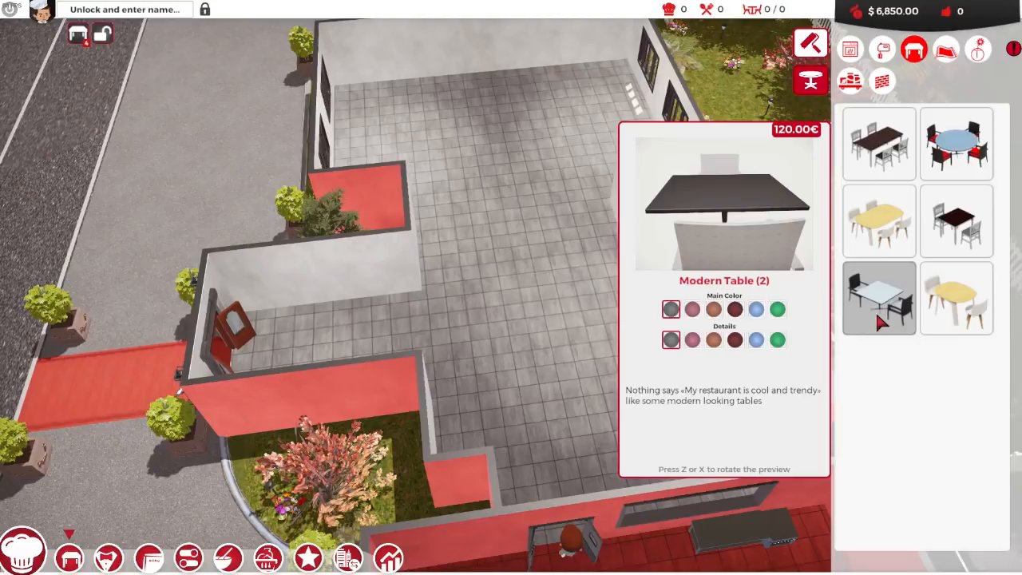
click(878, 143)
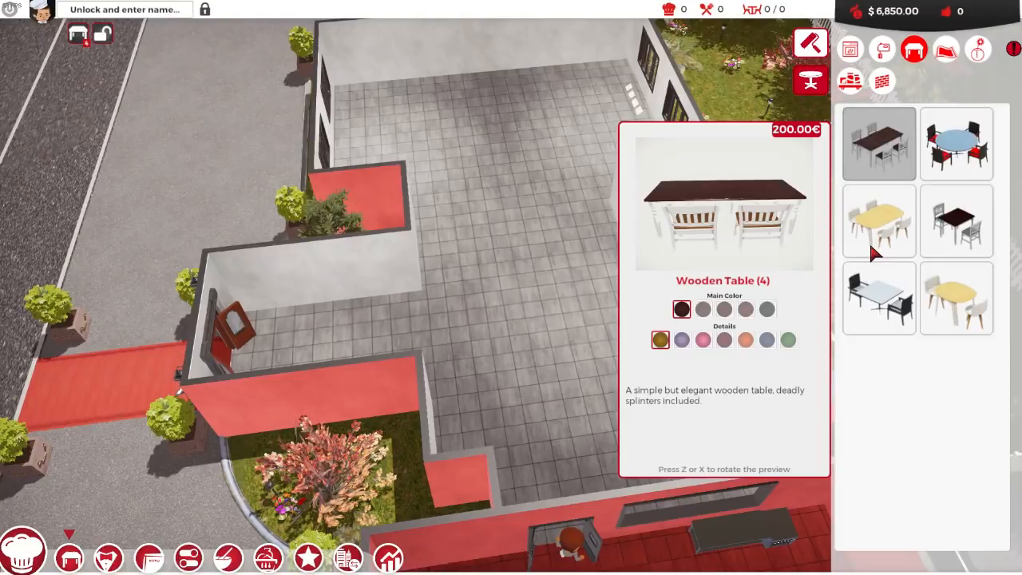
click(956, 220)
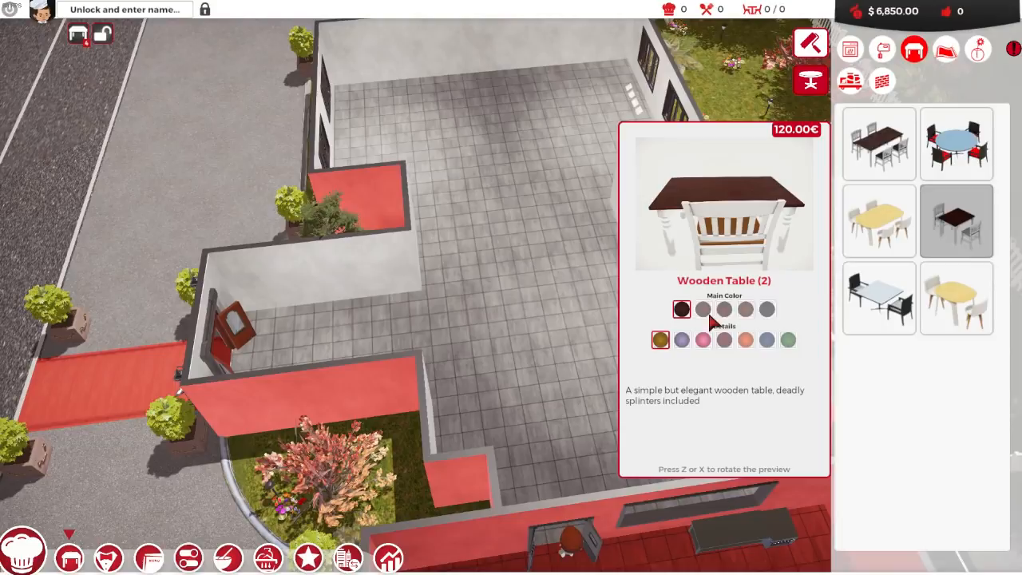
click(955, 144)
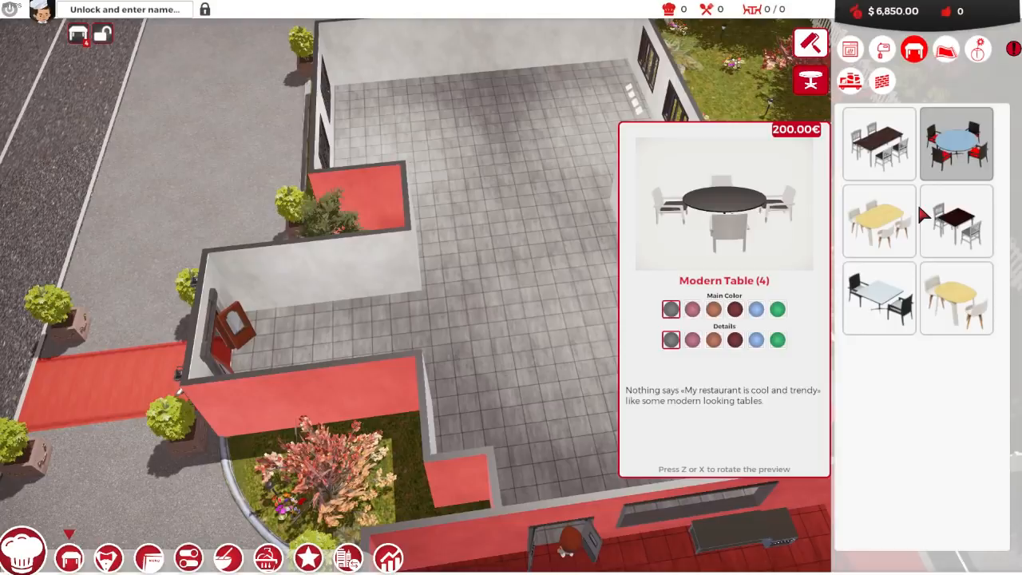
click(957, 220)
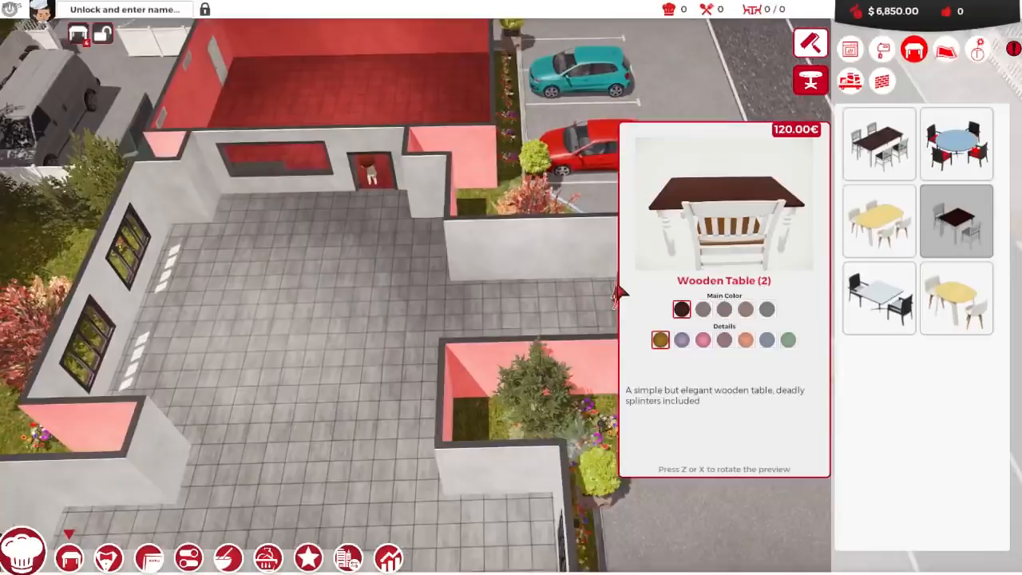
Place several wooden tables across the dining hall and continue the guide
click(456, 285)
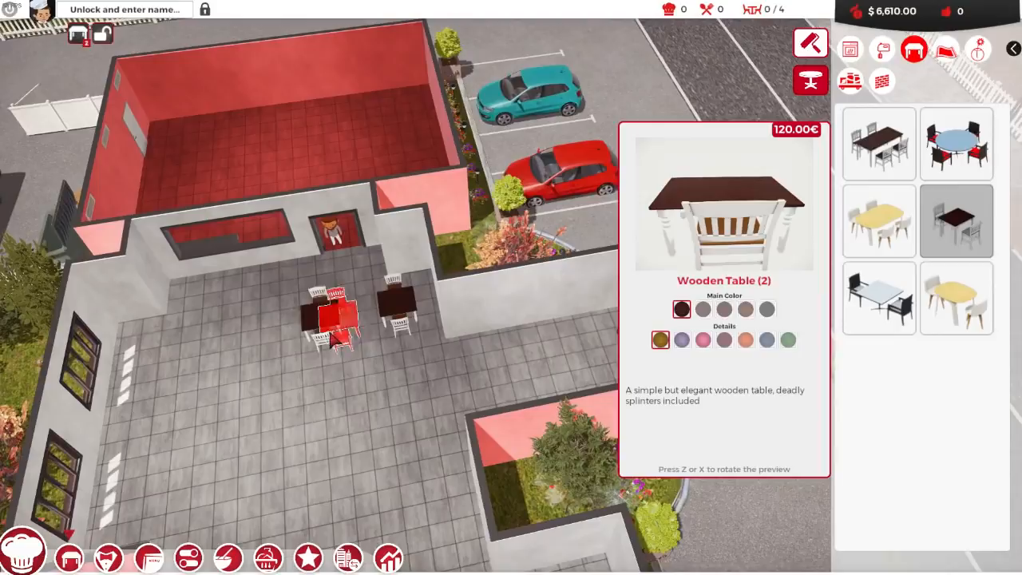
click(879, 144)
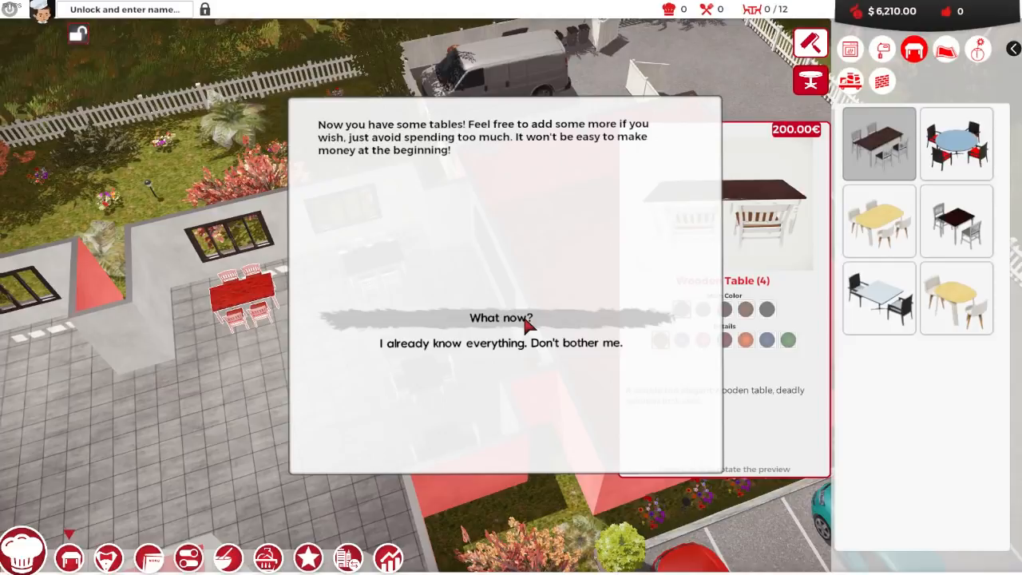
click(502, 318)
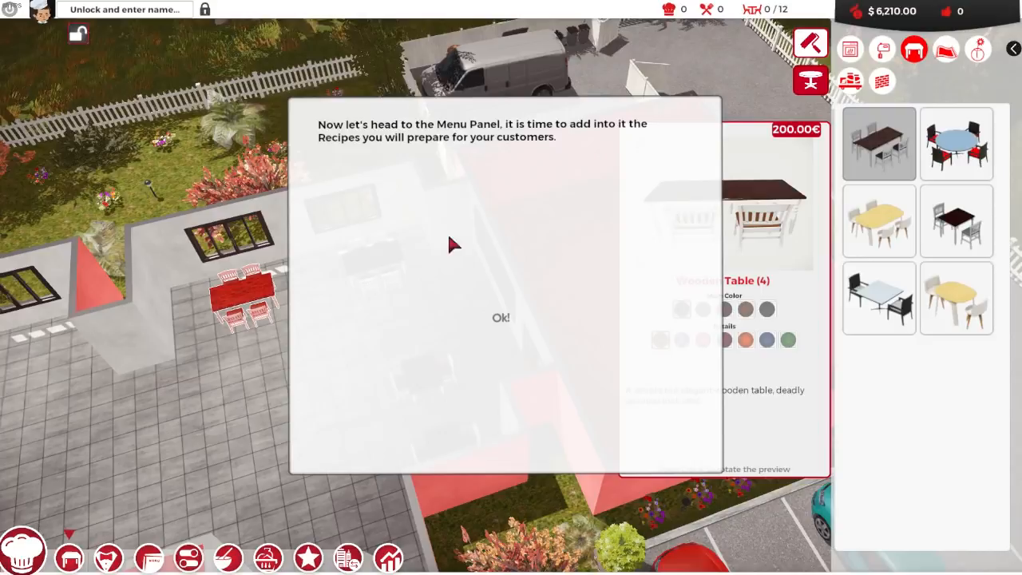
Dismiss the menu tutorial prompt and stop placing tables, returning to the floor tile catalogue
click(501, 316)
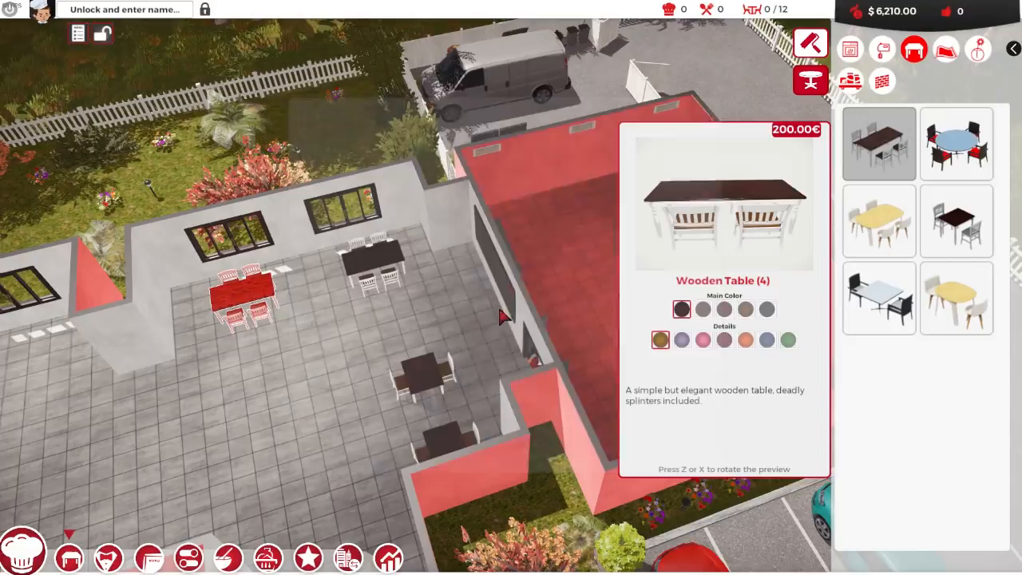
click(376, 259)
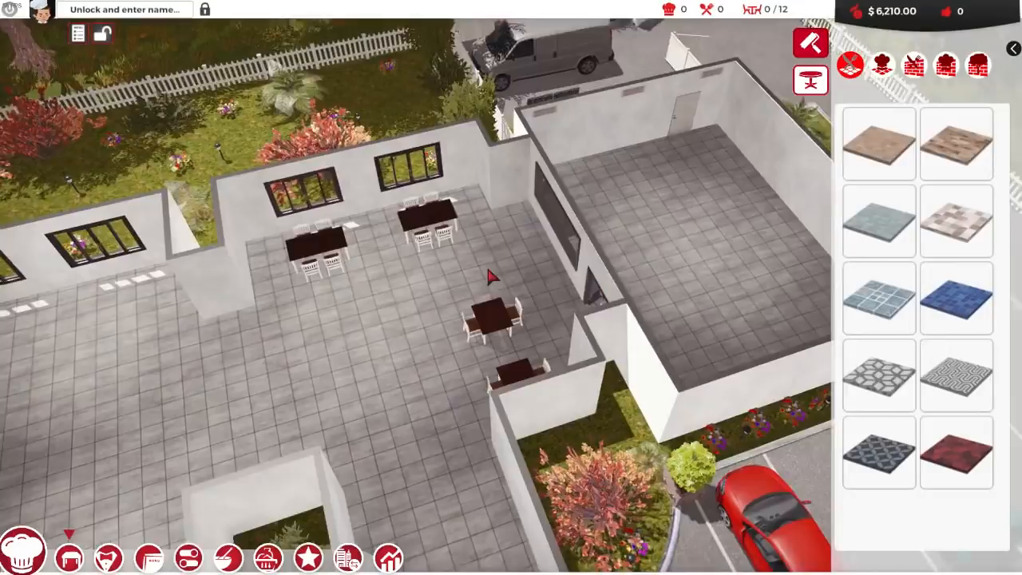
Bring up the restaurant menu and advance its tutorial through pricing and tools to the Dynamic Perks page
click(78, 33)
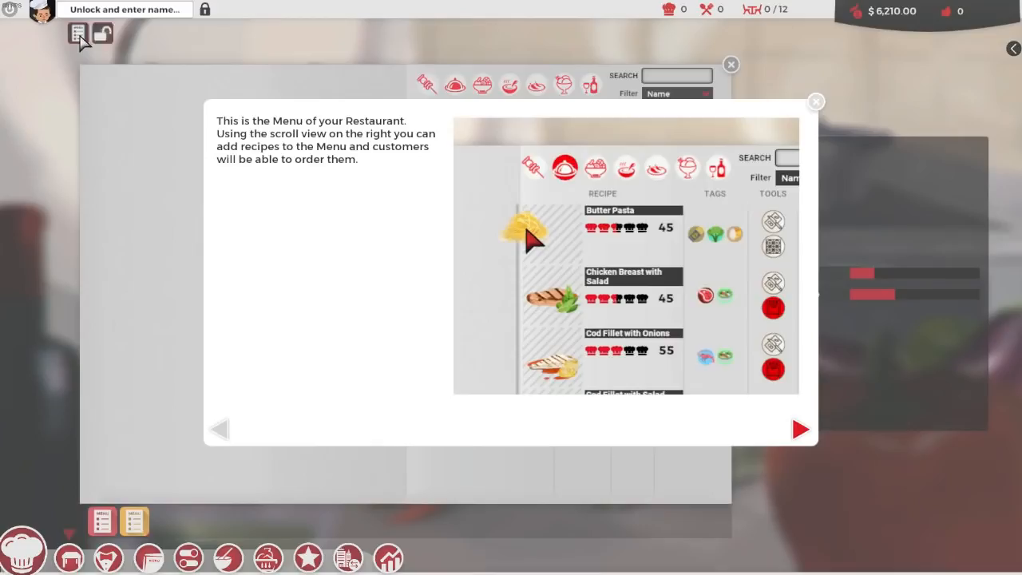
click(801, 428)
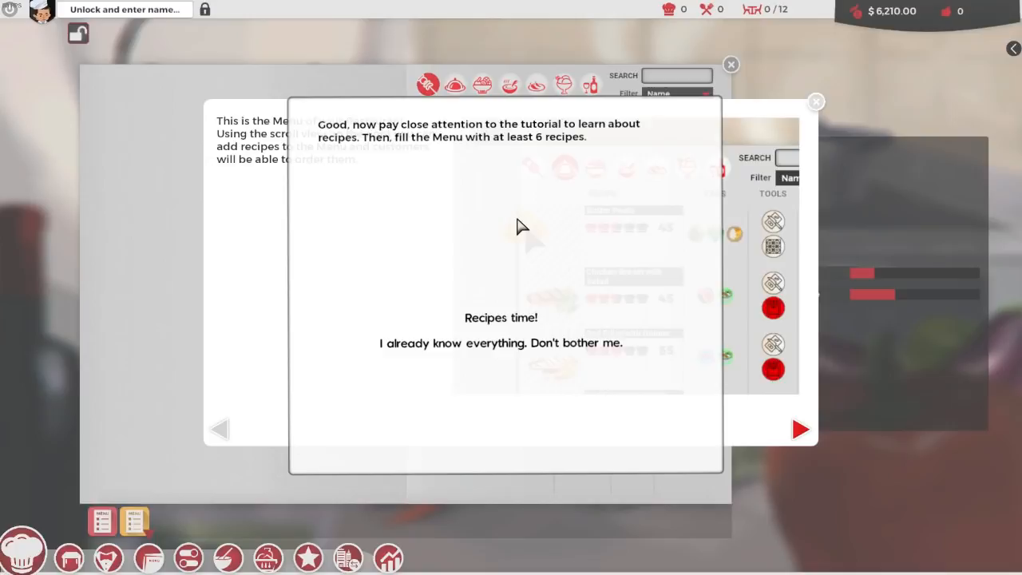
click(801, 428)
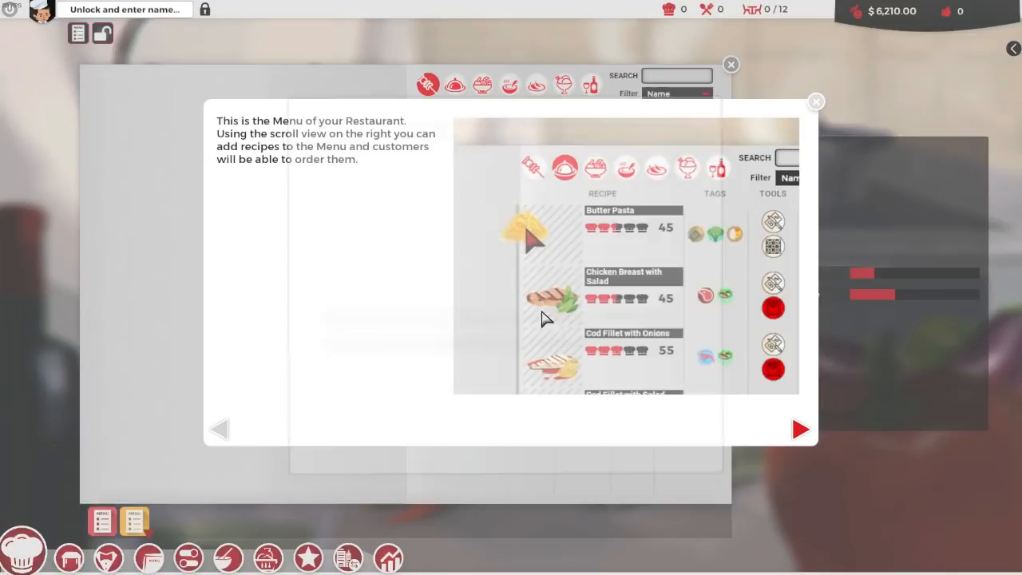
mouse_move(285, 275)
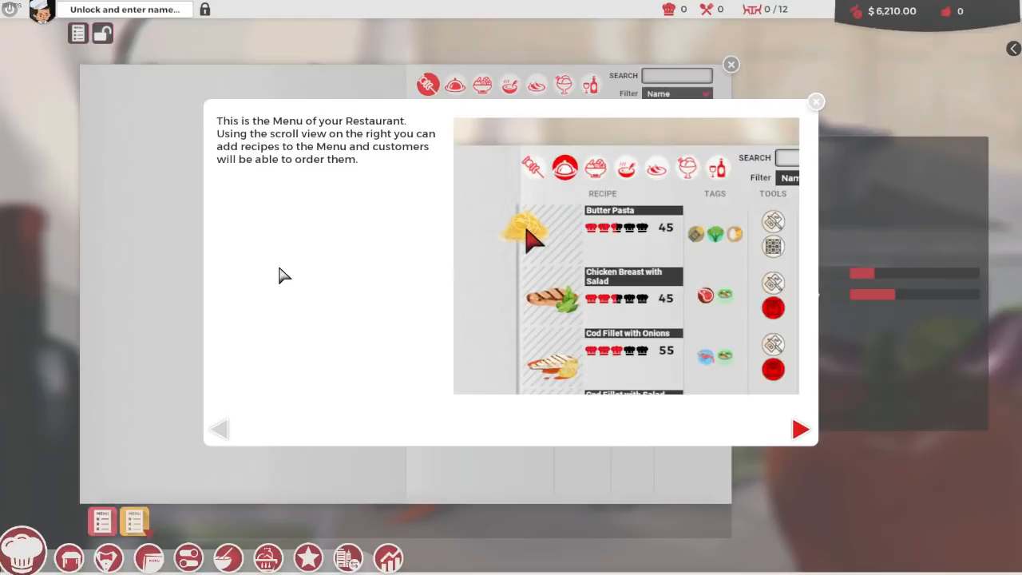
key(alt+z)
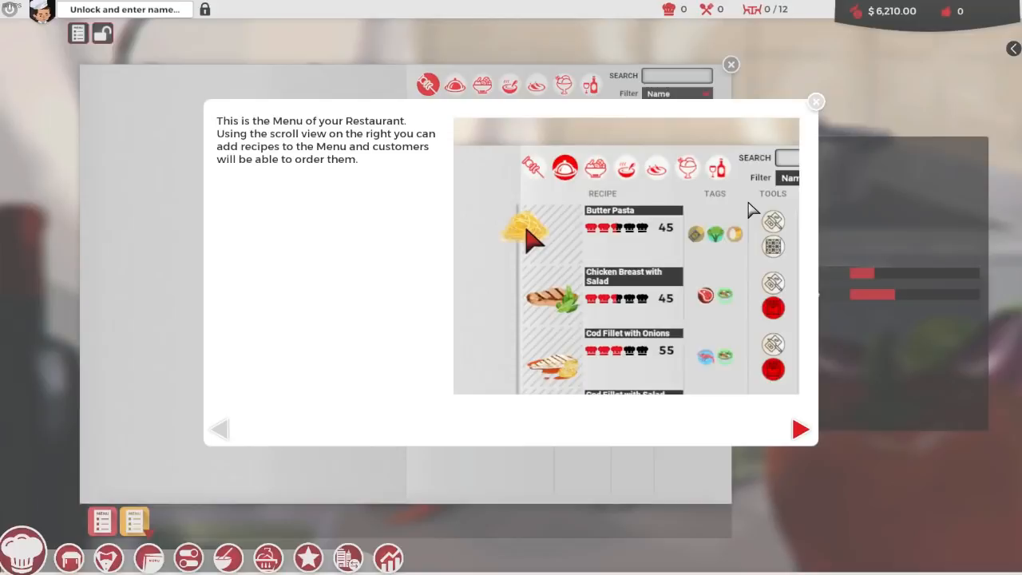
mouse_move(414, 243)
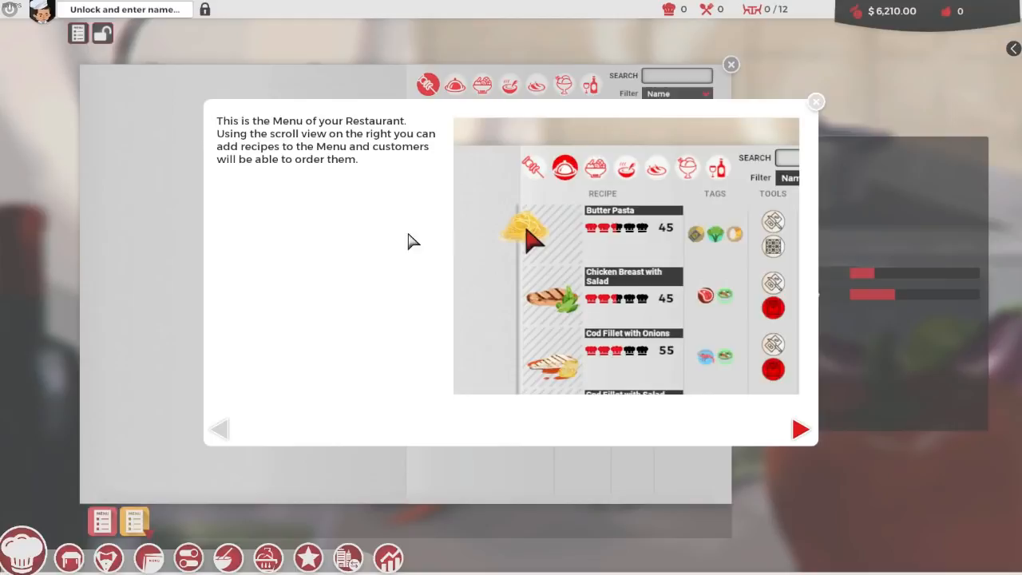
click(800, 428)
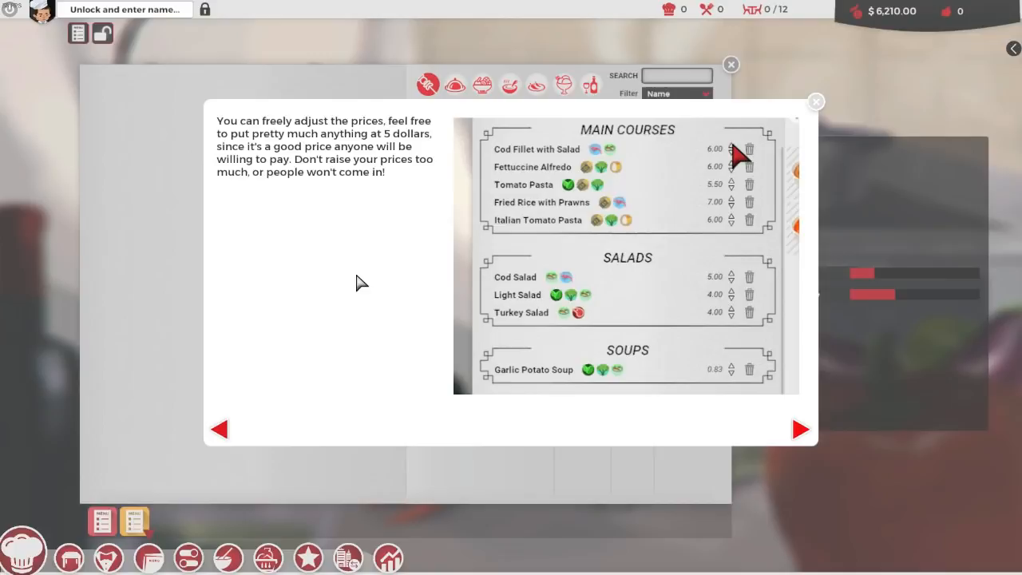
click(798, 428)
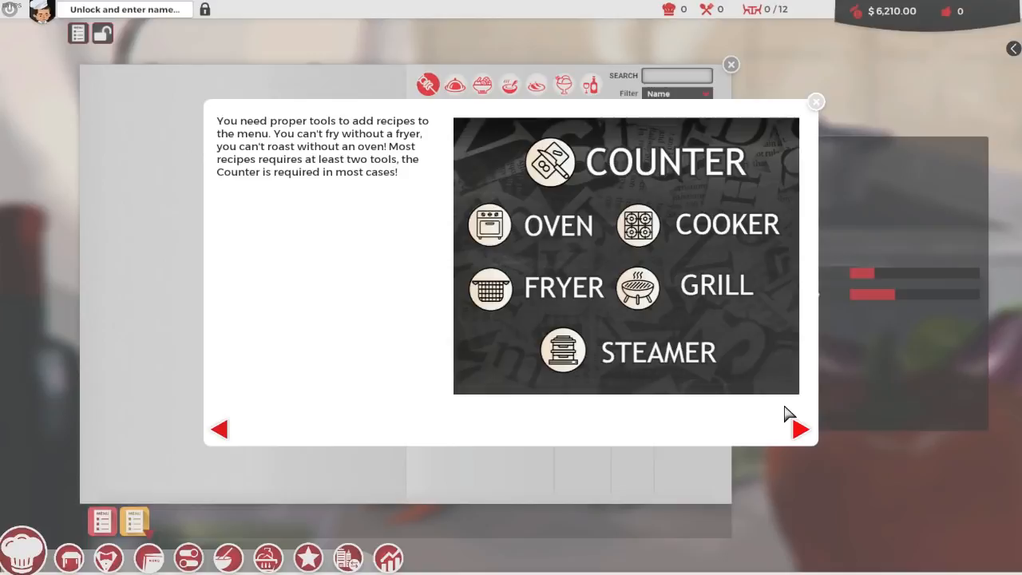
click(798, 428)
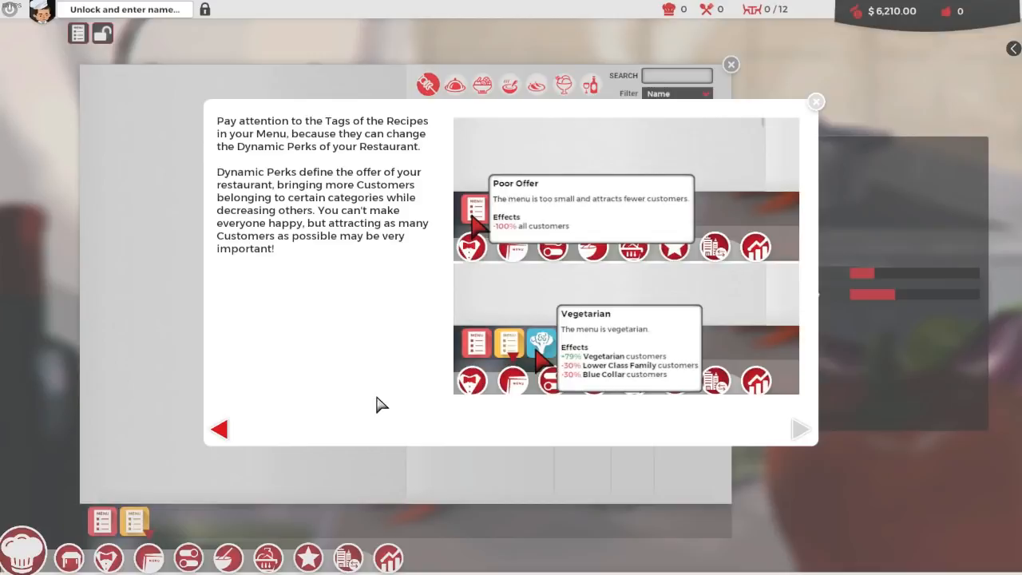
mouse_move(639, 388)
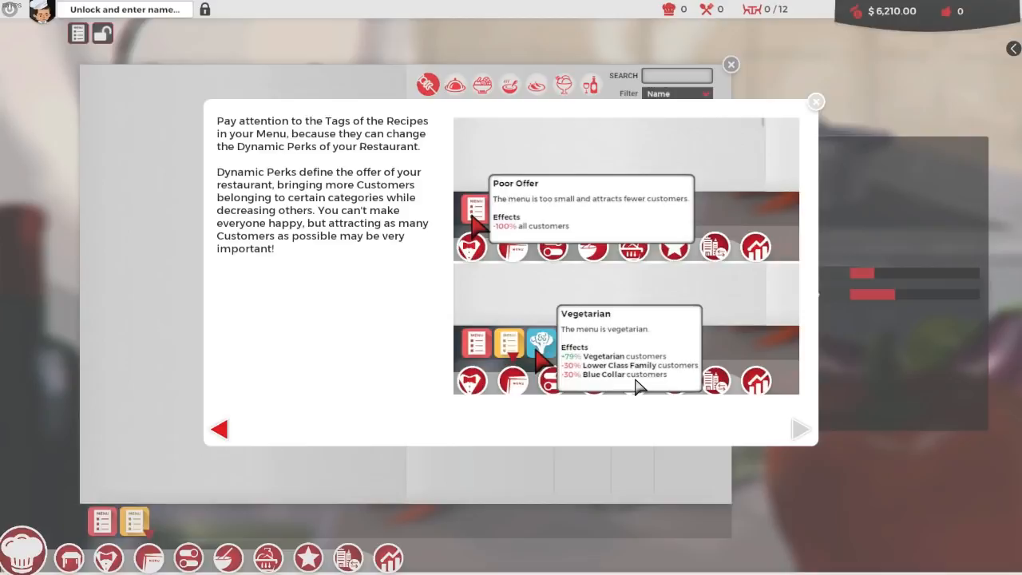
mouse_move(583, 377)
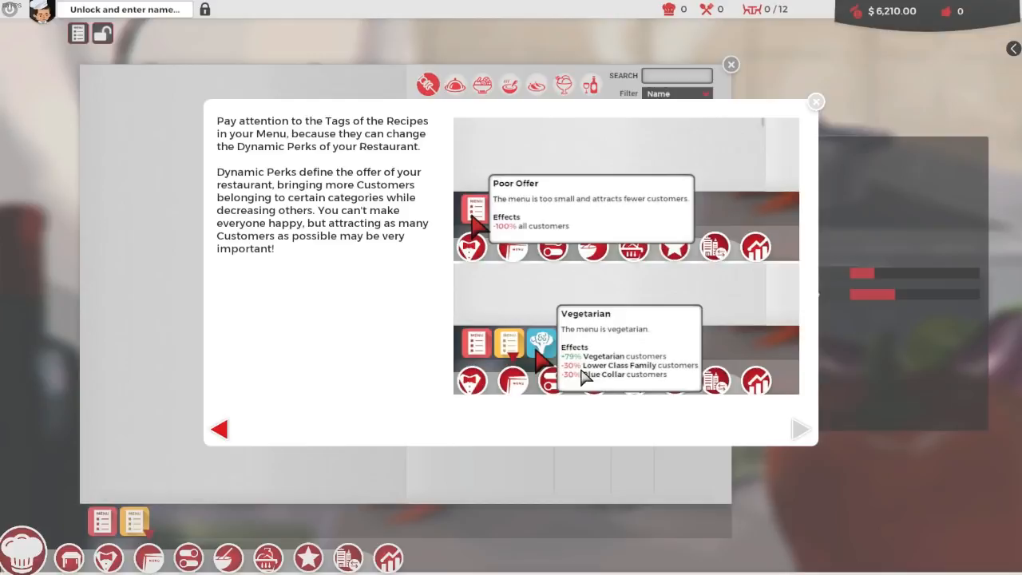
mouse_move(416, 323)
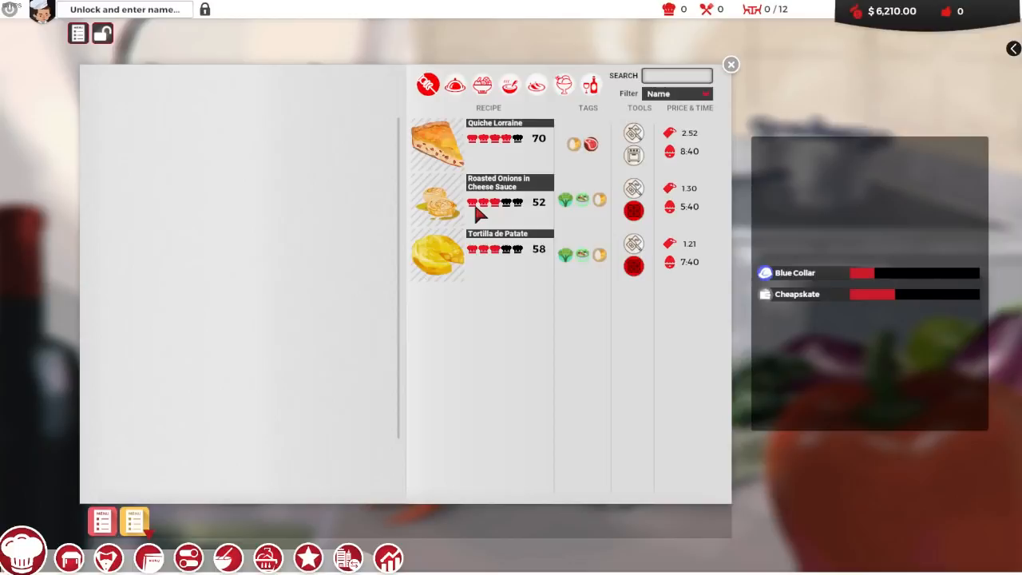
mouse_move(476, 233)
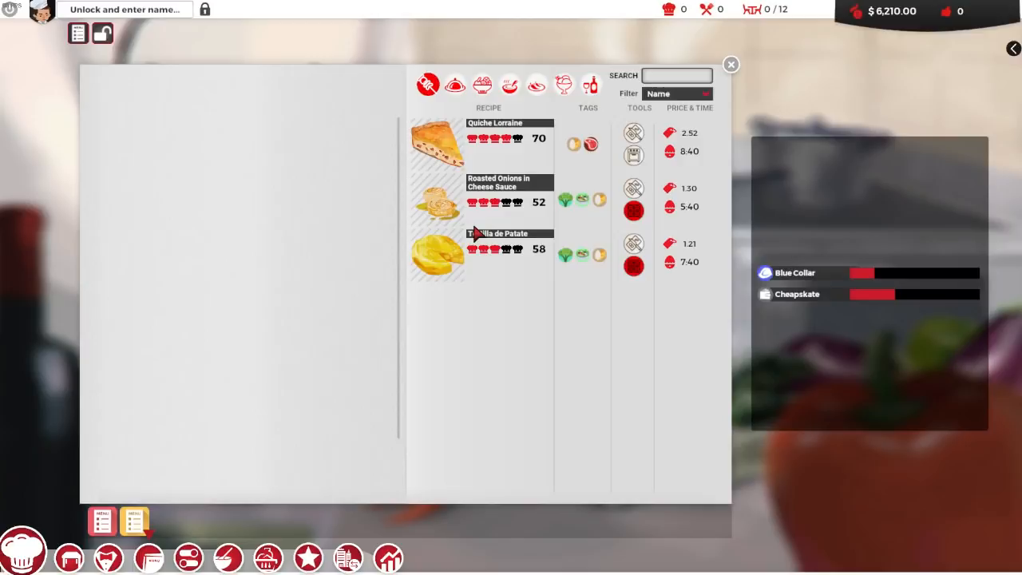
mouse_move(456, 258)
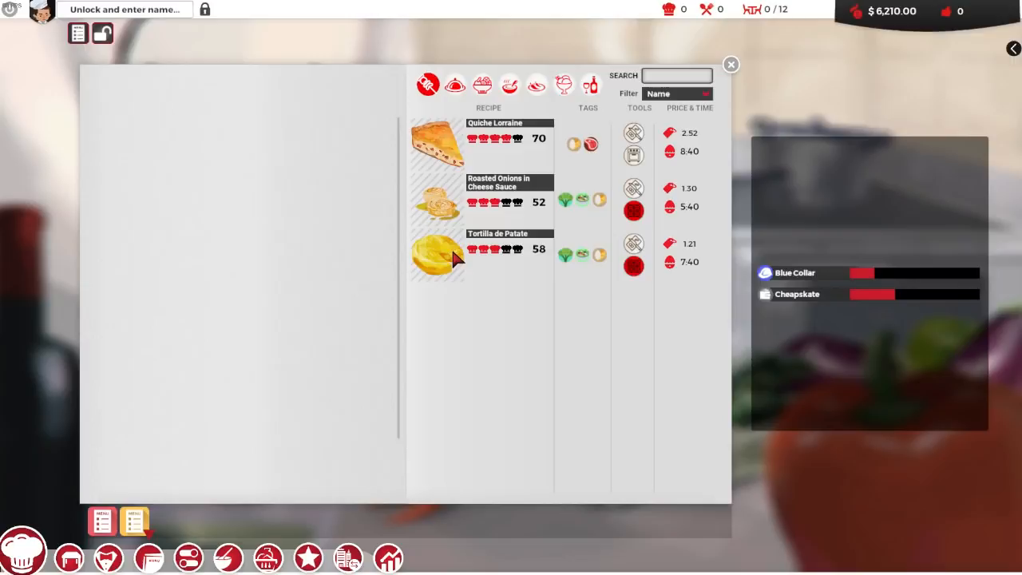
mouse_move(567, 254)
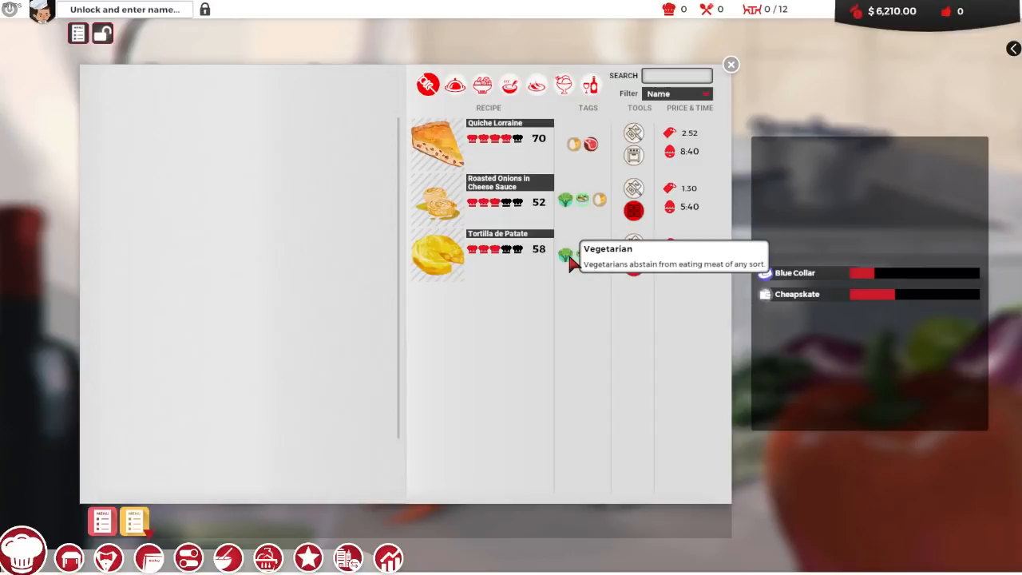
Browse the main course recipes, then switch the catalogue to drinks showing Cheap Blonde Beer
click(455, 83)
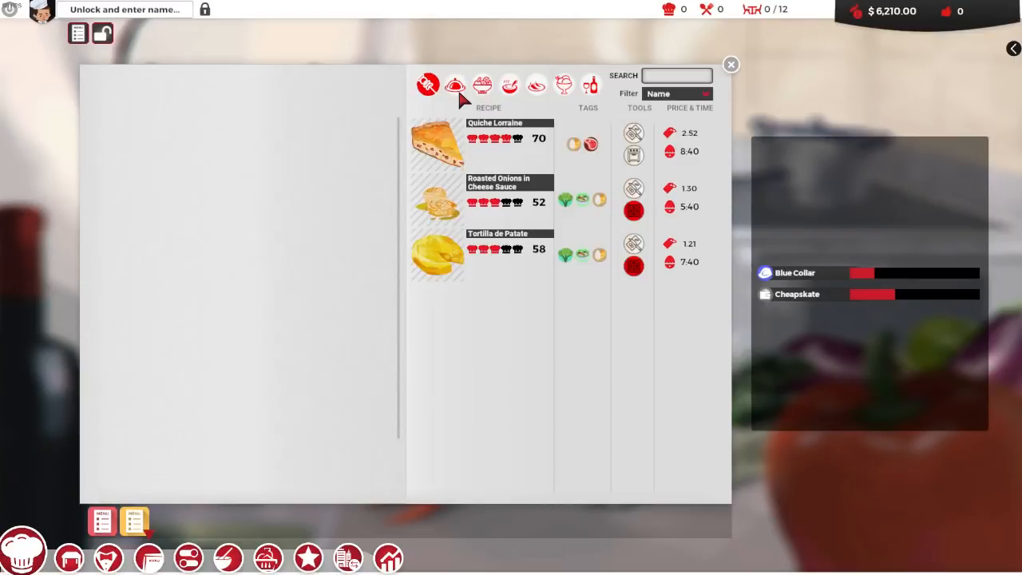
mouse_move(134, 521)
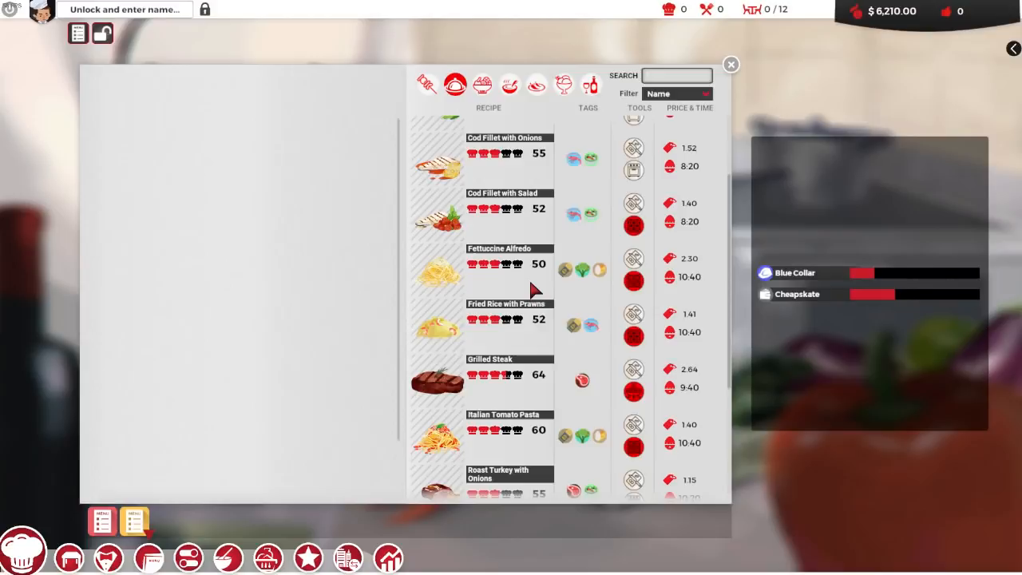
scroll(up, 3)
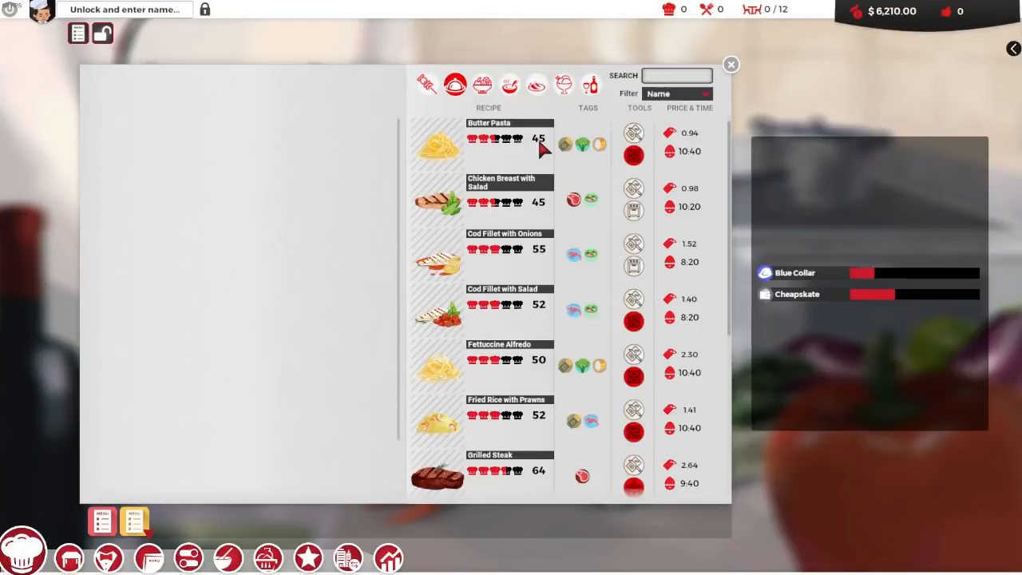
mouse_move(102, 32)
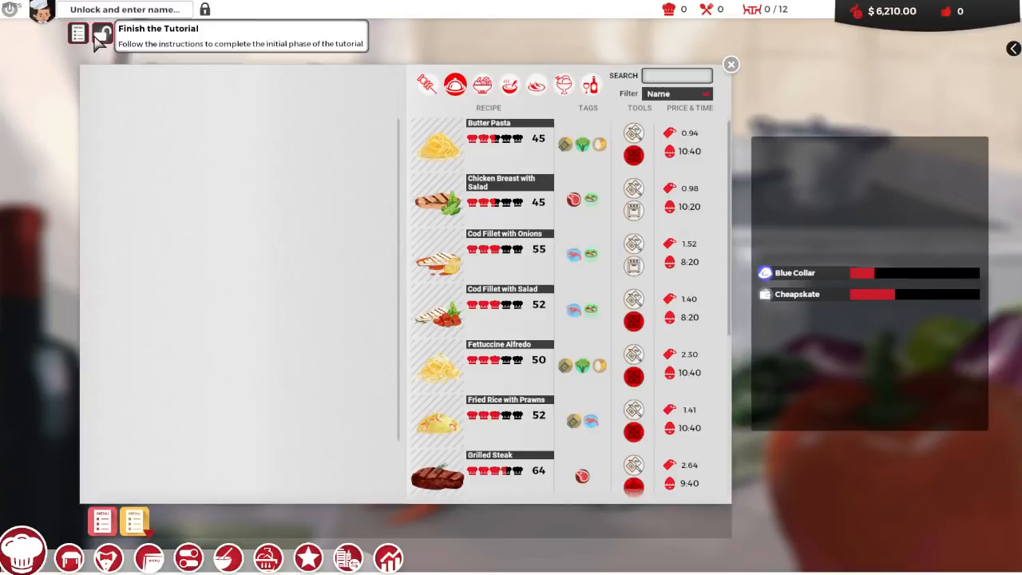
mouse_move(566, 143)
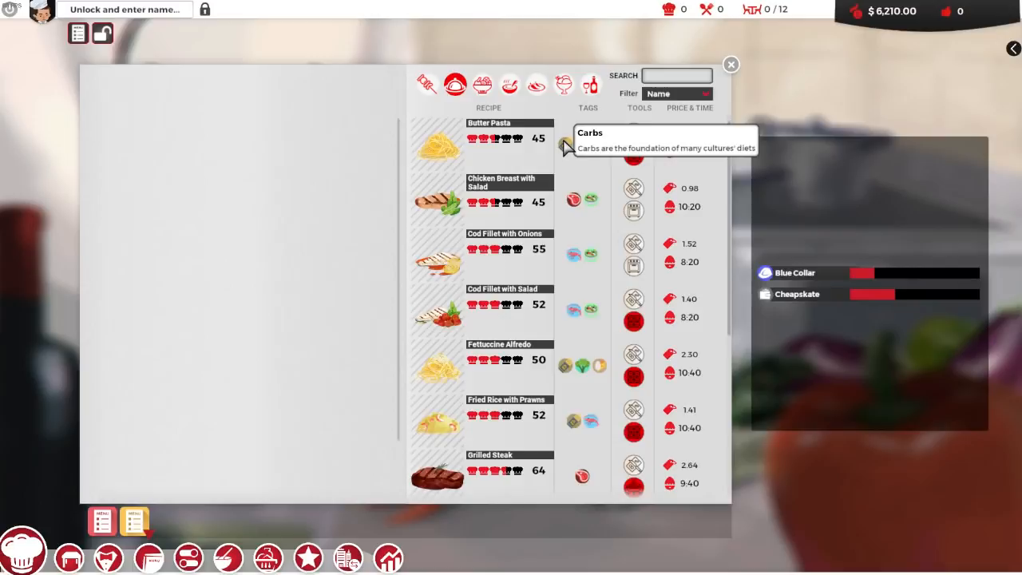
mouse_move(583, 313)
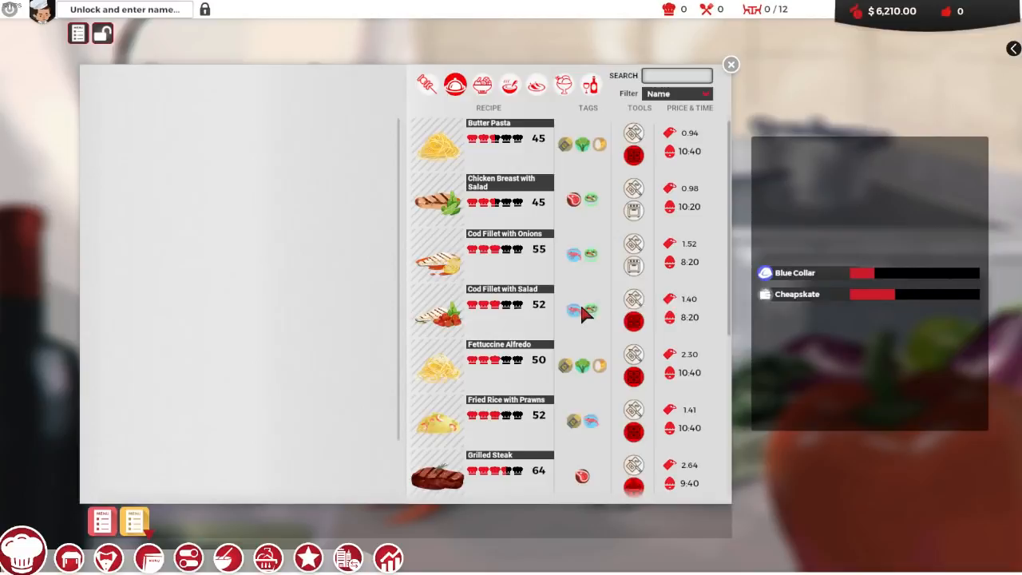
click(592, 86)
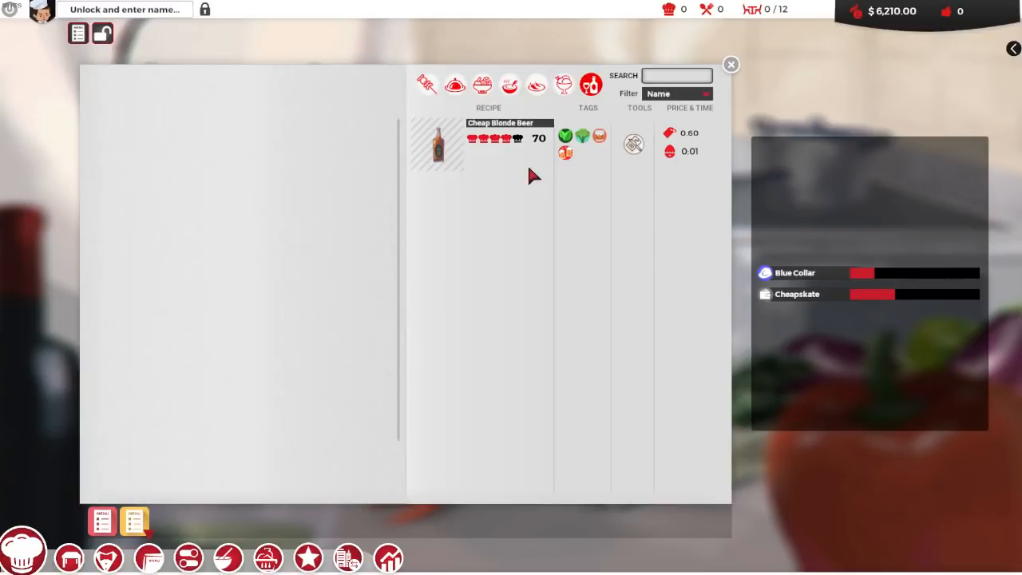
Look through appetizer and main course recipes, then add Butter Cookies as the first dessert
click(428, 85)
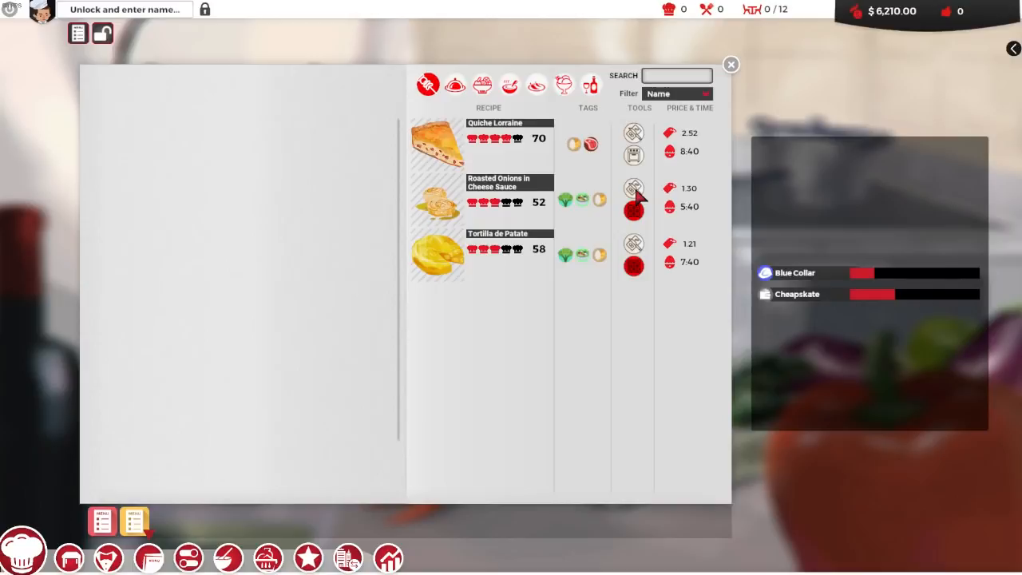
mouse_move(642, 158)
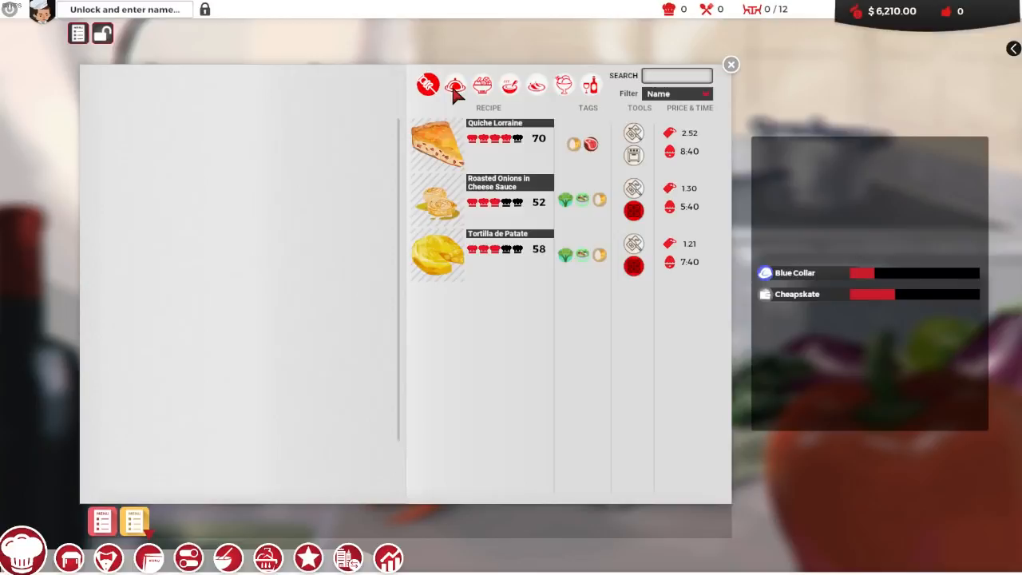
click(456, 86)
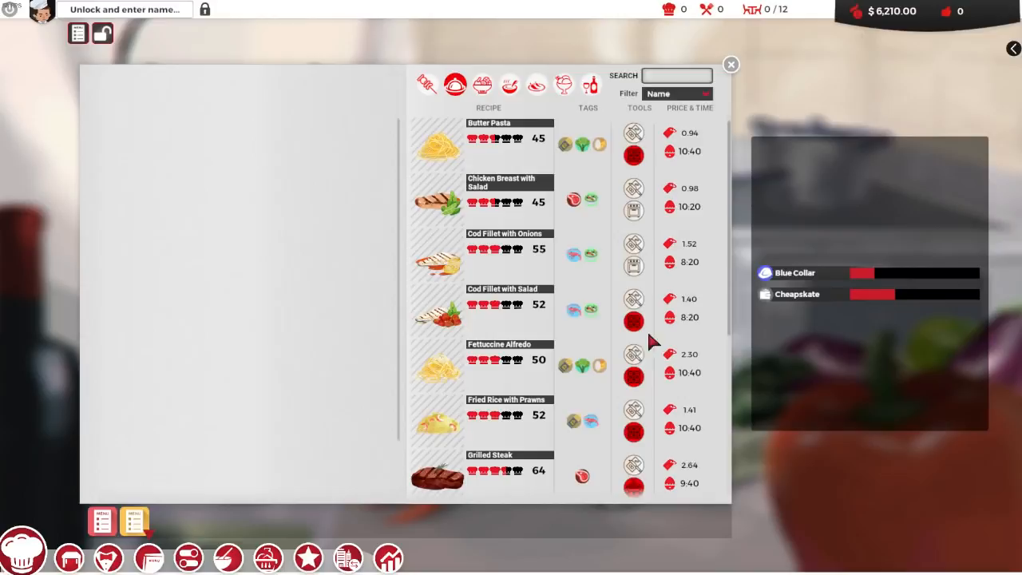
scroll(down, 3)
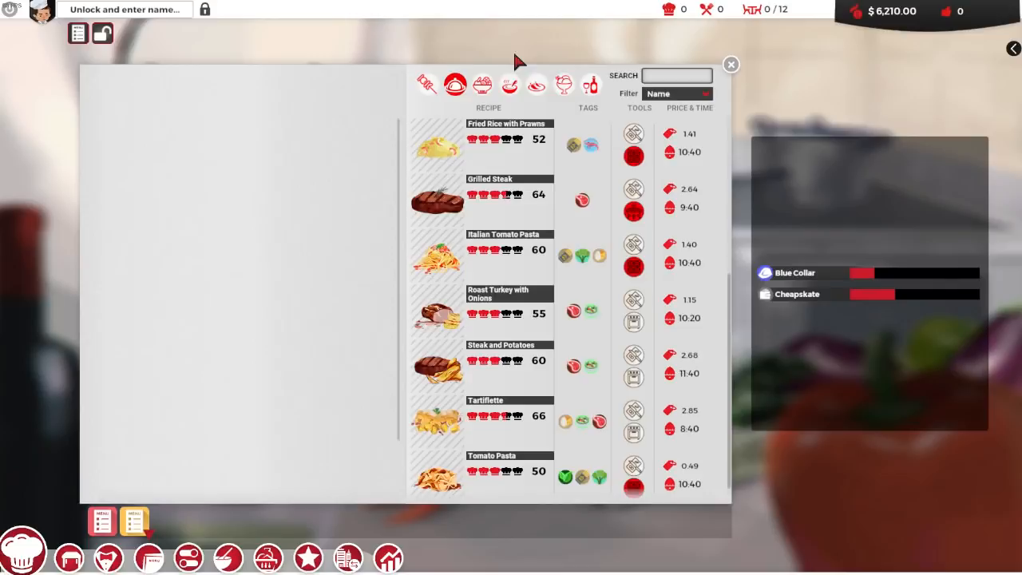
click(729, 64)
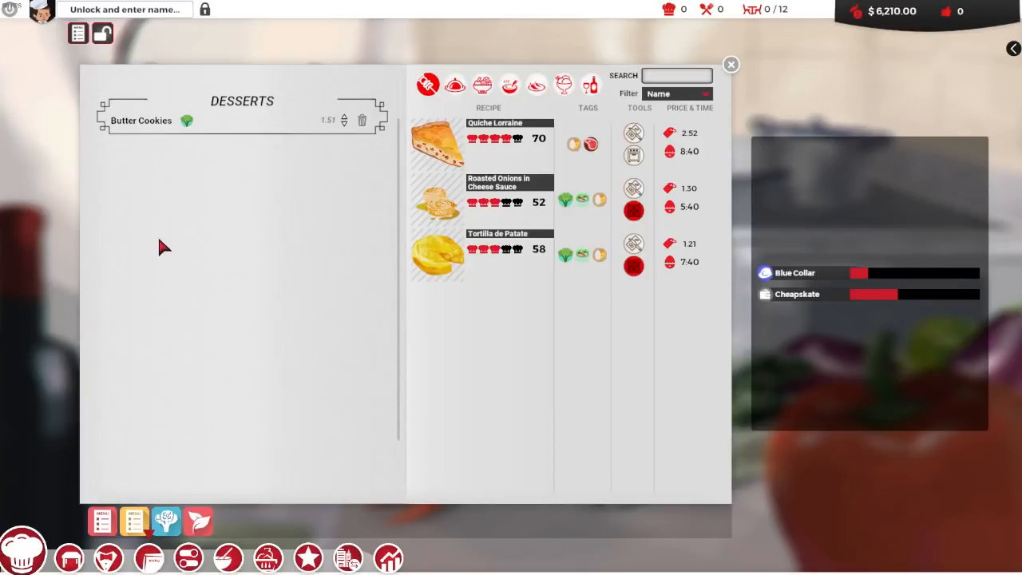
Remove Butter Cookies from the menu and add Chicken Breast with Salad instead
click(482, 85)
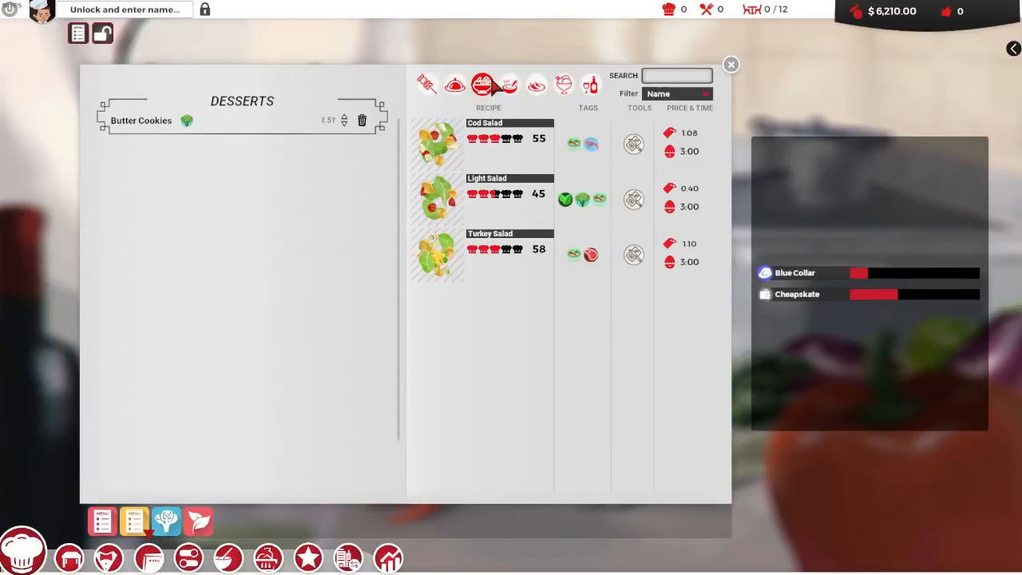
click(562, 85)
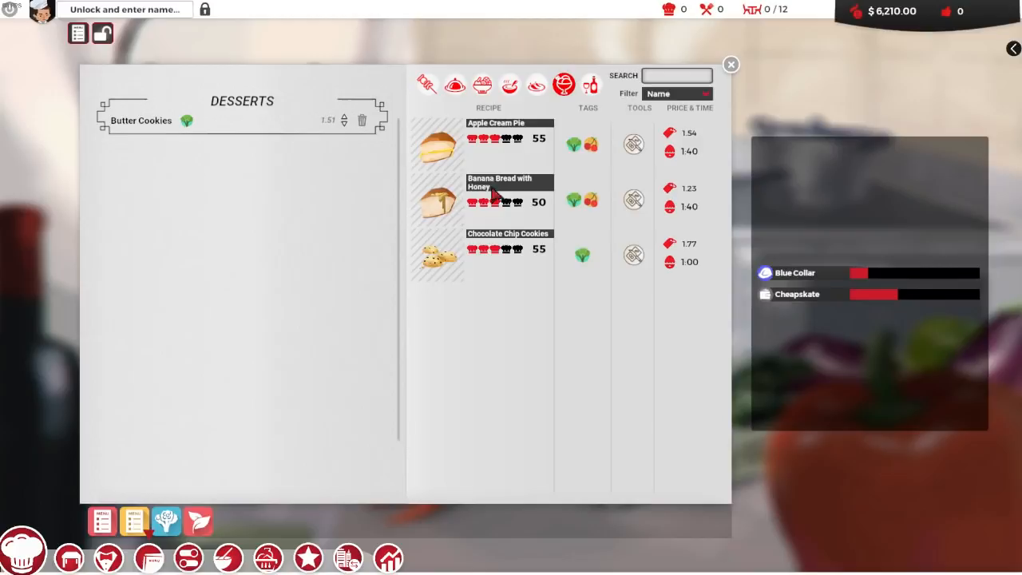
mouse_move(636, 253)
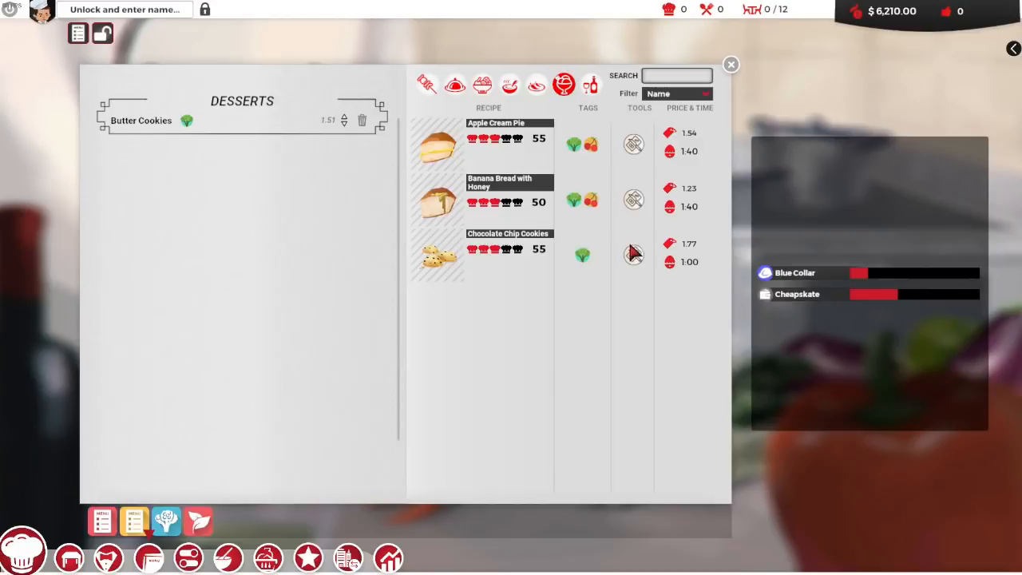
click(428, 84)
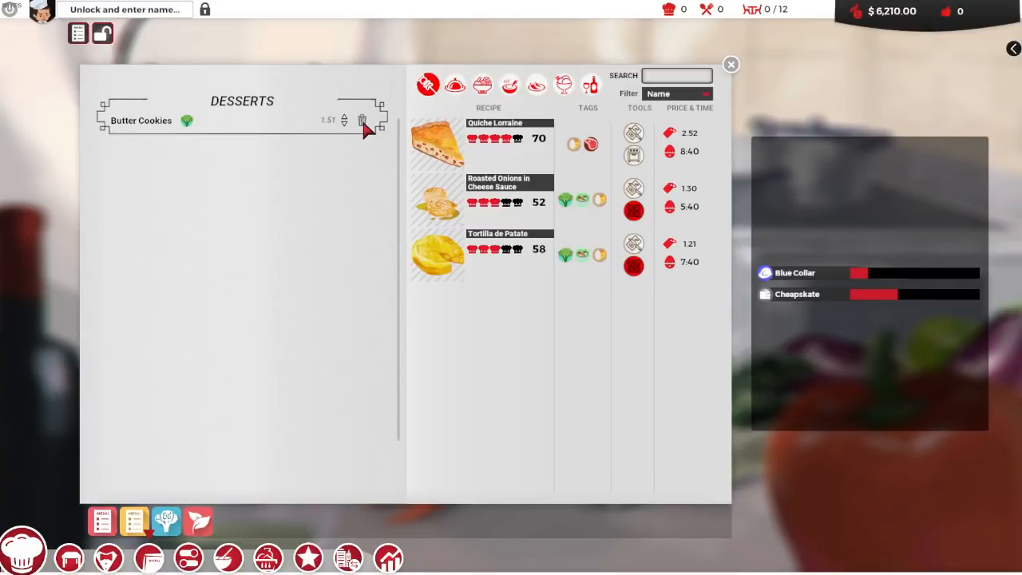
click(361, 120)
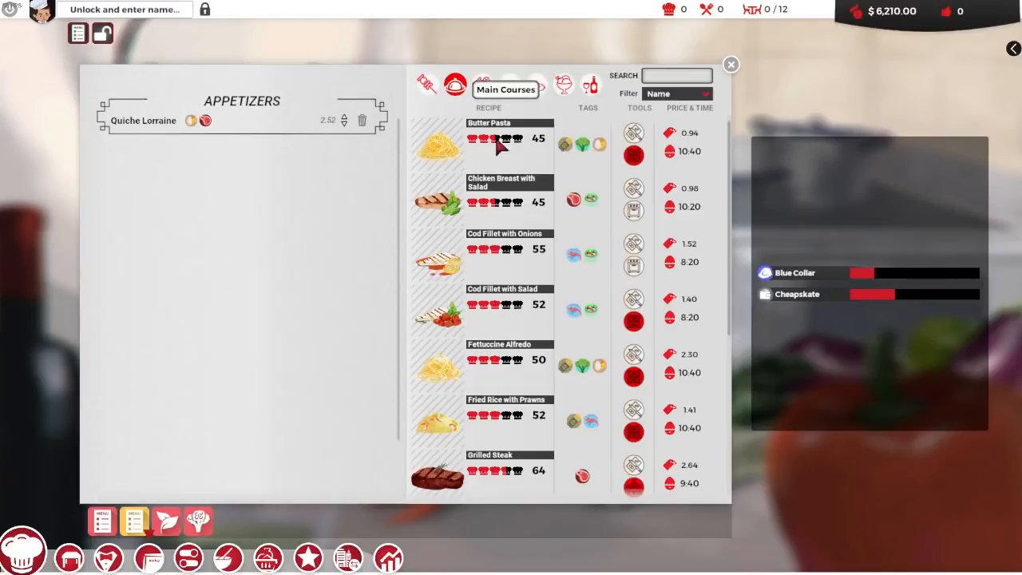
click(501, 198)
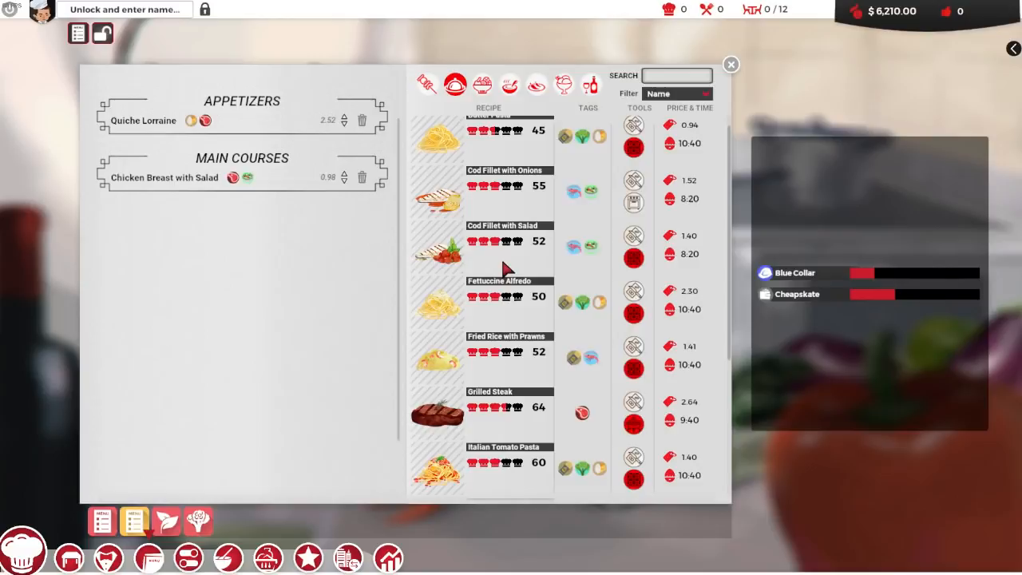
Leave the menu and bring up the kitchen appliances catalogue in Build mode
scroll(up, 3)
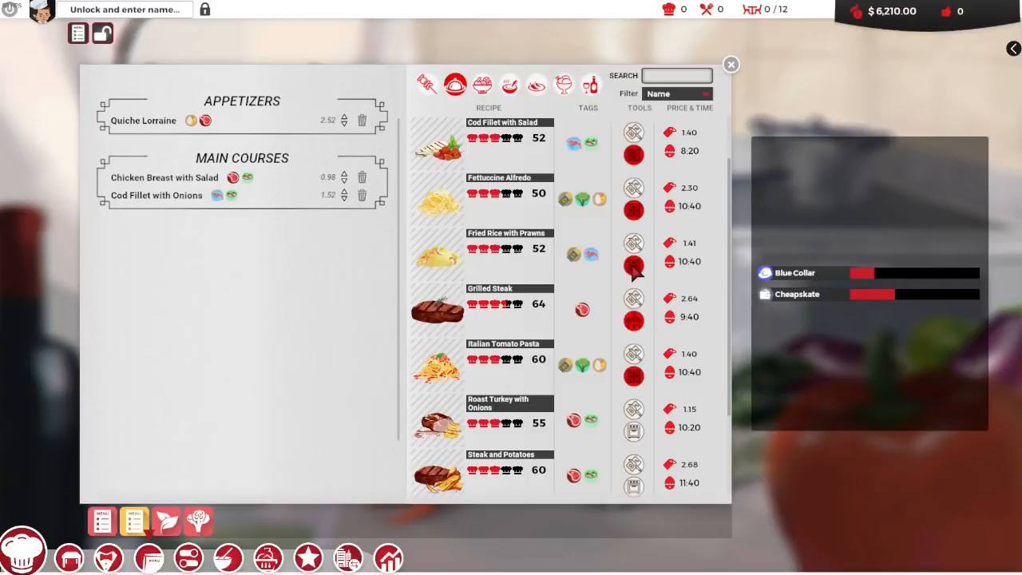
click(728, 64)
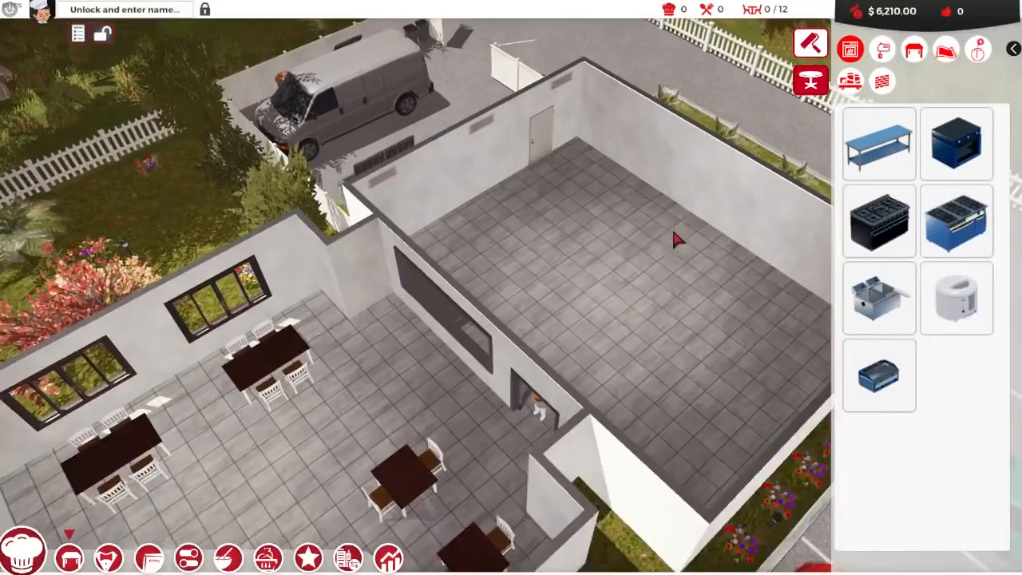
Install a CrispyChoice fryer against the kitchen's back wall
click(879, 298)
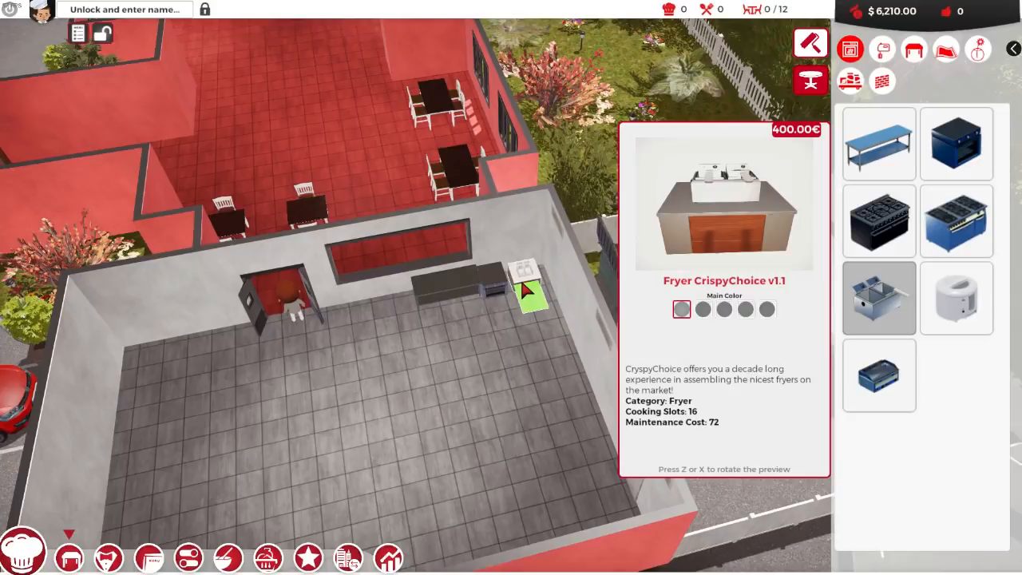
click(524, 288)
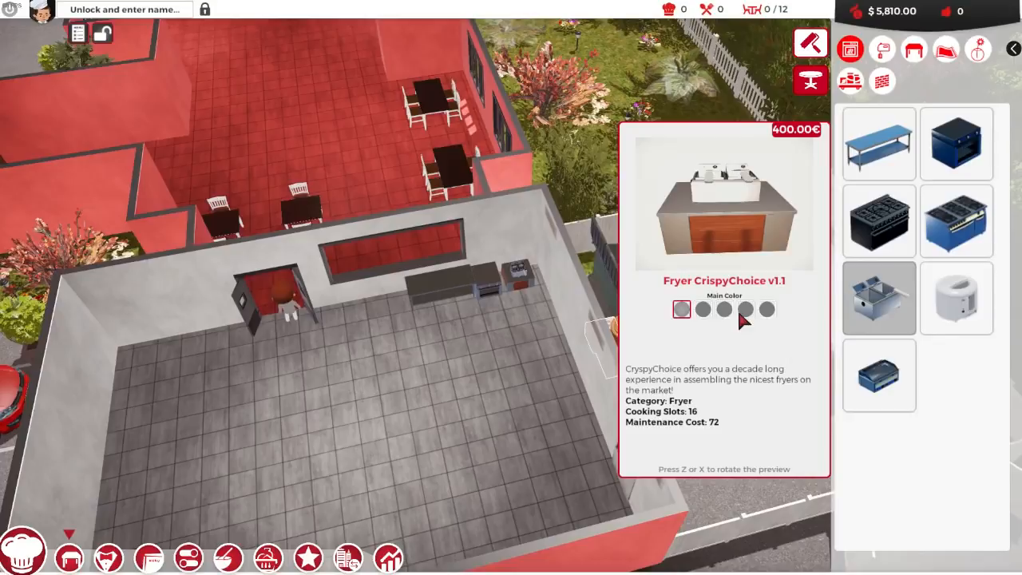
click(956, 299)
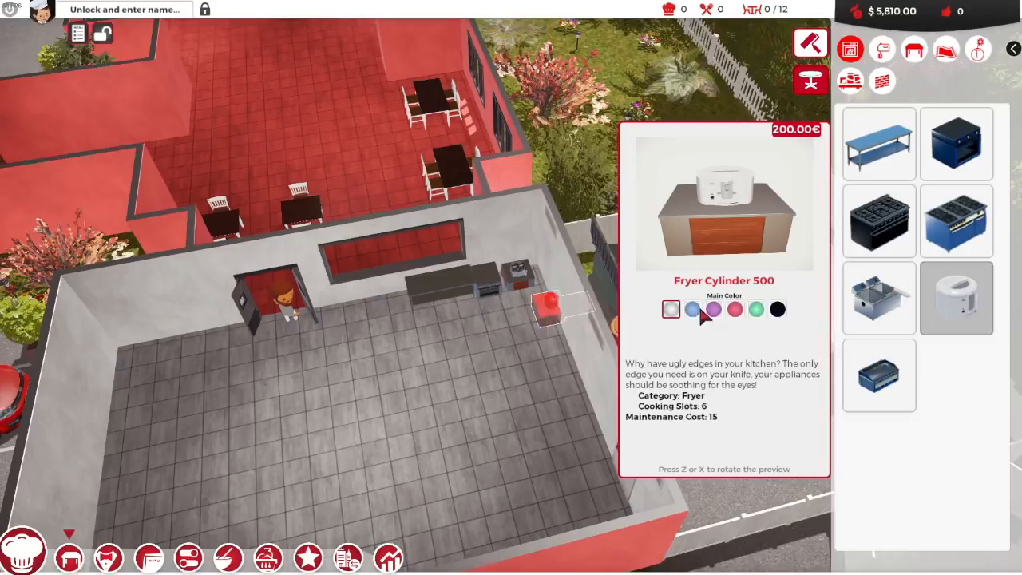
Install a CheapBrothers 707 cooker along the back wall, then browse refrigeration appliances
click(879, 221)
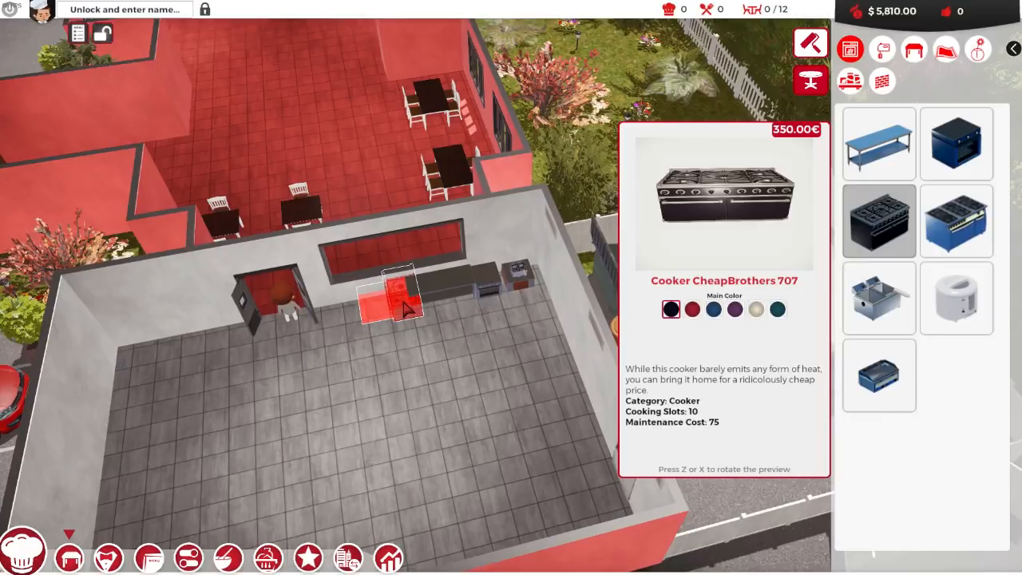
click(391, 295)
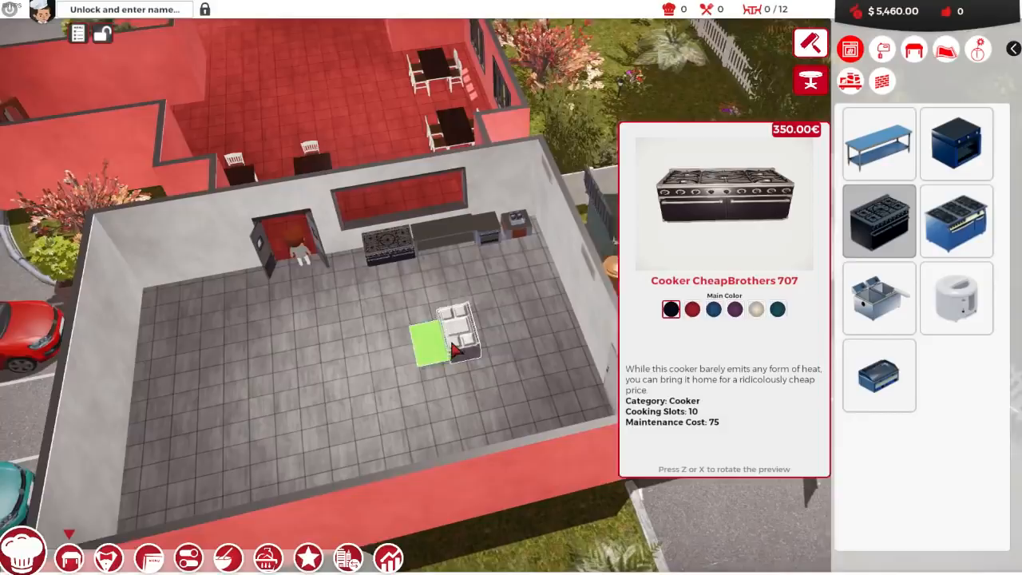
click(881, 48)
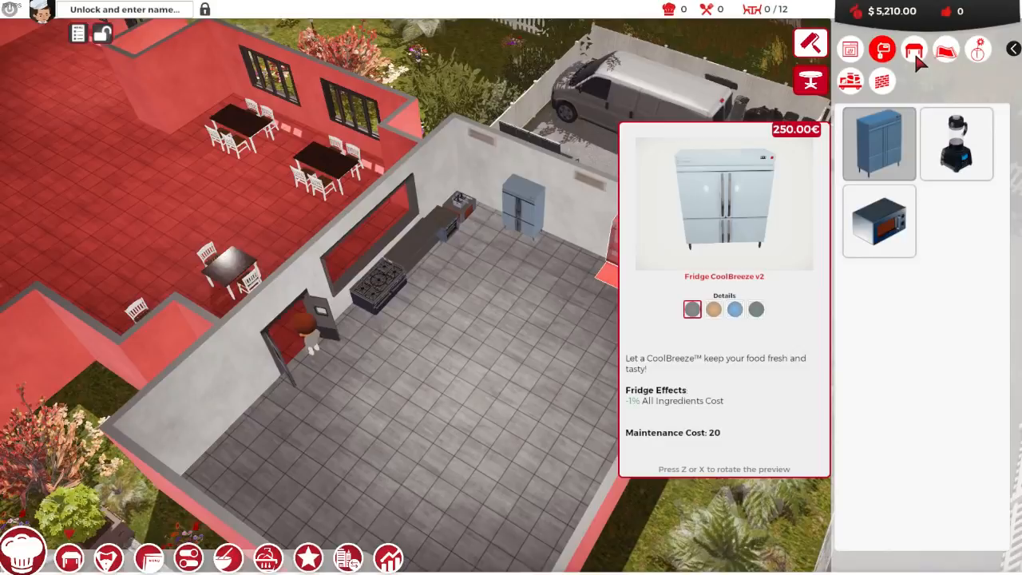
Browse decoration and refrigeration items, then install an Uncle Bob grill beside the cooker
click(882, 80)
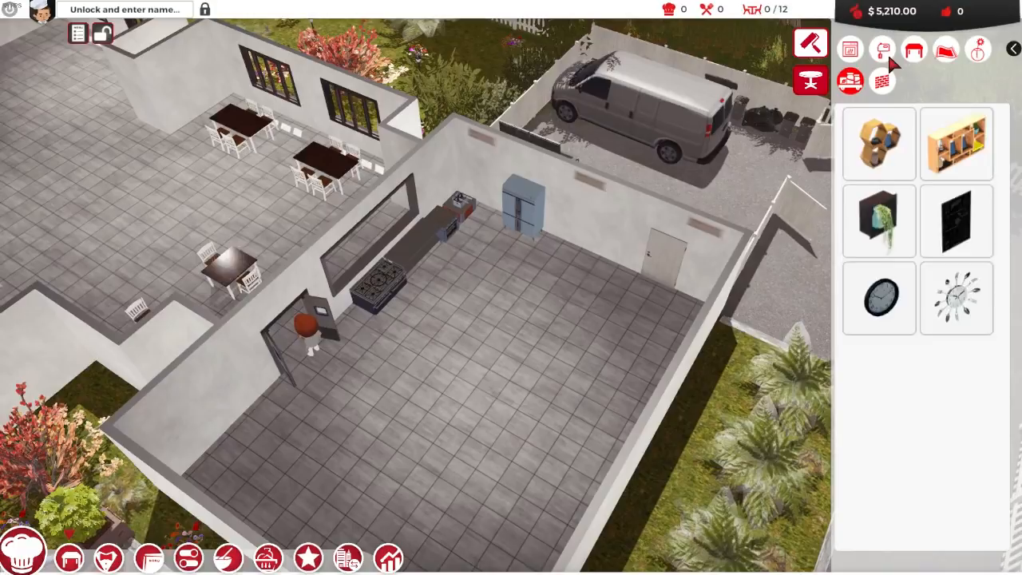
click(850, 50)
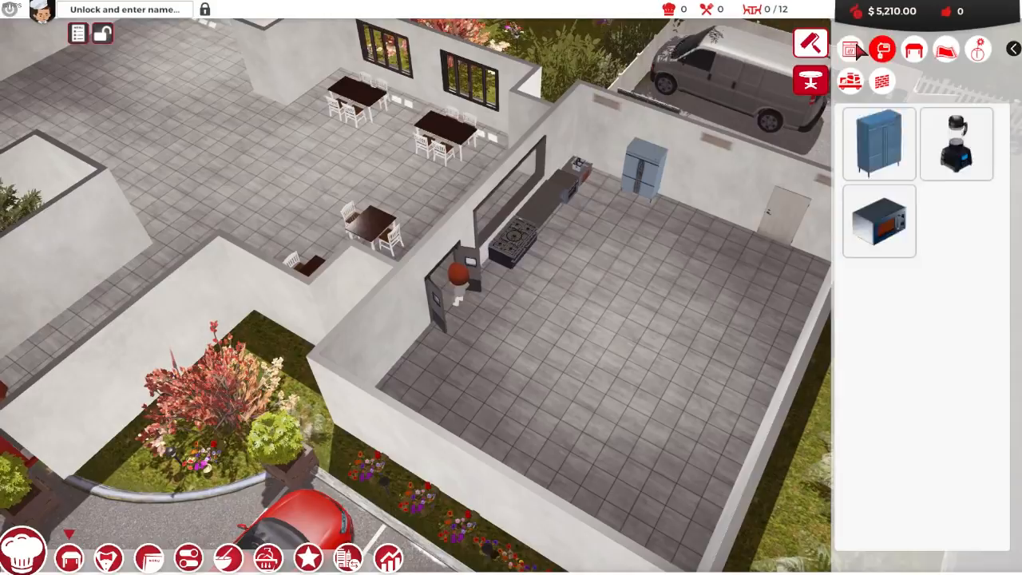
click(850, 48)
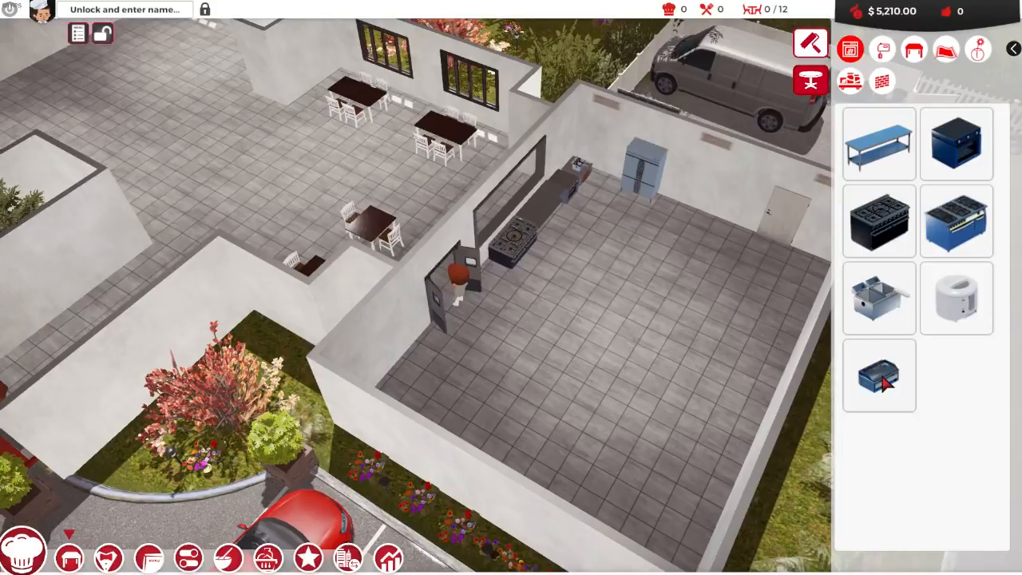
click(879, 375)
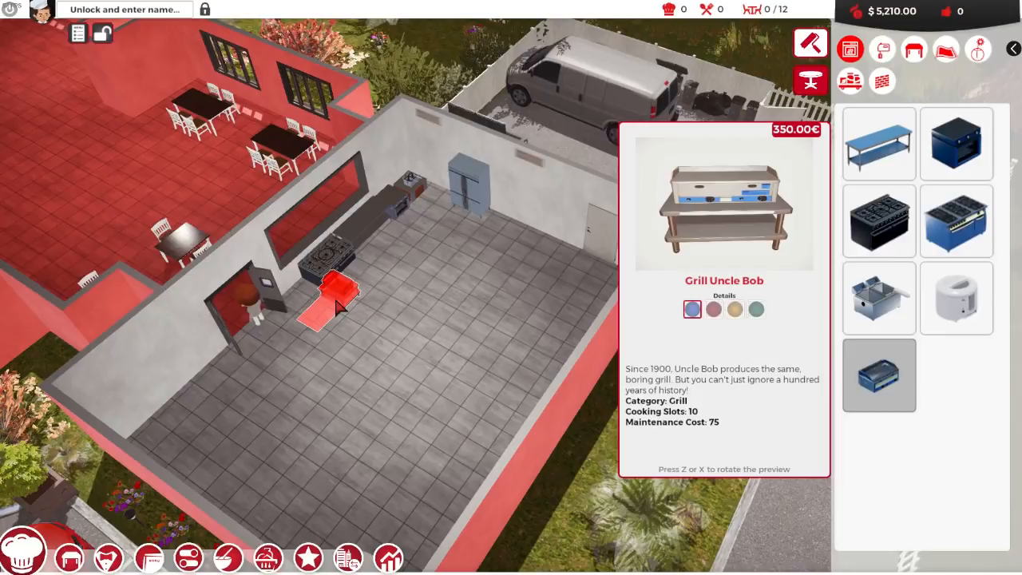
click(327, 303)
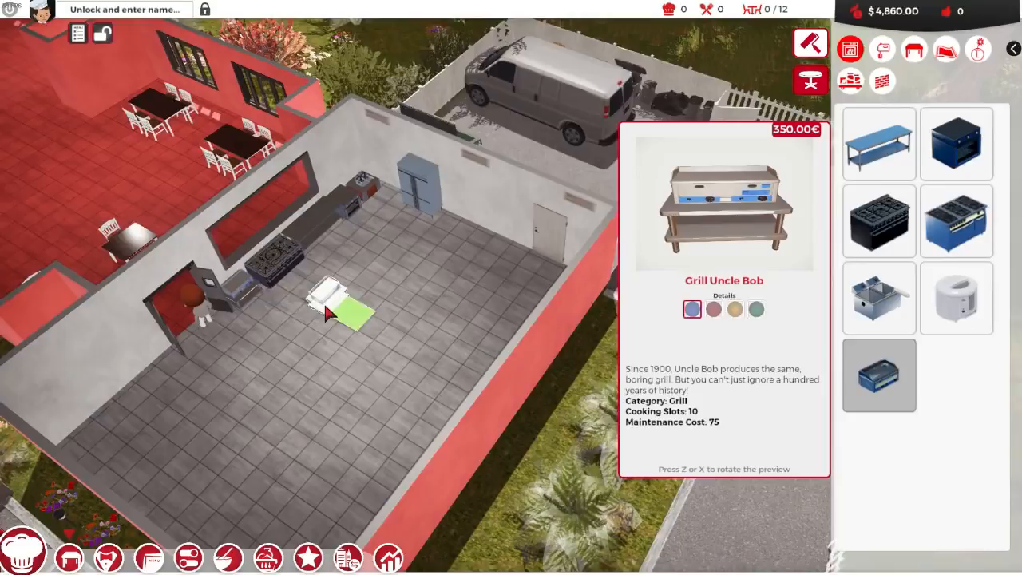
click(76, 32)
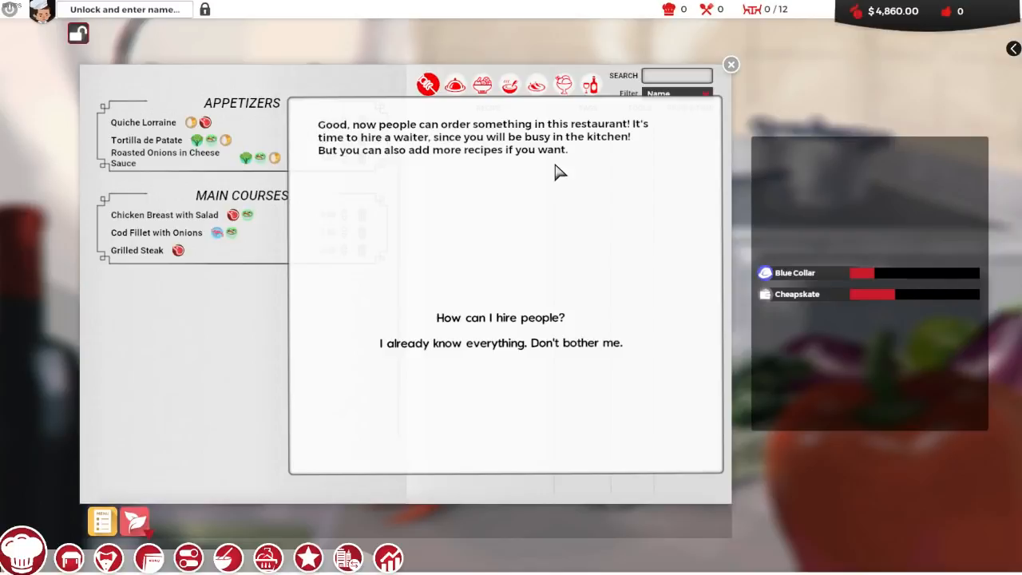
mouse_move(553, 291)
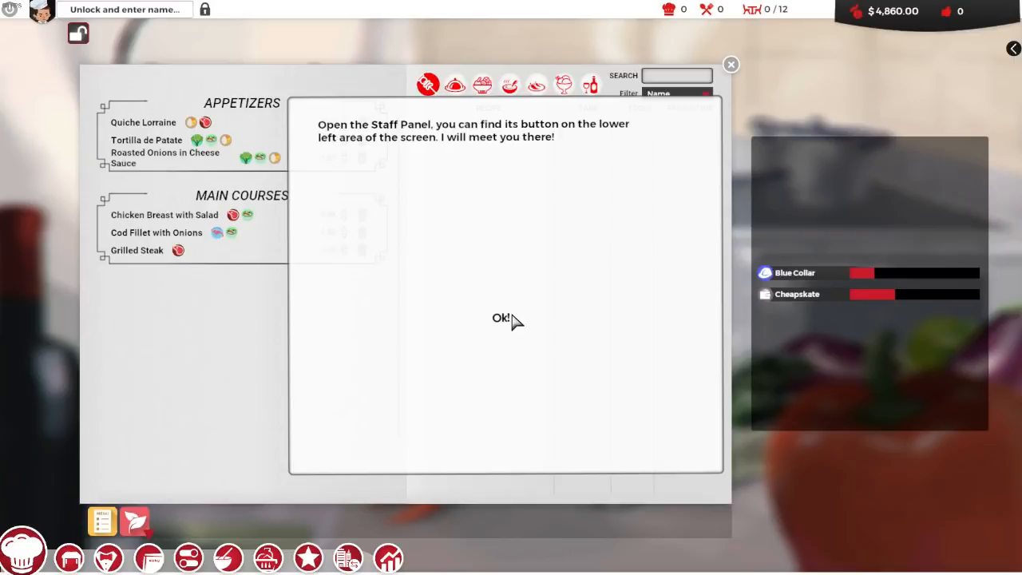
Acknowledge the hiring instructions to reach the staff screen
click(502, 318)
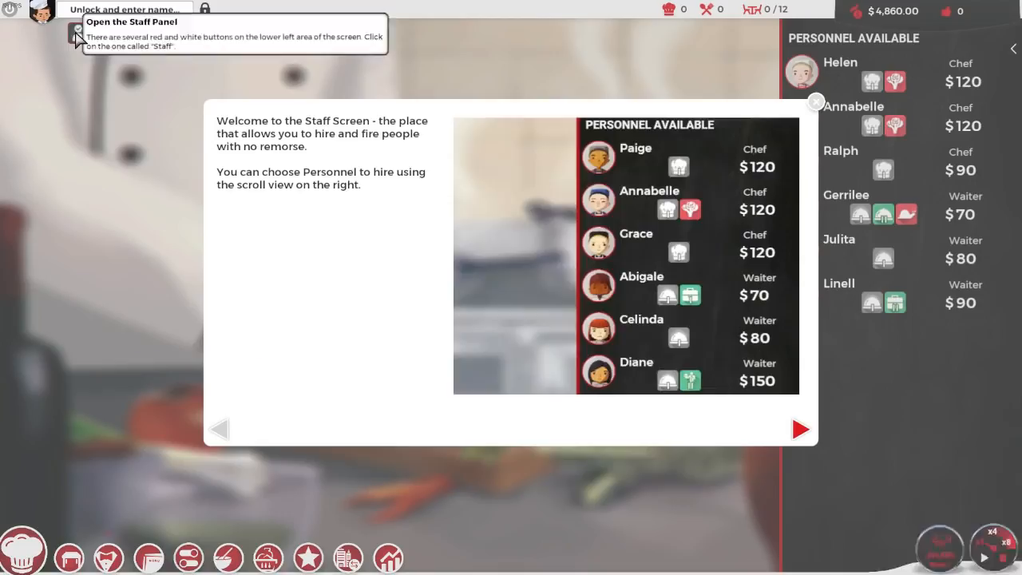
Finish the Staff Screen introduction, leaving the roster with personnel available for hire
click(798, 428)
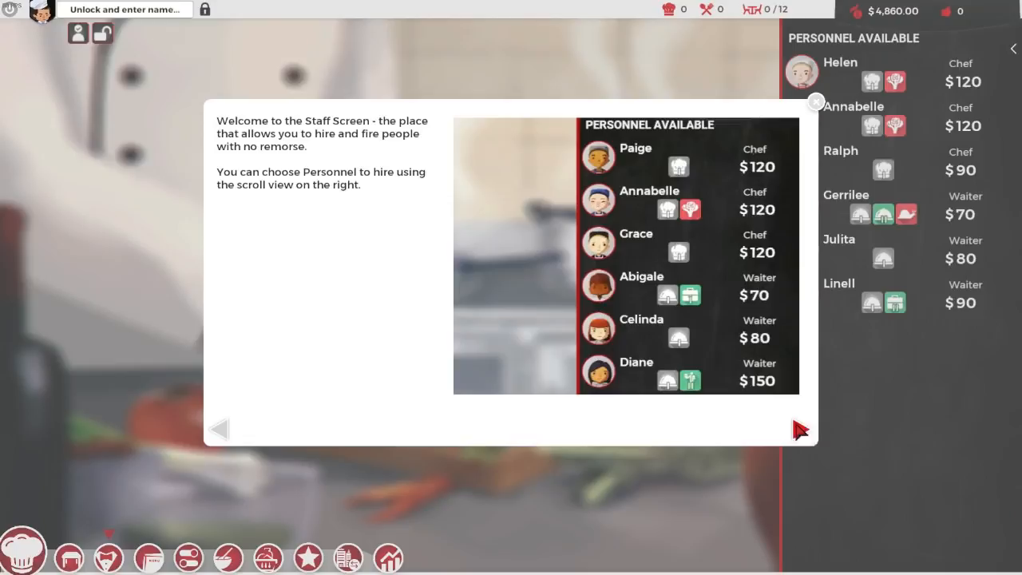
click(802, 428)
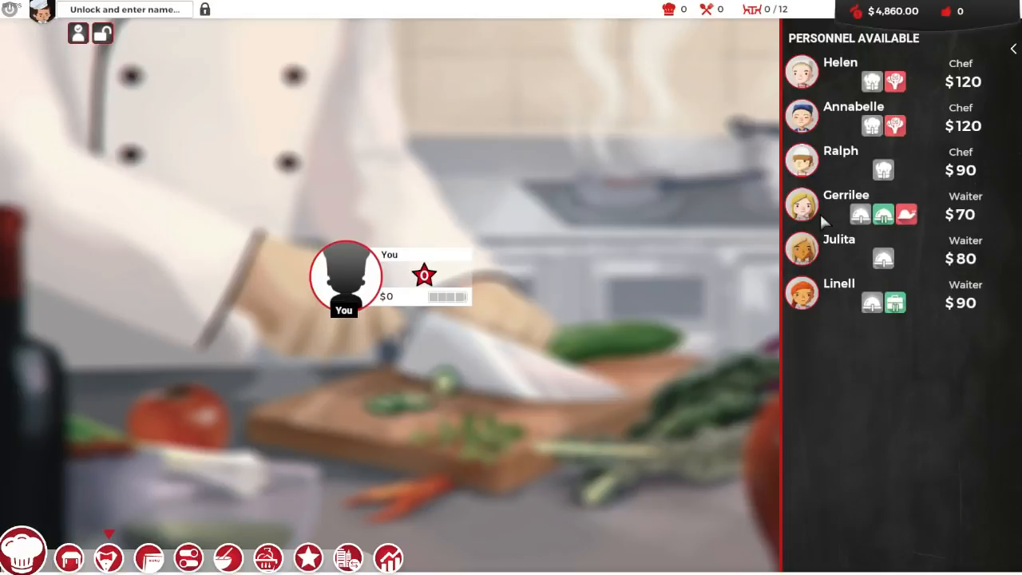
mouse_move(910, 314)
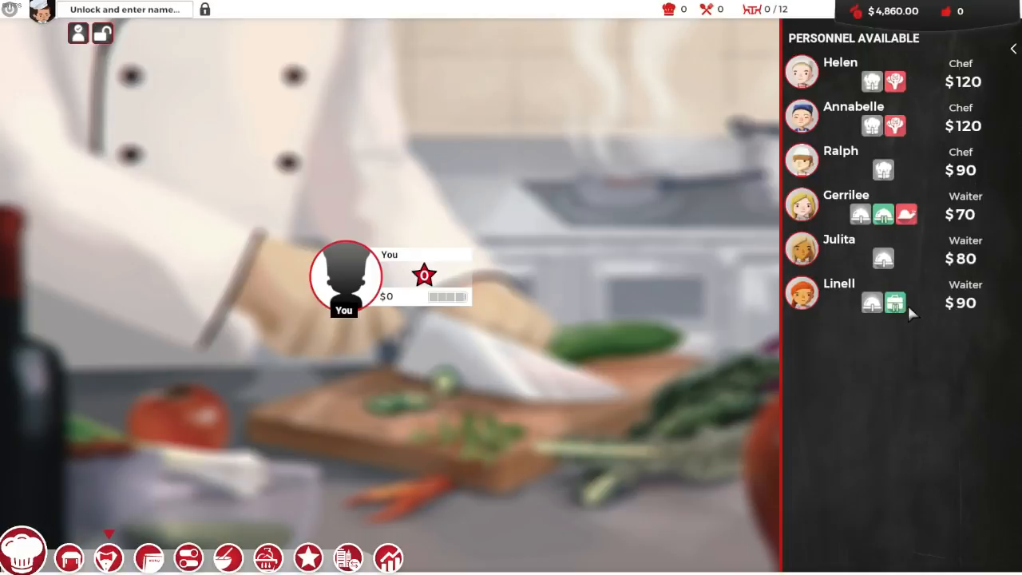
mouse_move(895, 303)
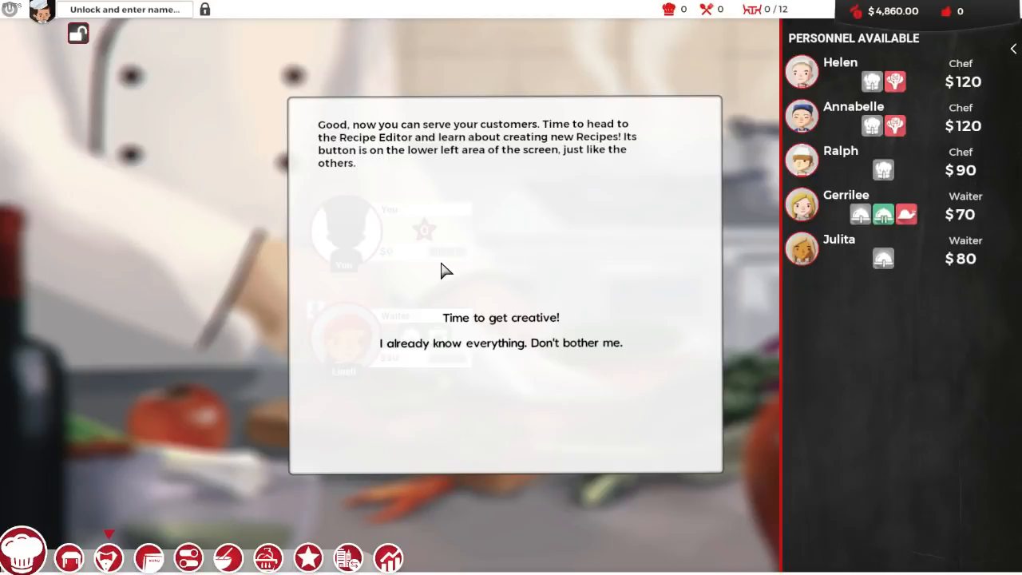
mouse_move(440, 271)
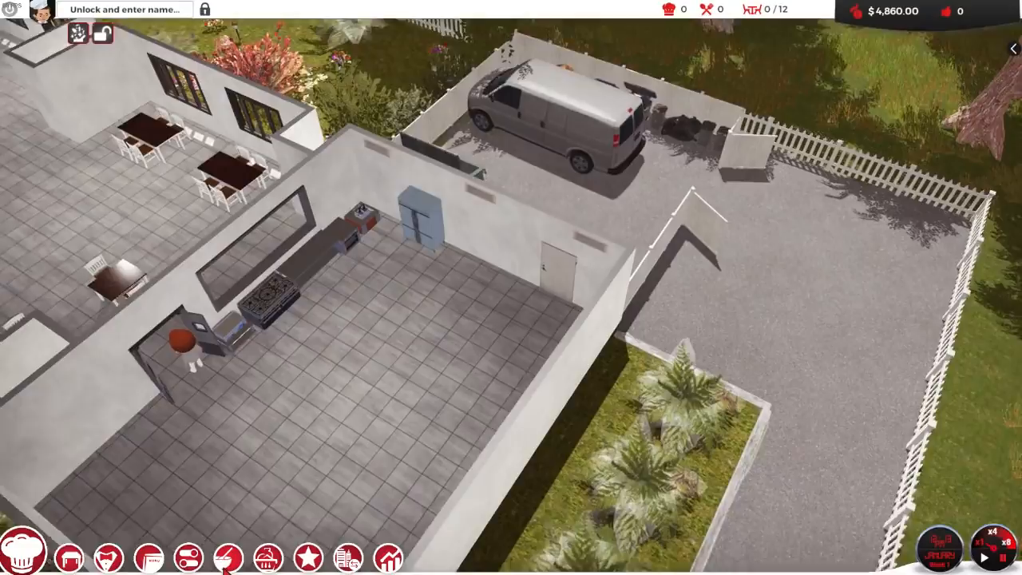
Bring up the Recipe Editor with its welcome tutorial
click(266, 558)
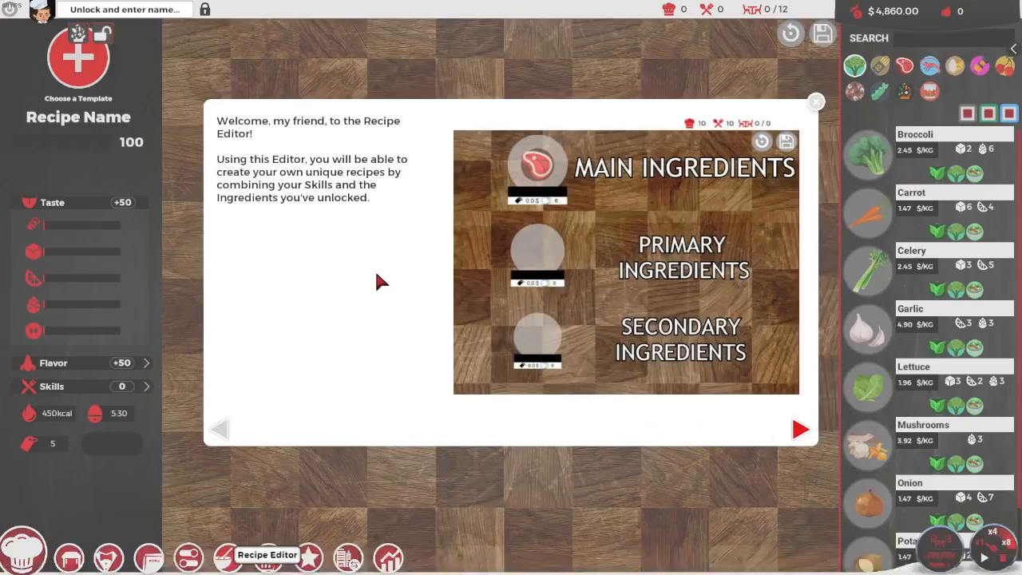
Advance the recipe editor tutorial through templates, taste balancing and aroma matchings to the skills page
click(815, 102)
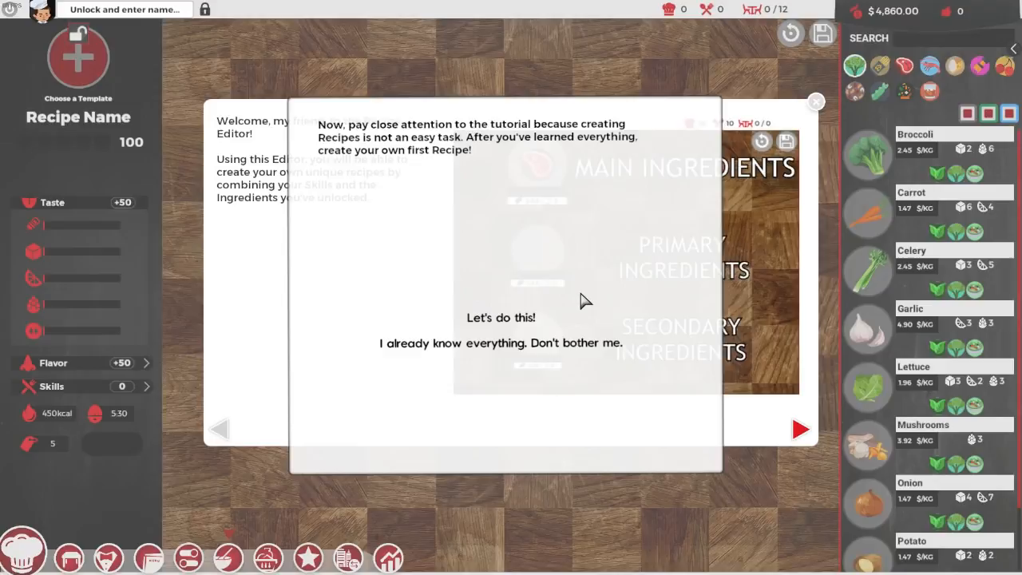
click(501, 316)
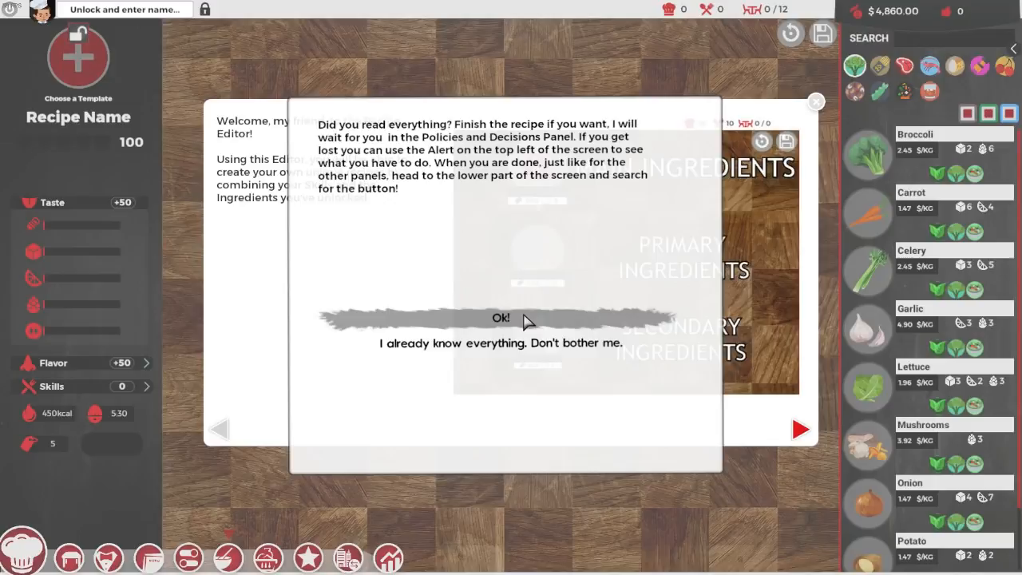
mouse_move(430, 245)
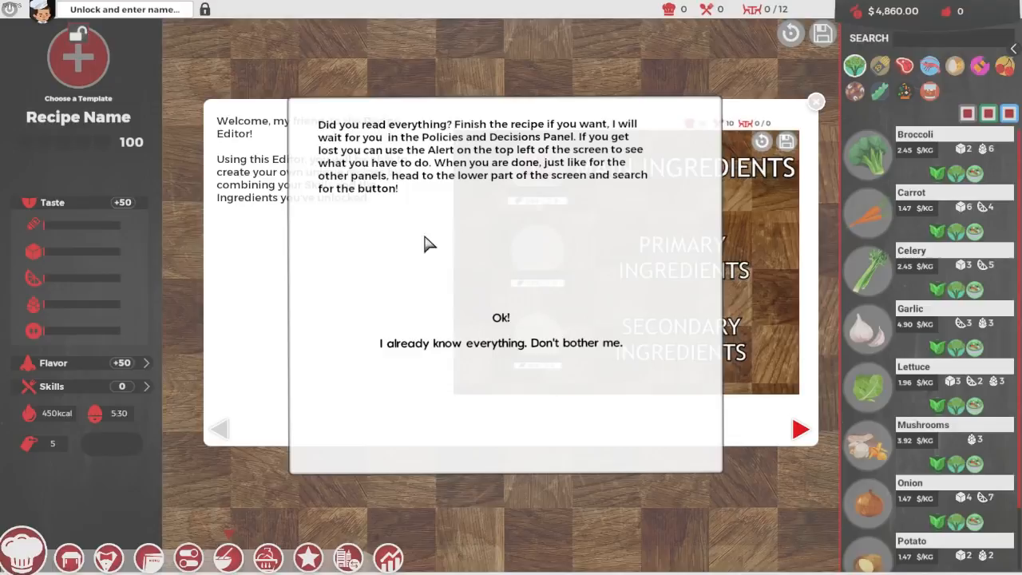
mouse_move(479, 201)
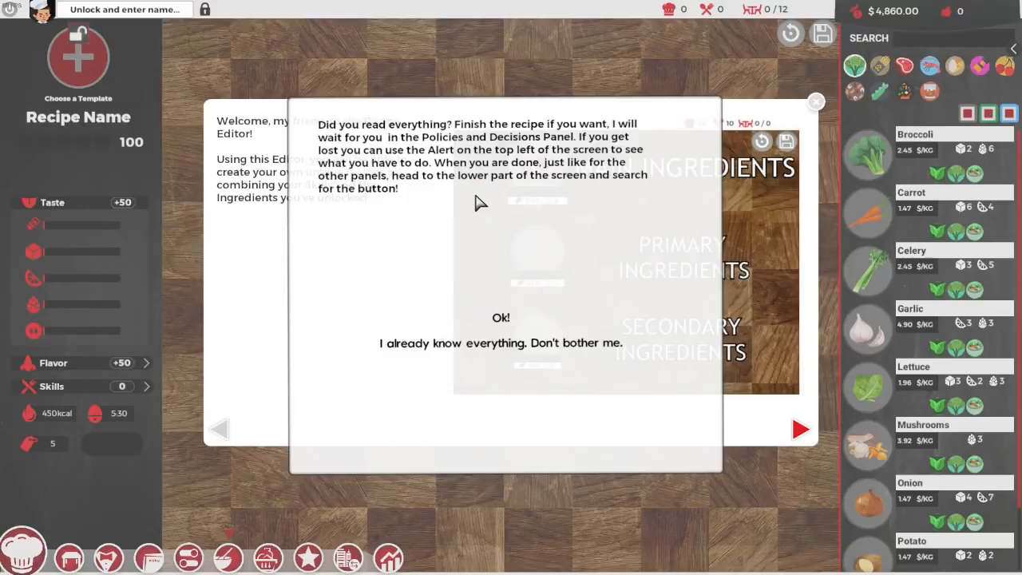
click(502, 318)
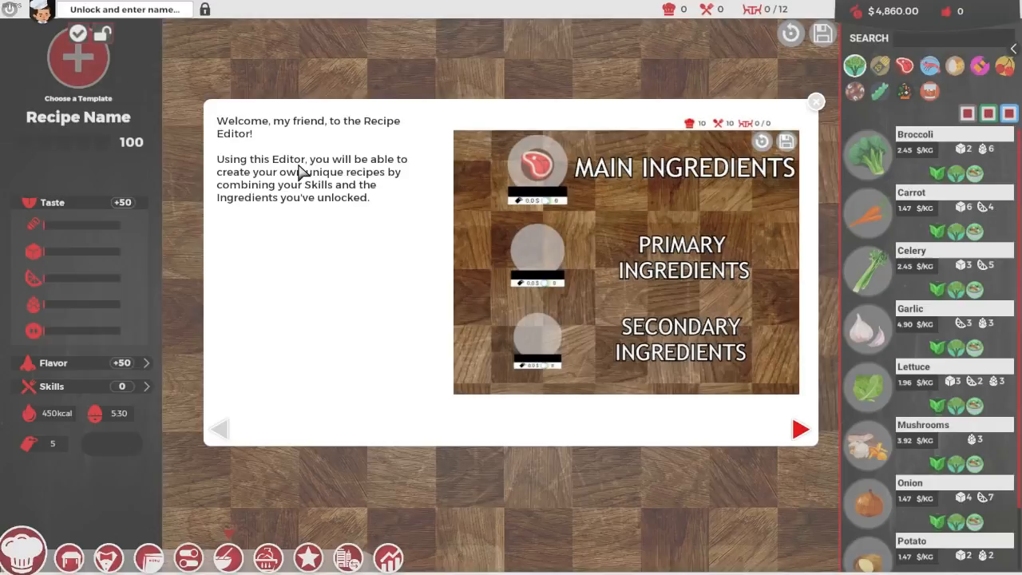
click(800, 429)
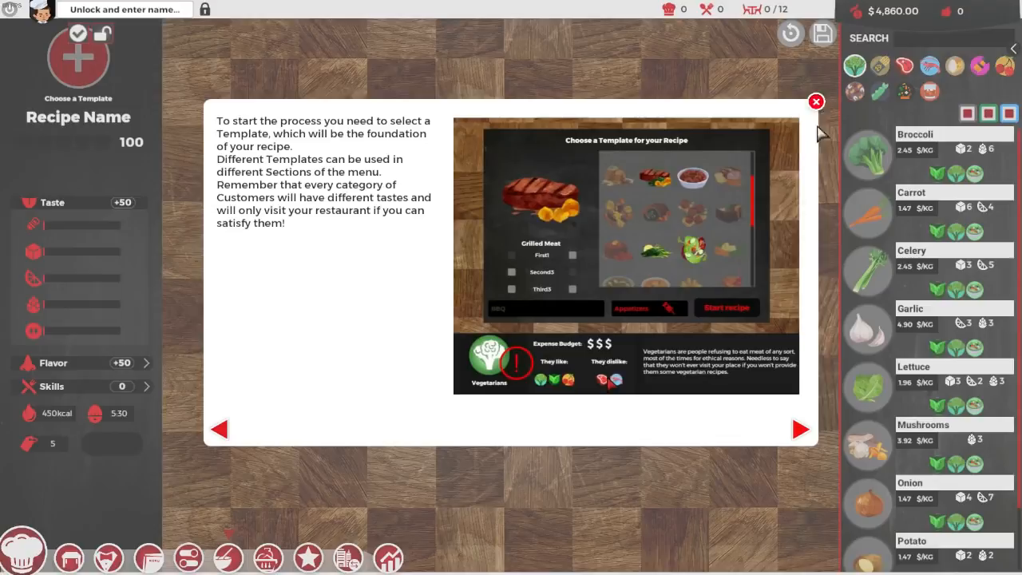
click(799, 428)
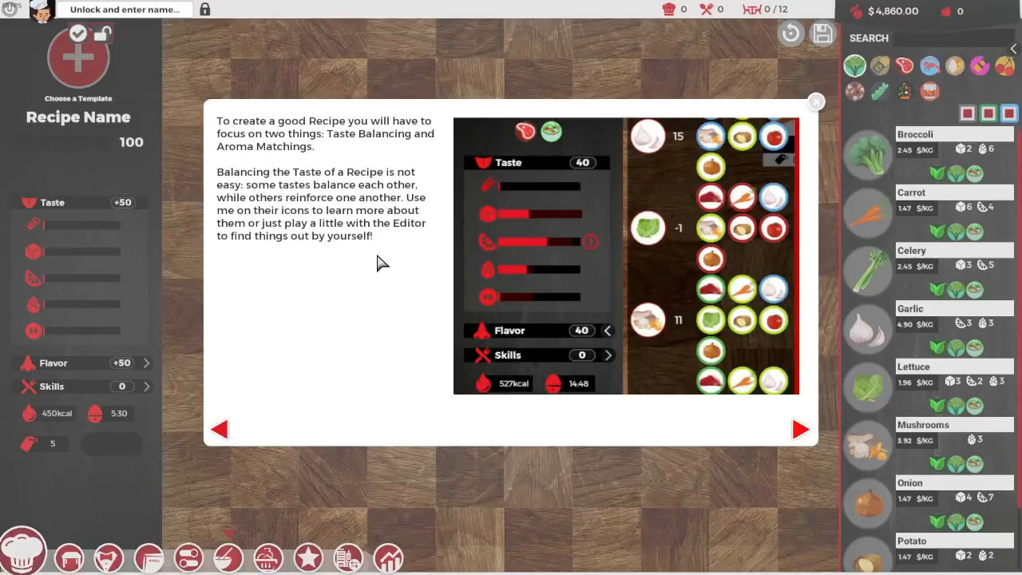
click(798, 429)
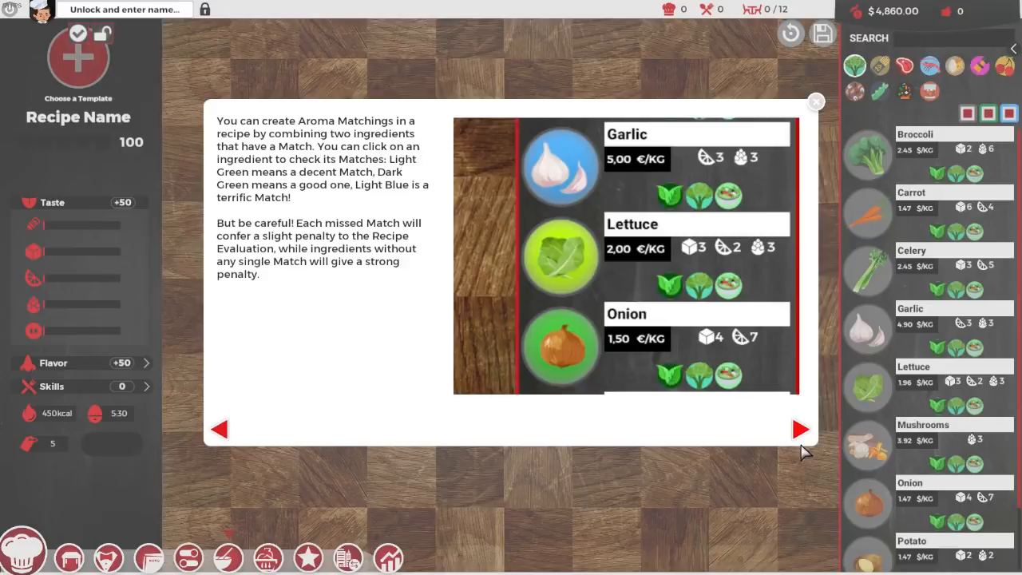
click(801, 428)
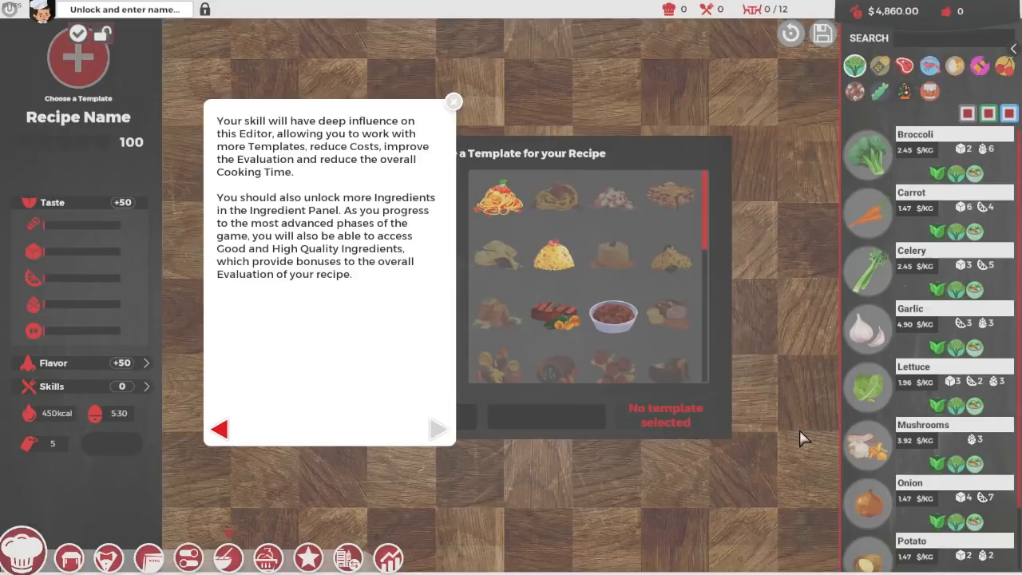
mouse_move(735, 353)
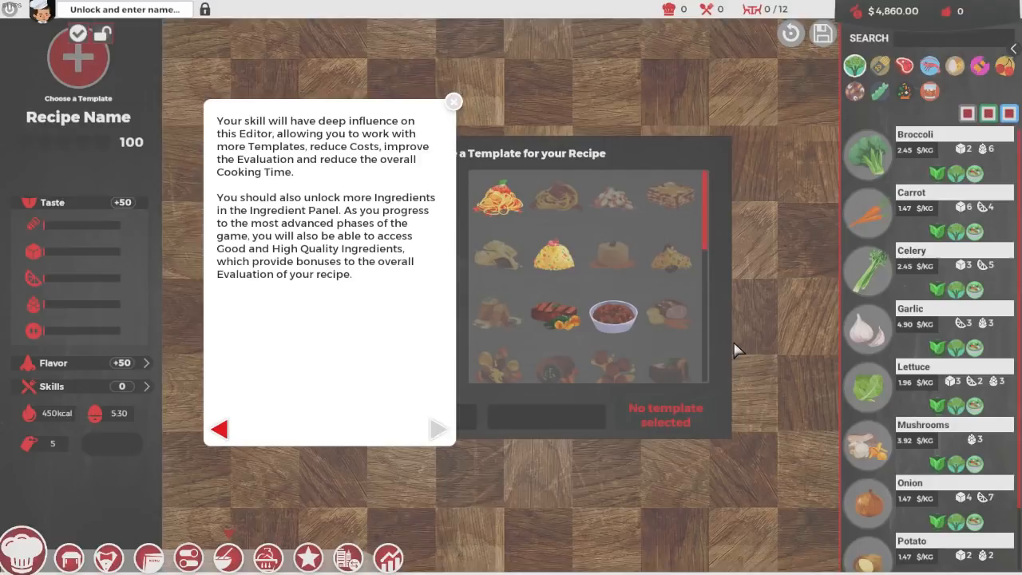
mouse_move(380, 310)
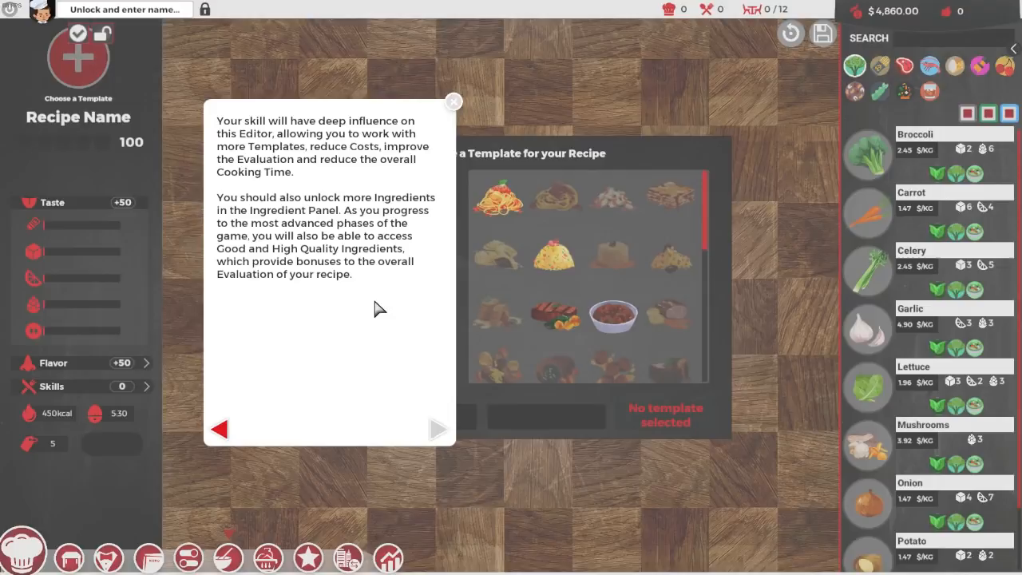
mouse_move(448, 124)
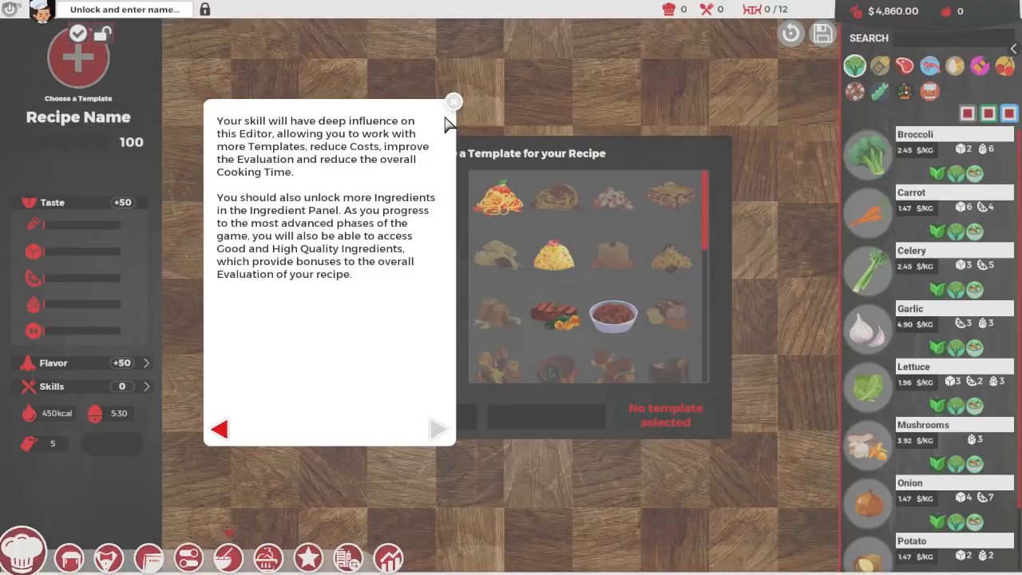
Dismiss the tutorial, name the recipe Buklavoo and start it from the Grilled Meat template
click(453, 102)
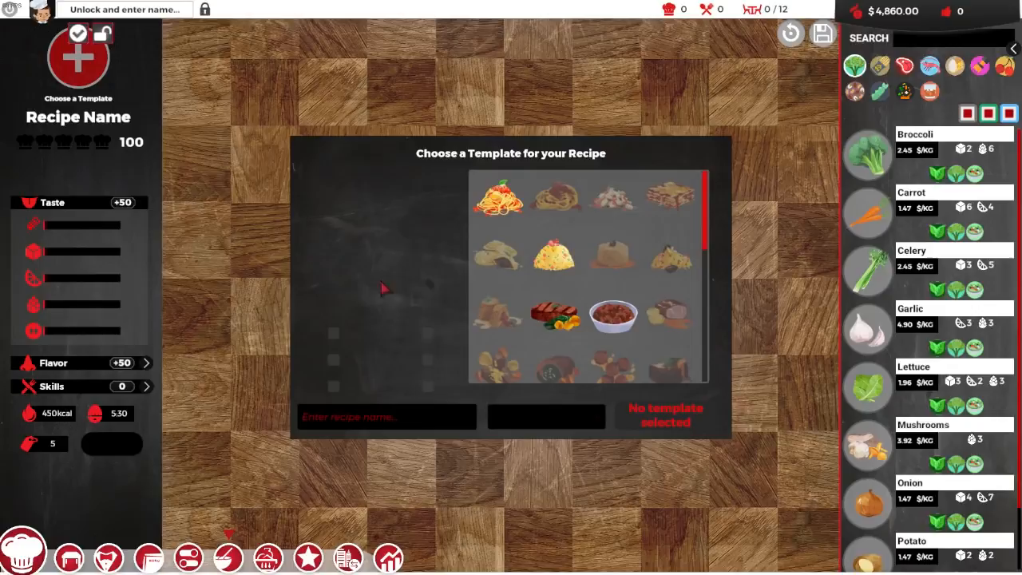
text(Bu)
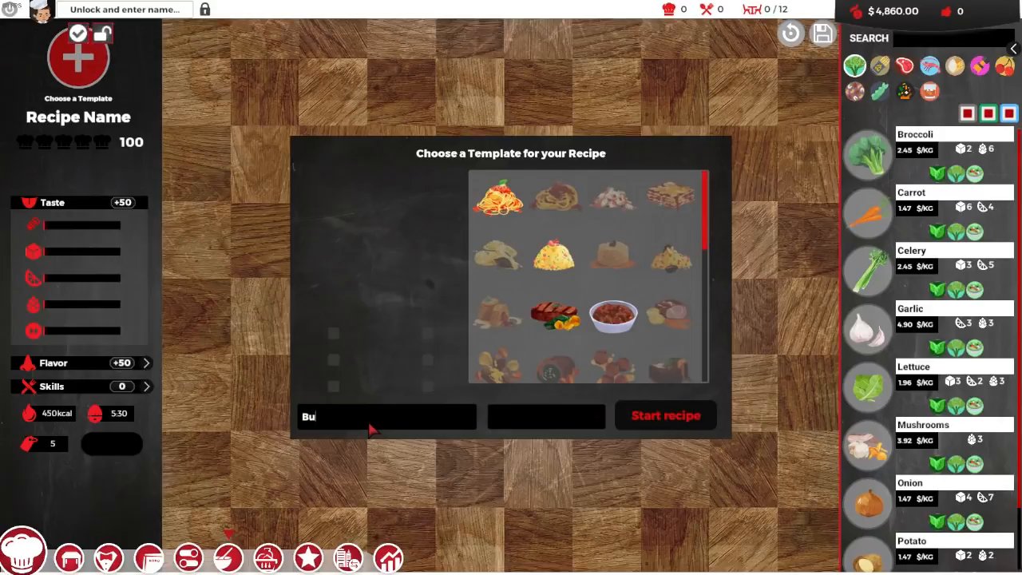
text(klavoo)
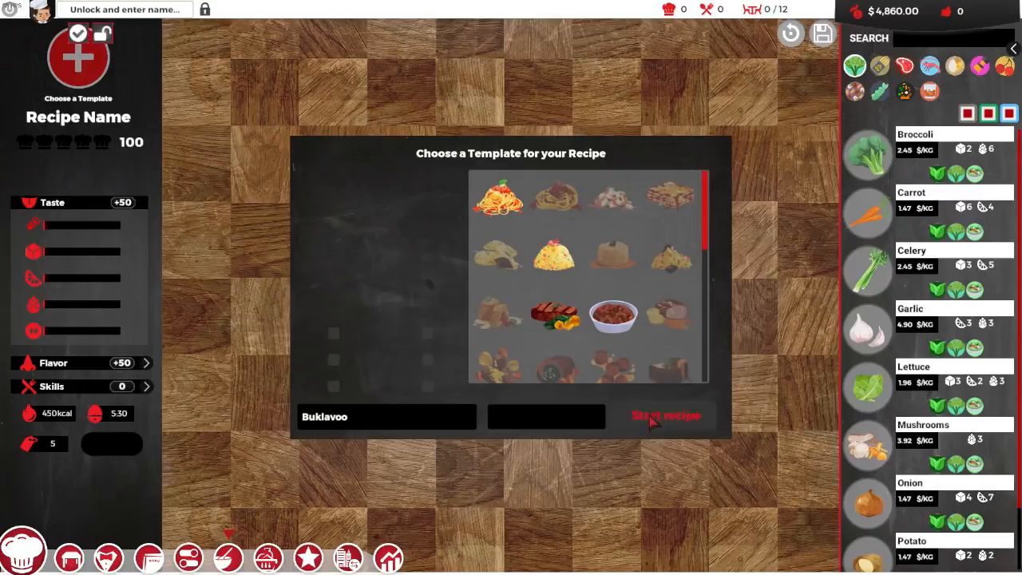
click(556, 256)
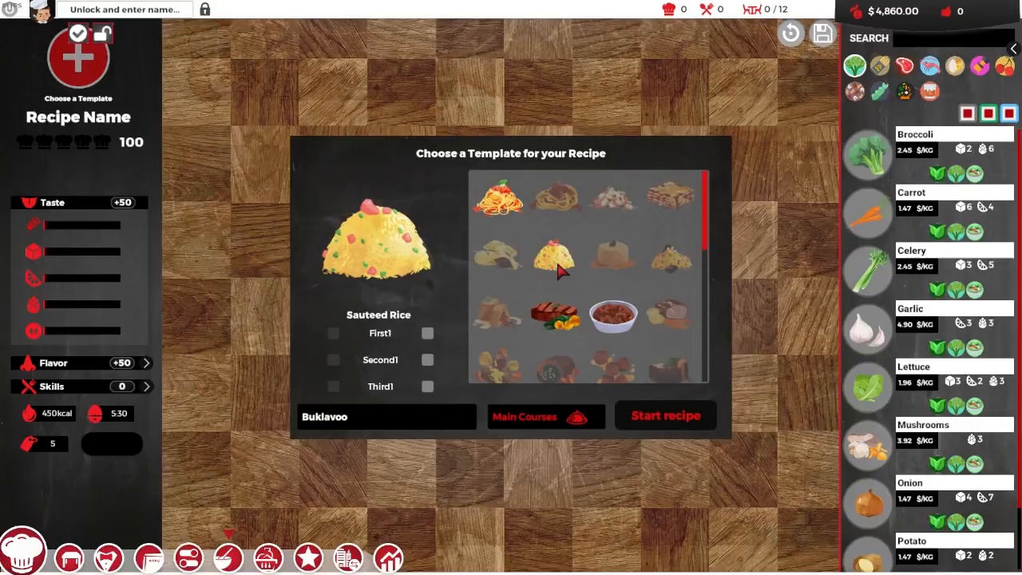
click(546, 416)
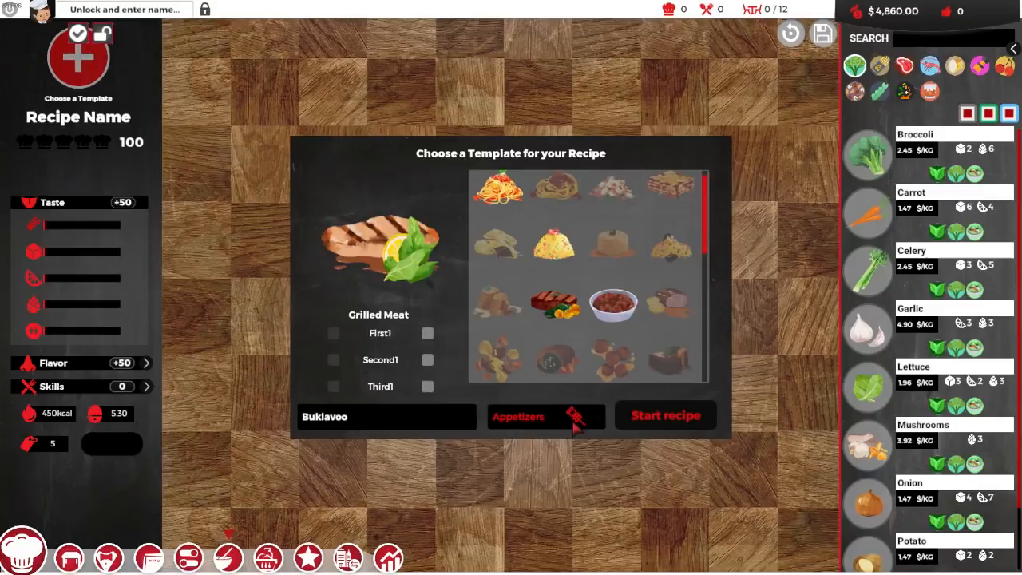
click(665, 415)
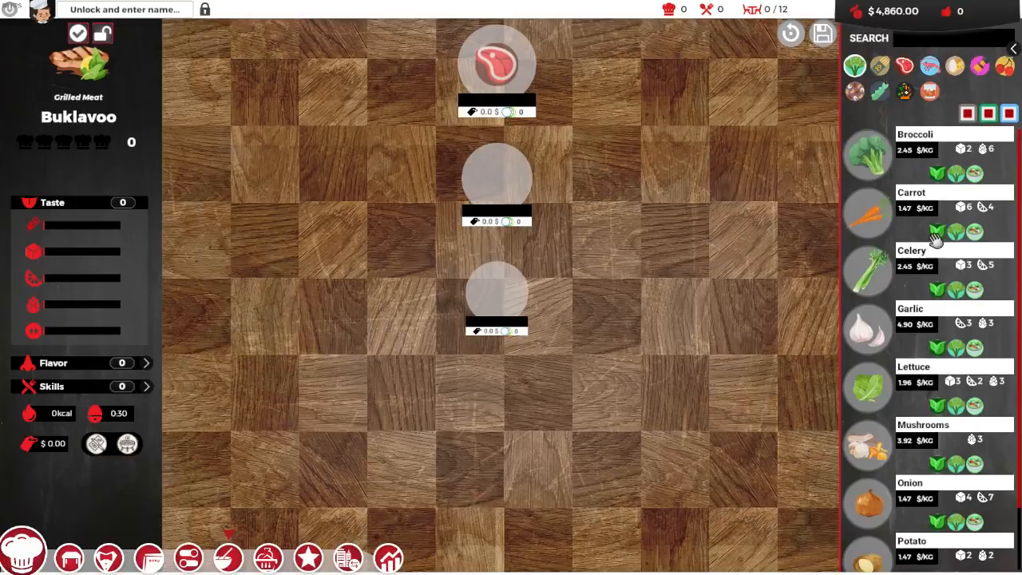
Add Prawns from the seafood filter, with Garlic and Tomato, then show other-tagged ingredients
click(929, 66)
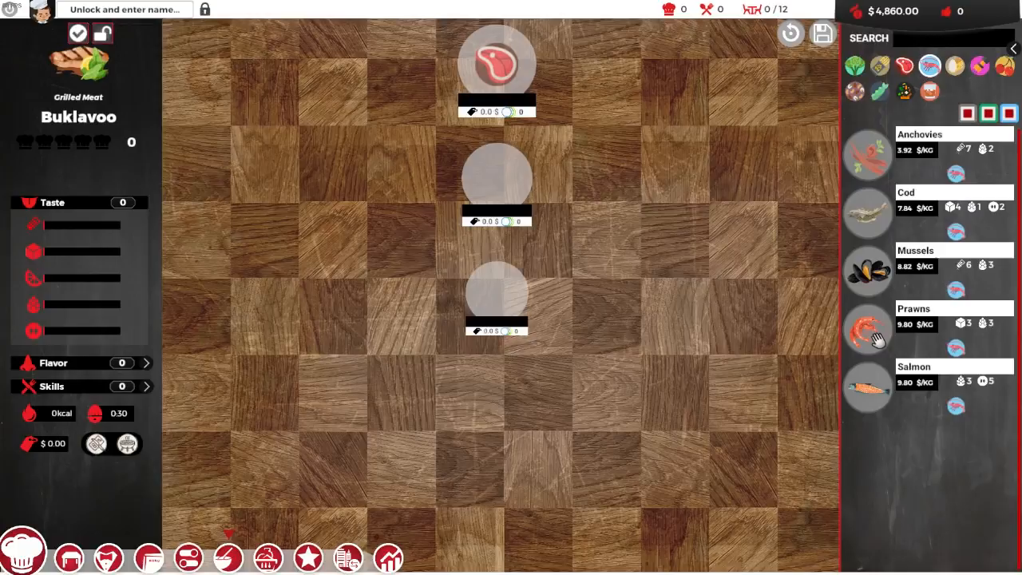
click(865, 327)
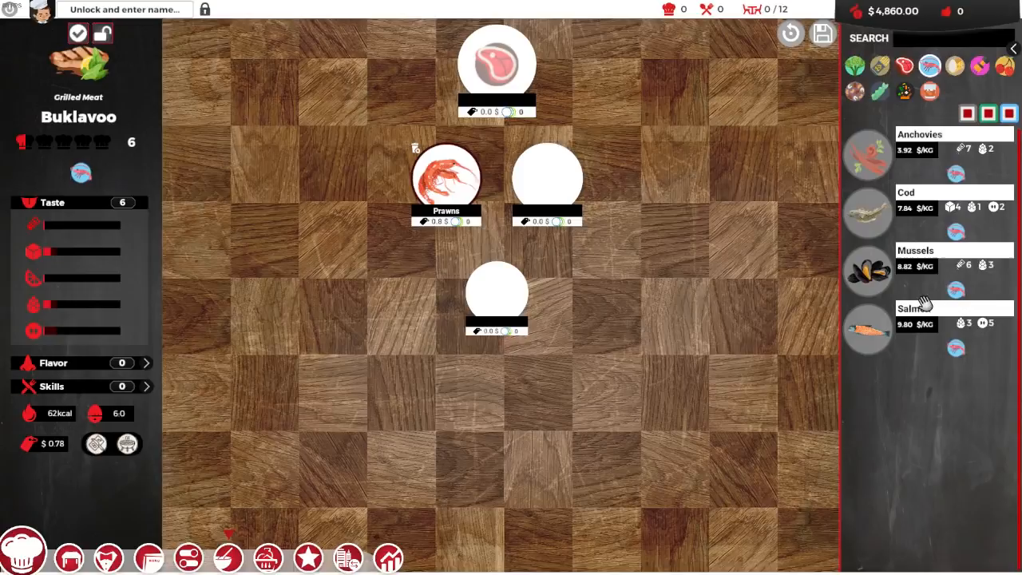
mouse_move(879, 89)
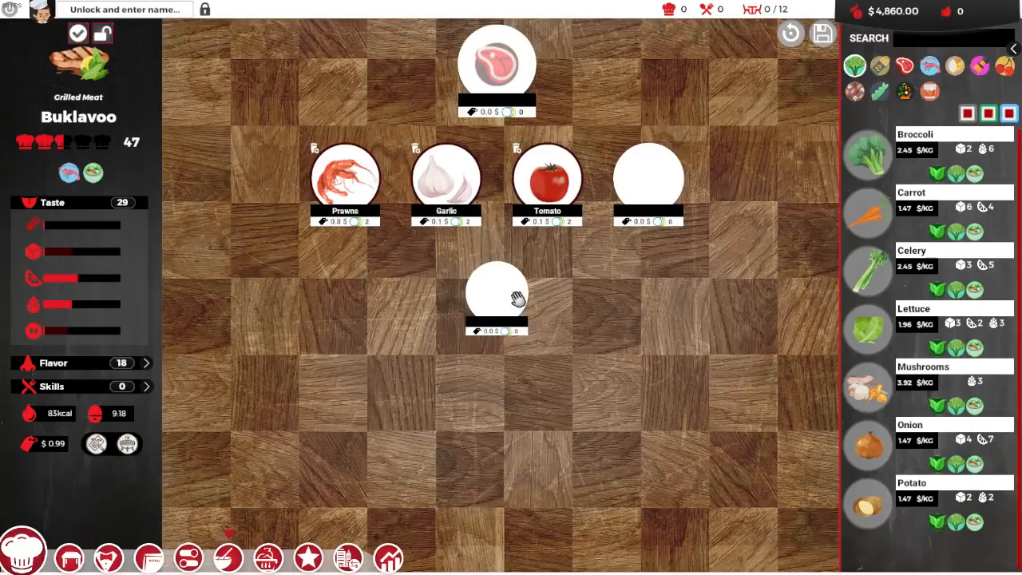
click(904, 89)
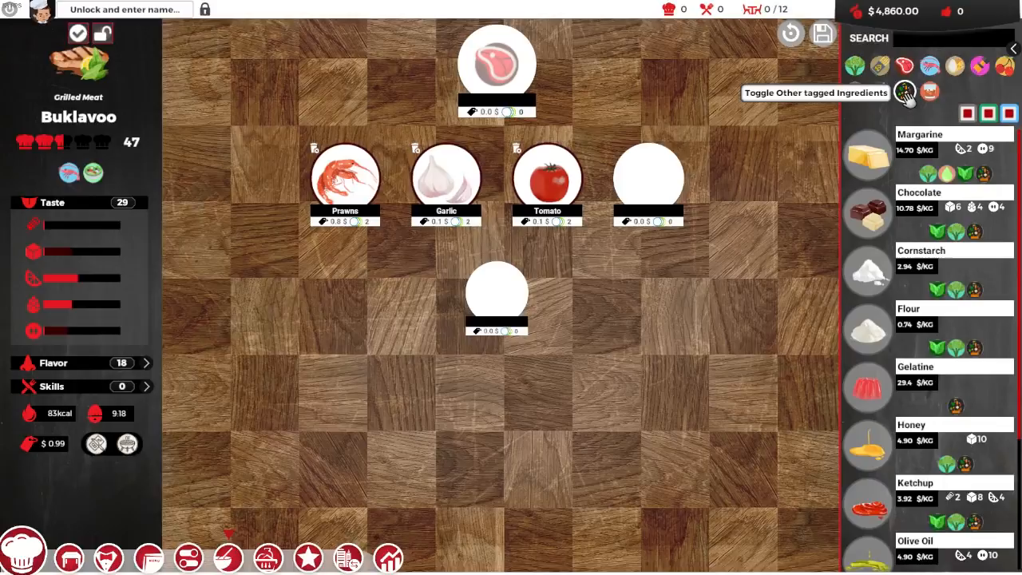
Add Margarine, Black Pepper and Basil to Buklavoo and browse the grain and other filters
click(867, 152)
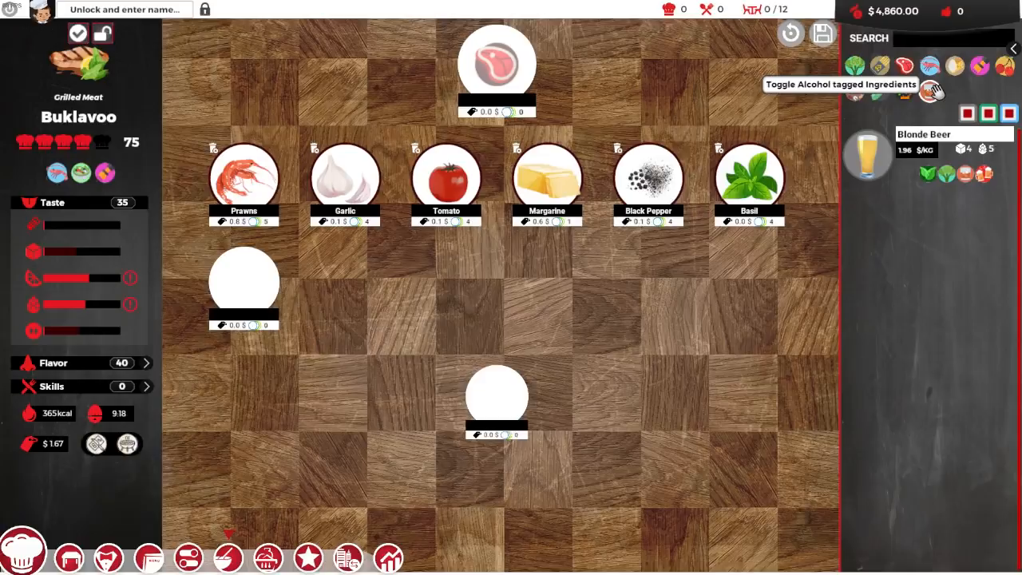
click(930, 90)
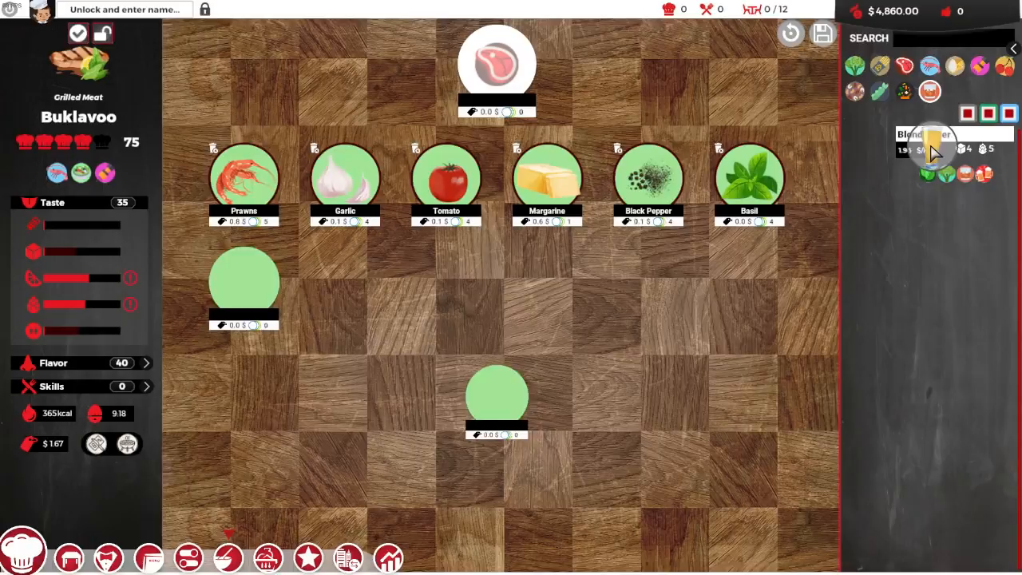
click(904, 67)
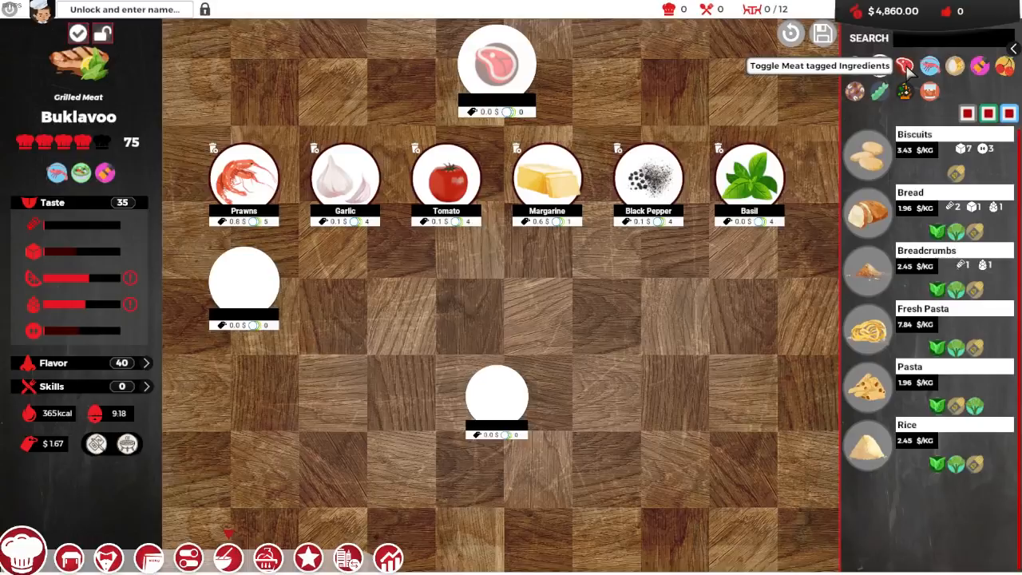
click(904, 67)
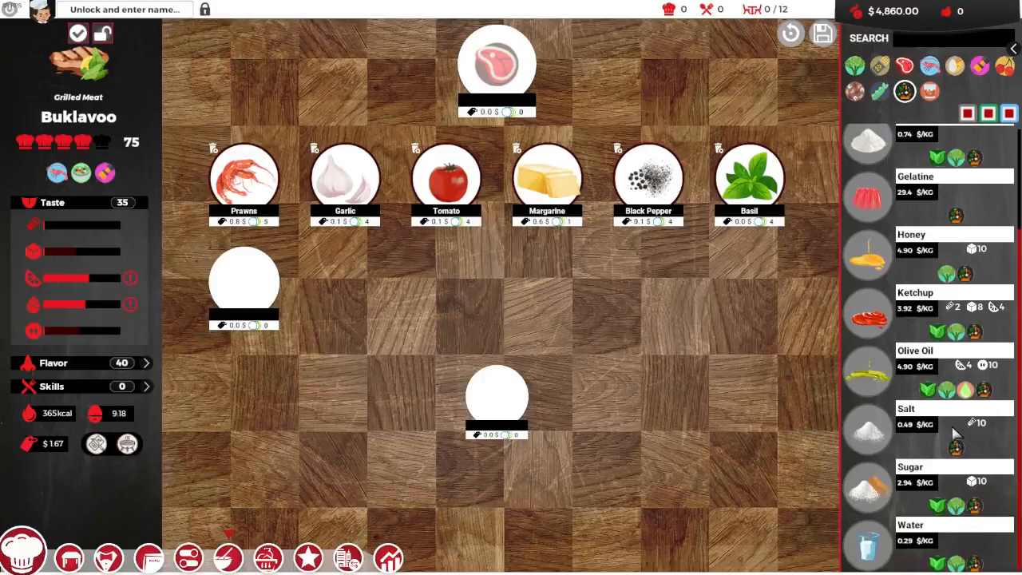
scroll(up, 3)
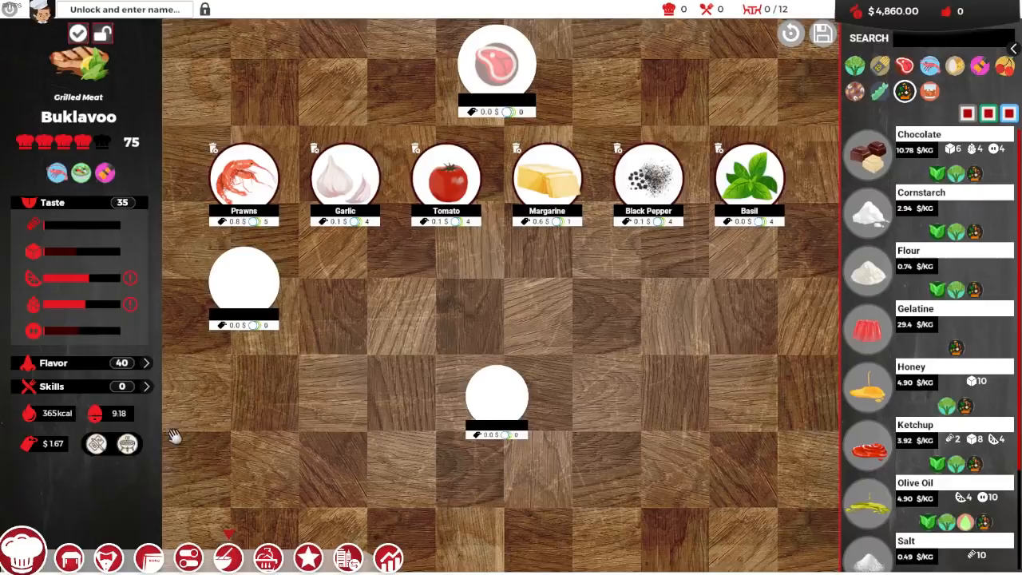
mouse_move(77, 32)
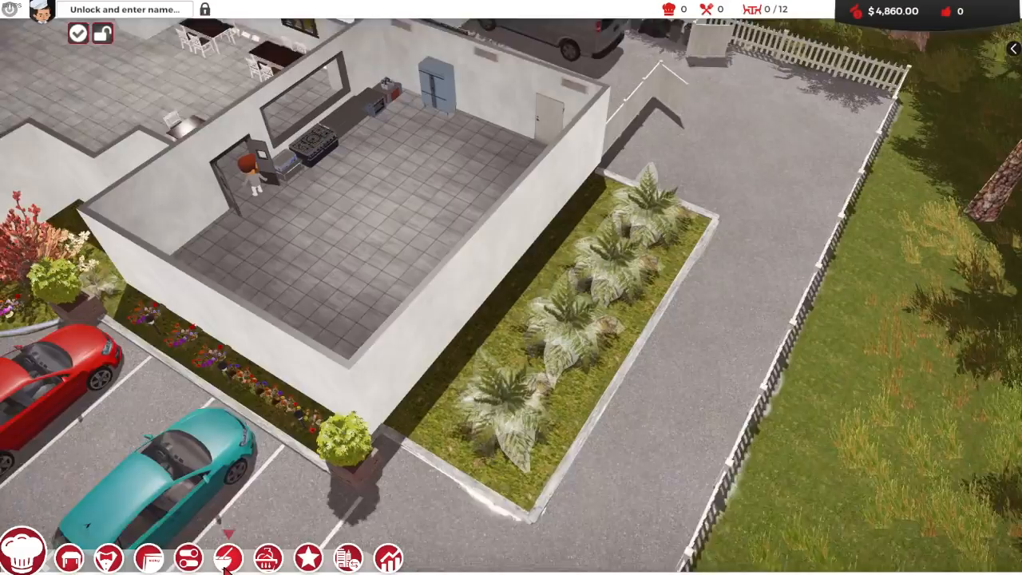
Add Buklavoo, Quiche Lorraine, Roasted Onions in Cheese Sauce and Tortilla de Patate as appetizers
click(147, 558)
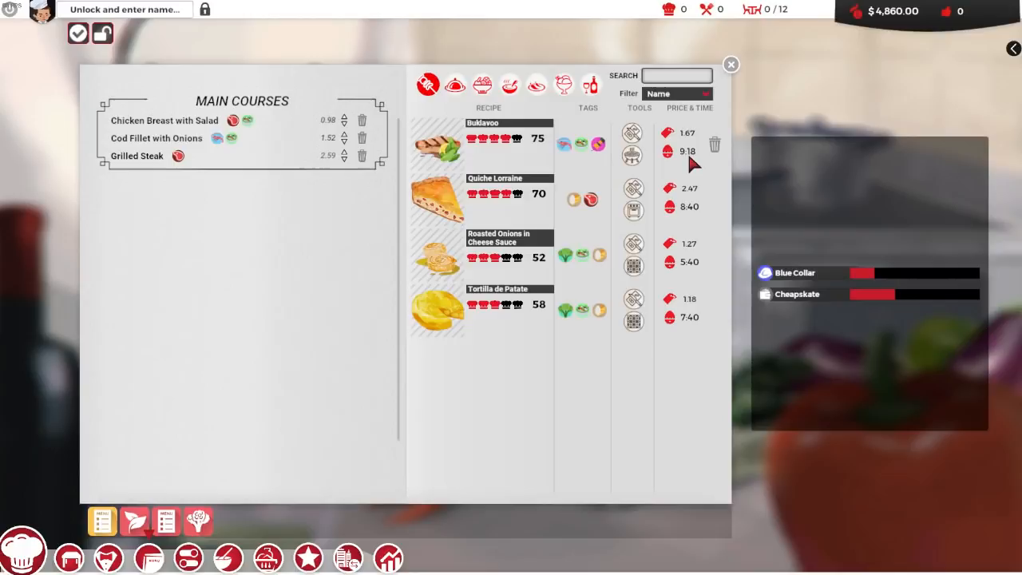
mouse_move(626, 168)
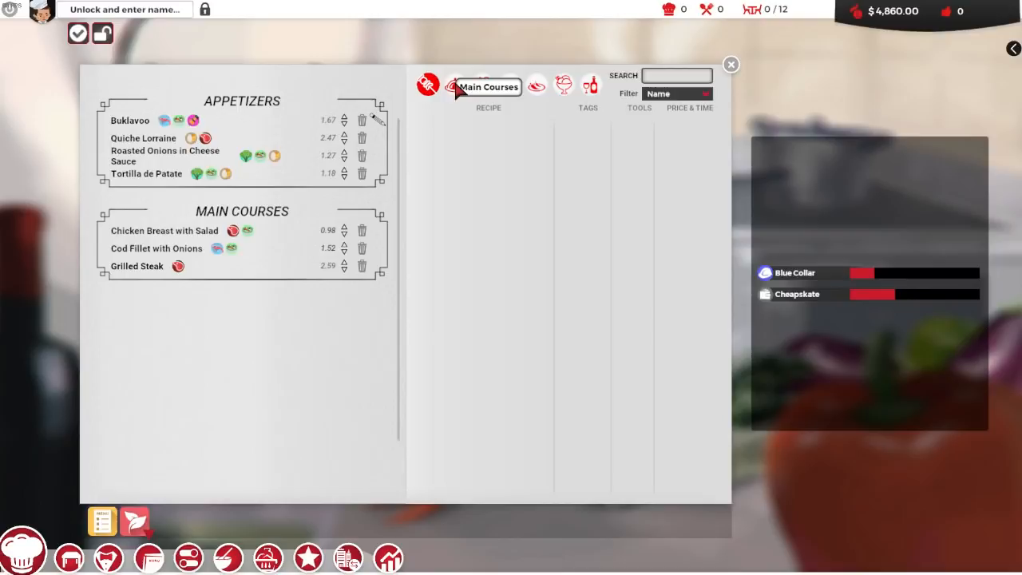
Add Roast Turkey with Onions, Italian Tomato Pasta, three salads, Tomato Soup and Chocolate Chip Cookies
click(455, 87)
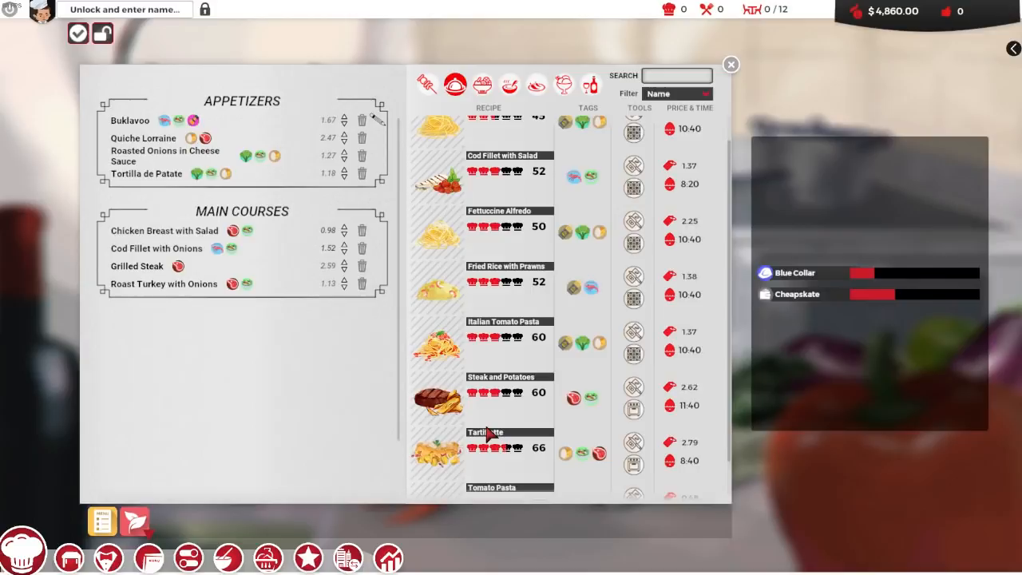
scroll(up, 3)
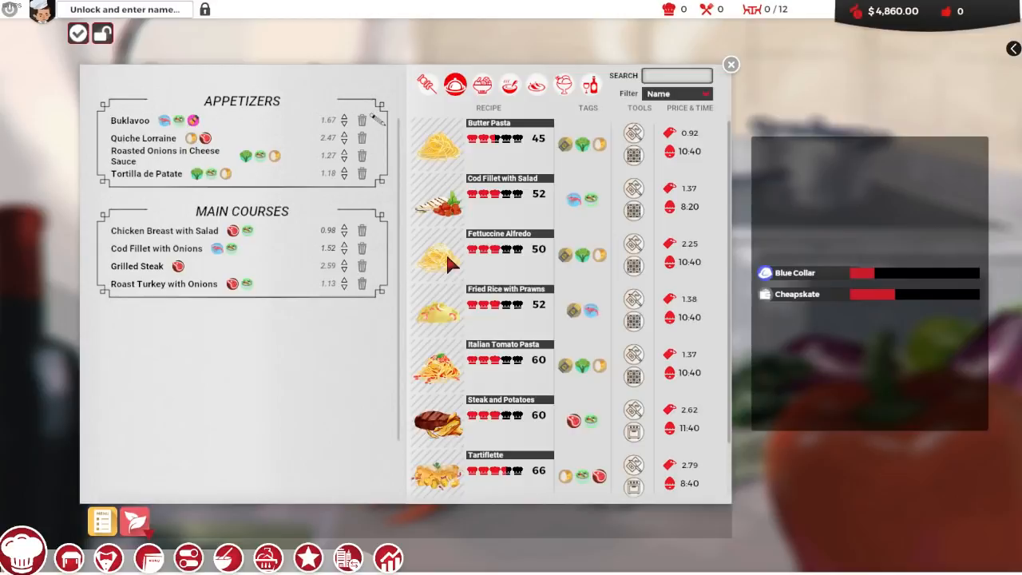
click(482, 83)
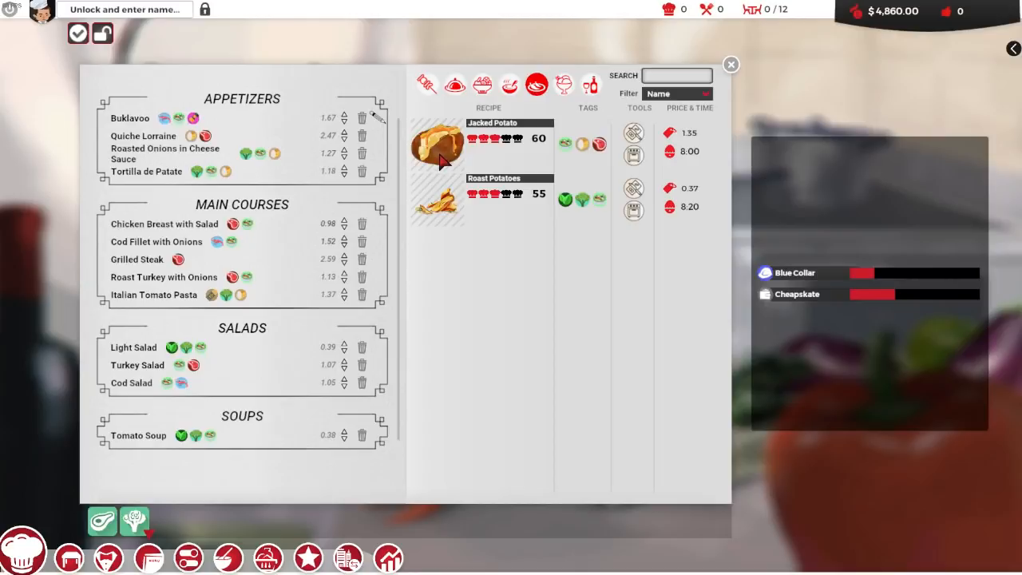
click(563, 86)
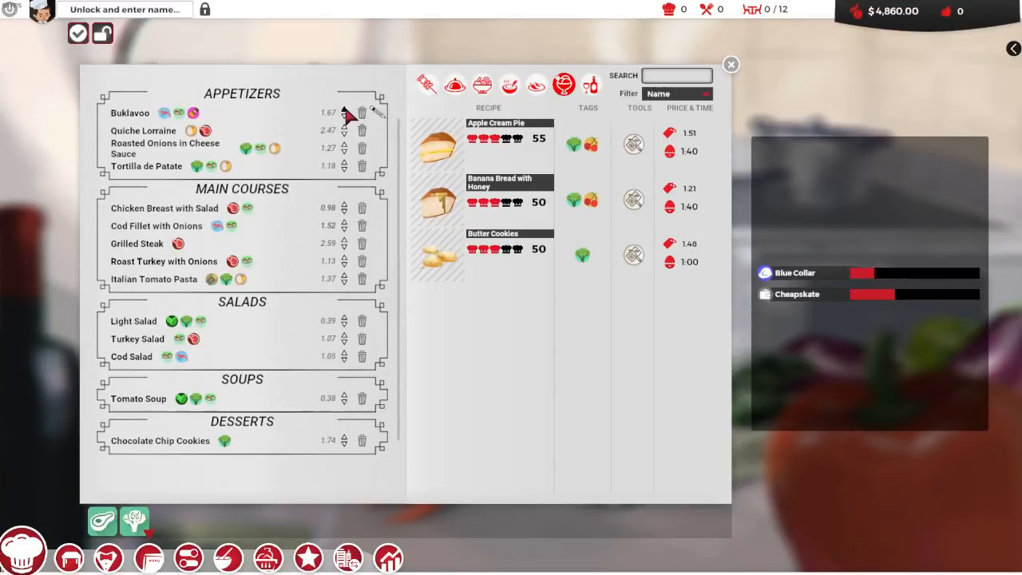
Raise prices for Buklavoo, Quiche Lorraine, the salads, Tomato Soup and Chocolate Chip Cookies
click(327, 112)
text(5)
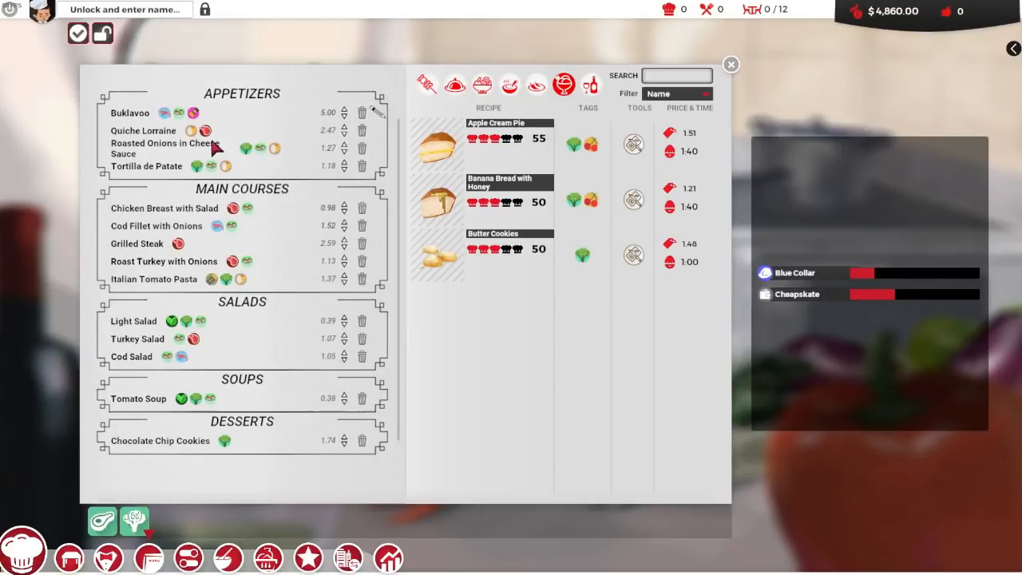
click(328, 131)
text(4)
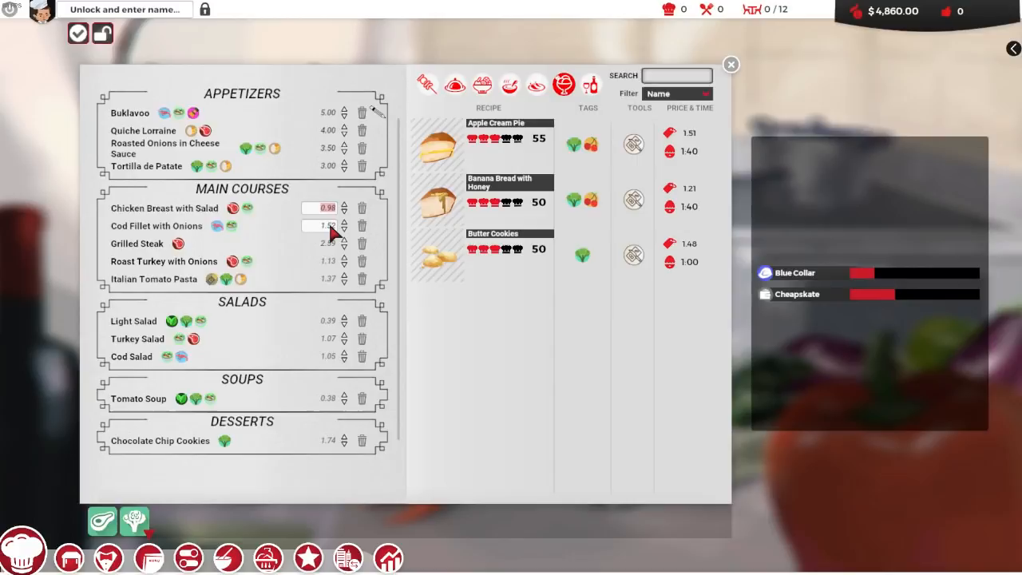
click(320, 225)
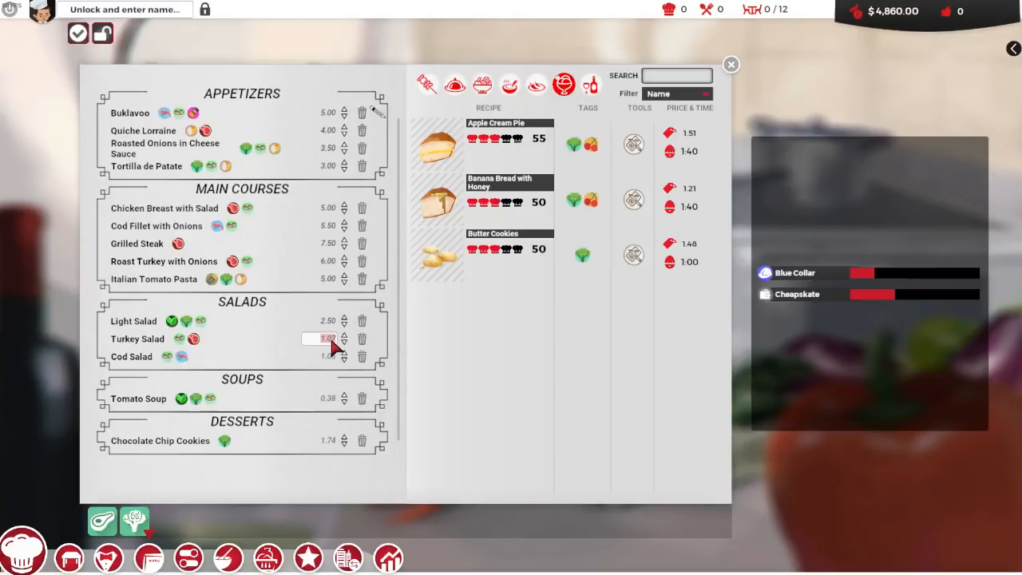
click(320, 357)
text(3)
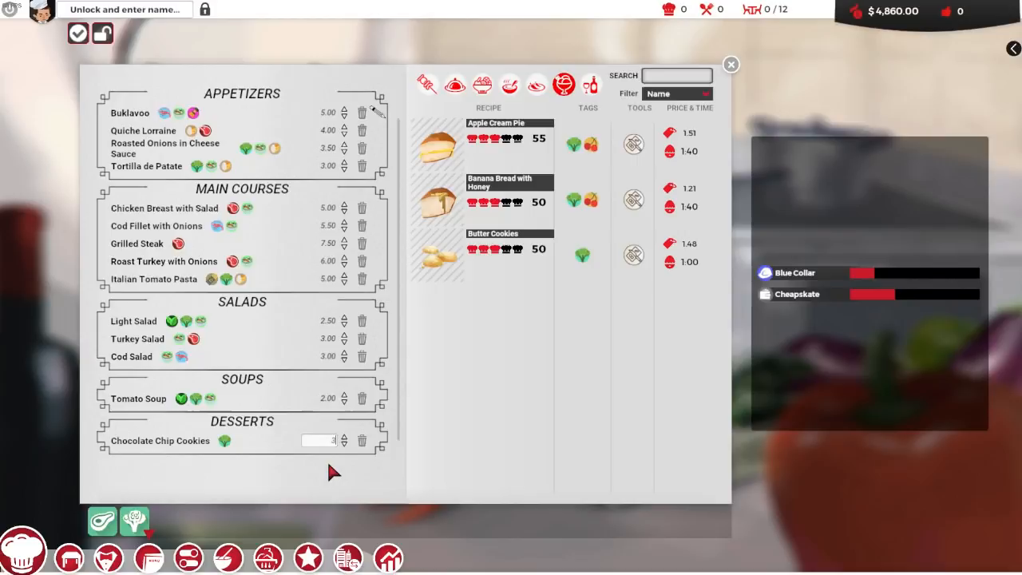
click(730, 63)
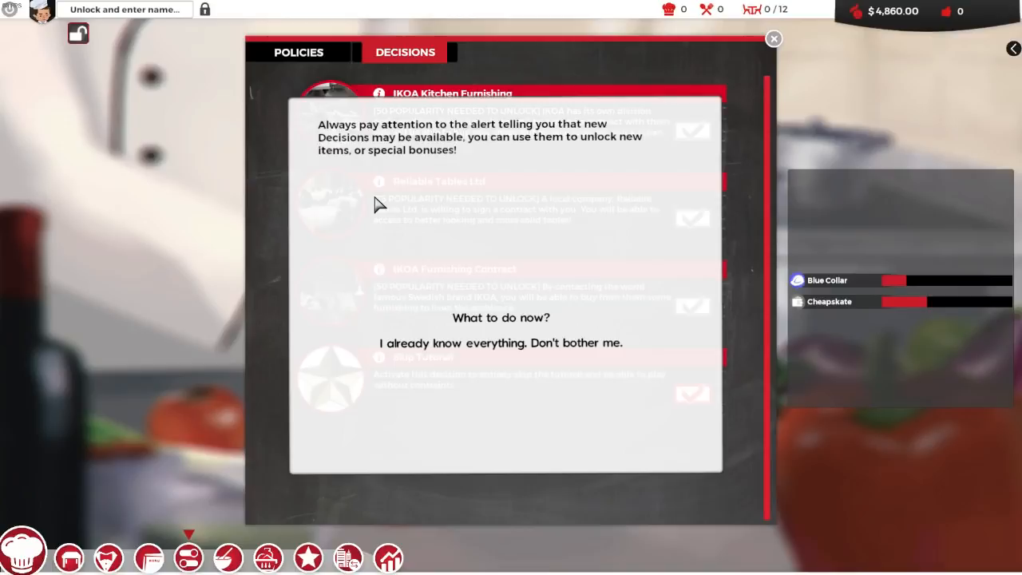
mouse_move(479, 246)
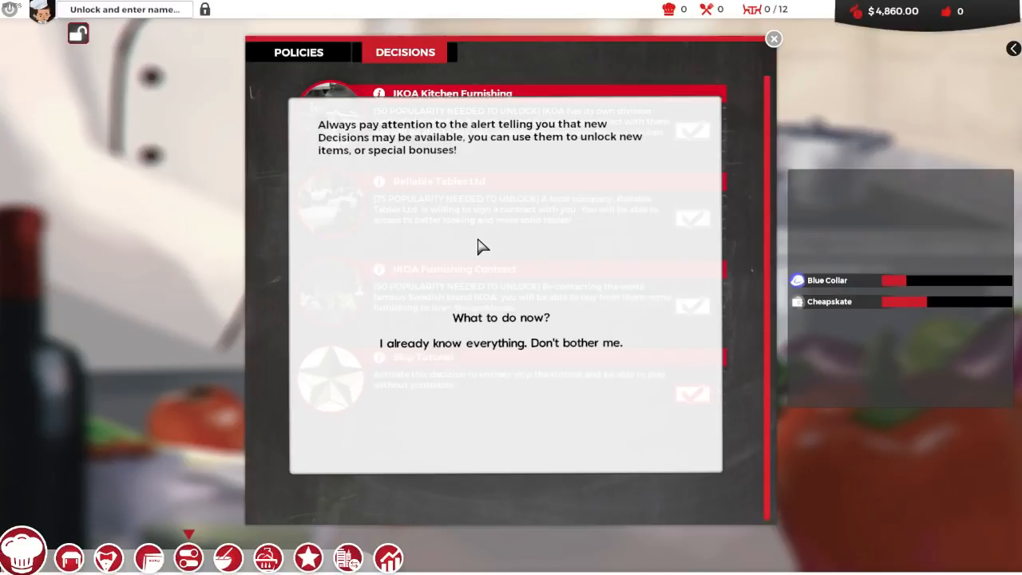
Dismiss the decision-alert tutorial messages to reveal the Decisions list
click(501, 342)
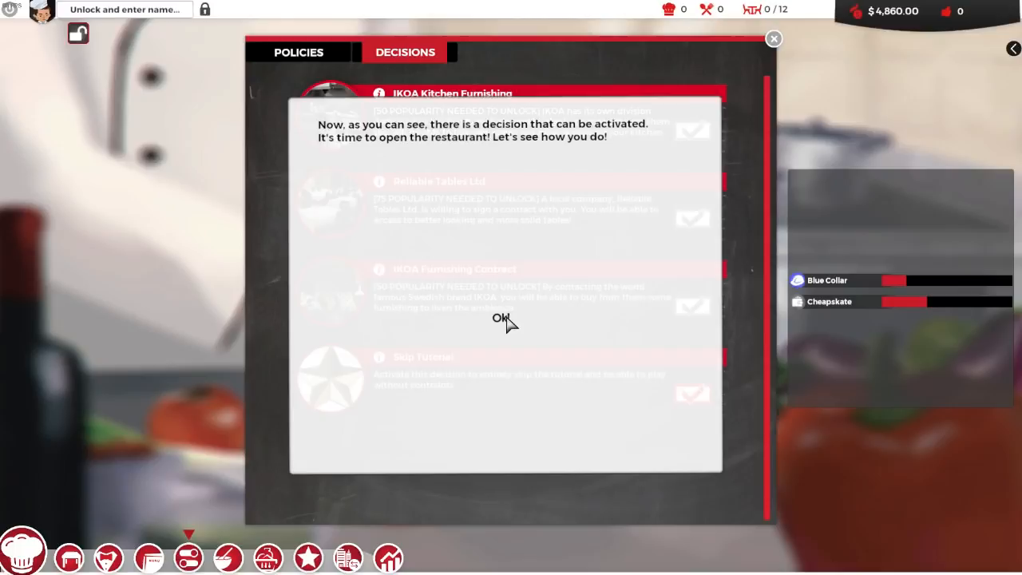
click(500, 319)
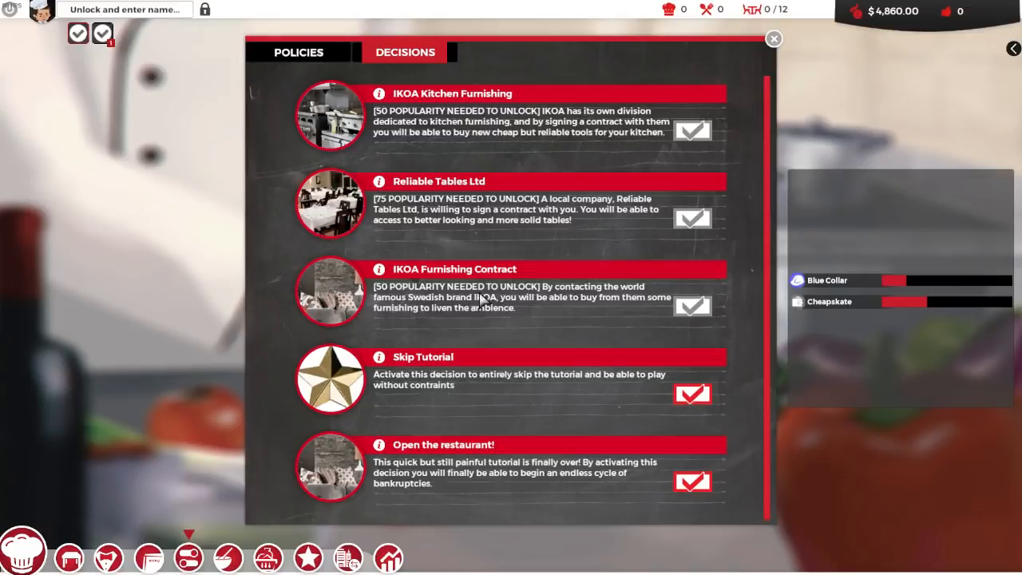
mouse_move(512, 334)
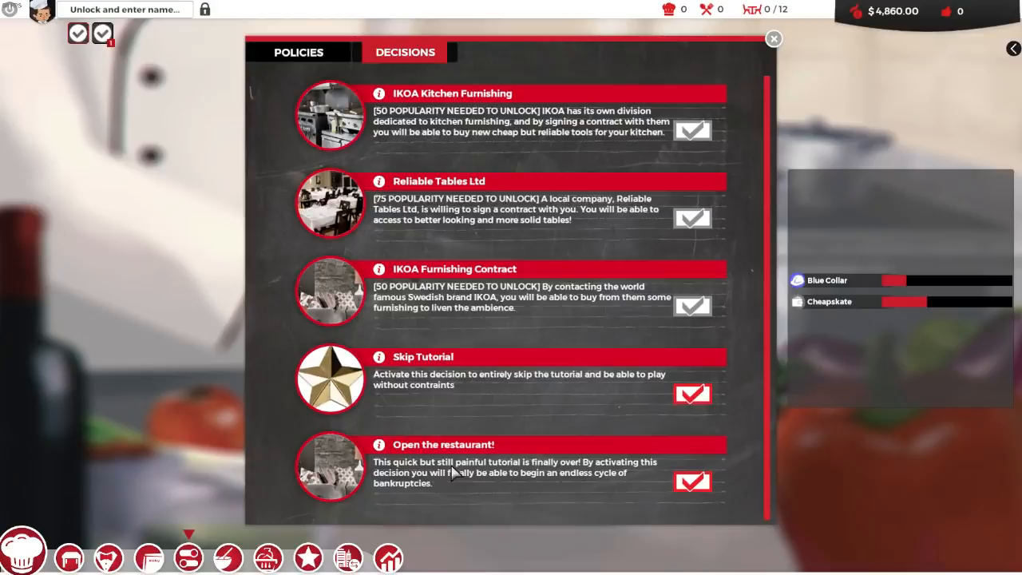
Take the 'Ask around for people to hire' and newspaper job offer decisions
scroll(down, 3)
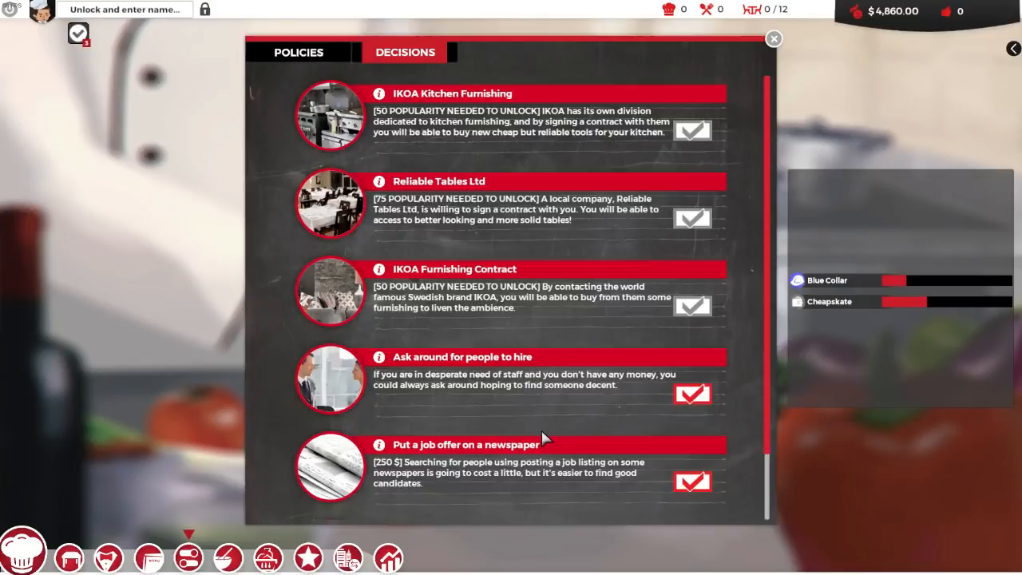
scroll(down, 3)
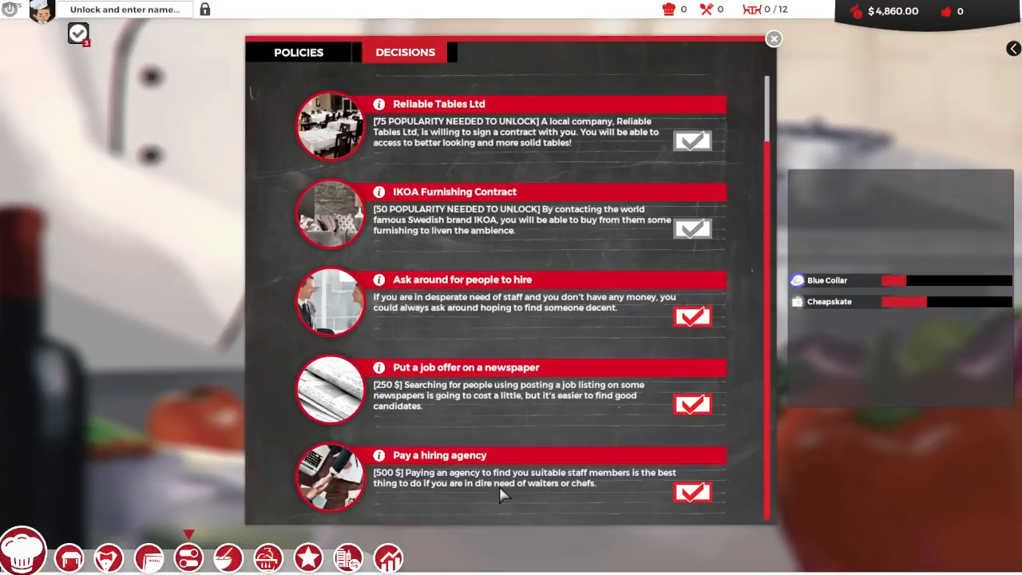
mouse_move(535, 447)
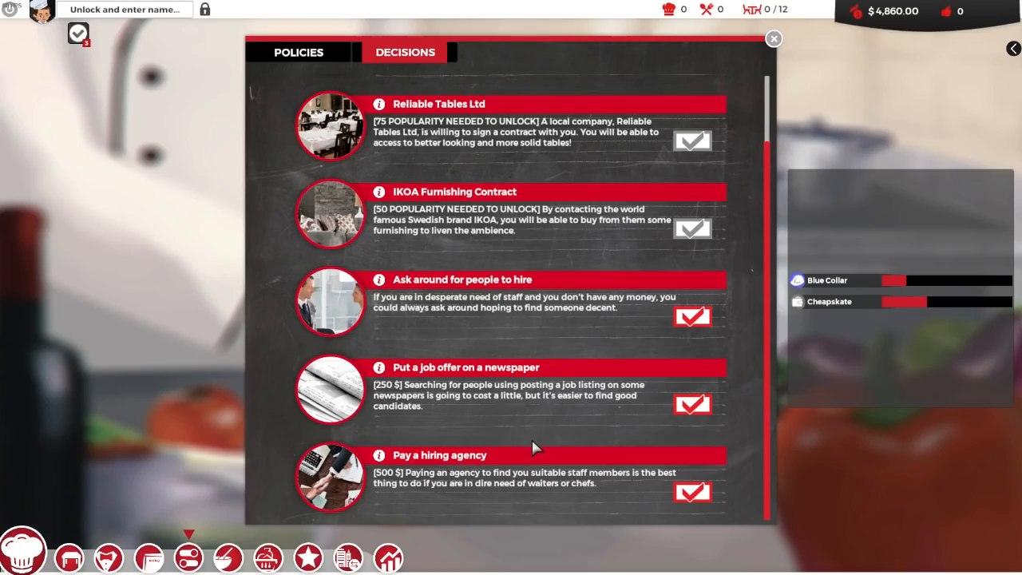
click(773, 38)
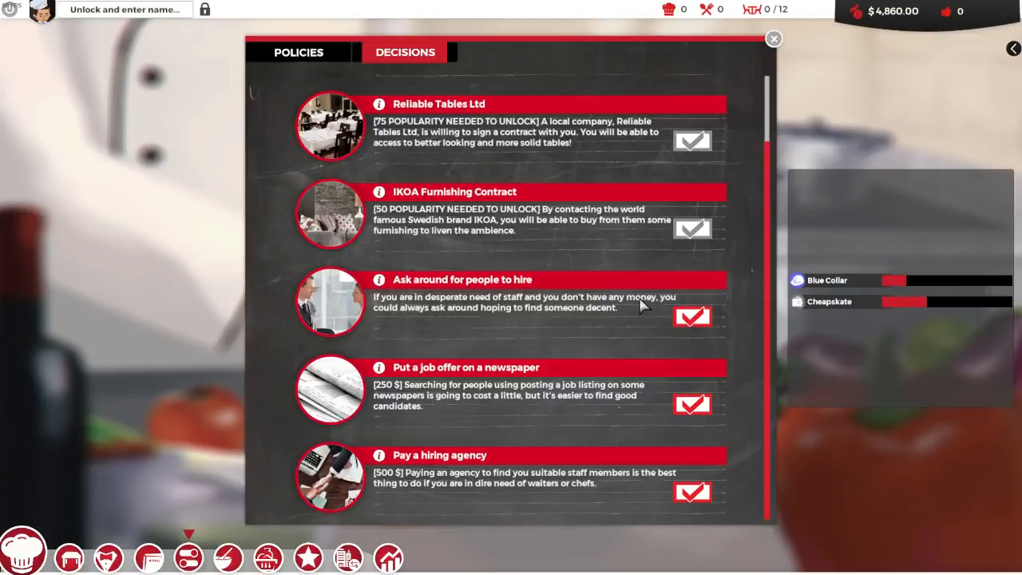
scroll(up, 3)
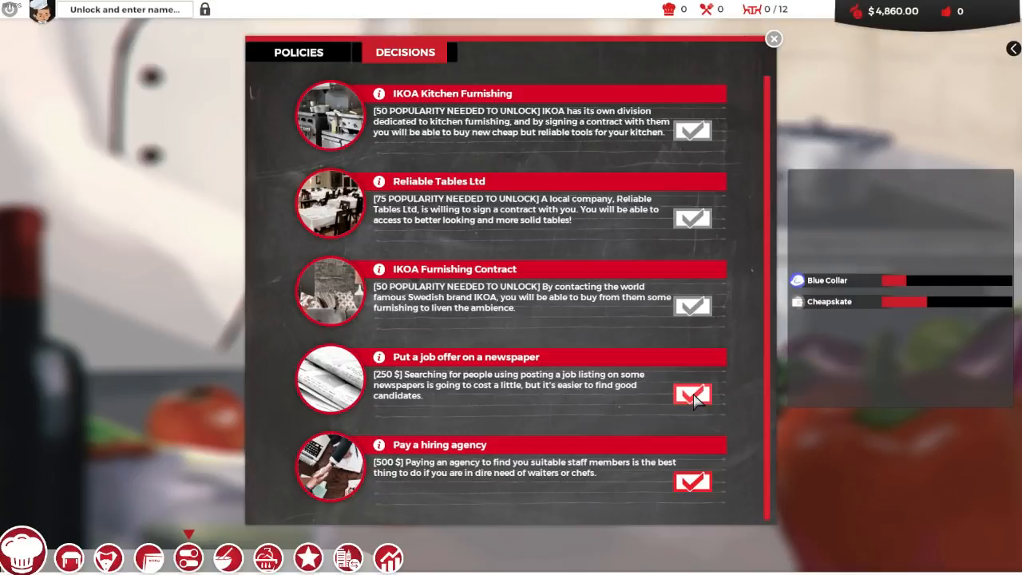
click(406, 52)
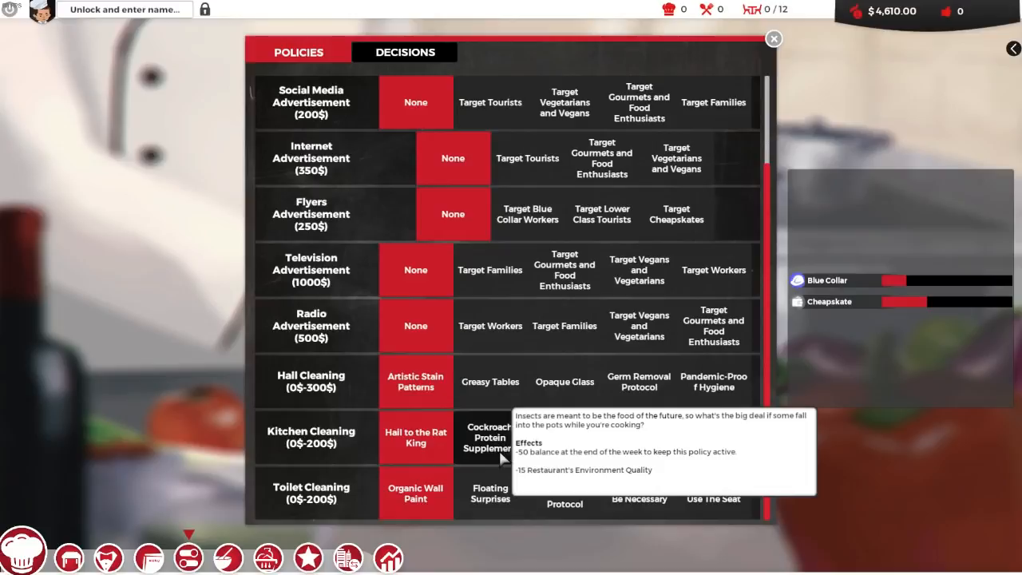
mouse_move(479, 492)
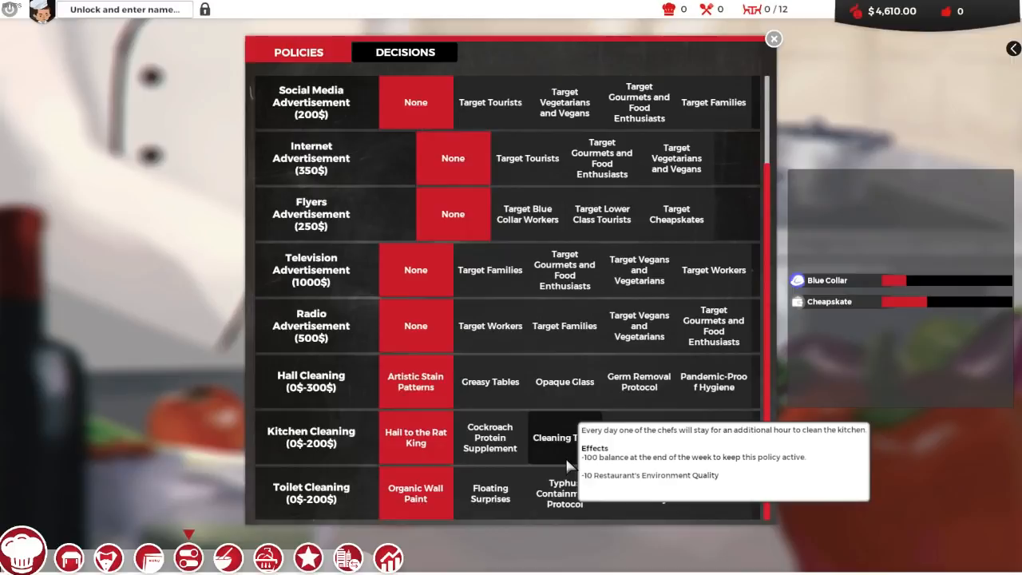
Choose Cleaning Turns, Opaque Glass and Typhus Containment Protocol, then close the policies window
click(565, 438)
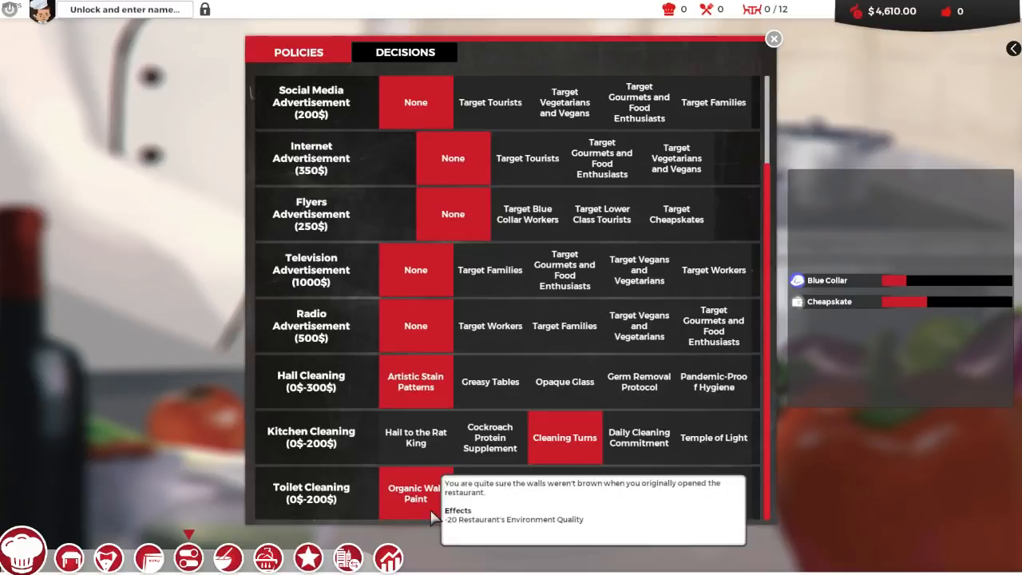
mouse_move(566, 493)
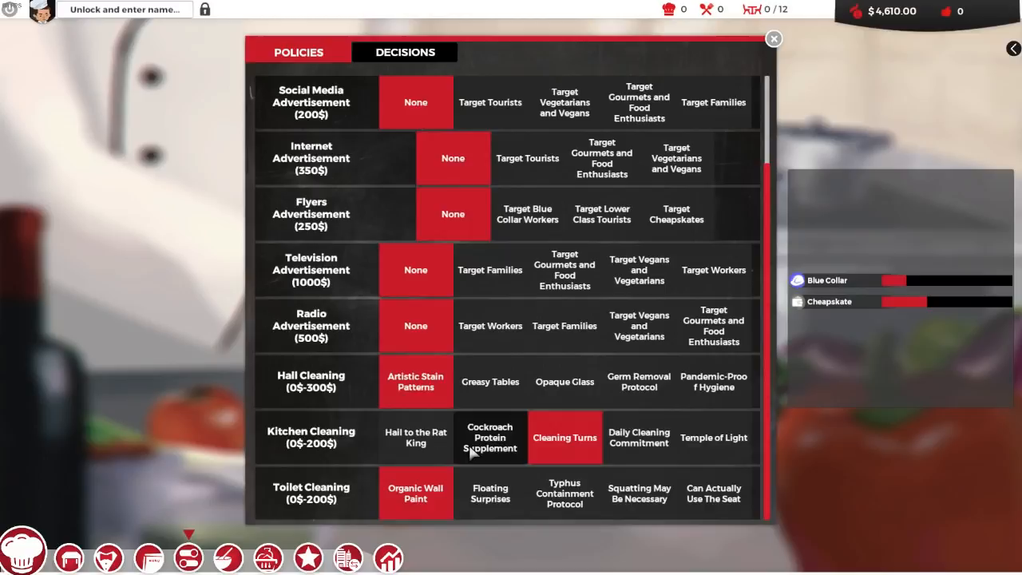
mouse_move(564, 492)
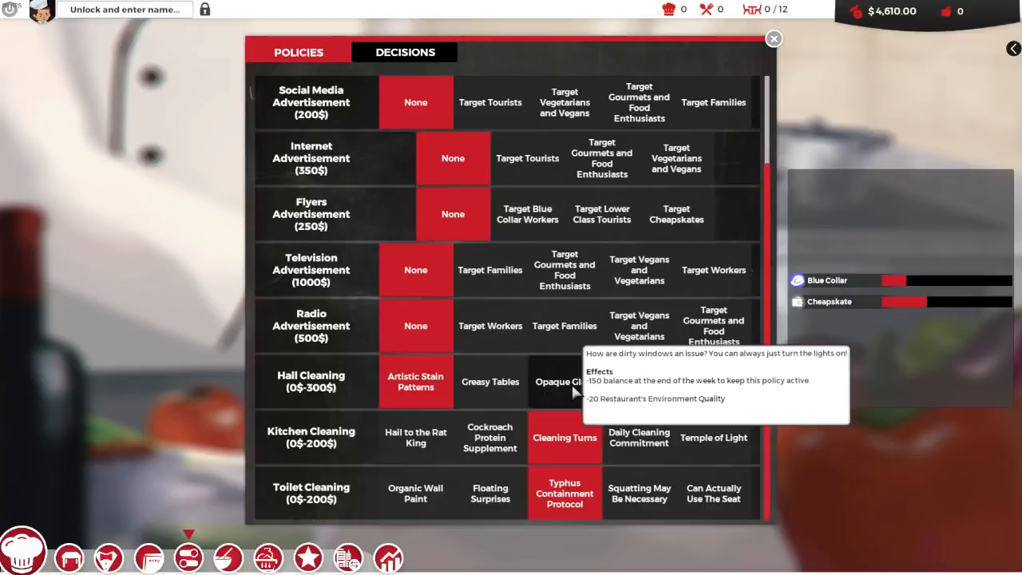
click(773, 38)
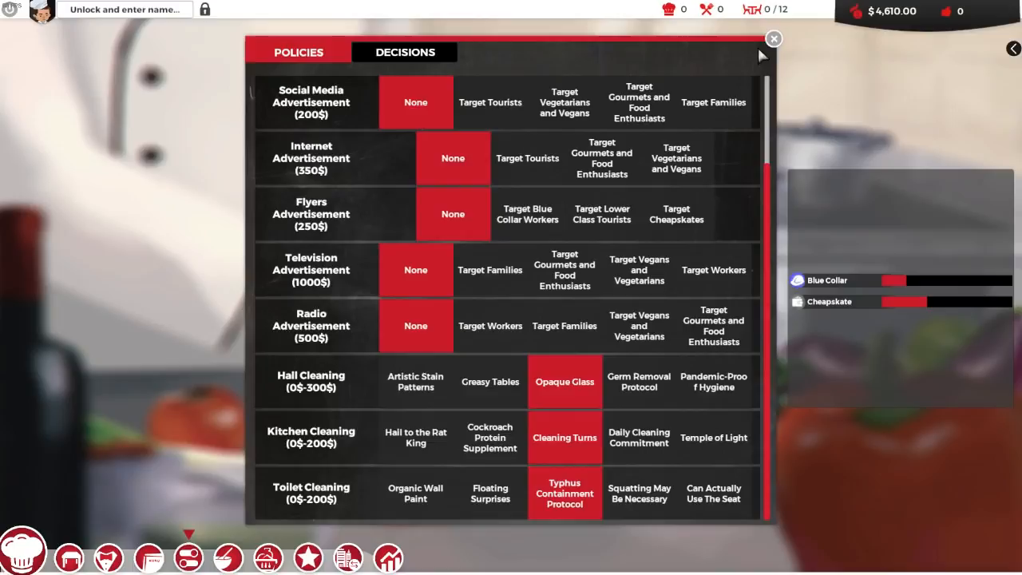
click(773, 38)
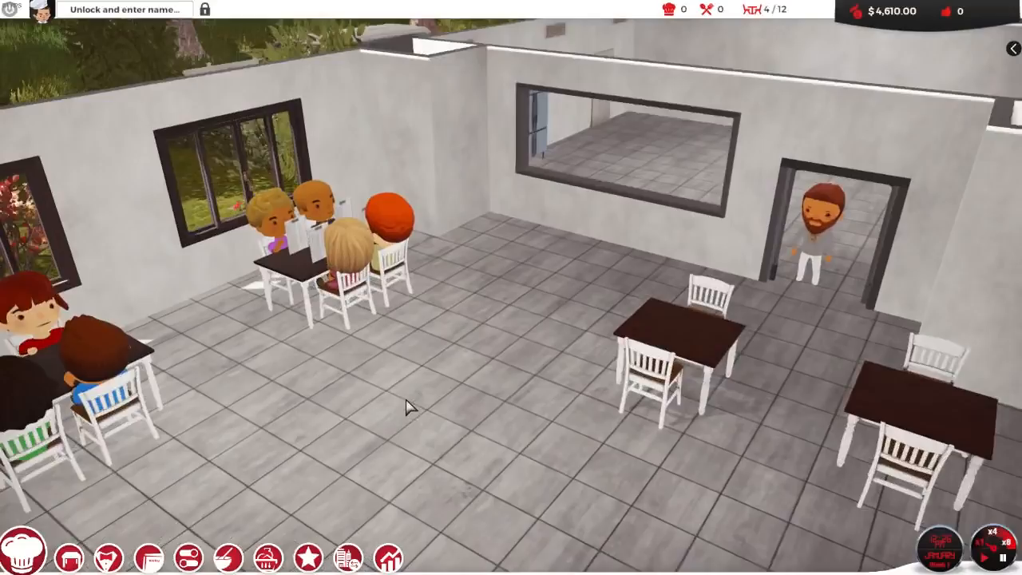
Bring up the menu editor showing the current dishes and their prices
scroll(down, 3)
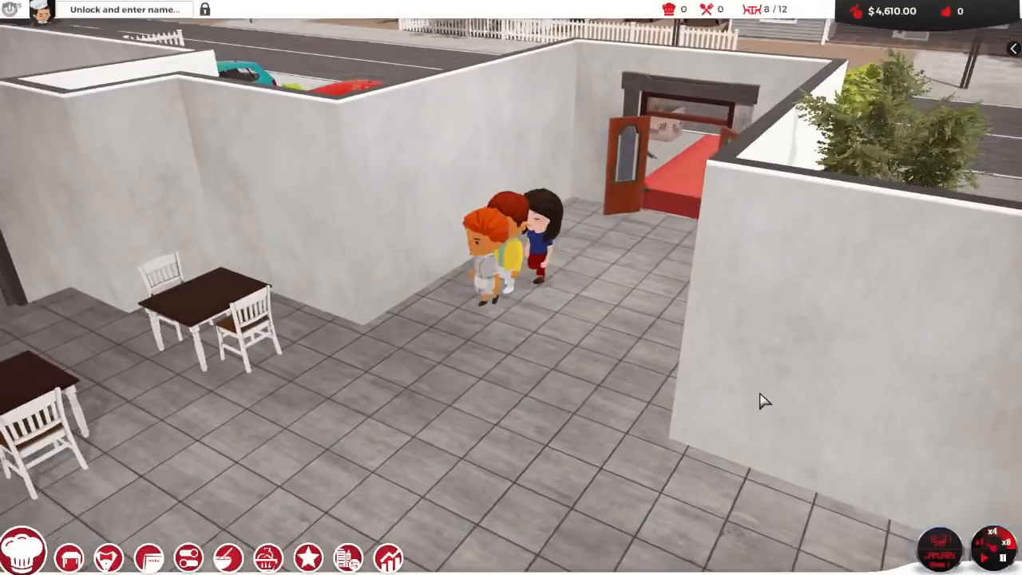
click(149, 558)
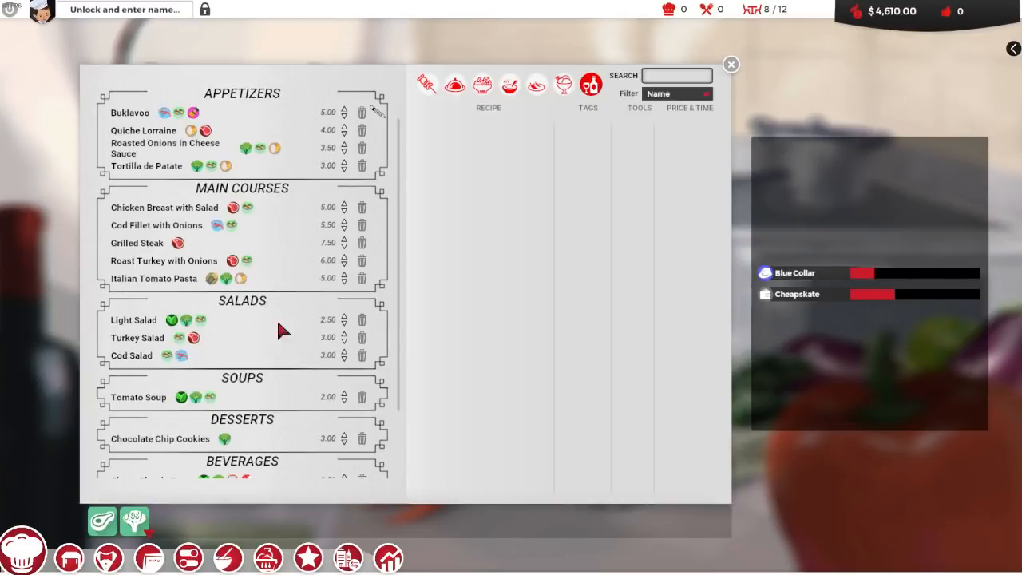
Review the menu down to Beverages, then leave the editor for the dining room
scroll(down, 3)
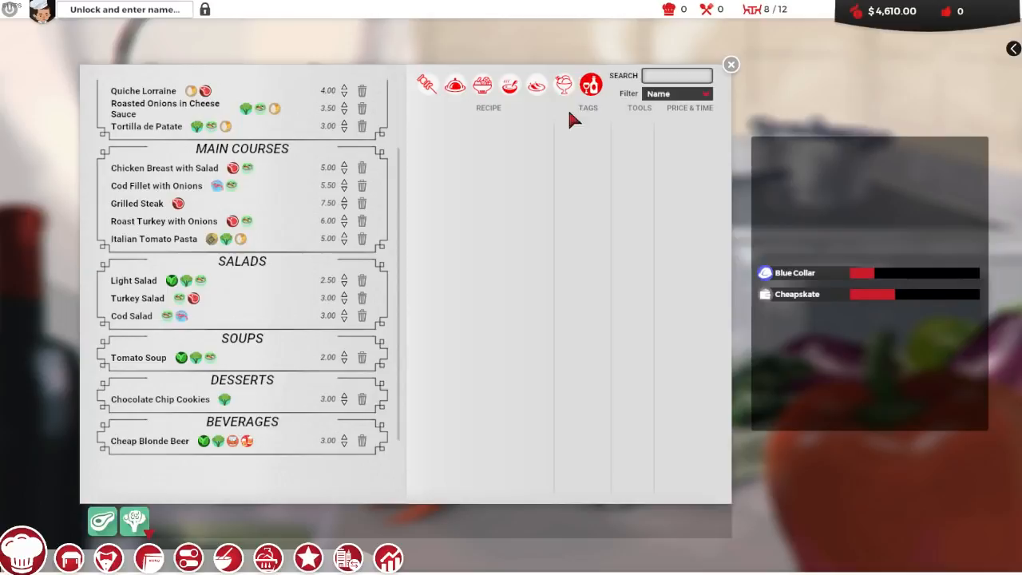
click(732, 64)
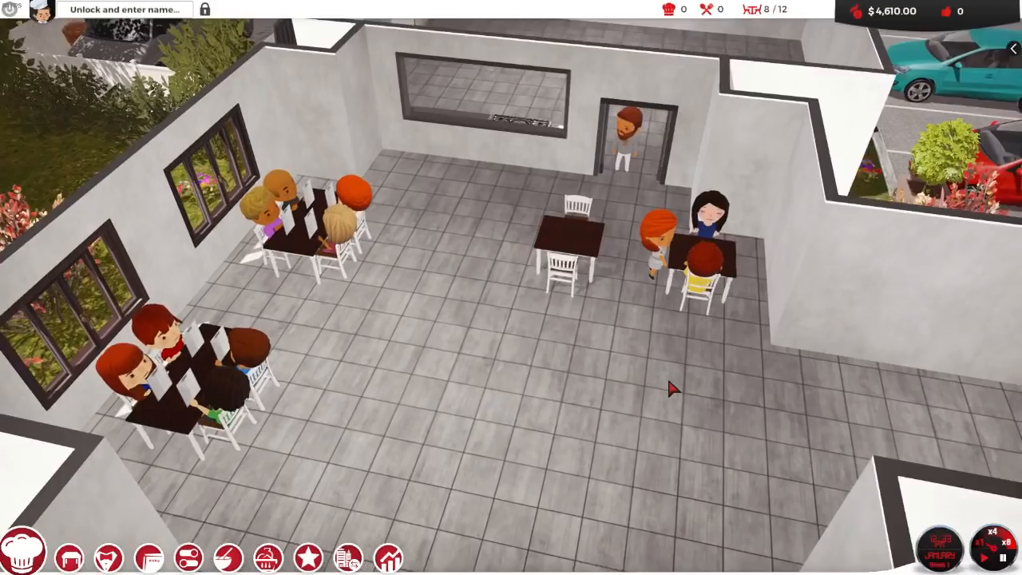
Check the weekly balance sheet, showing the 23.92 raw ingredients expense and 4,586.08 budget
click(386, 556)
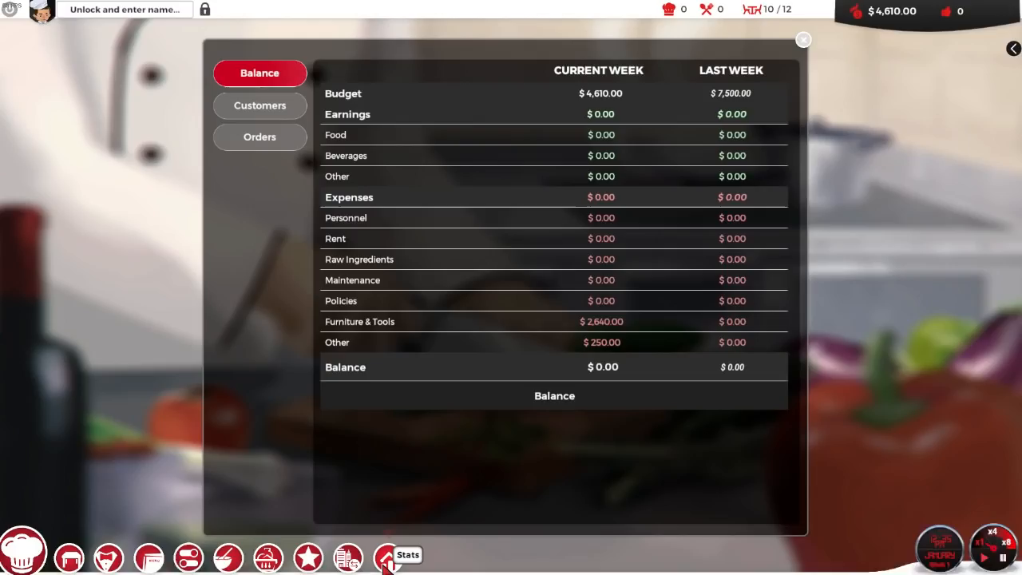
click(803, 39)
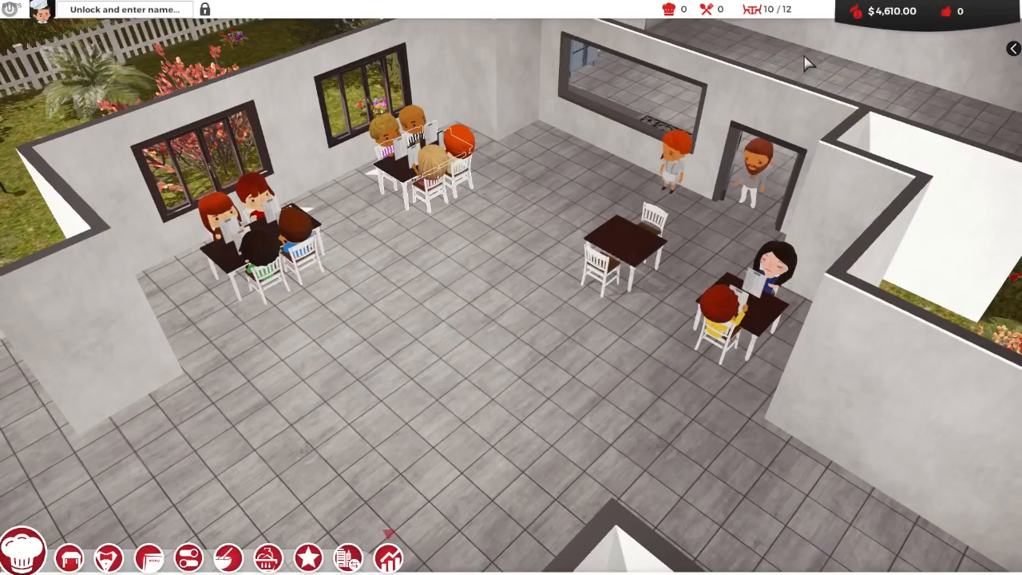
click(390, 558)
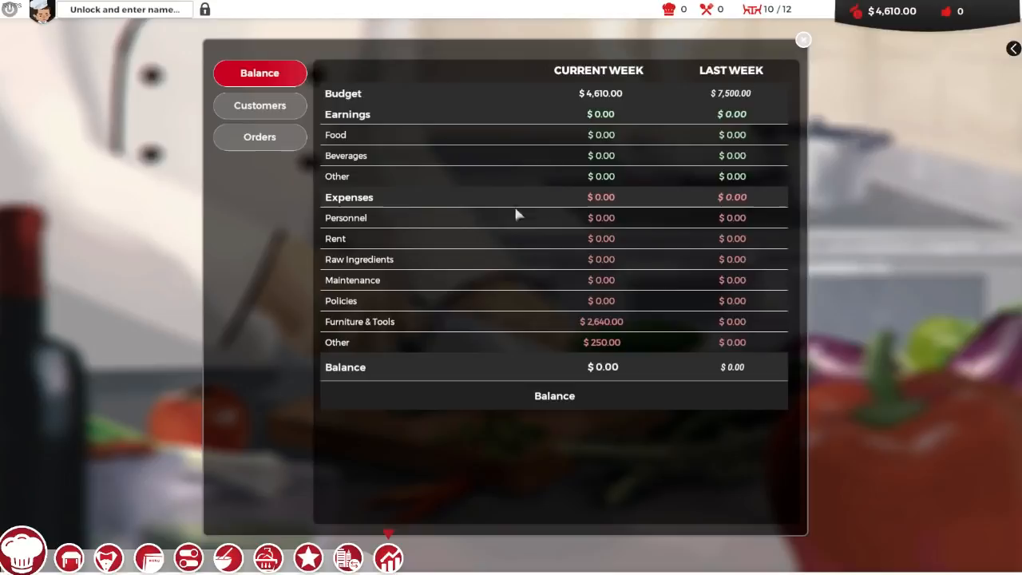
click(803, 40)
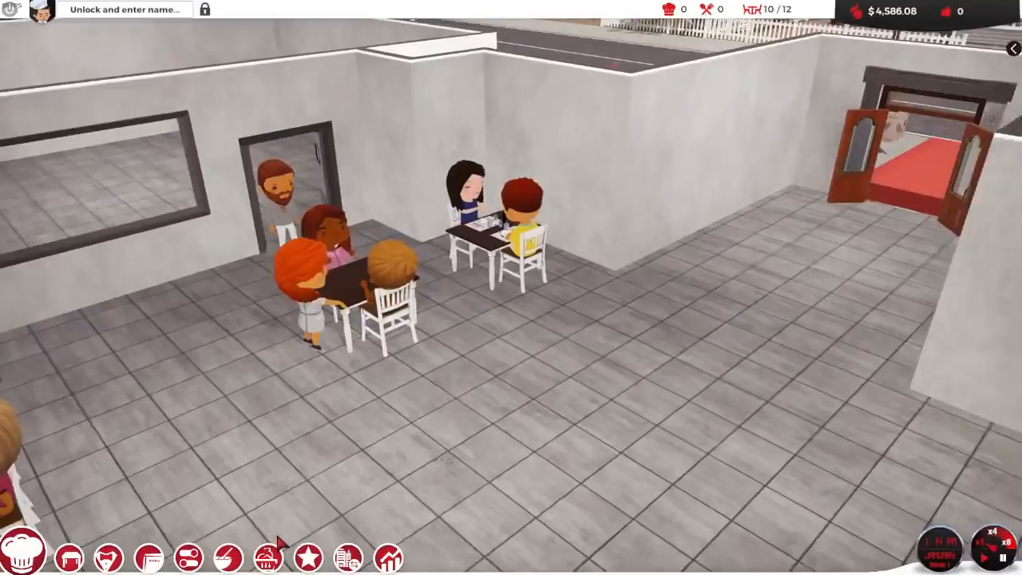
click(387, 556)
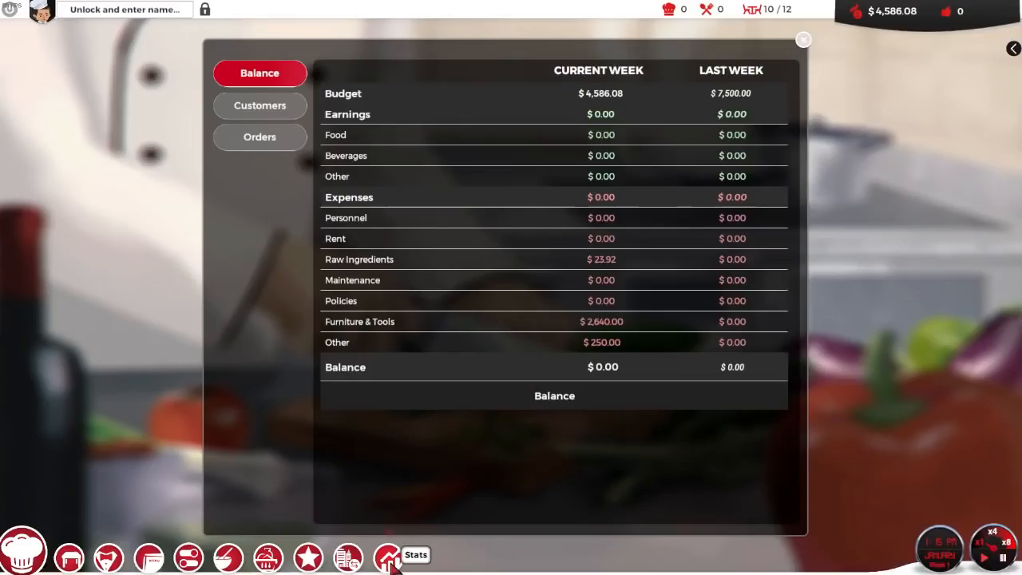
Dismiss the weekly balance and bring up the staff screen with waiter Linell and hires available
click(803, 40)
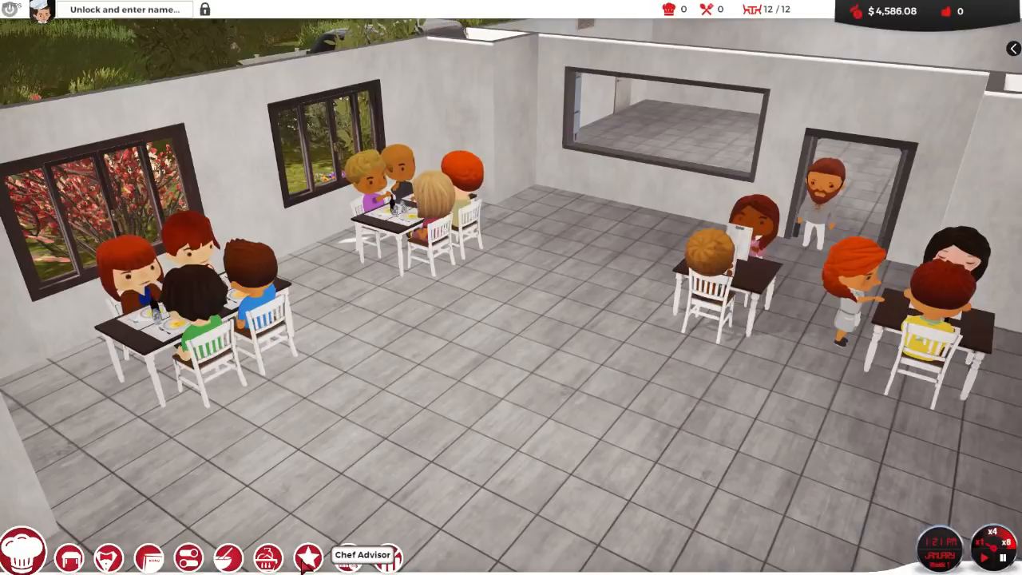
click(147, 556)
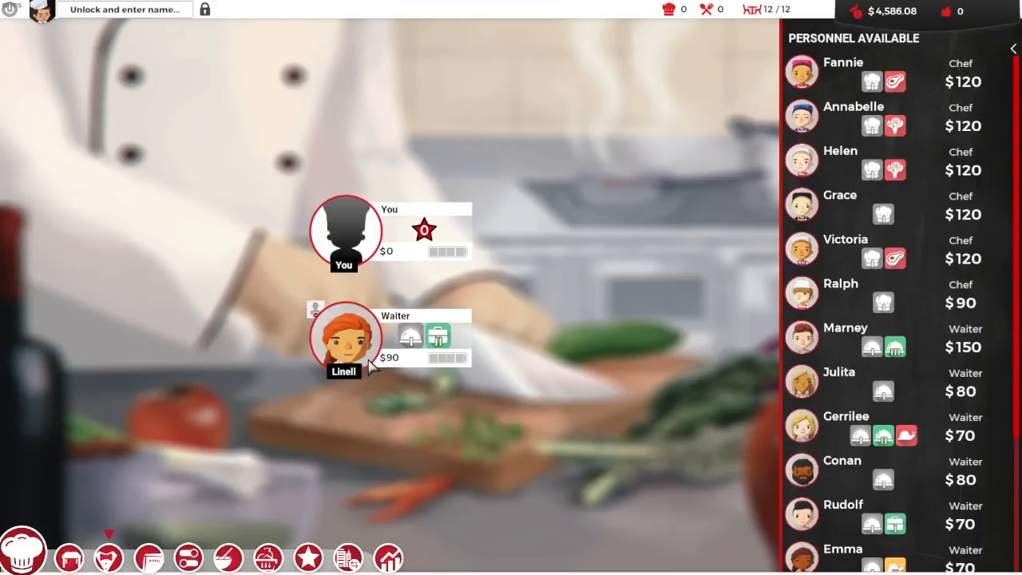
Look through the Personnel Available hiring list of chefs and waiters
scroll(down, 3)
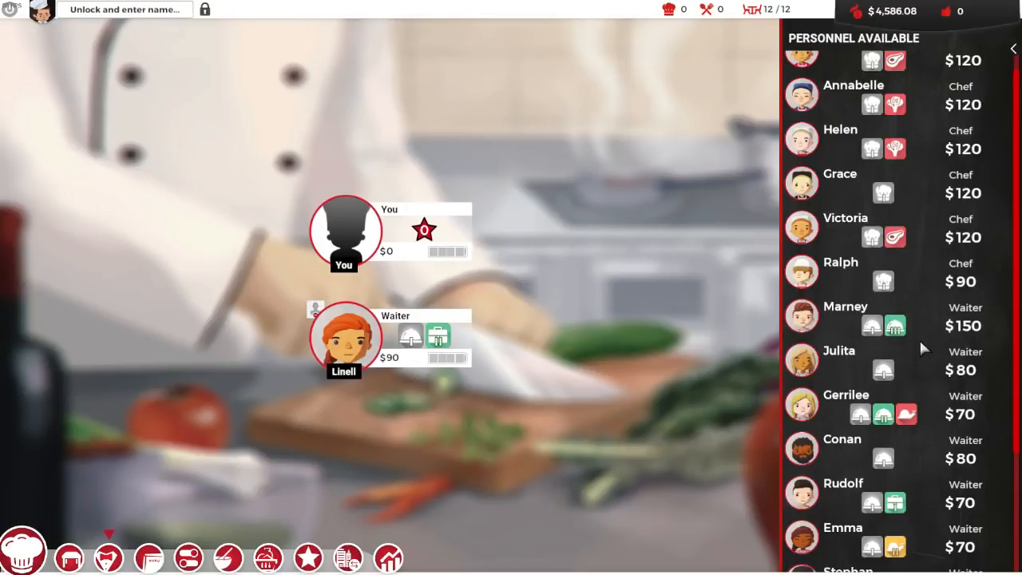
scroll(down, 3)
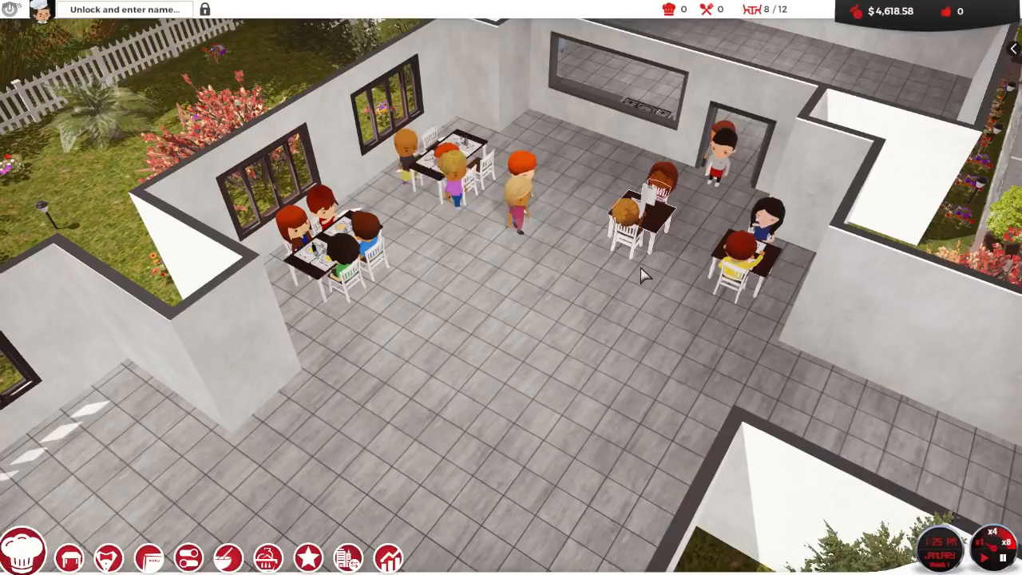
Glance at the weekly balance sheet and return to the dining hall
click(386, 556)
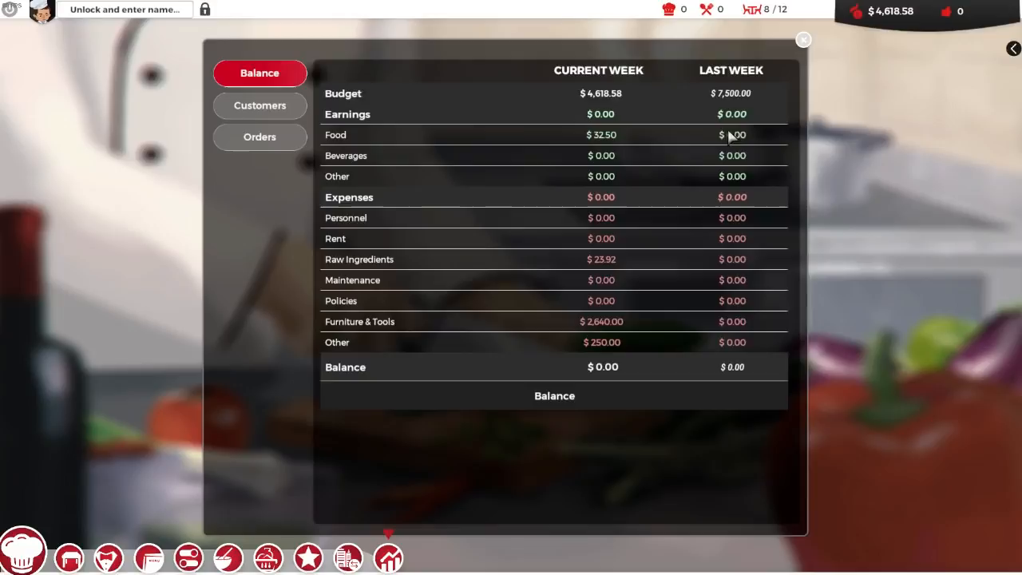
click(803, 40)
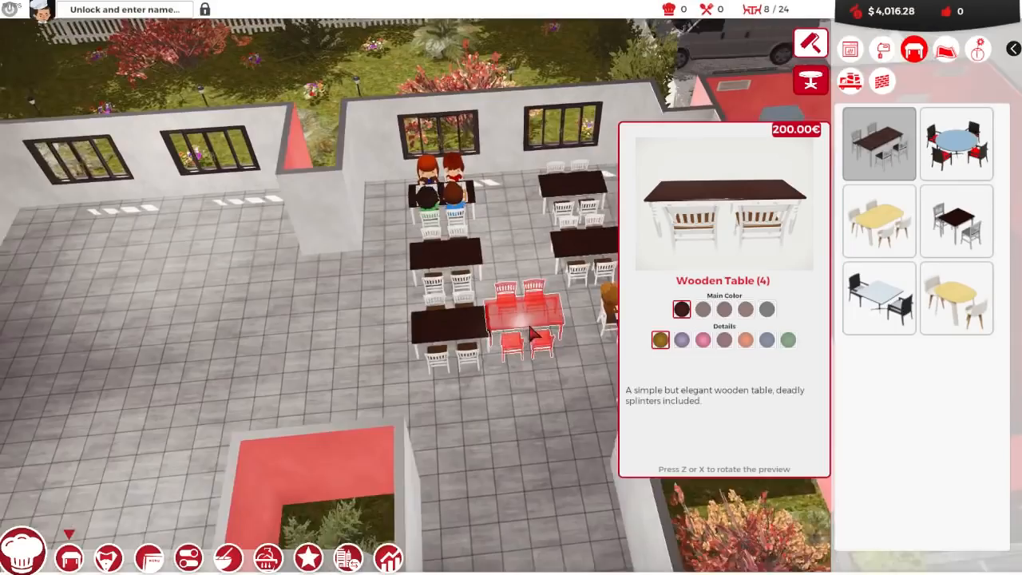
Place a four-seat and a two-seat Wooden Table, raising seating to 26
click(955, 221)
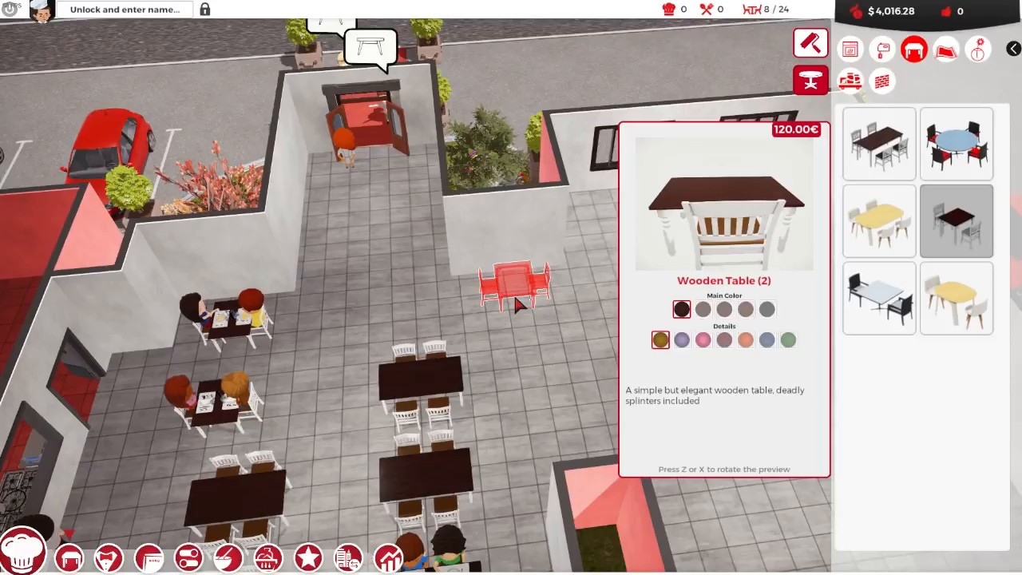
click(514, 287)
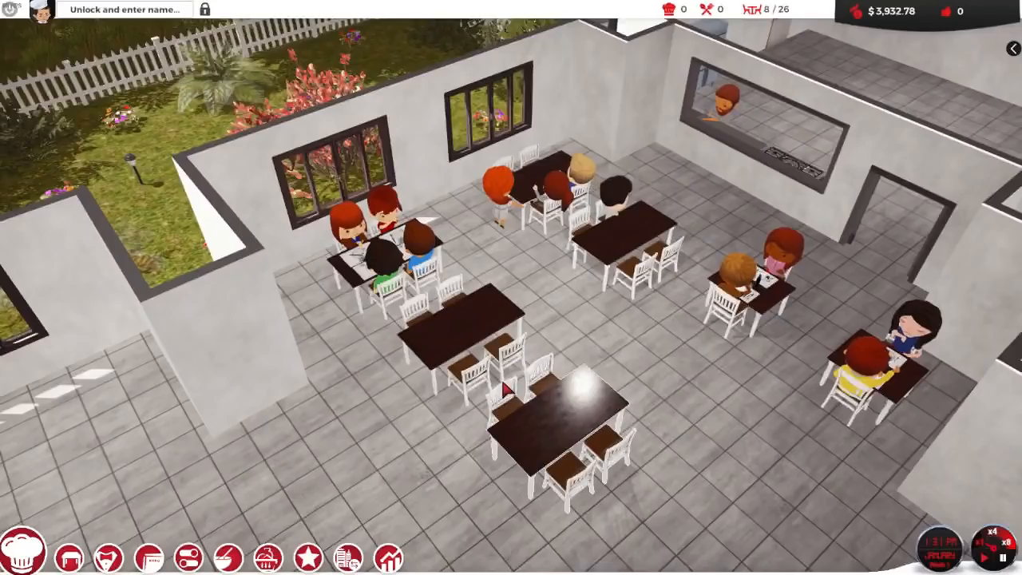
Review the Customers stats listing each type's likes and dislikes, then bring up the menu
click(386, 558)
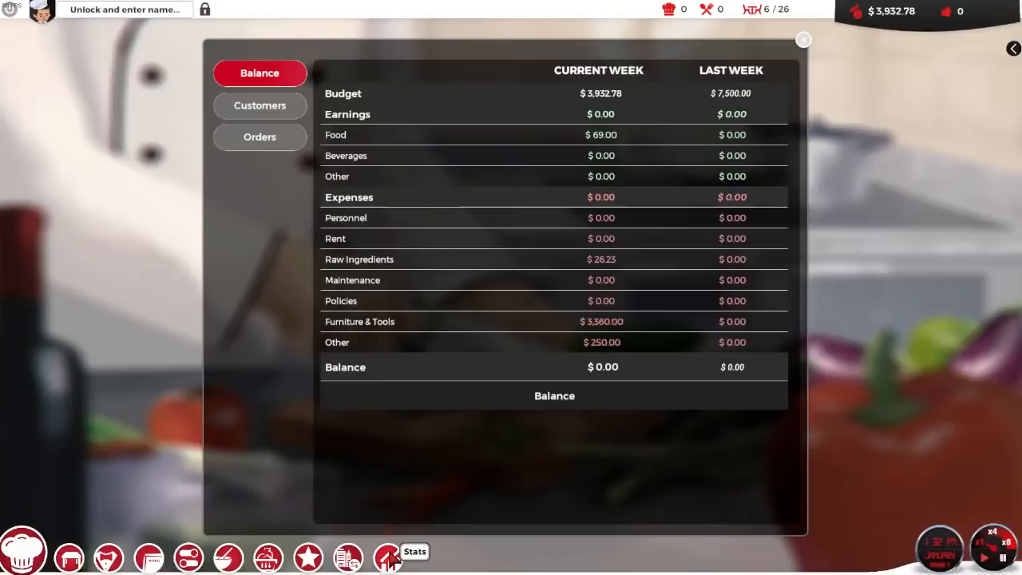
click(259, 105)
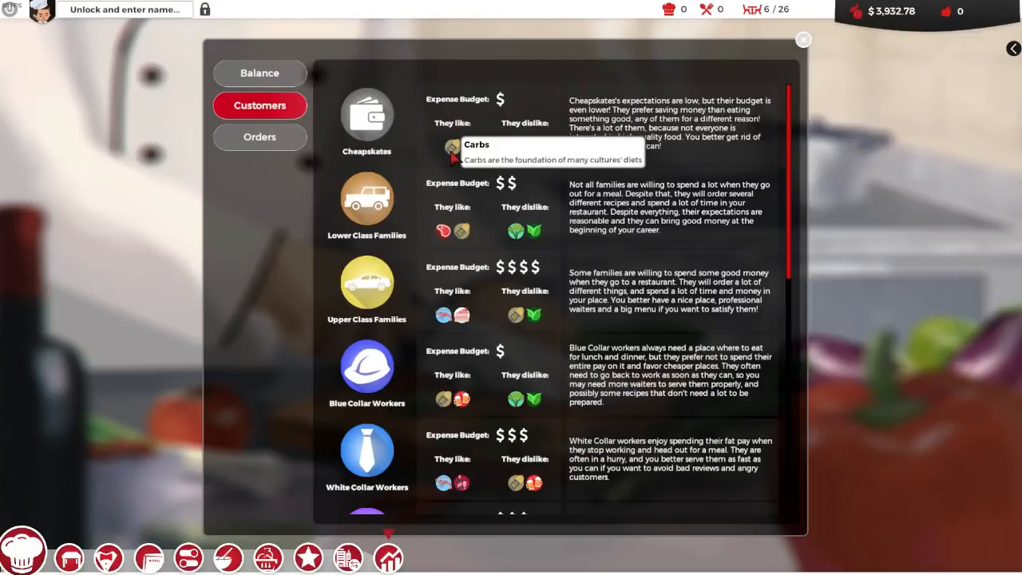
scroll(down, 3)
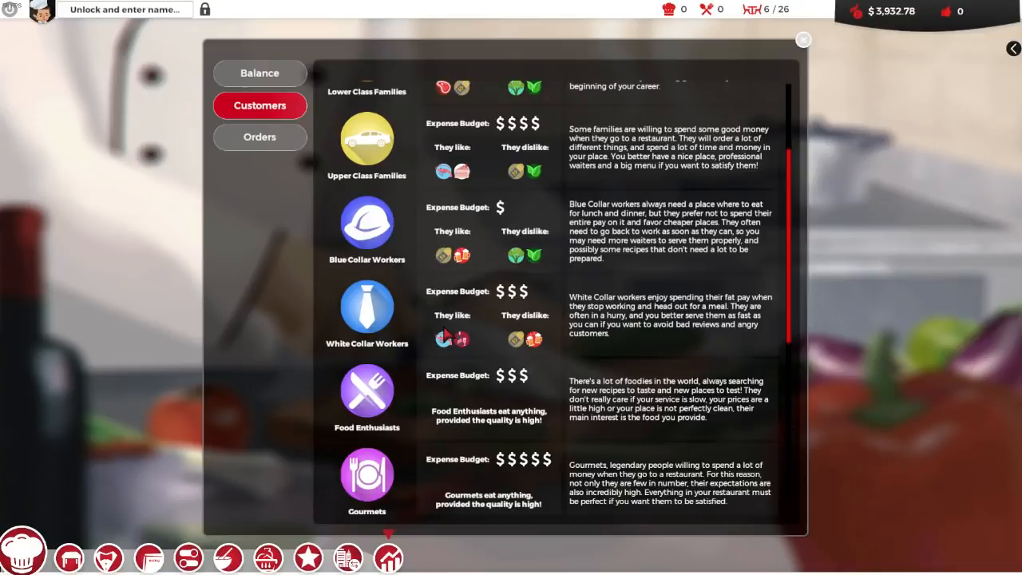
scroll(down, 3)
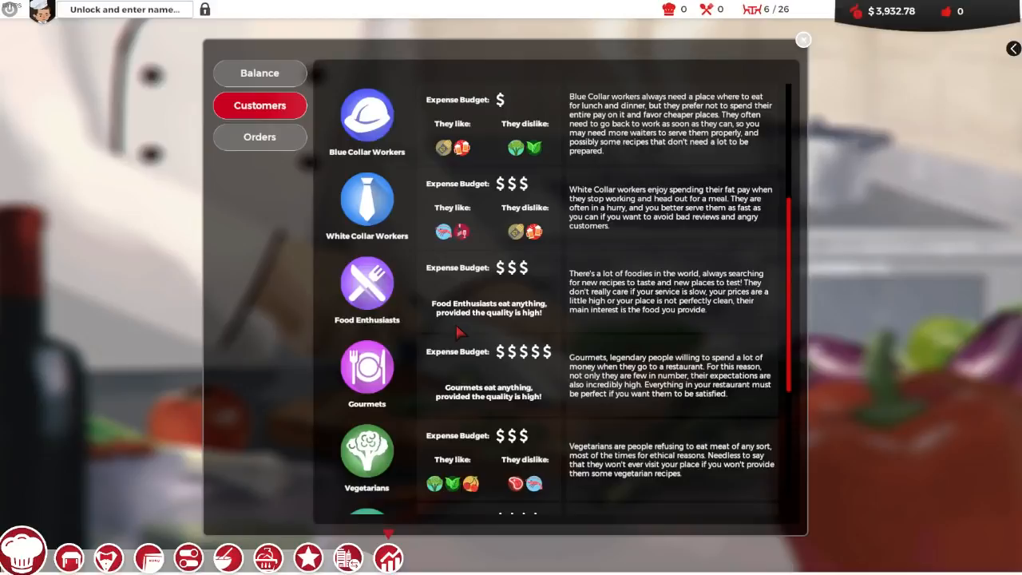
click(803, 40)
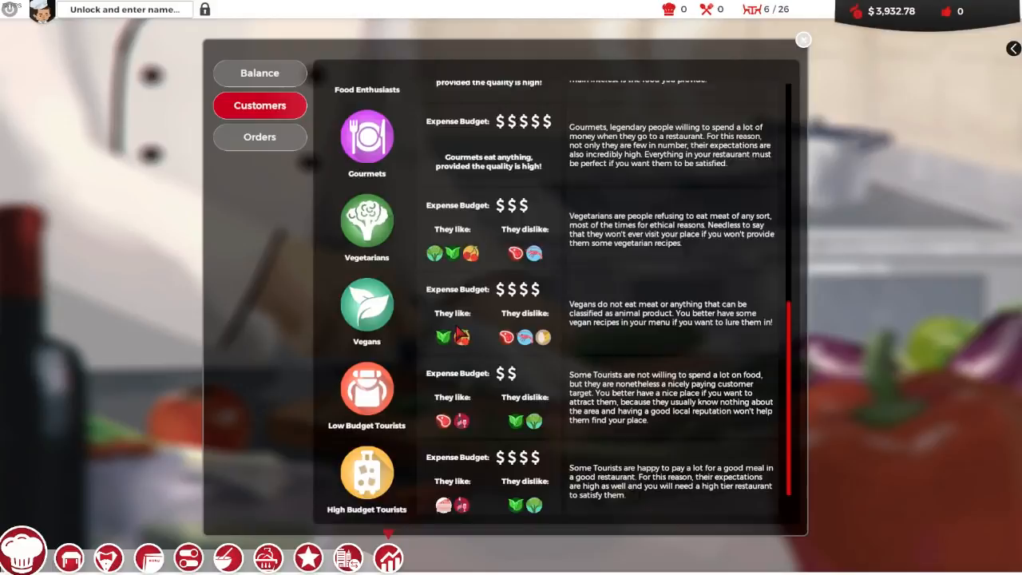
click(160, 556)
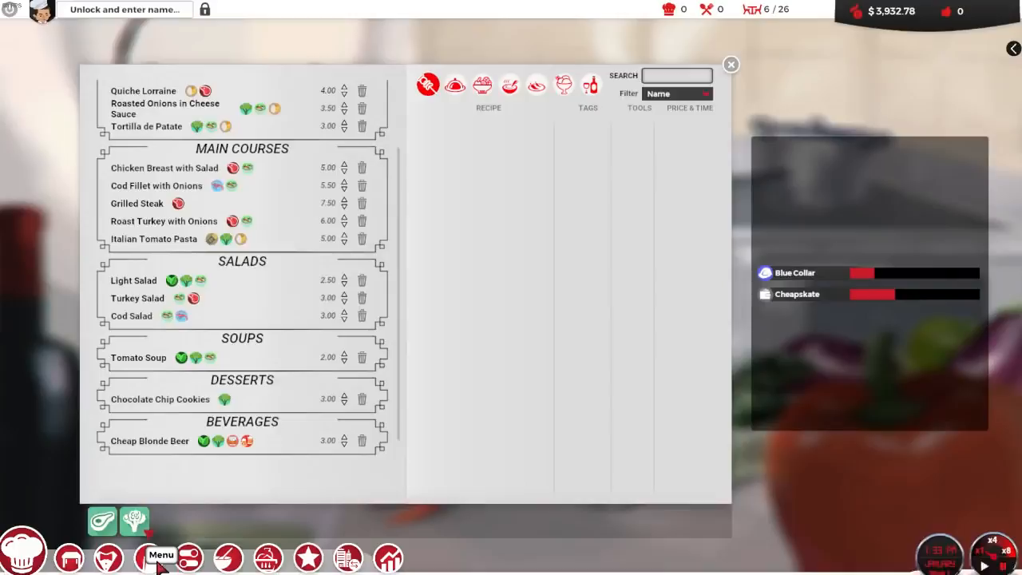
Add Fettuccine Alfredo at 7.00 and Steak and Potatoes at 8.50 to the main courses
click(455, 83)
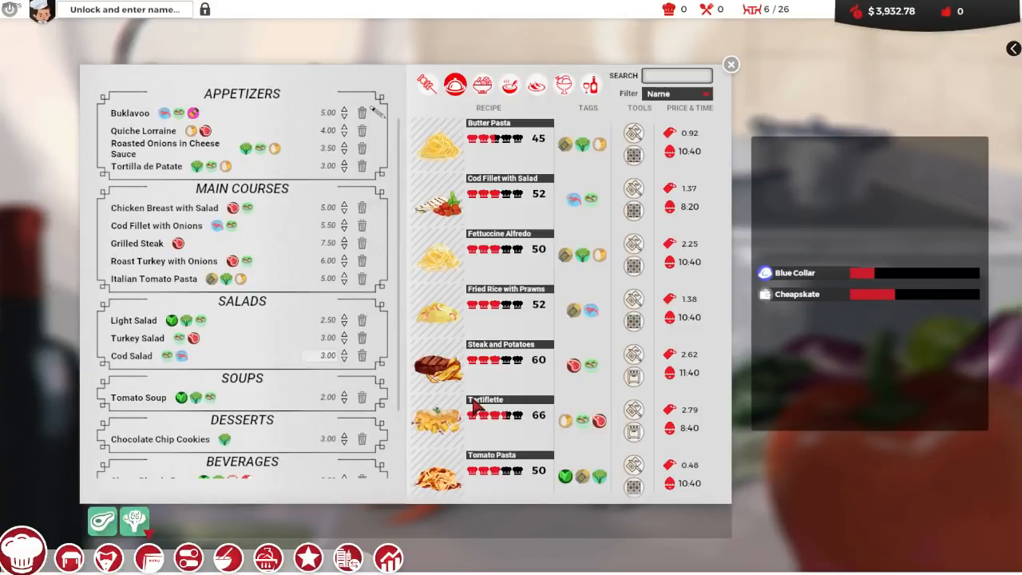
scroll(down, 3)
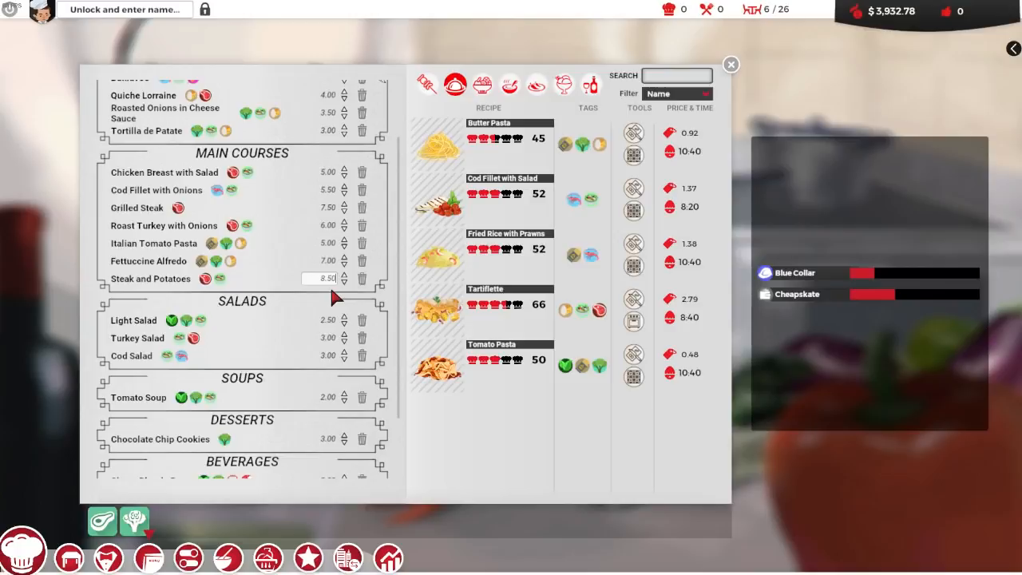
click(455, 83)
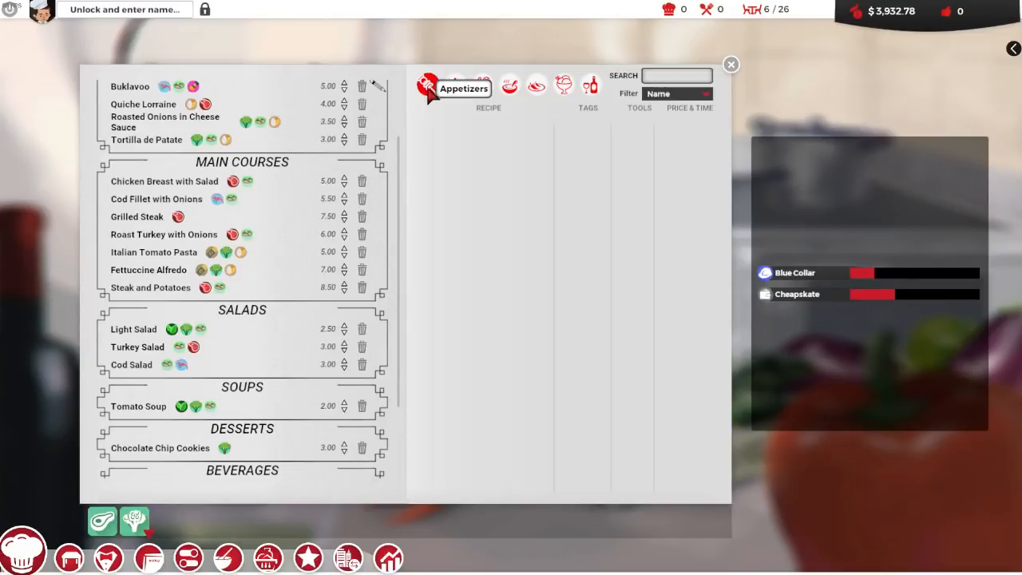
click(730, 64)
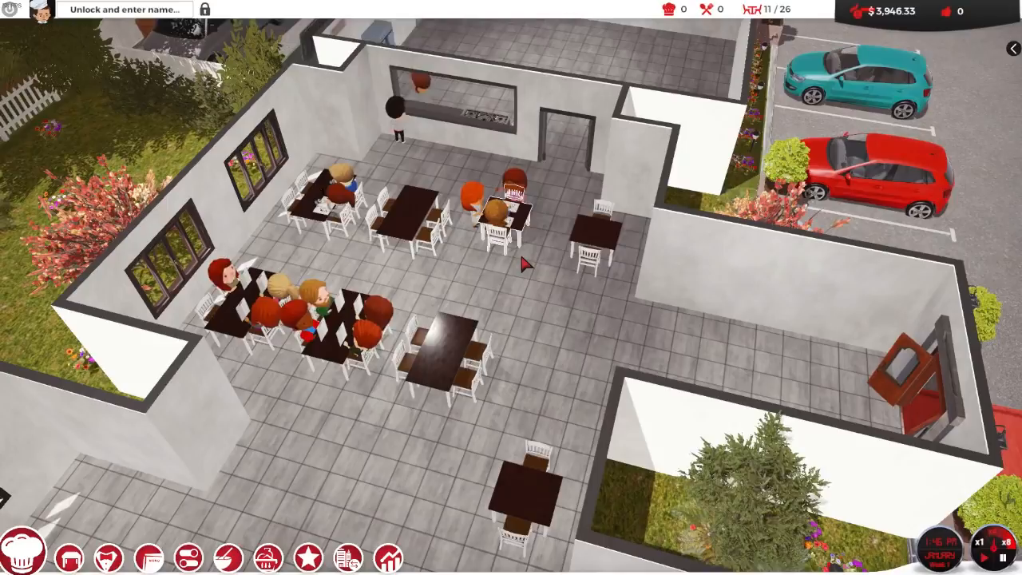
click(388, 558)
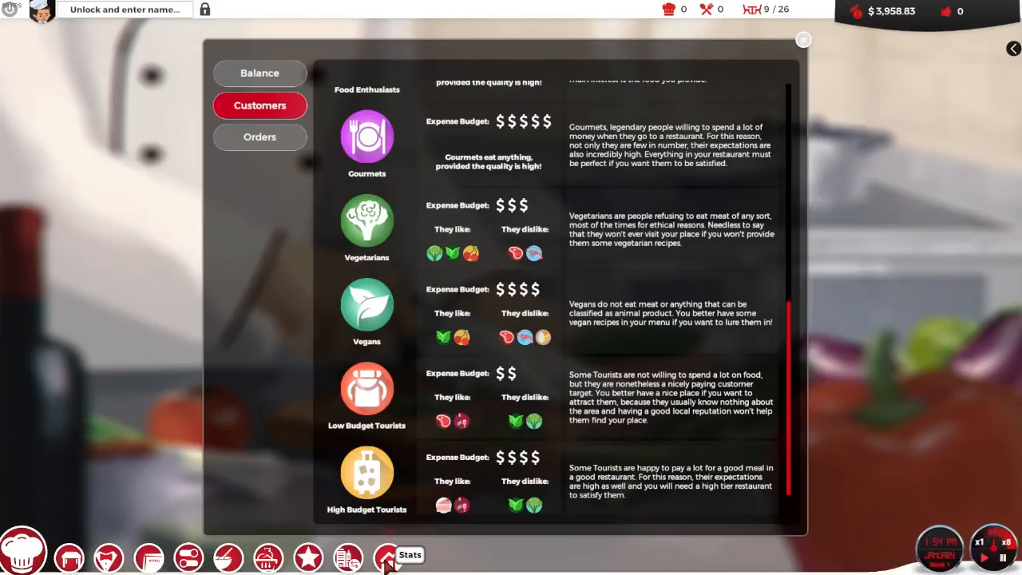
click(803, 40)
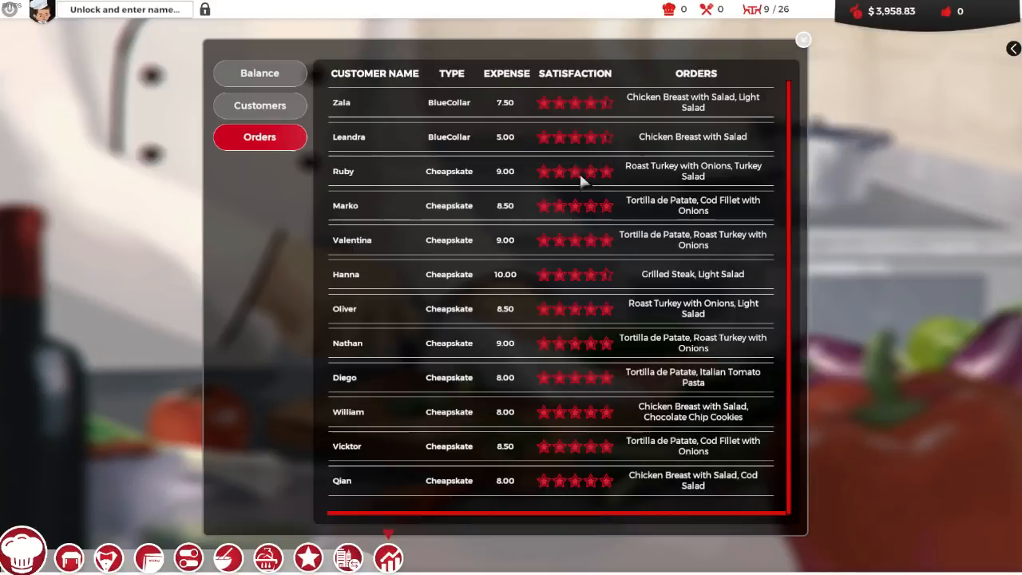
mouse_move(727, 254)
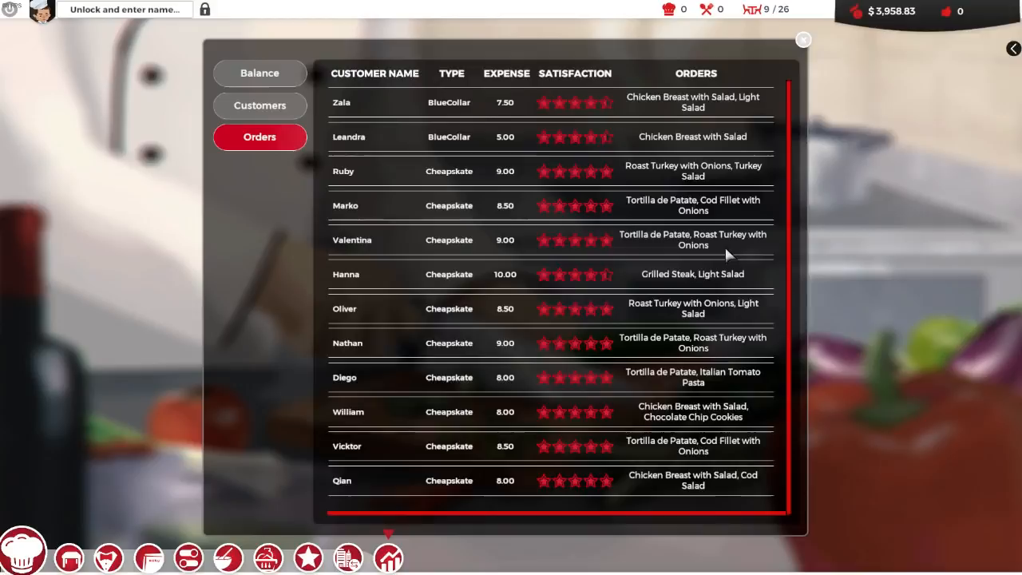
click(259, 74)
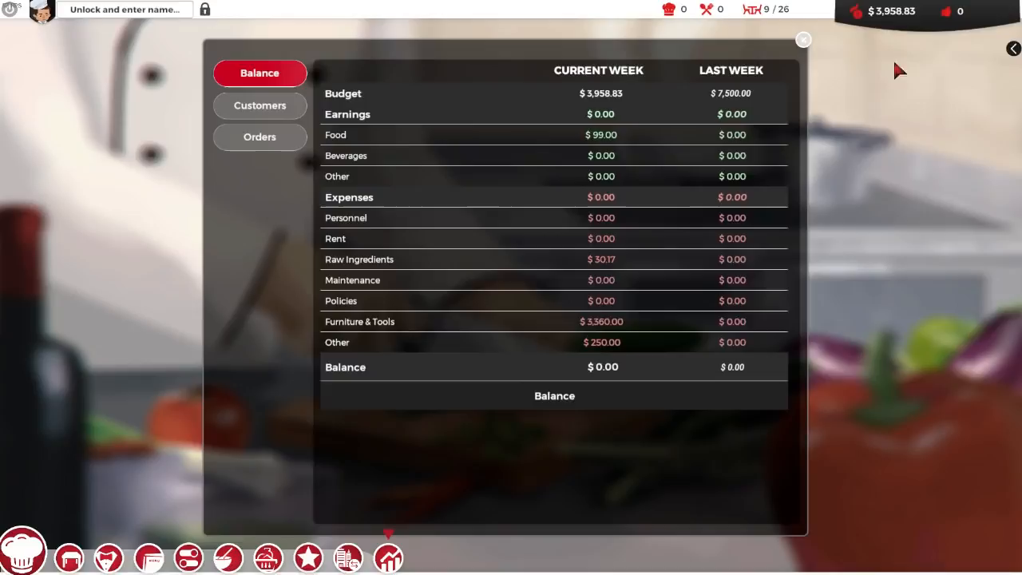
click(803, 38)
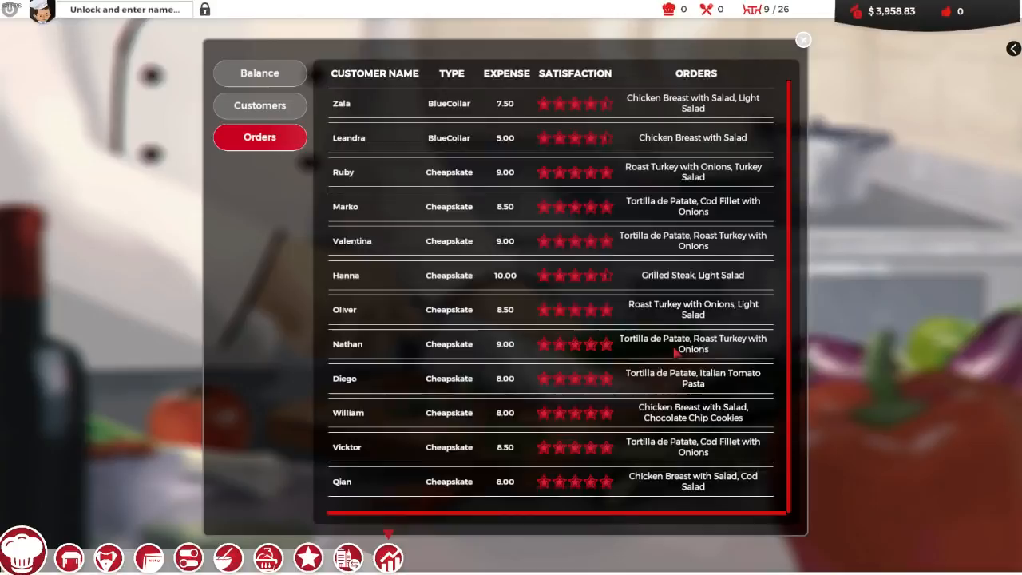
click(804, 39)
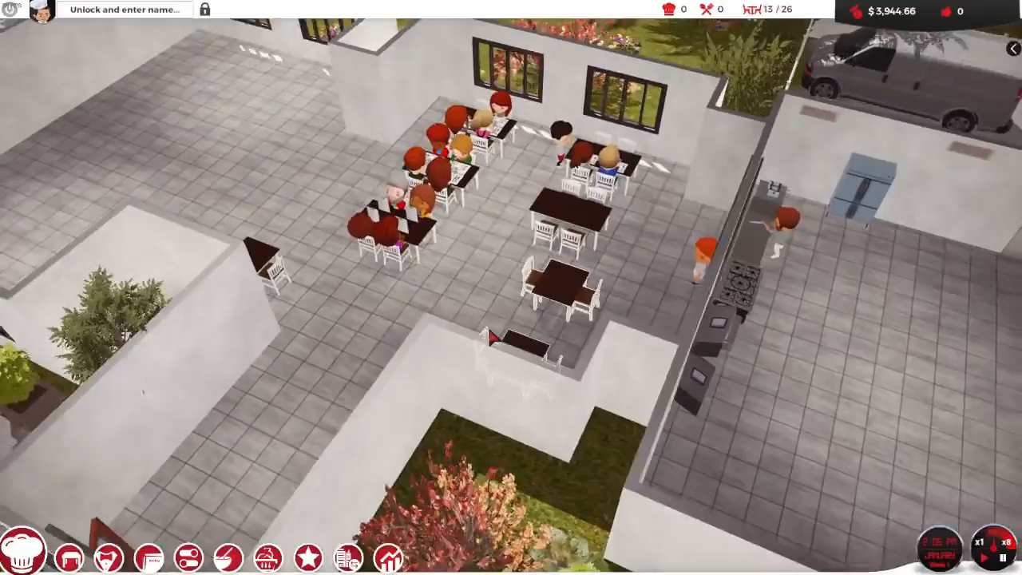
Page through the Chef Advisor guide and the two excellent reviews, then return to the floor
click(348, 558)
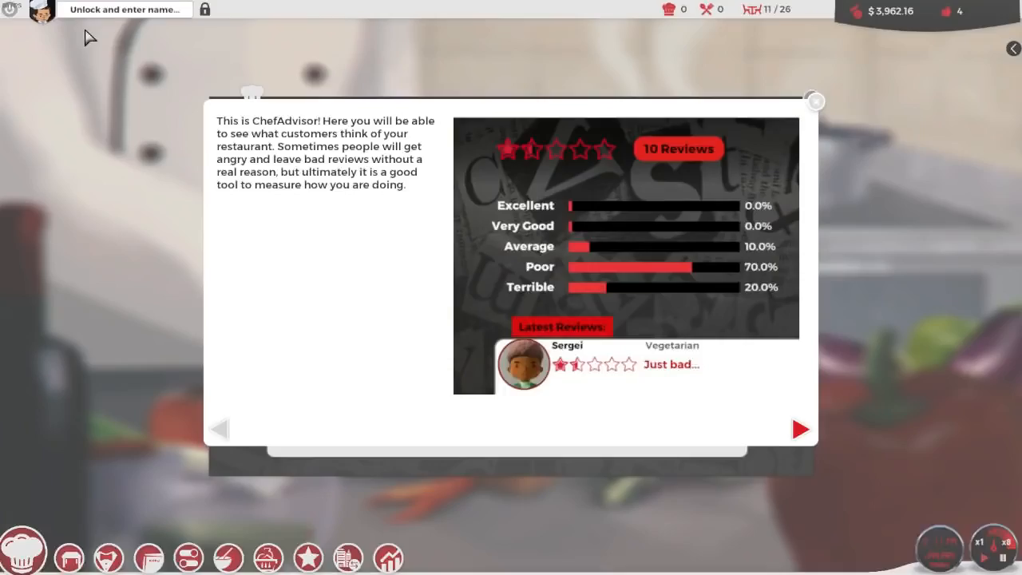
click(815, 102)
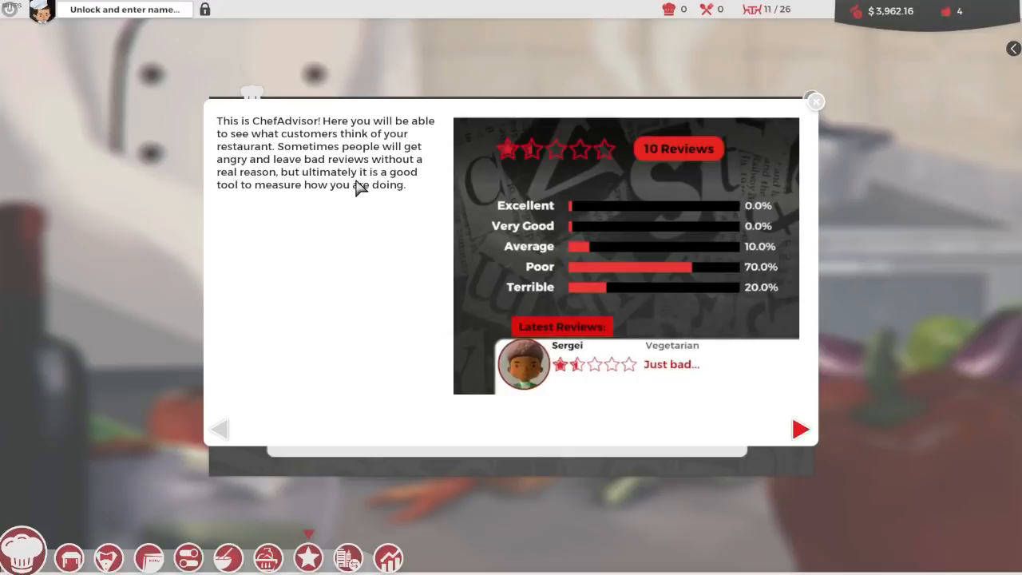
mouse_move(377, 209)
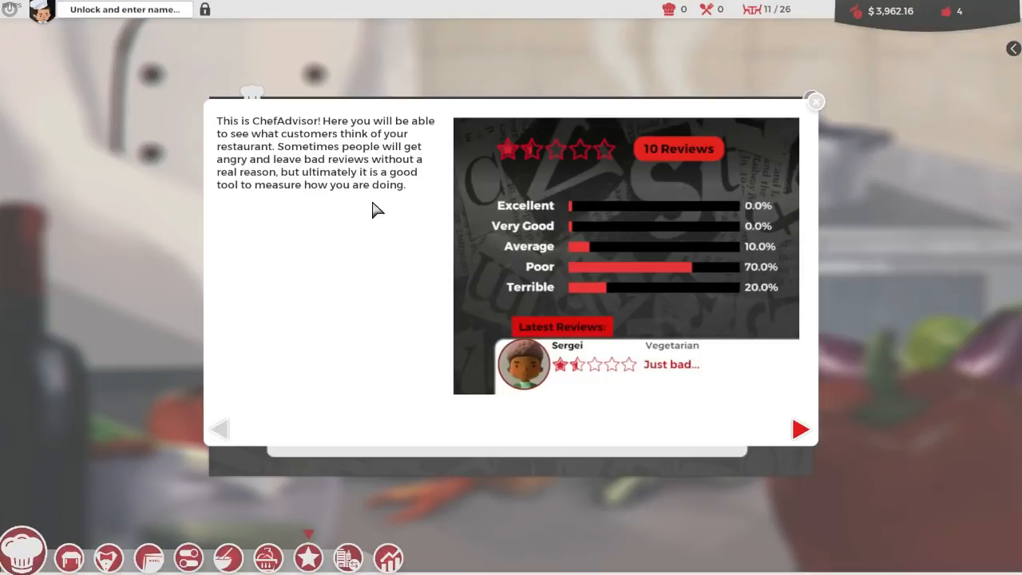
click(799, 428)
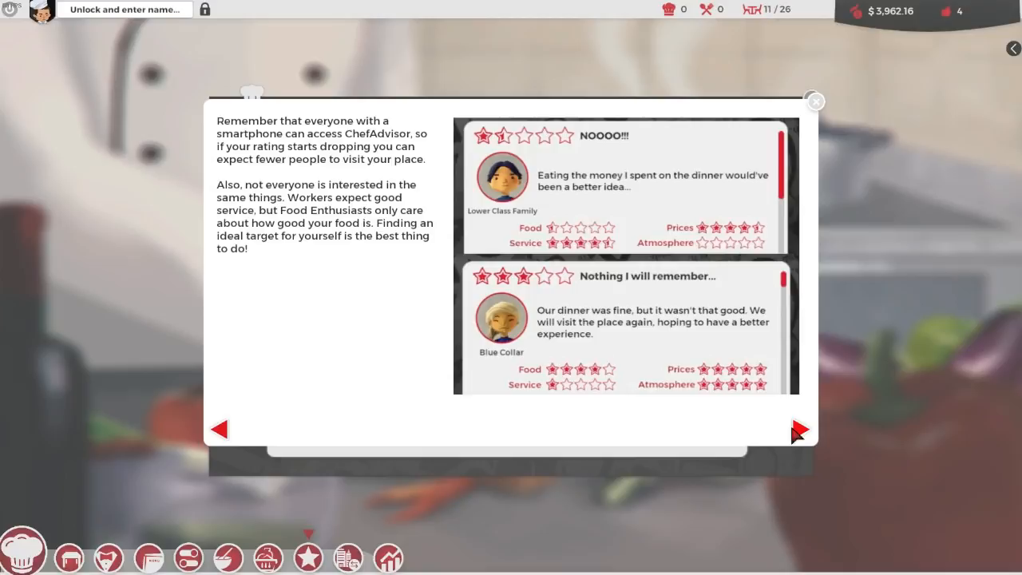
mouse_move(341, 195)
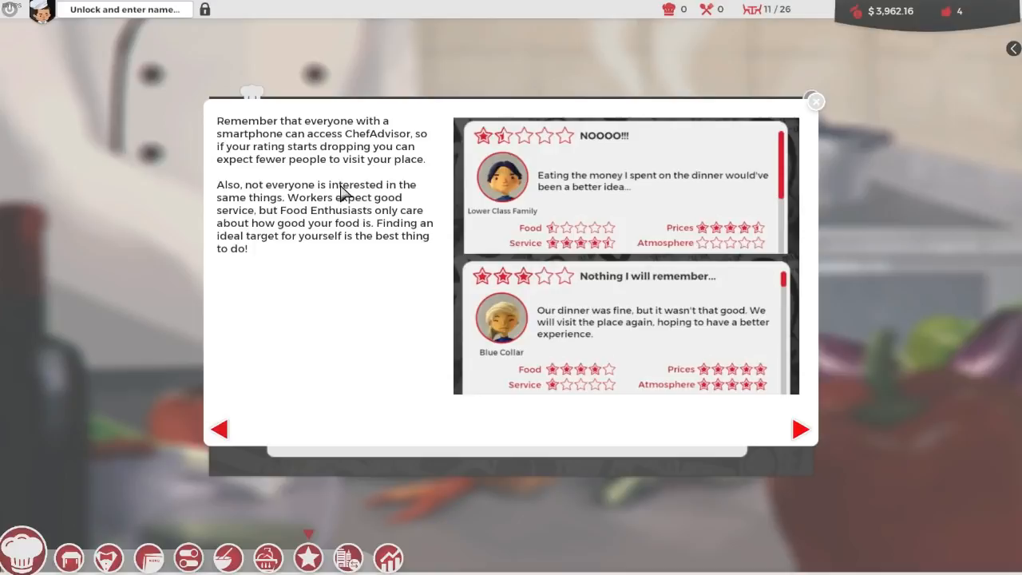
mouse_move(431, 233)
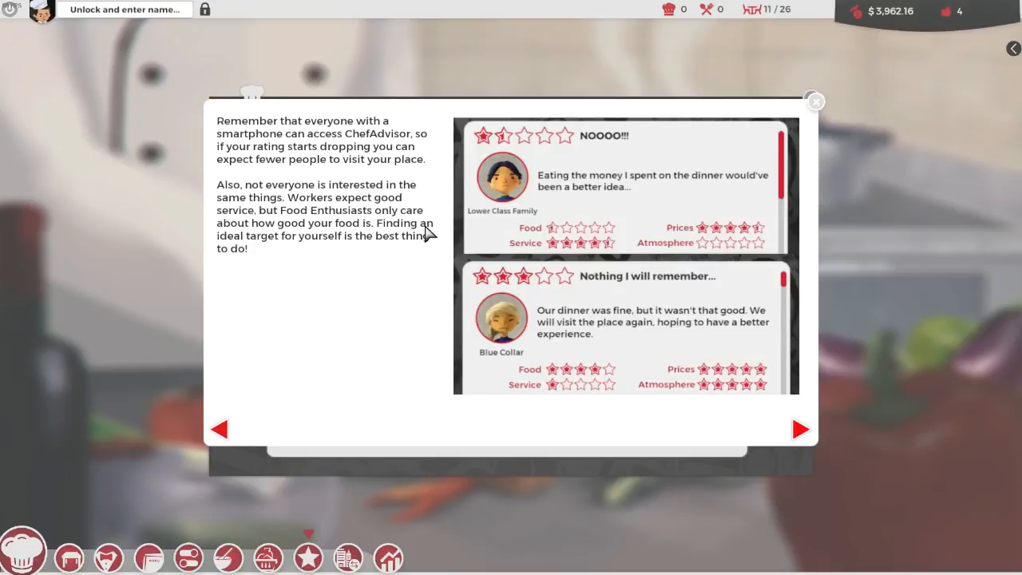
mouse_move(445, 259)
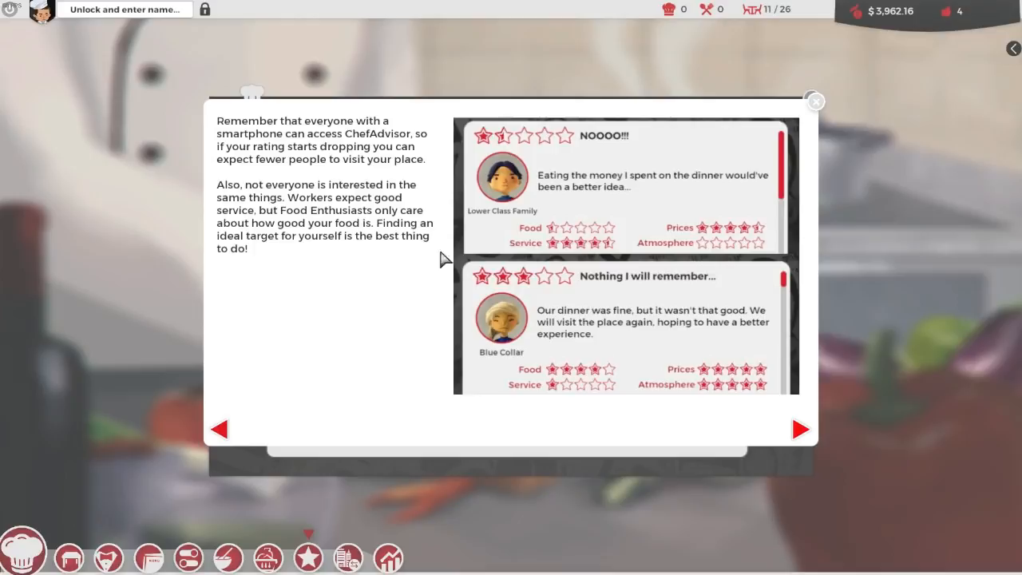
click(799, 428)
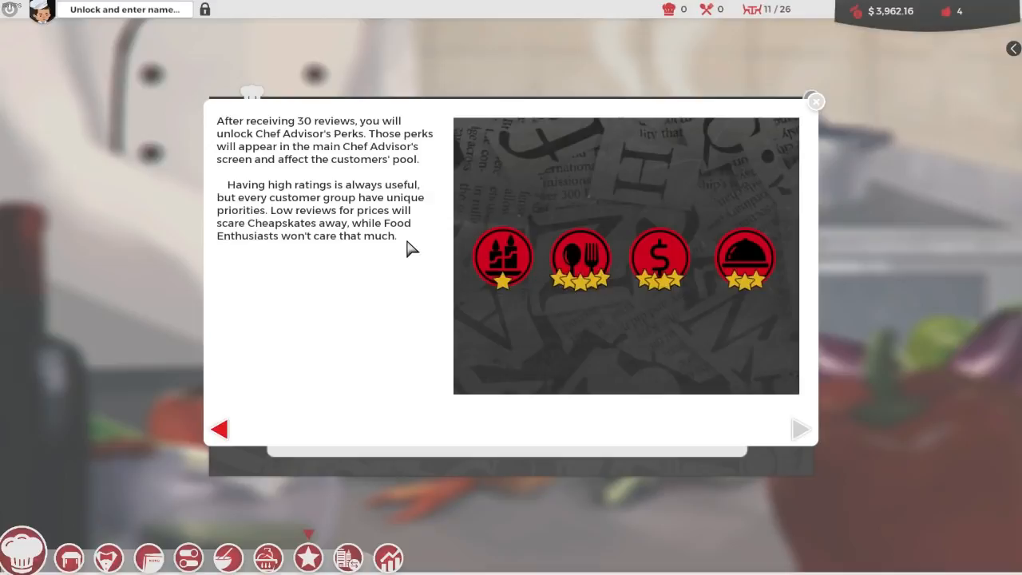
mouse_move(377, 275)
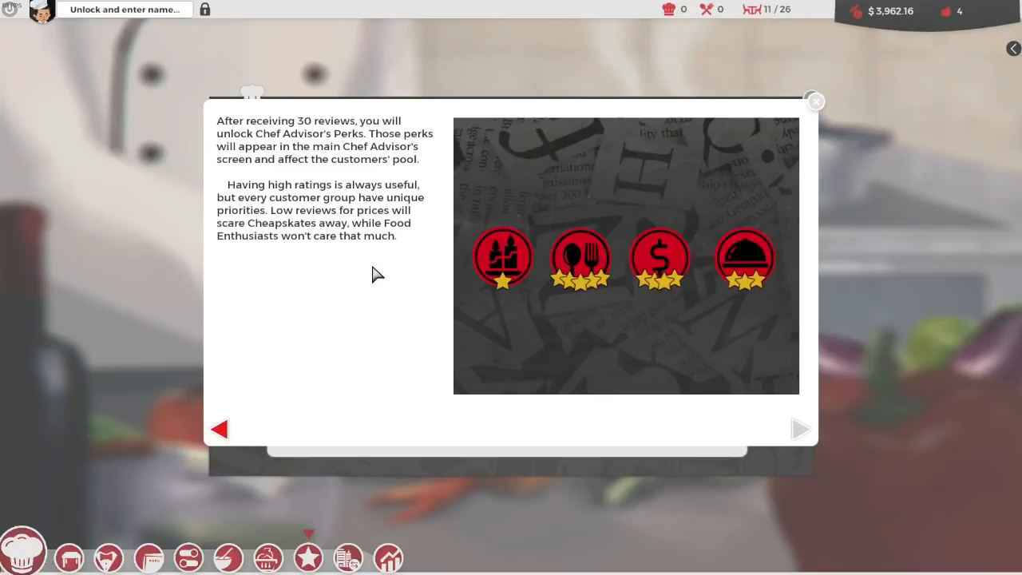
mouse_move(380, 289)
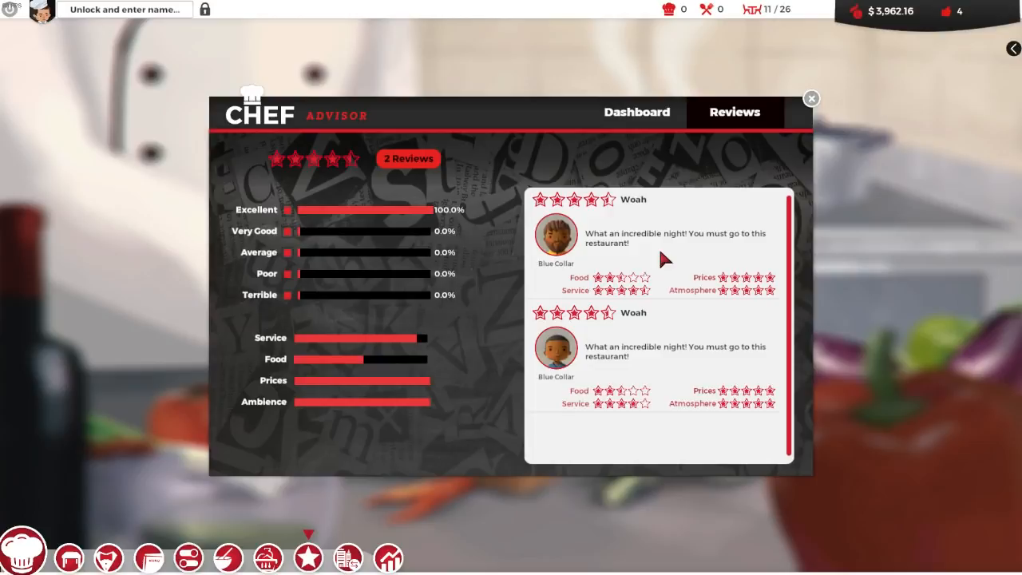
mouse_move(631, 289)
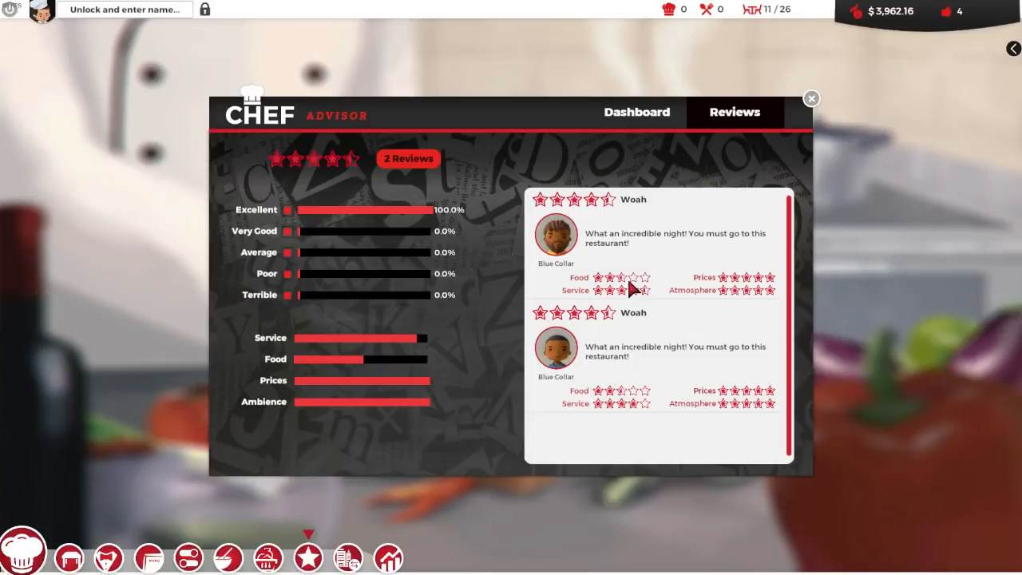
mouse_move(636, 422)
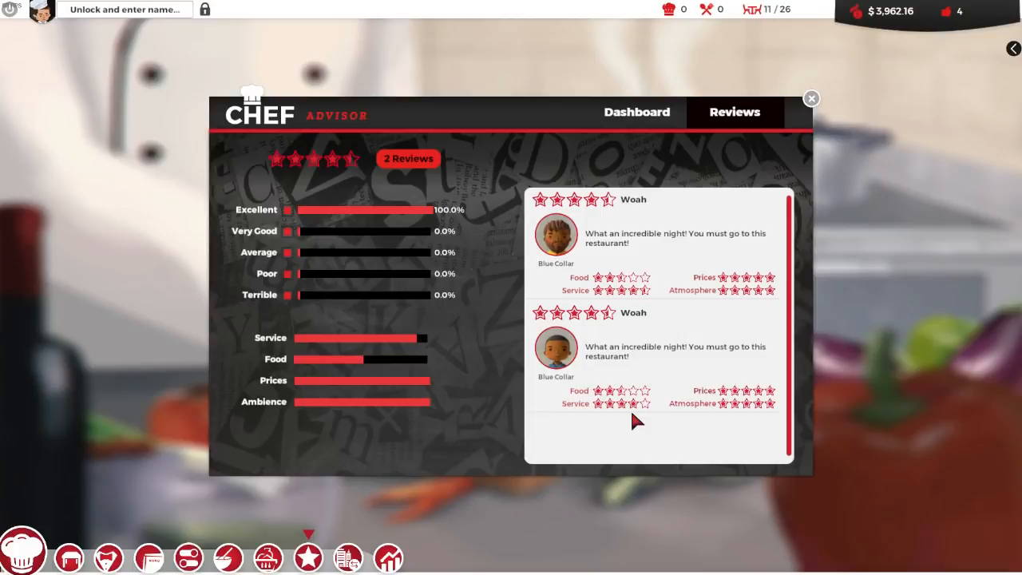
click(812, 99)
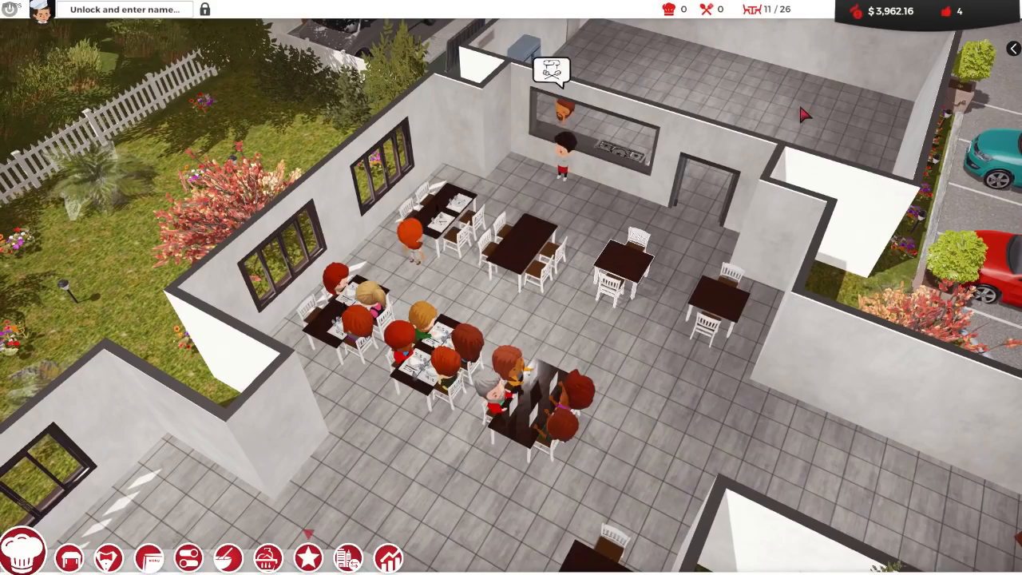
Review the restaurant's Policies and Decisions window and bring it back up
click(230, 556)
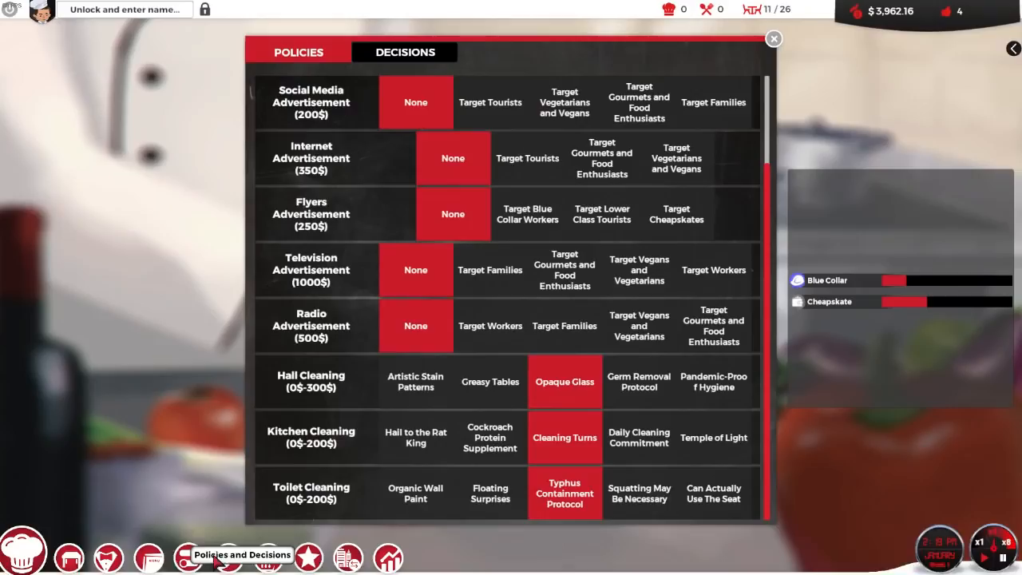
click(773, 38)
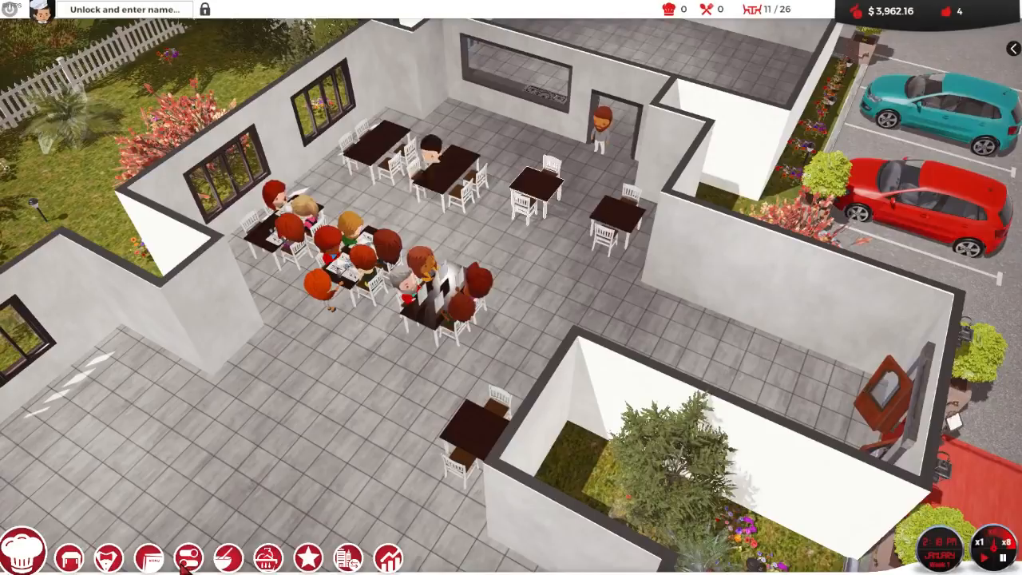
click(348, 558)
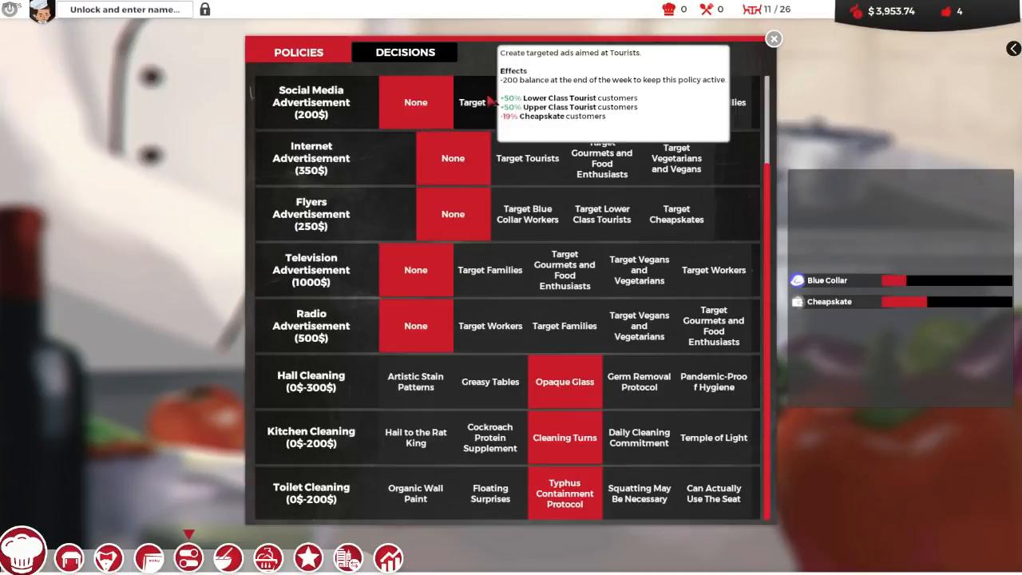
Aim social media ads at tourists and flyers at blue-collar workers
click(491, 102)
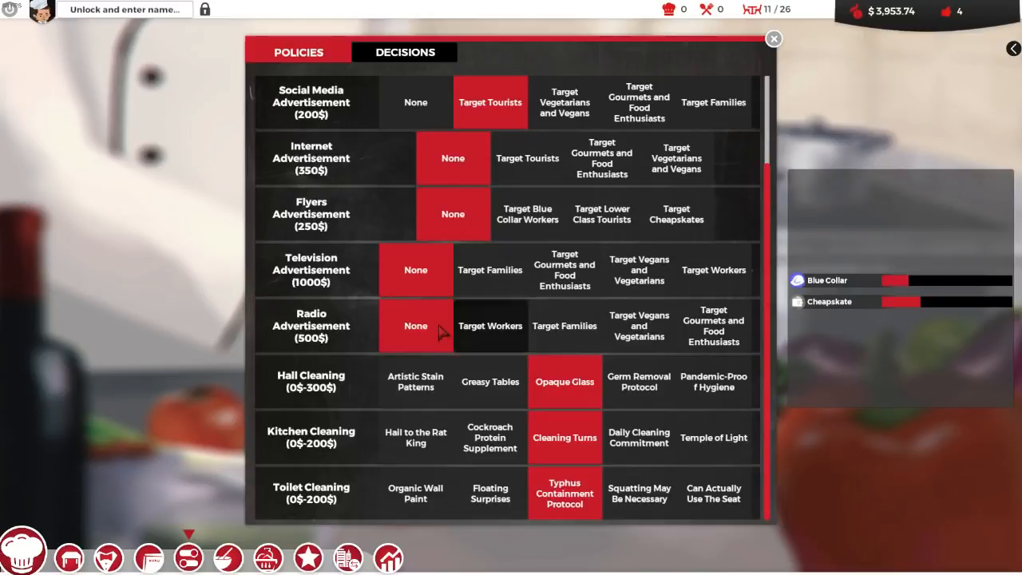
mouse_move(528, 214)
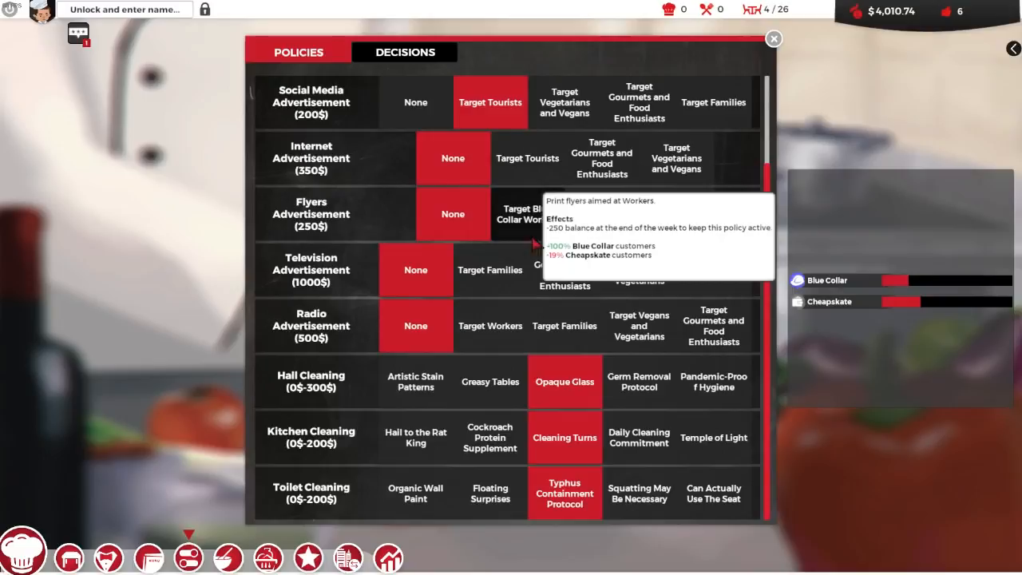
click(773, 38)
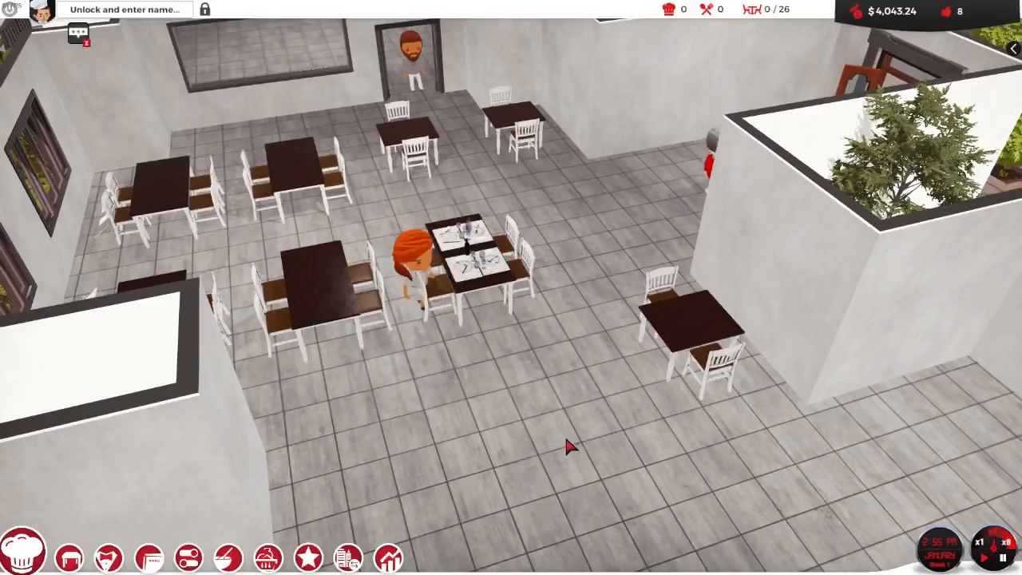
Check the four excellent customer reviews, then view the staff roster with Rudolf and Linell
click(308, 556)
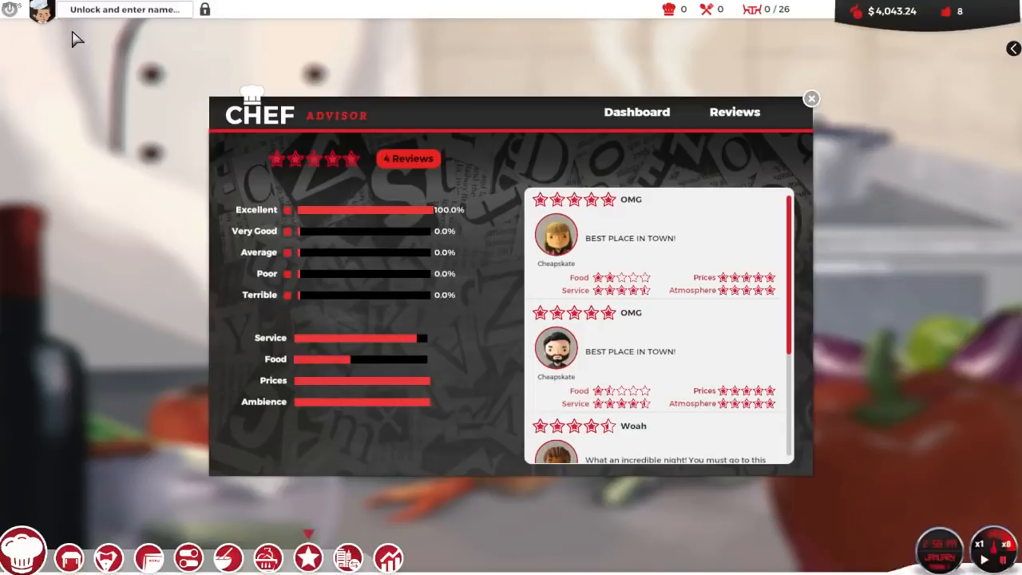
scroll(down, 3)
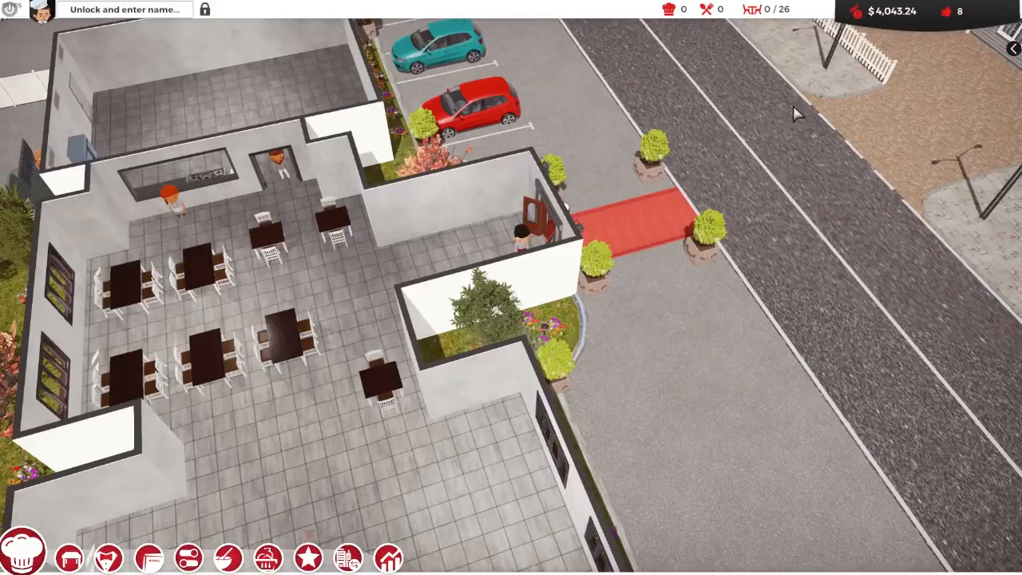
click(109, 558)
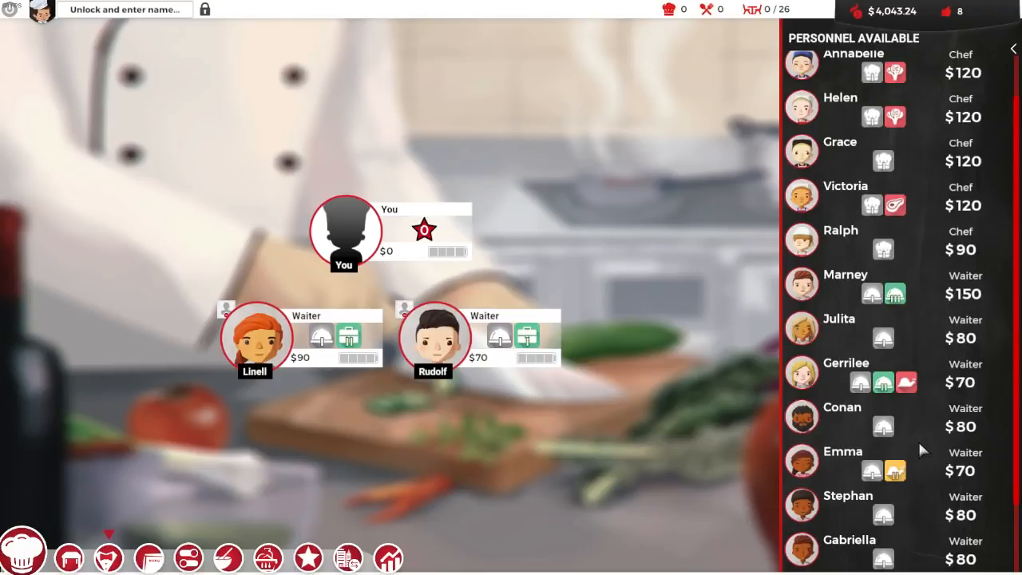
Look over the Personnel Available list and return to Policies and Decisions
scroll(up, 3)
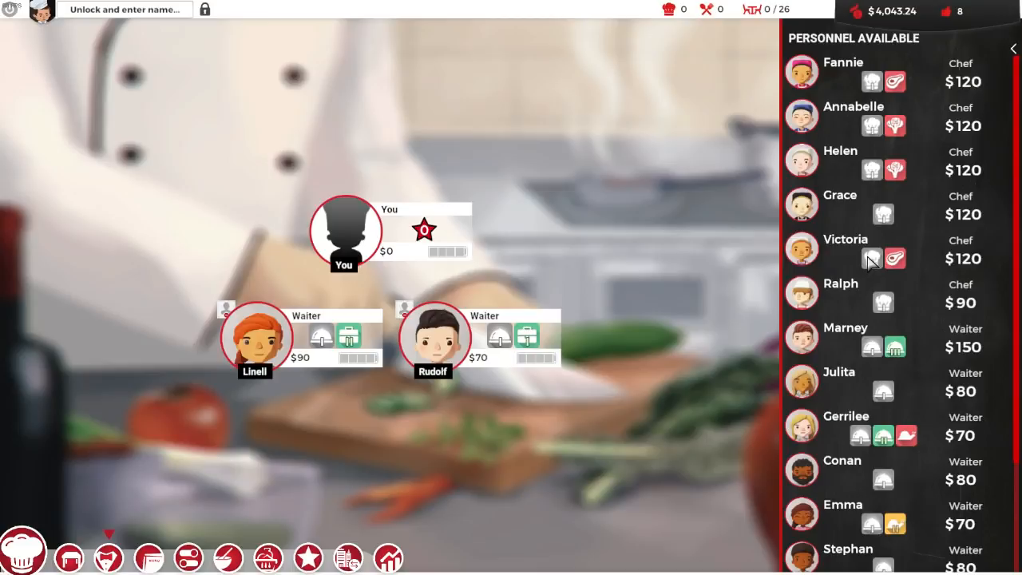
mouse_move(801, 160)
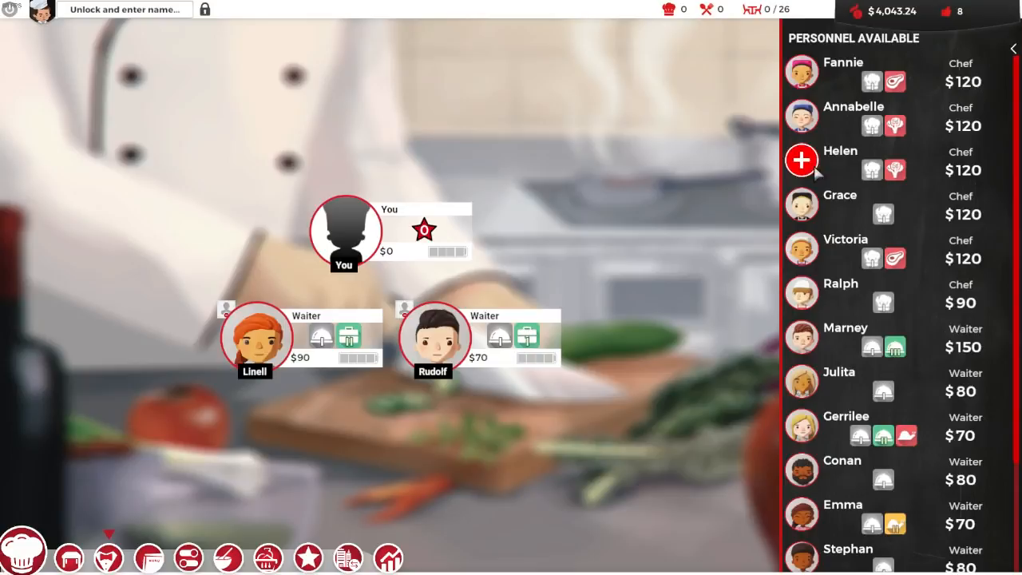
mouse_move(802, 249)
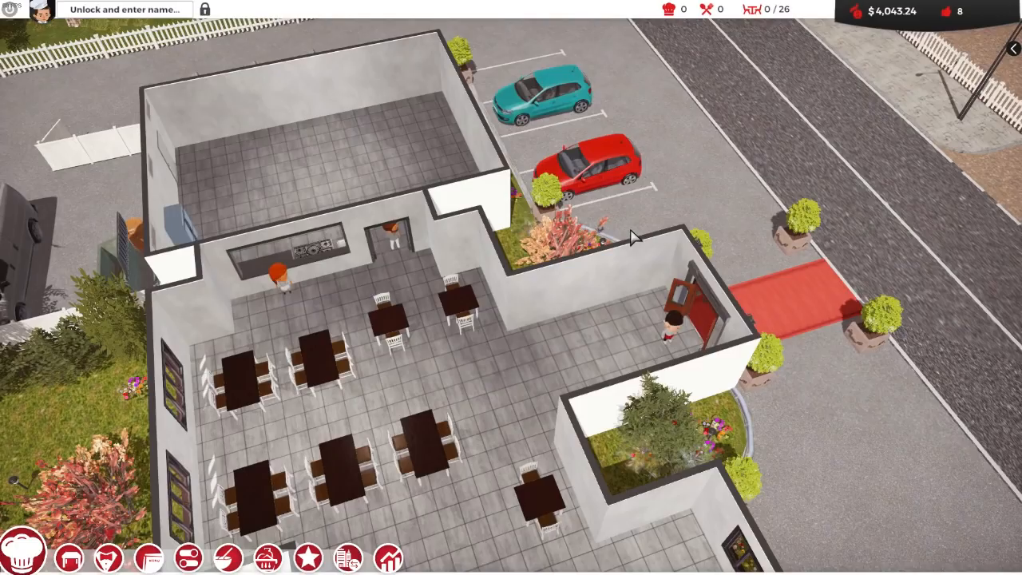
click(189, 558)
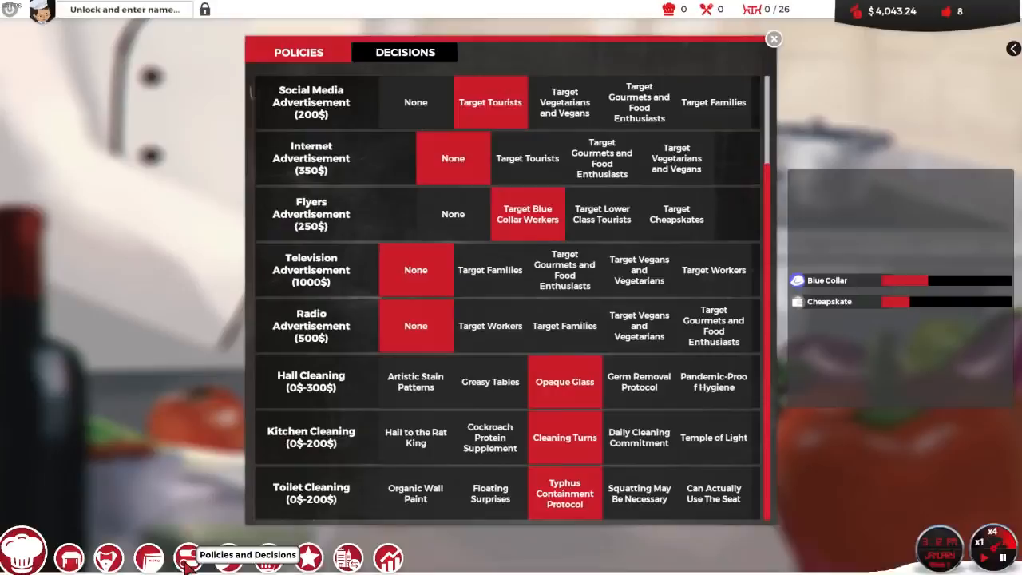
View the Decisions list and try to sign the IKOA Furnishing Contract
click(406, 51)
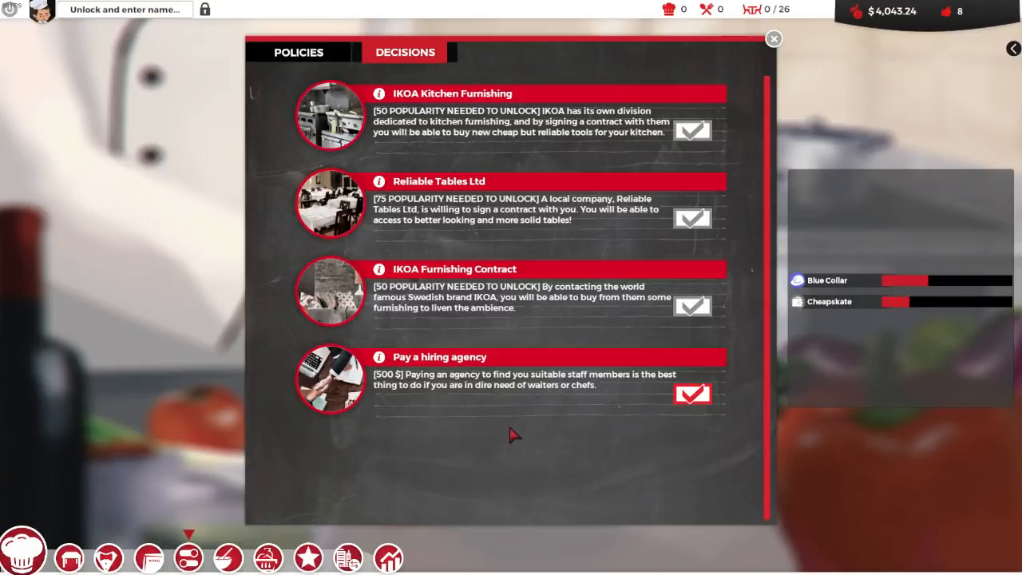
mouse_move(700, 307)
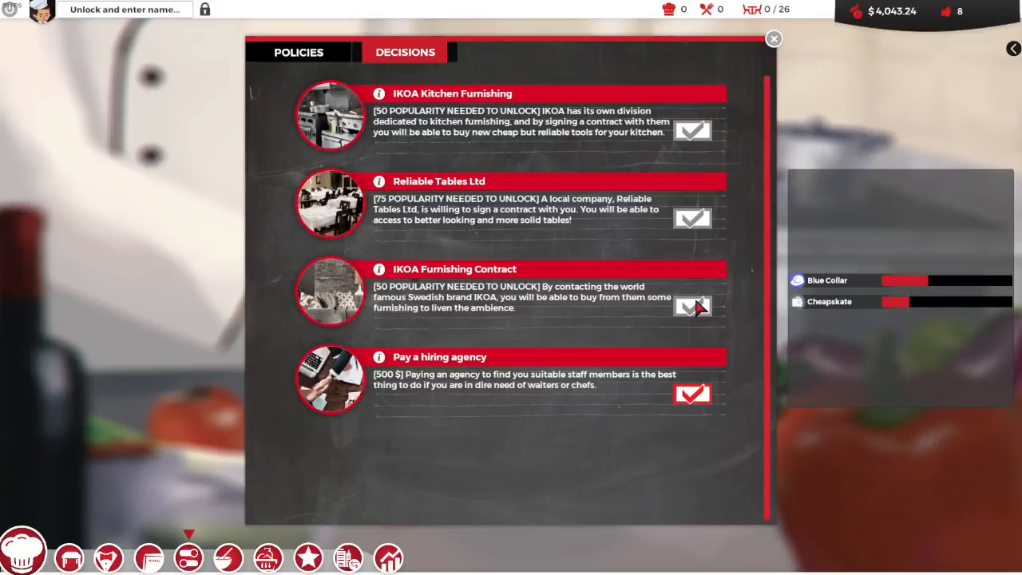
click(773, 39)
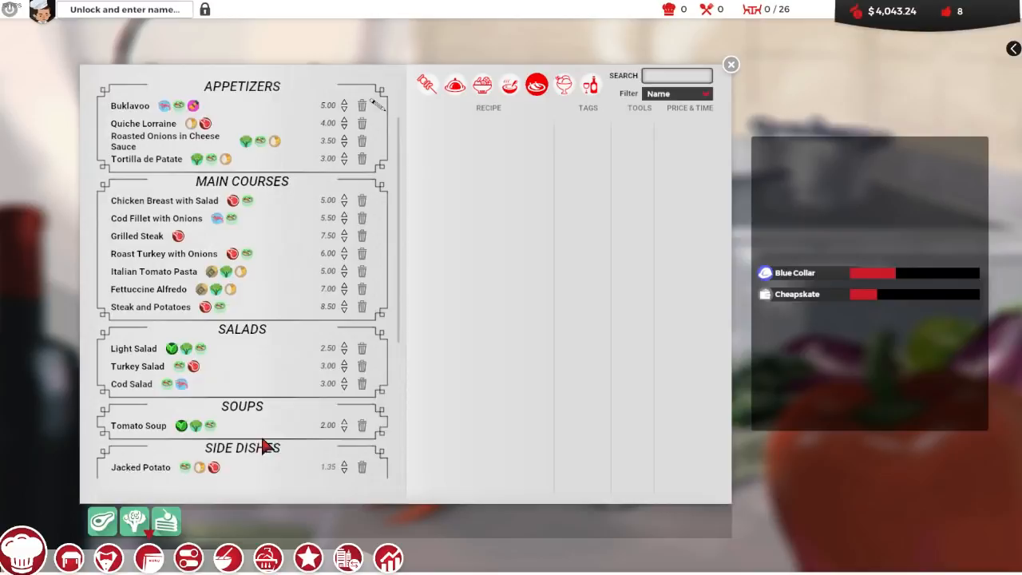
mouse_move(238, 393)
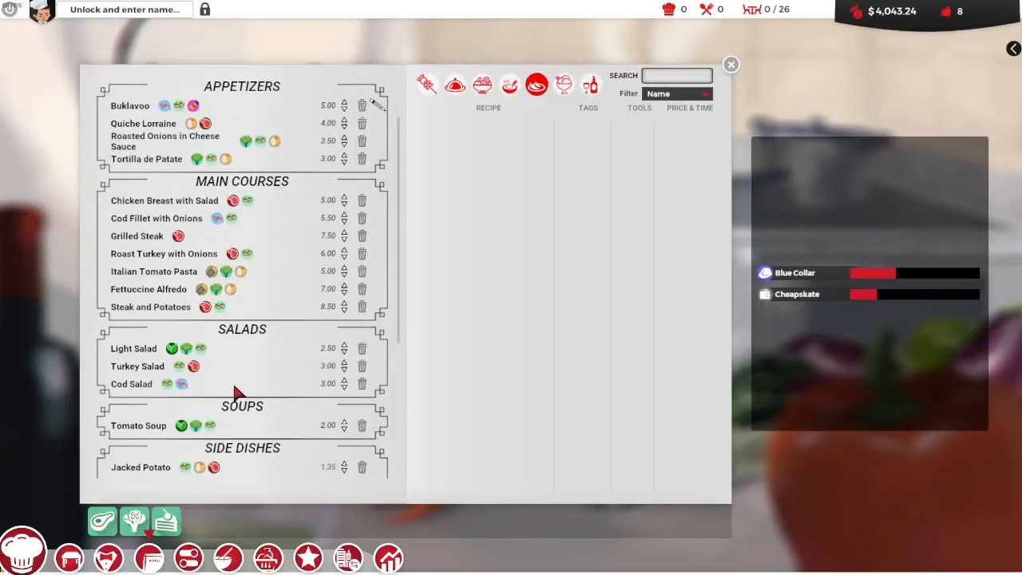
Set new menu prices for the side dishes Roast Potatoes and Jacked Potato
scroll(down, 3)
text(3.25)
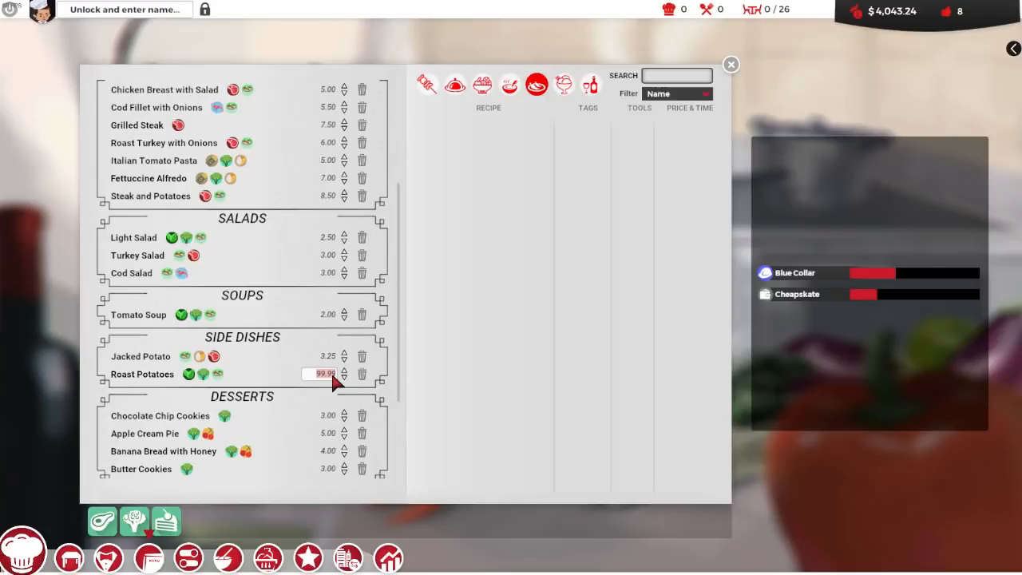
click(728, 64)
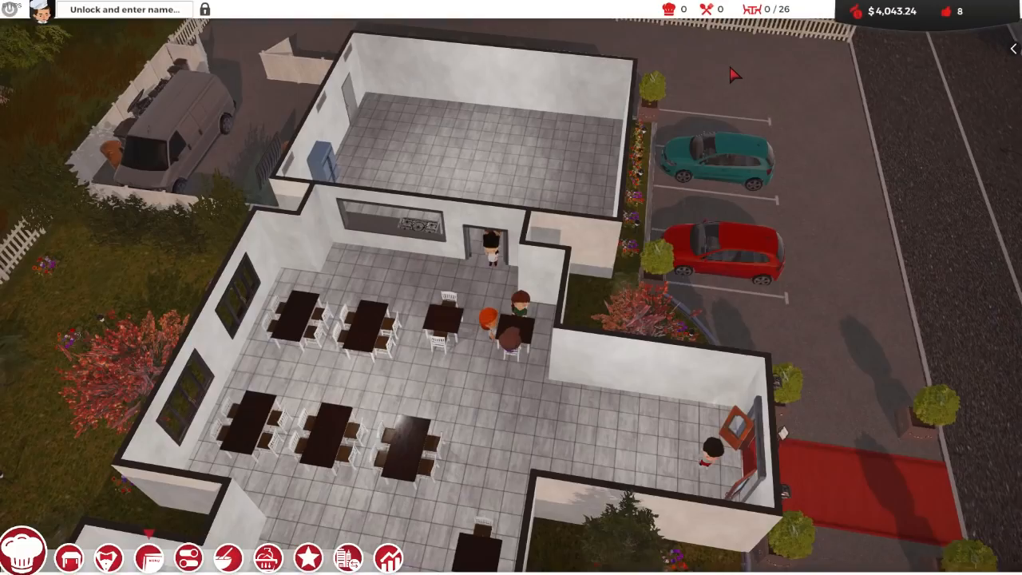
click(147, 557)
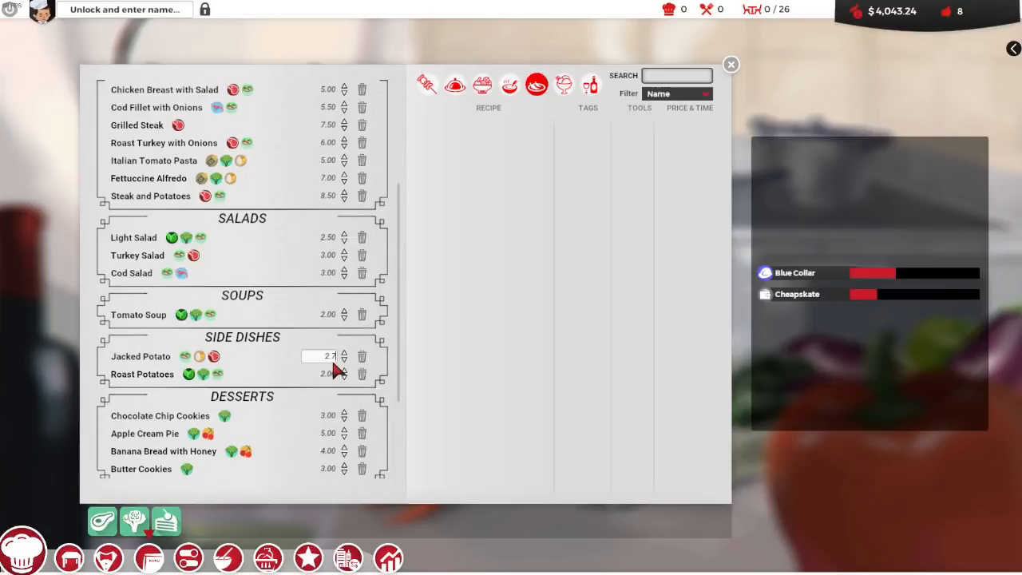
click(189, 556)
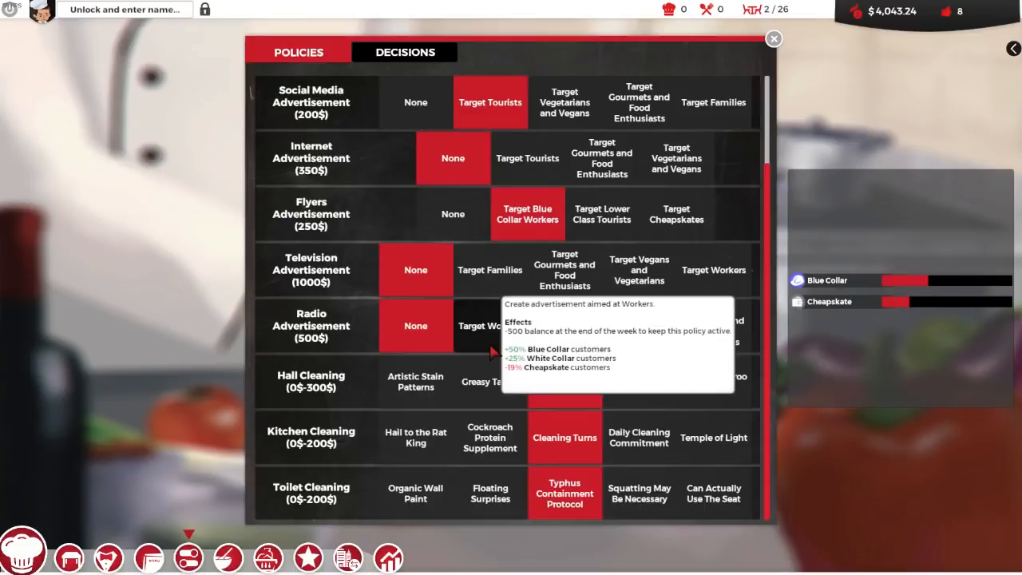
mouse_move(639, 326)
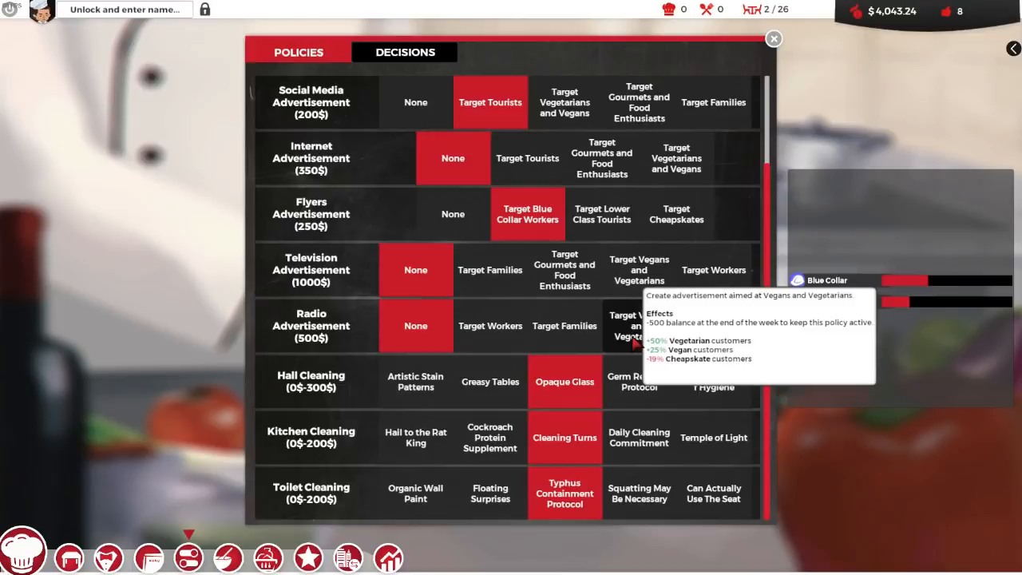
mouse_move(706, 325)
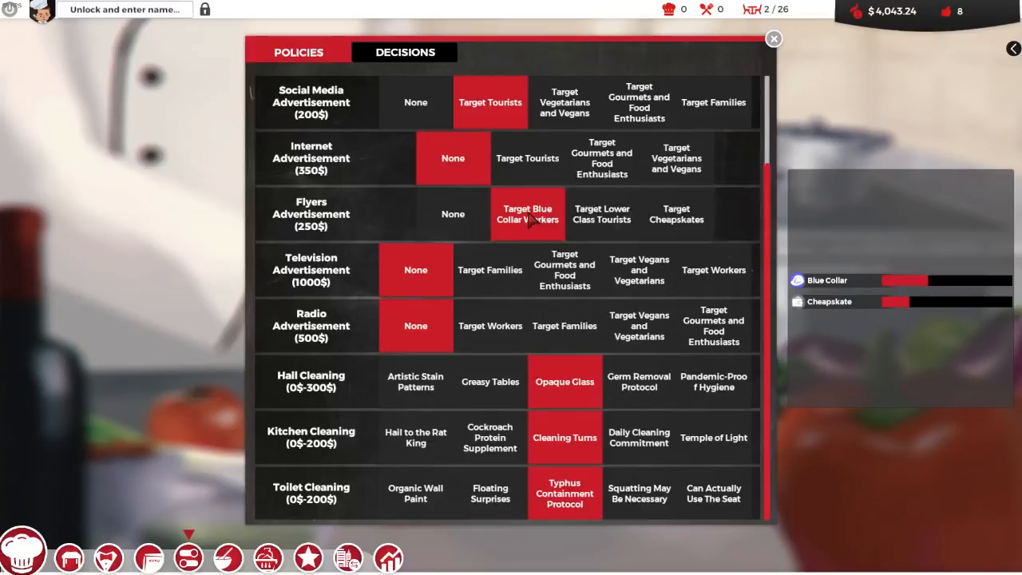
Target the $500 radio advertisement at vegans and vegetarians
click(774, 38)
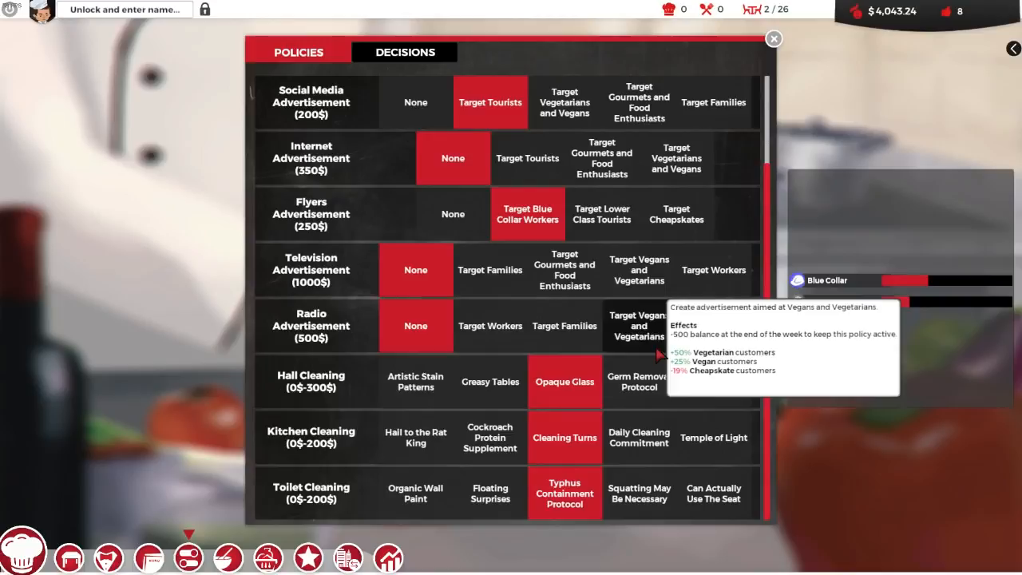
click(774, 39)
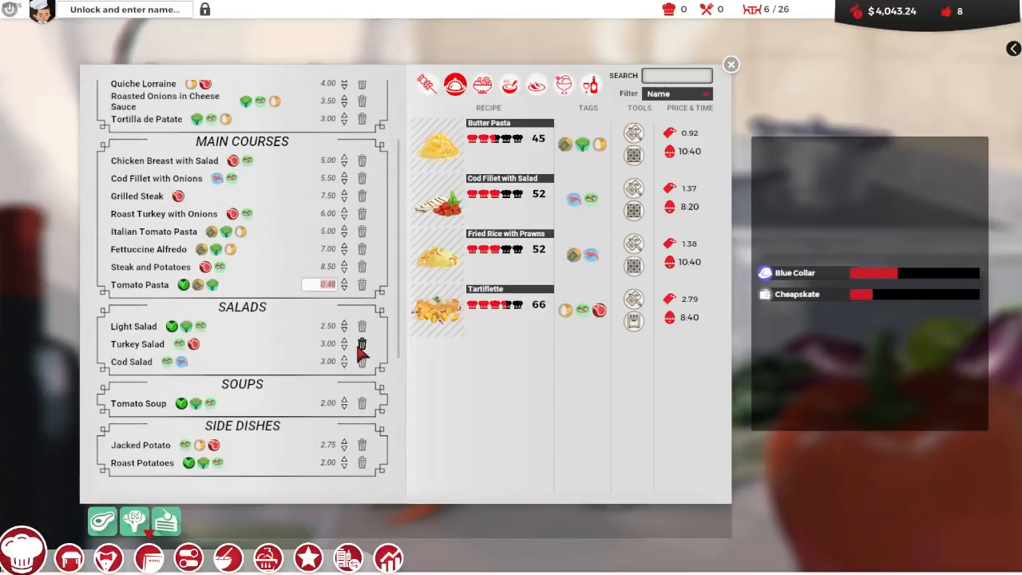
mouse_move(327, 294)
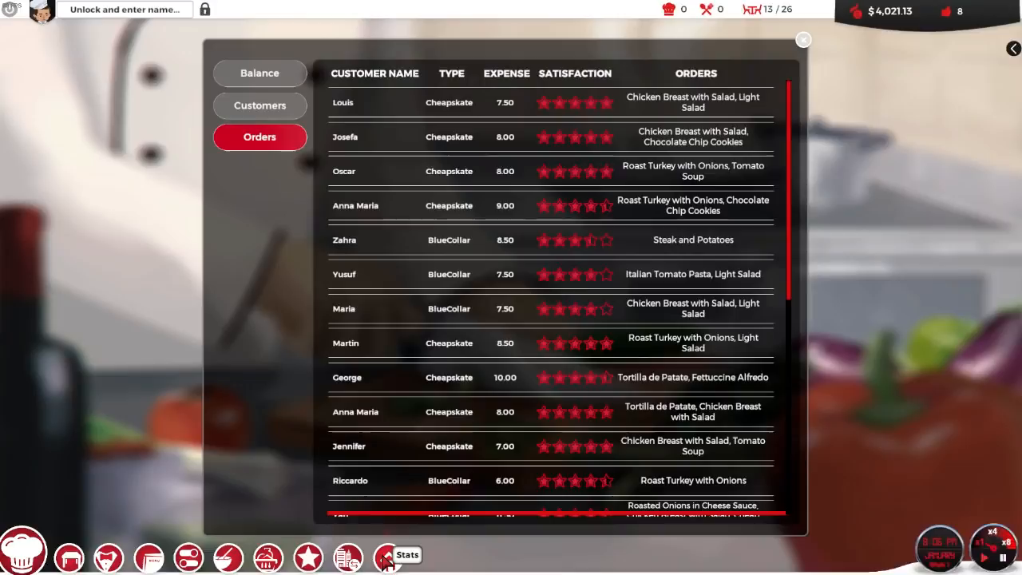
click(259, 73)
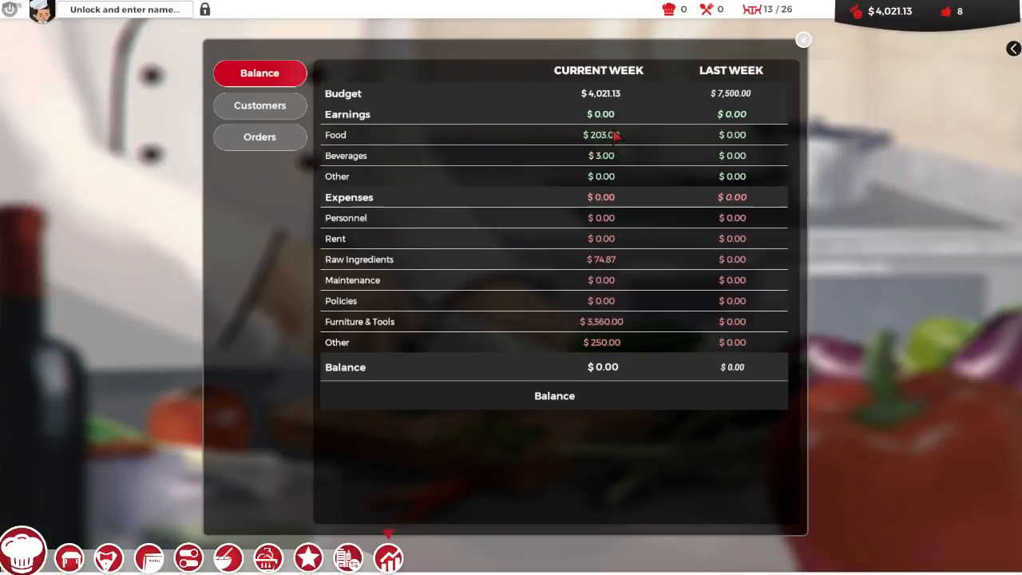
mouse_move(562, 322)
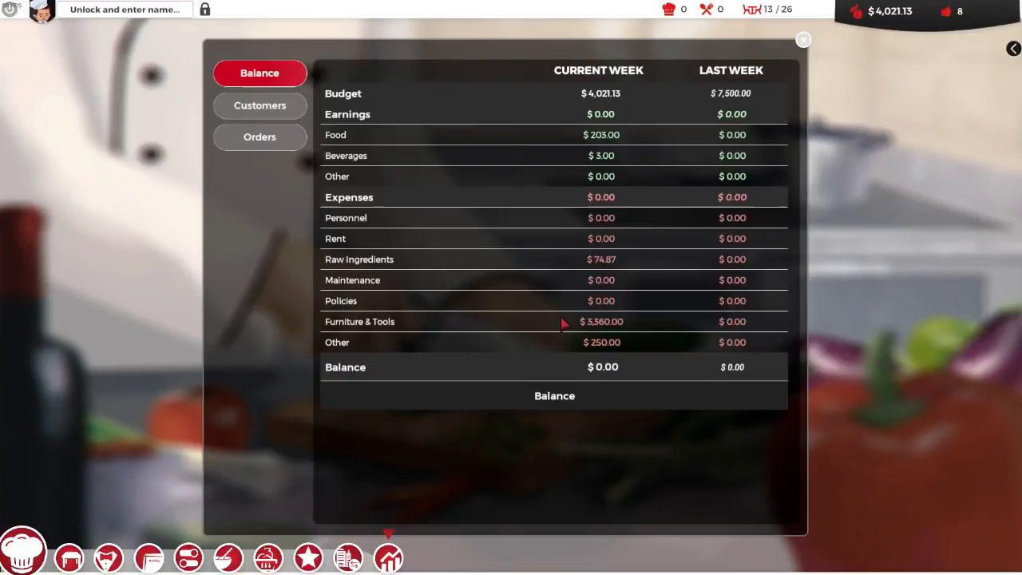
click(259, 105)
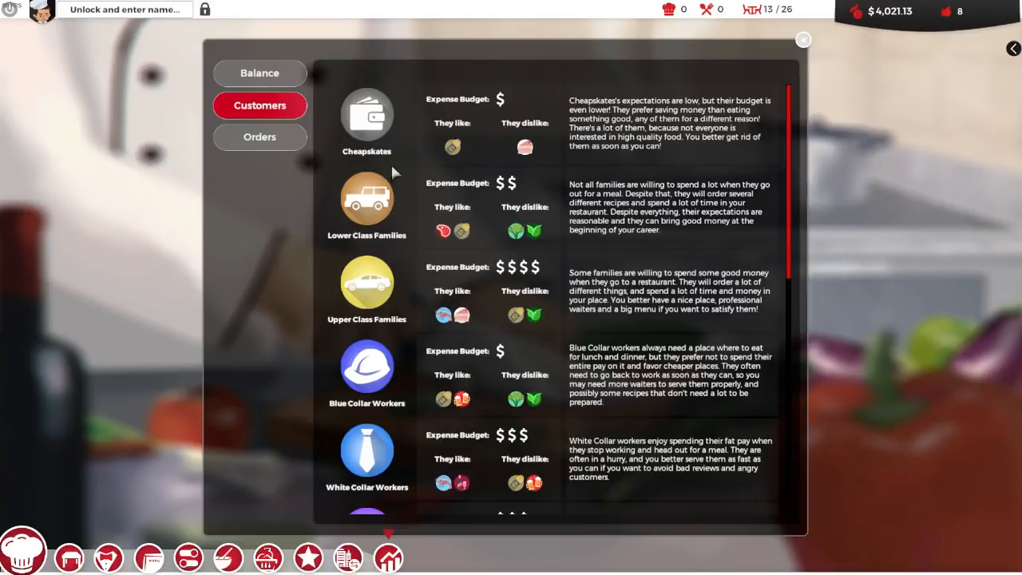
scroll(down, 3)
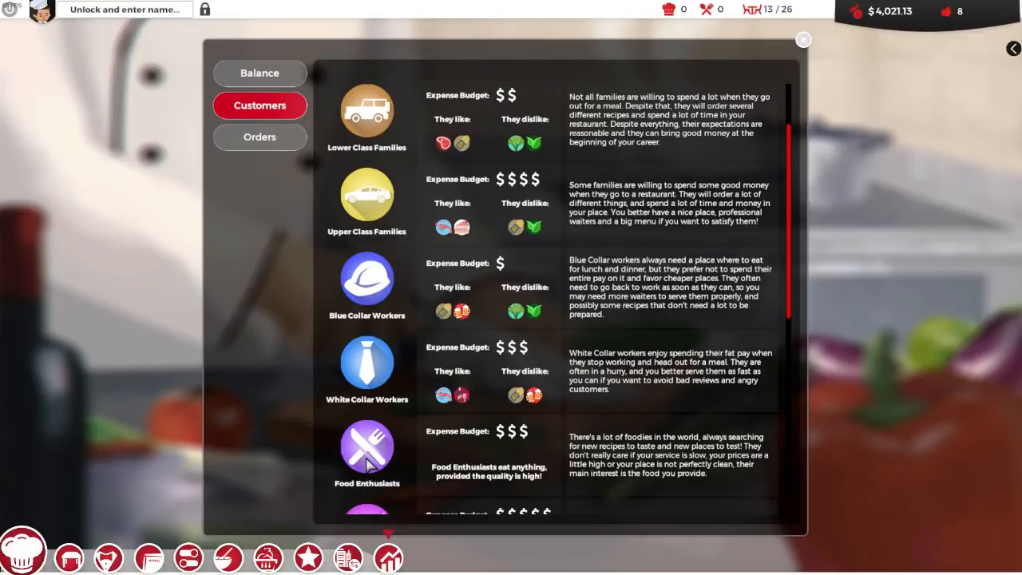
scroll(down, 3)
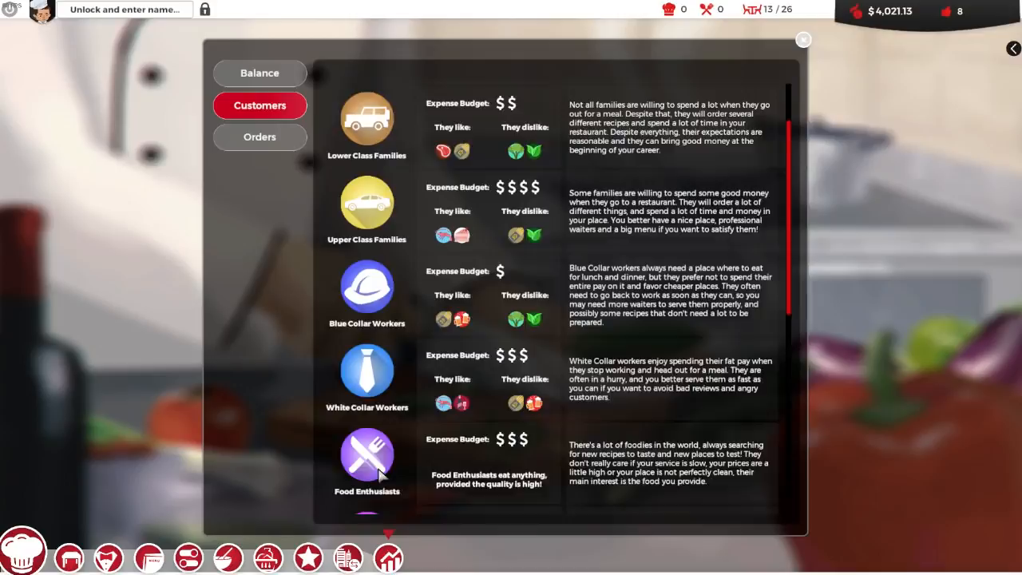
click(259, 138)
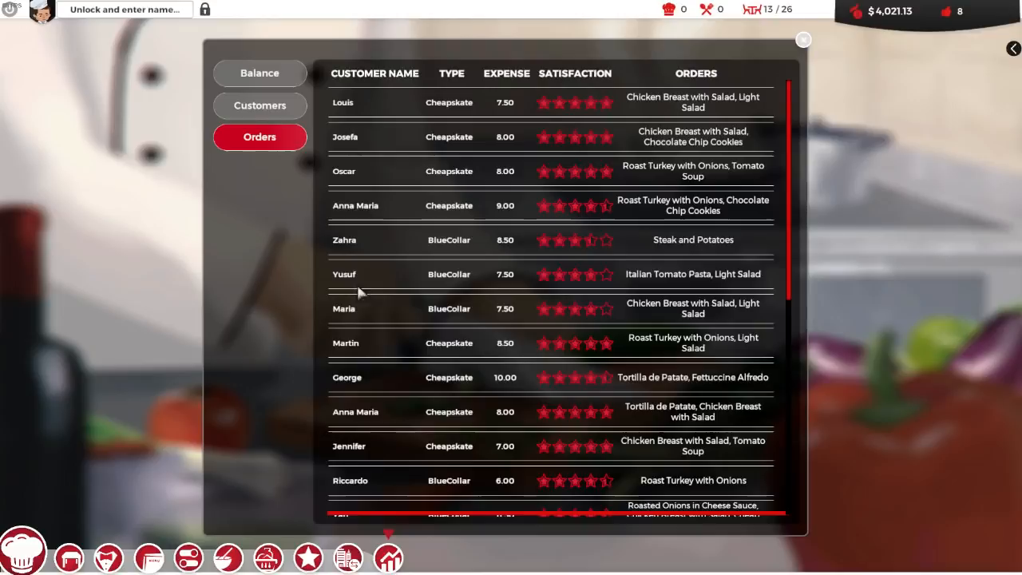
mouse_move(529, 311)
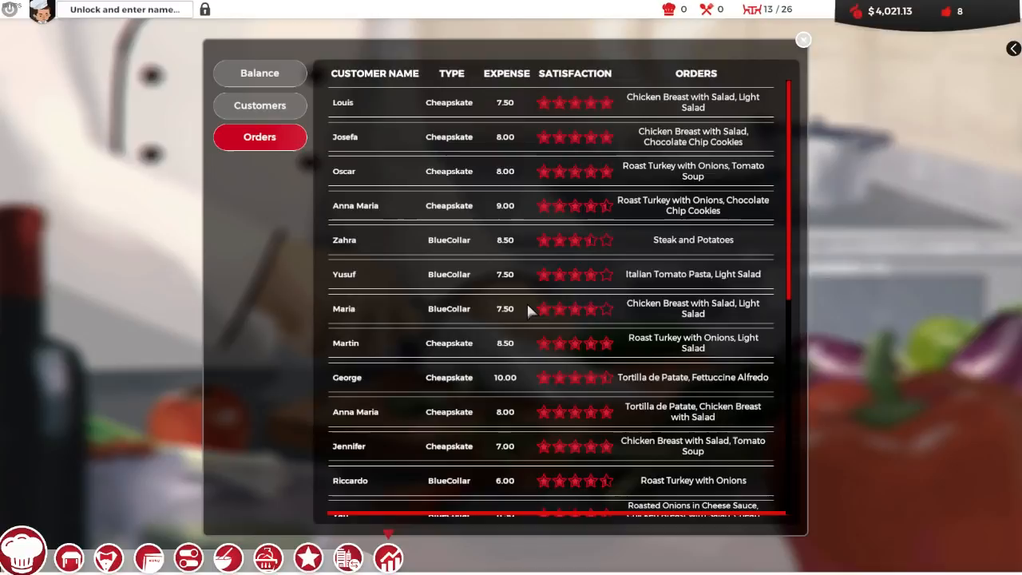
mouse_move(409, 350)
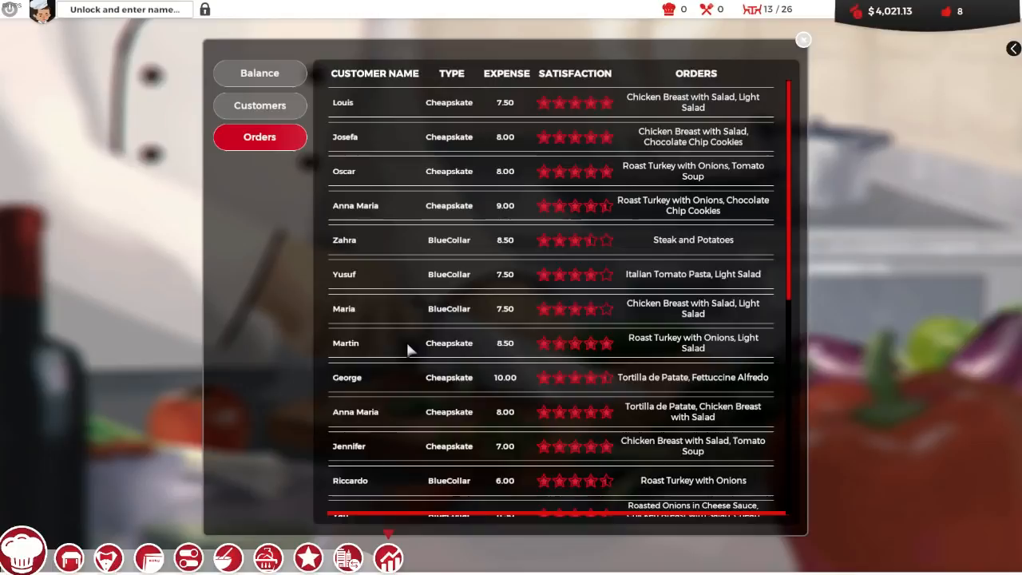
click(804, 39)
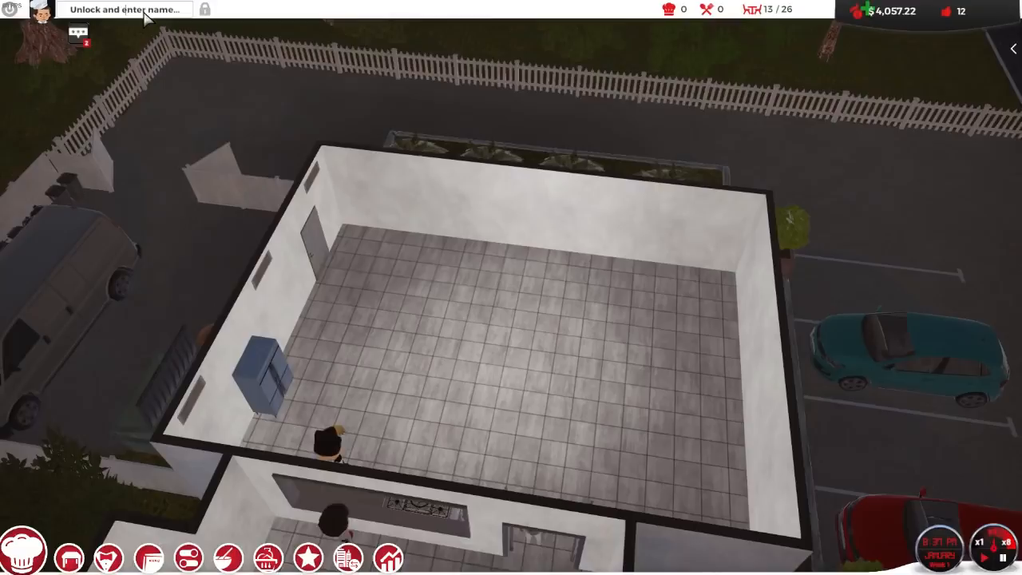
Enter 'Daddy's Closet' as the restaurant's name
text(Daddy's Closet)
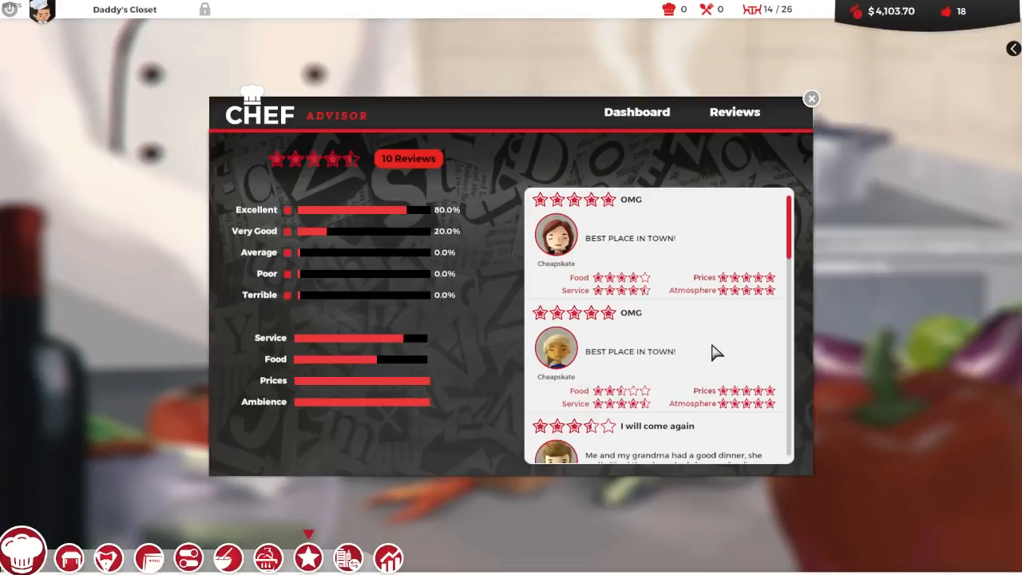
Read through the ten mostly excellent reviews and return to the advisor dashboard
scroll(down, 3)
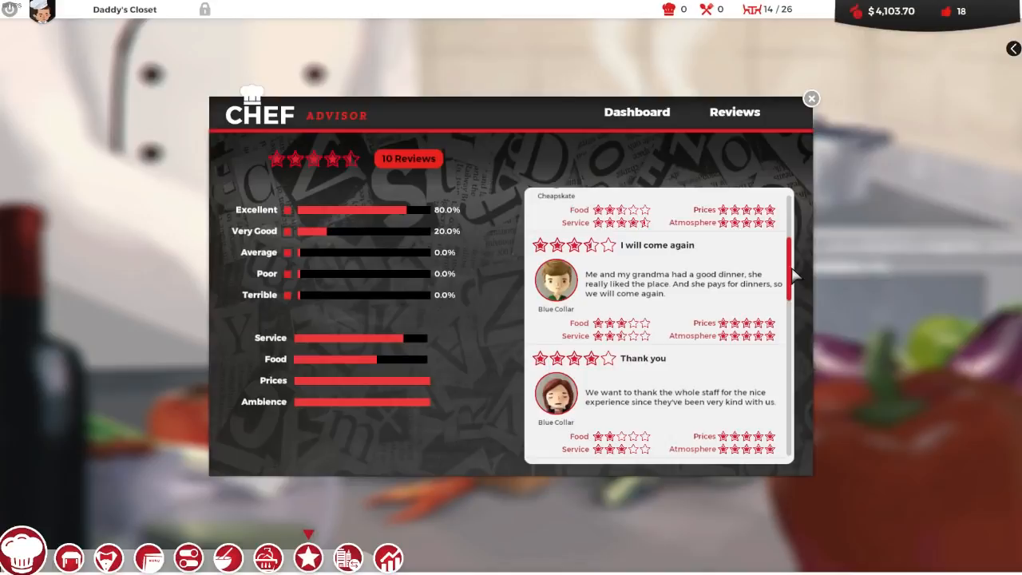
scroll(down, 3)
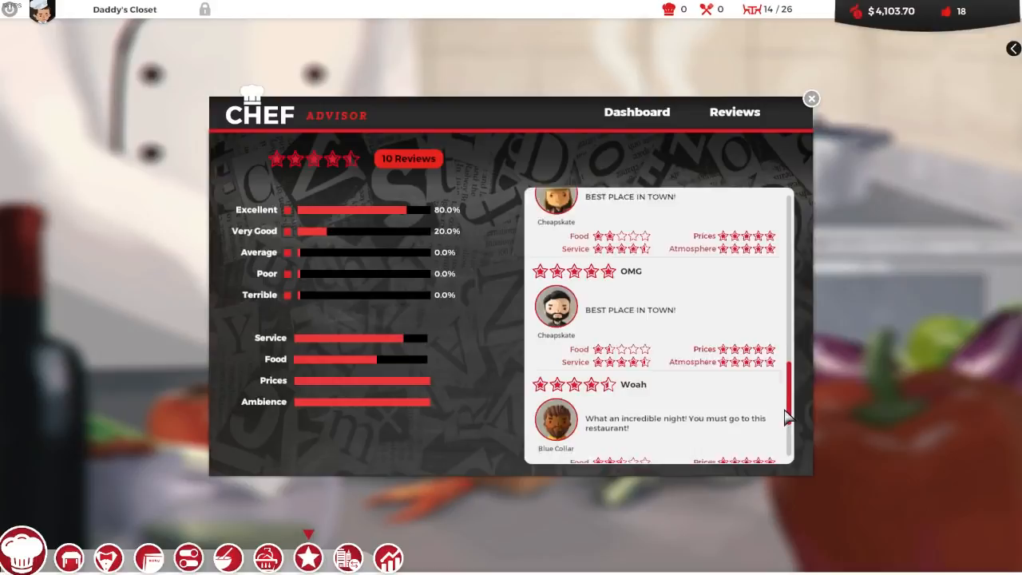
scroll(down, 3)
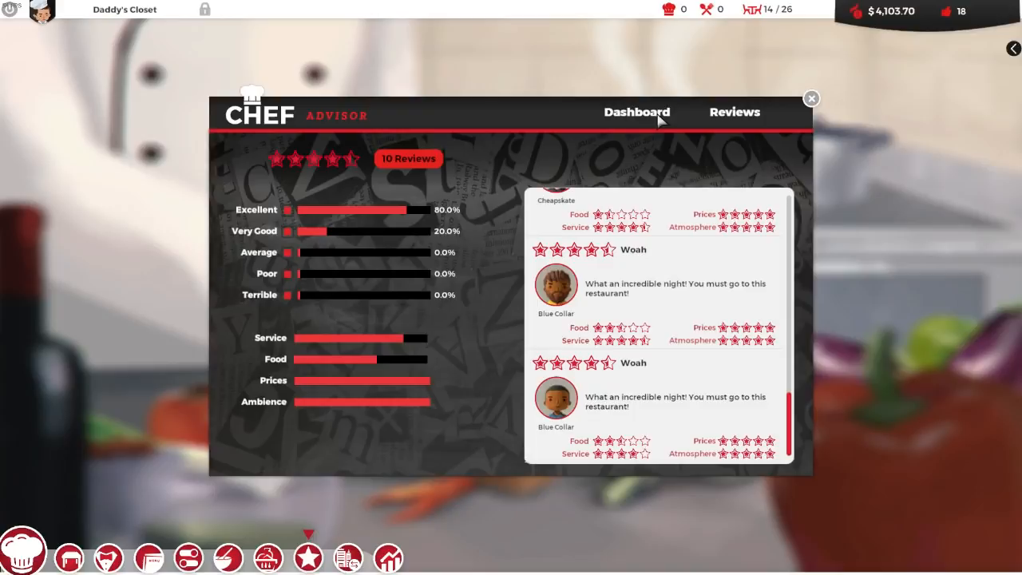
click(812, 99)
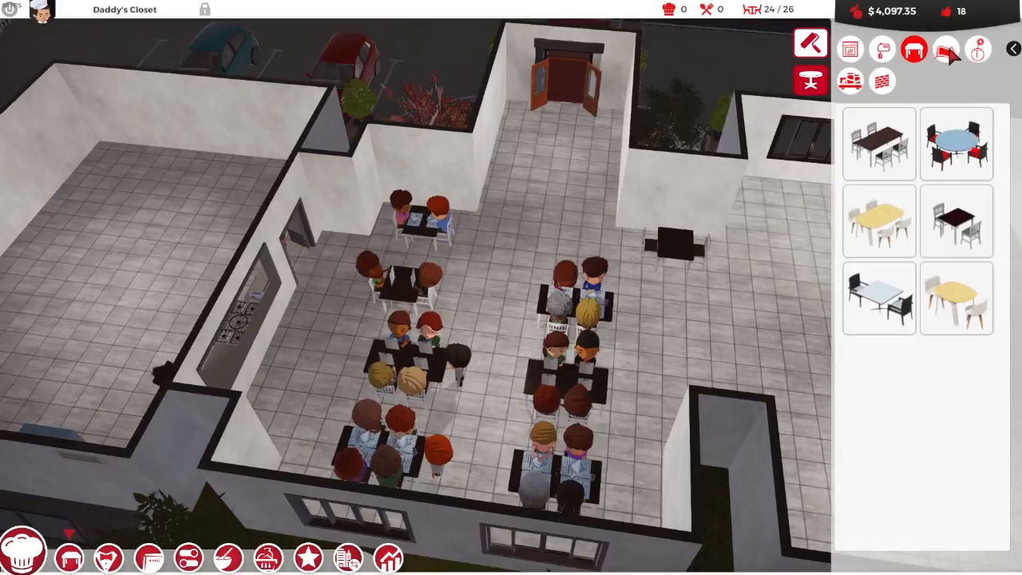
Browse the wall decorations category of the dining room furniture catalogue
click(881, 80)
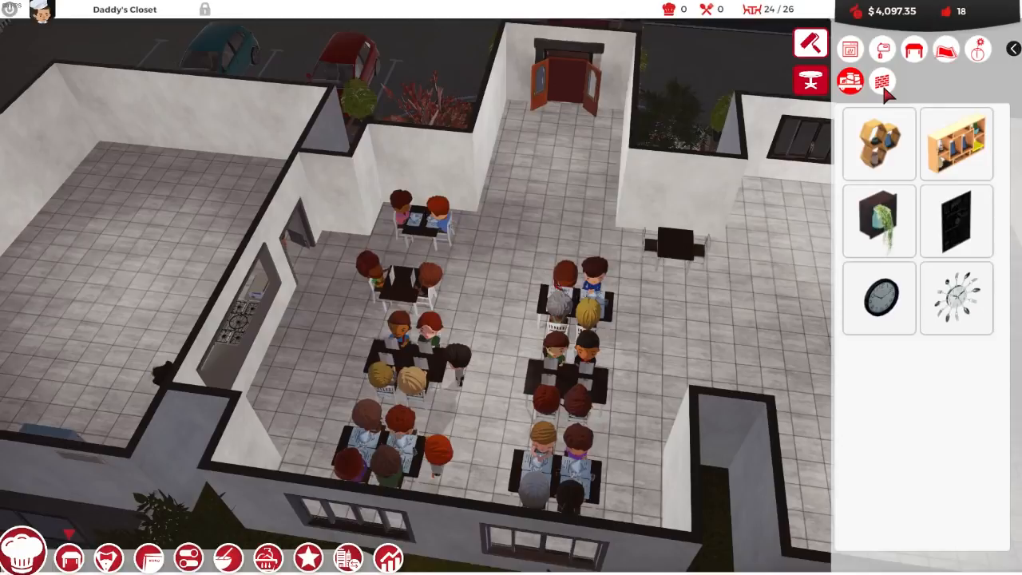
click(879, 299)
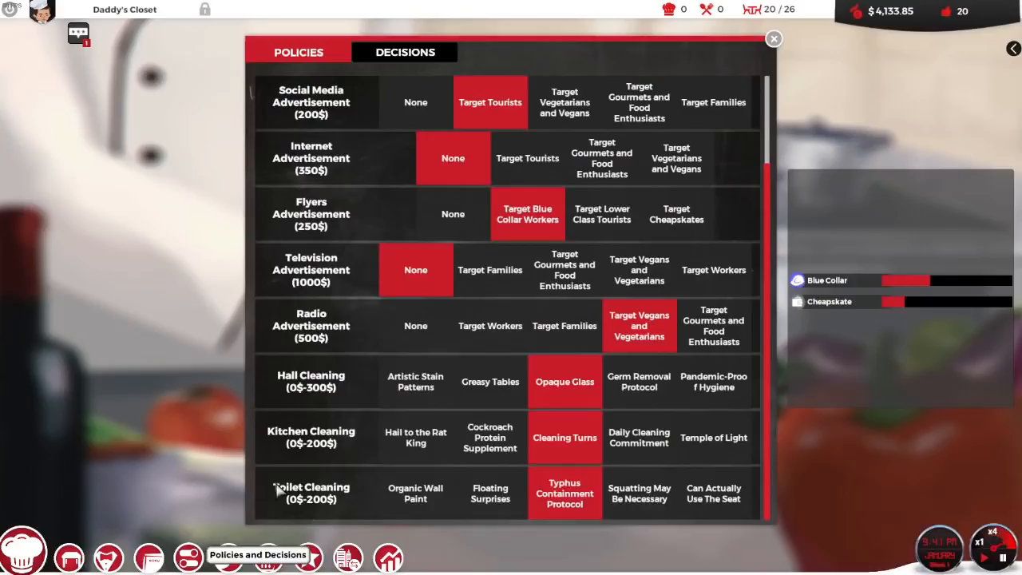
Review the Decisions tab and return to the advertising policies with vegan radio ads
click(406, 51)
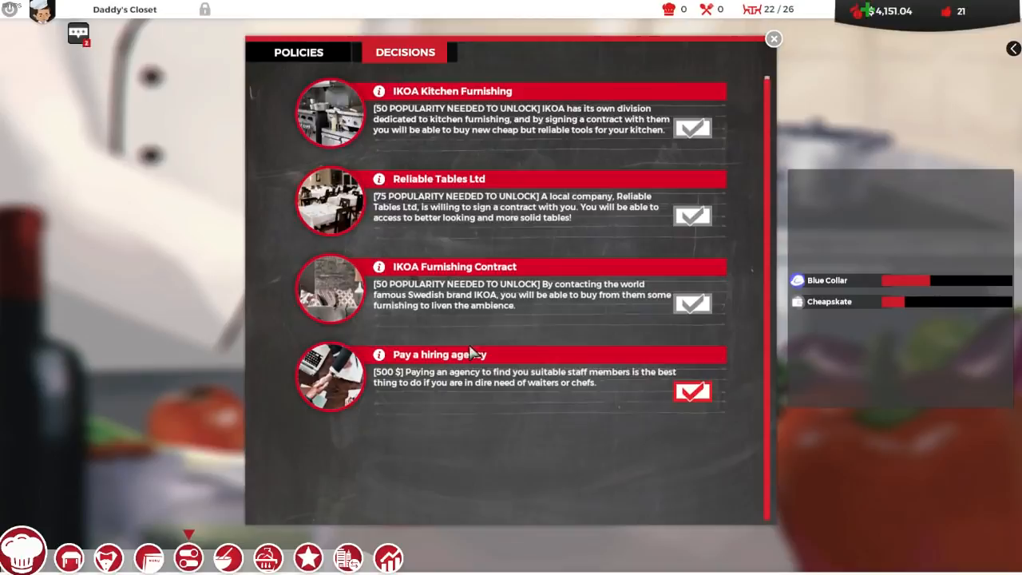
click(773, 38)
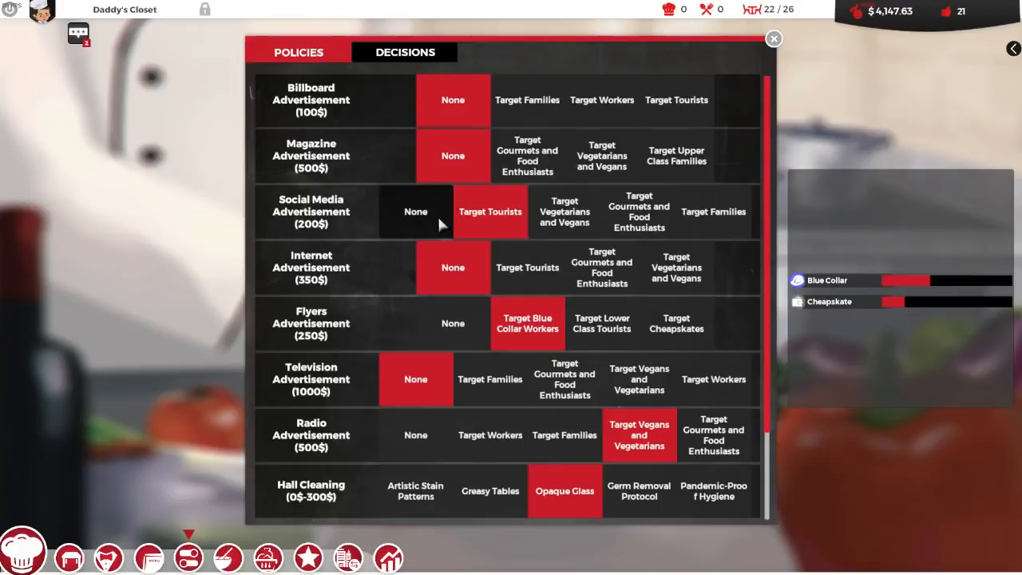
click(773, 38)
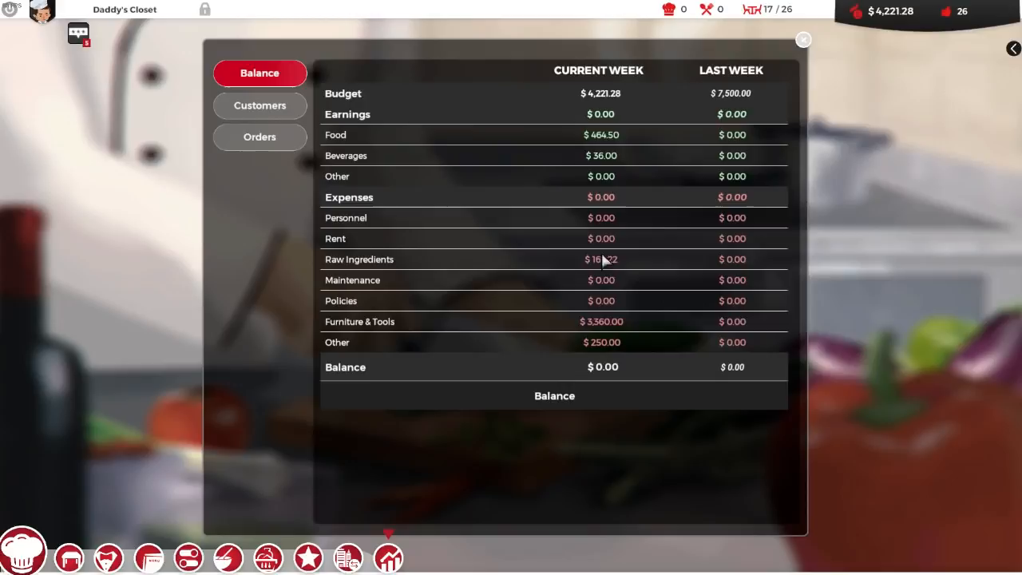
Close the weekly balance sheet and return to the dining hall with 15 seated guests
click(804, 40)
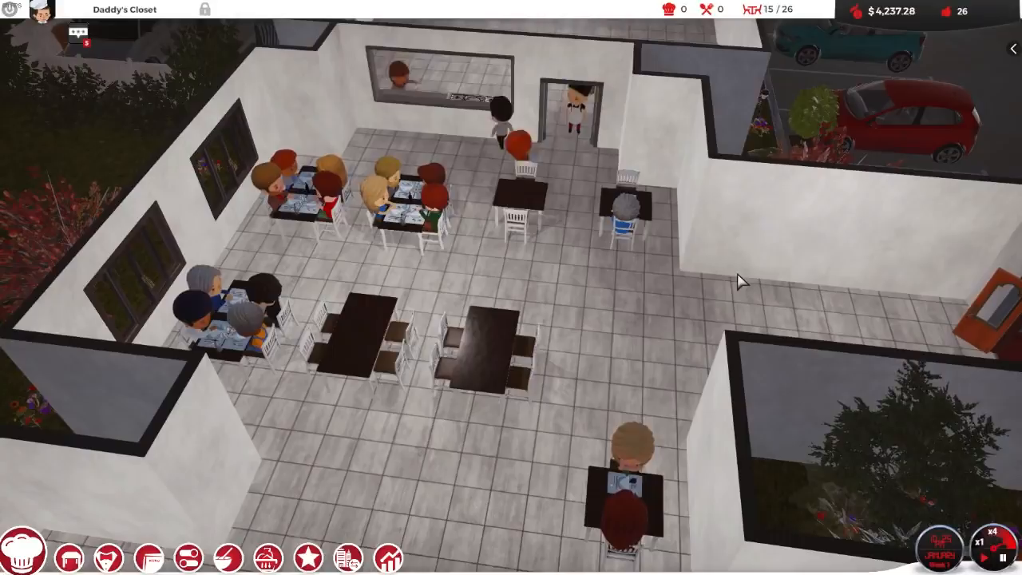